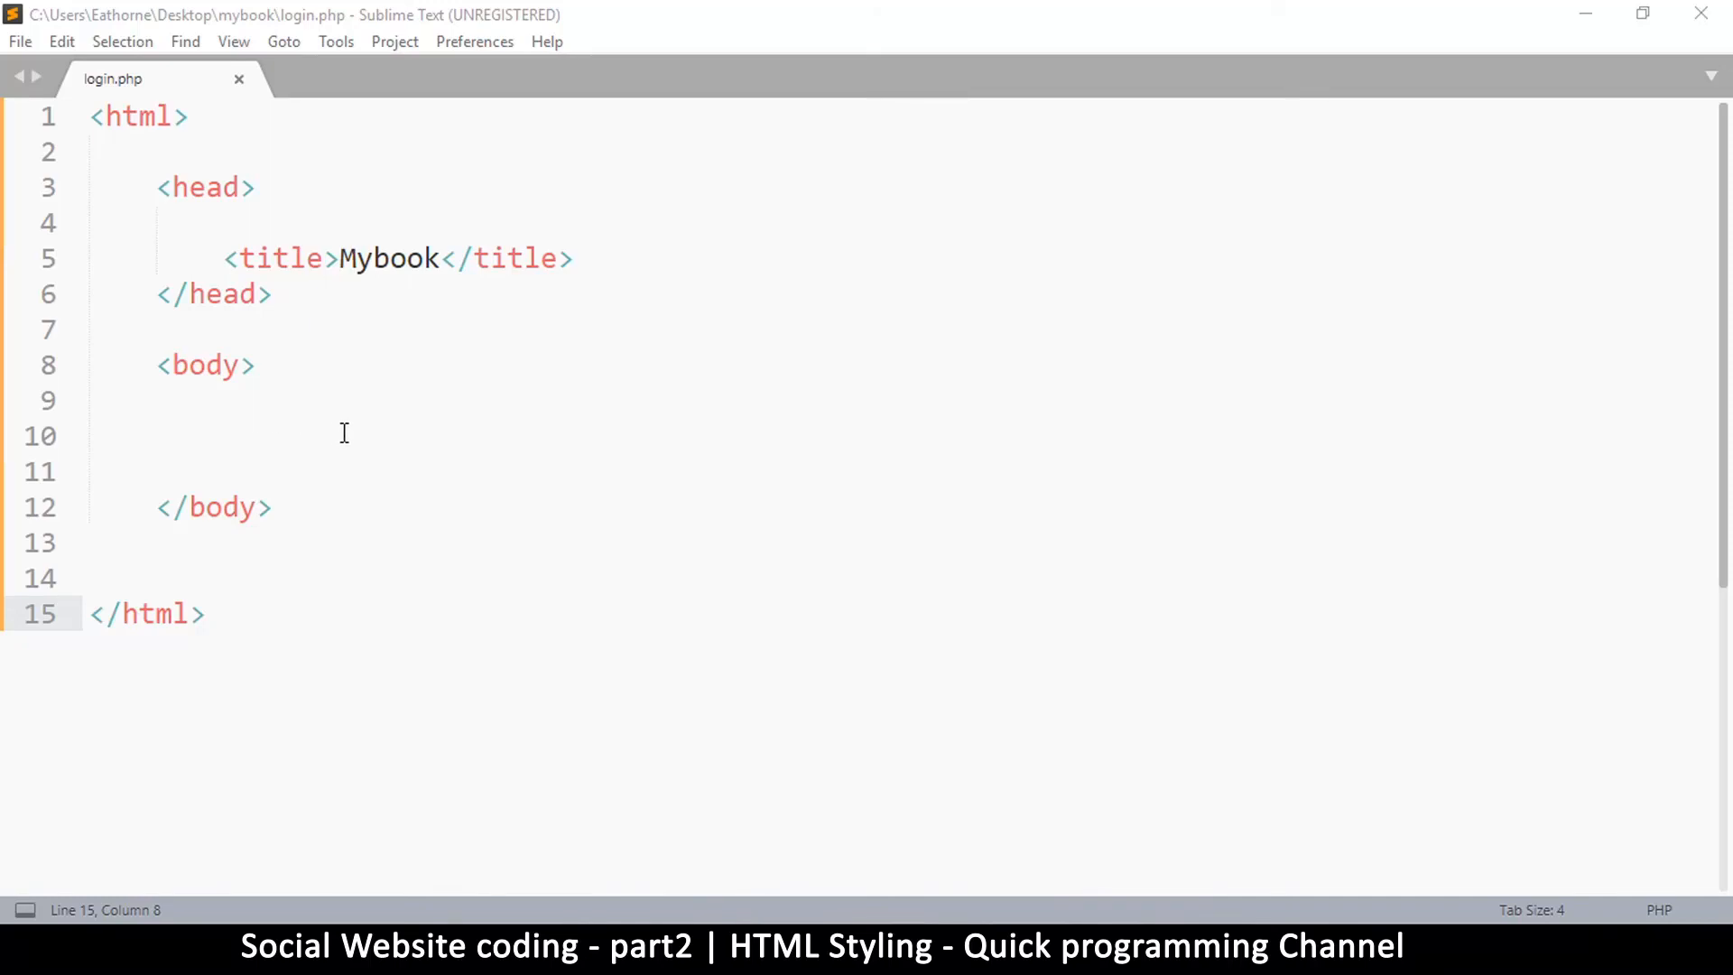
mouse_move(343, 432)
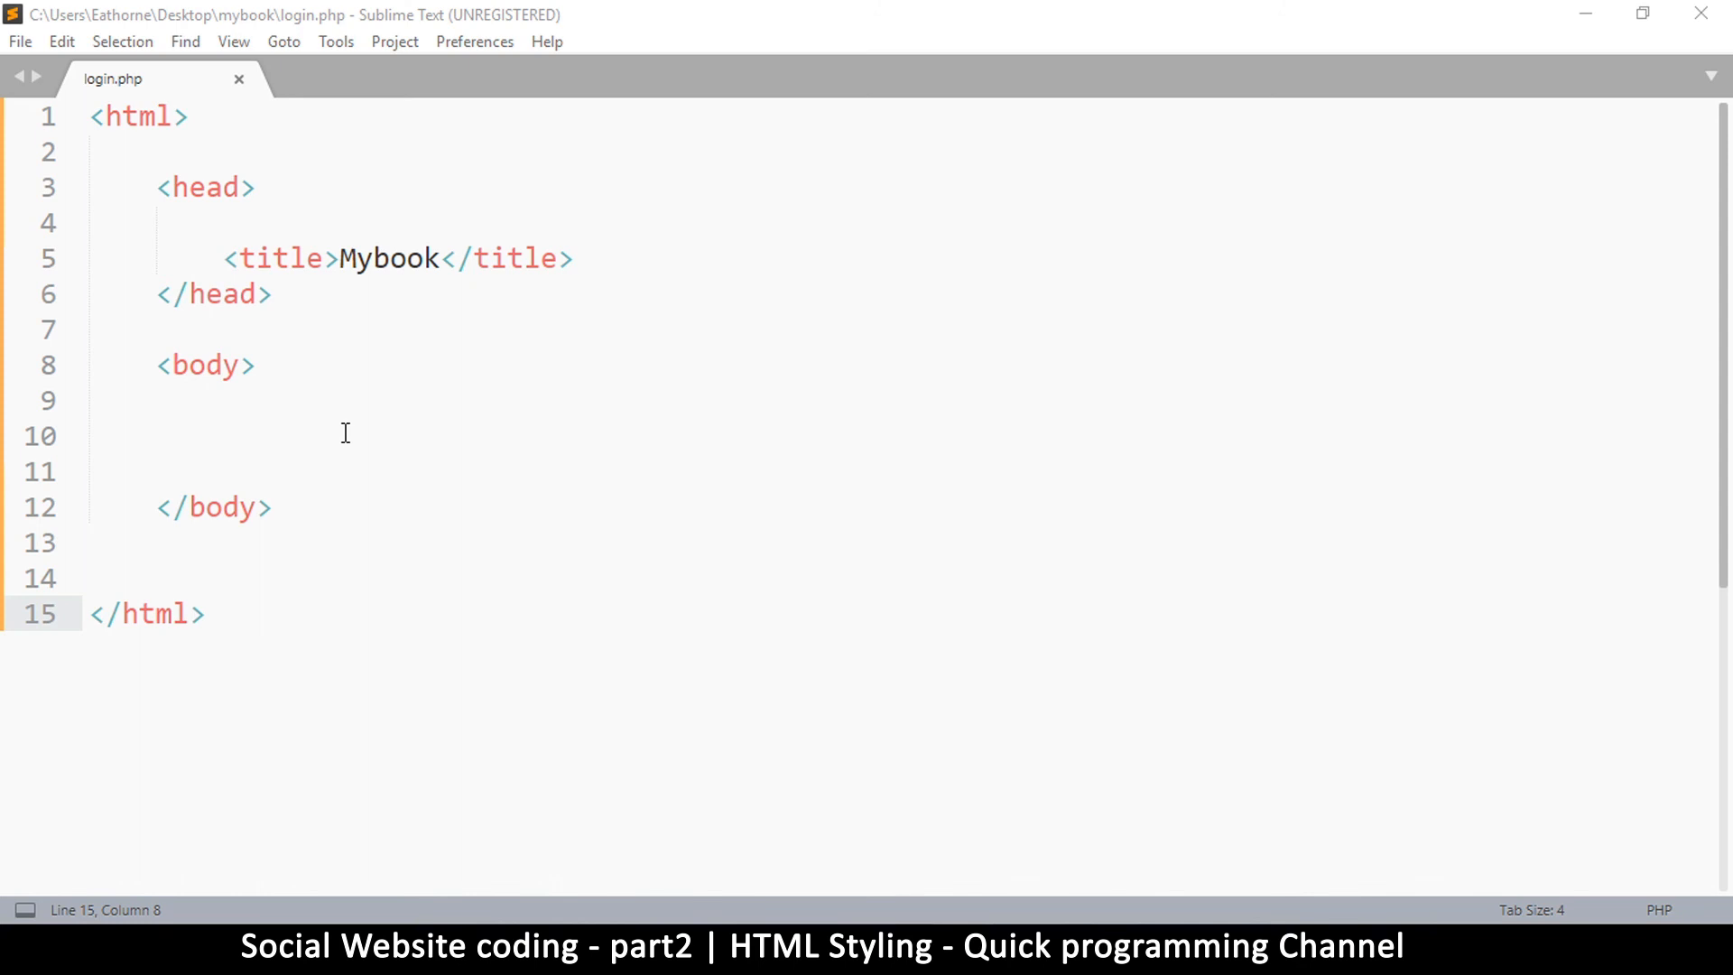
Step: Add an empty <div> inside the body of login.php
left_click(320, 434)
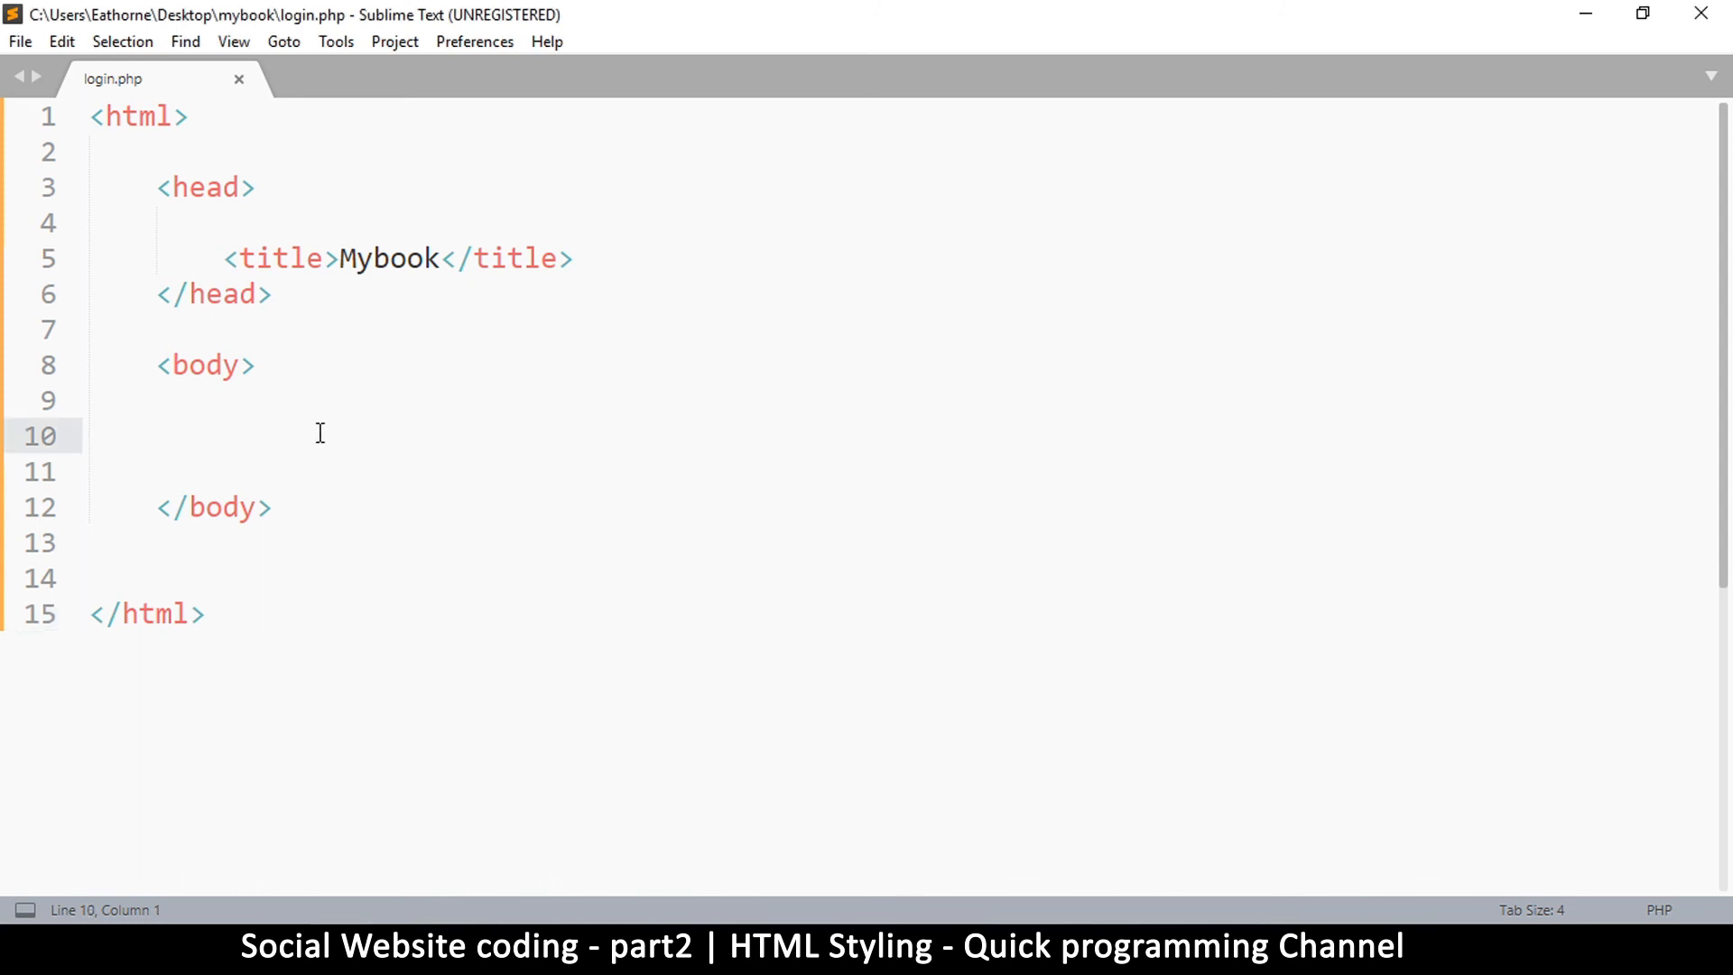
mouse_move(1071, 883)
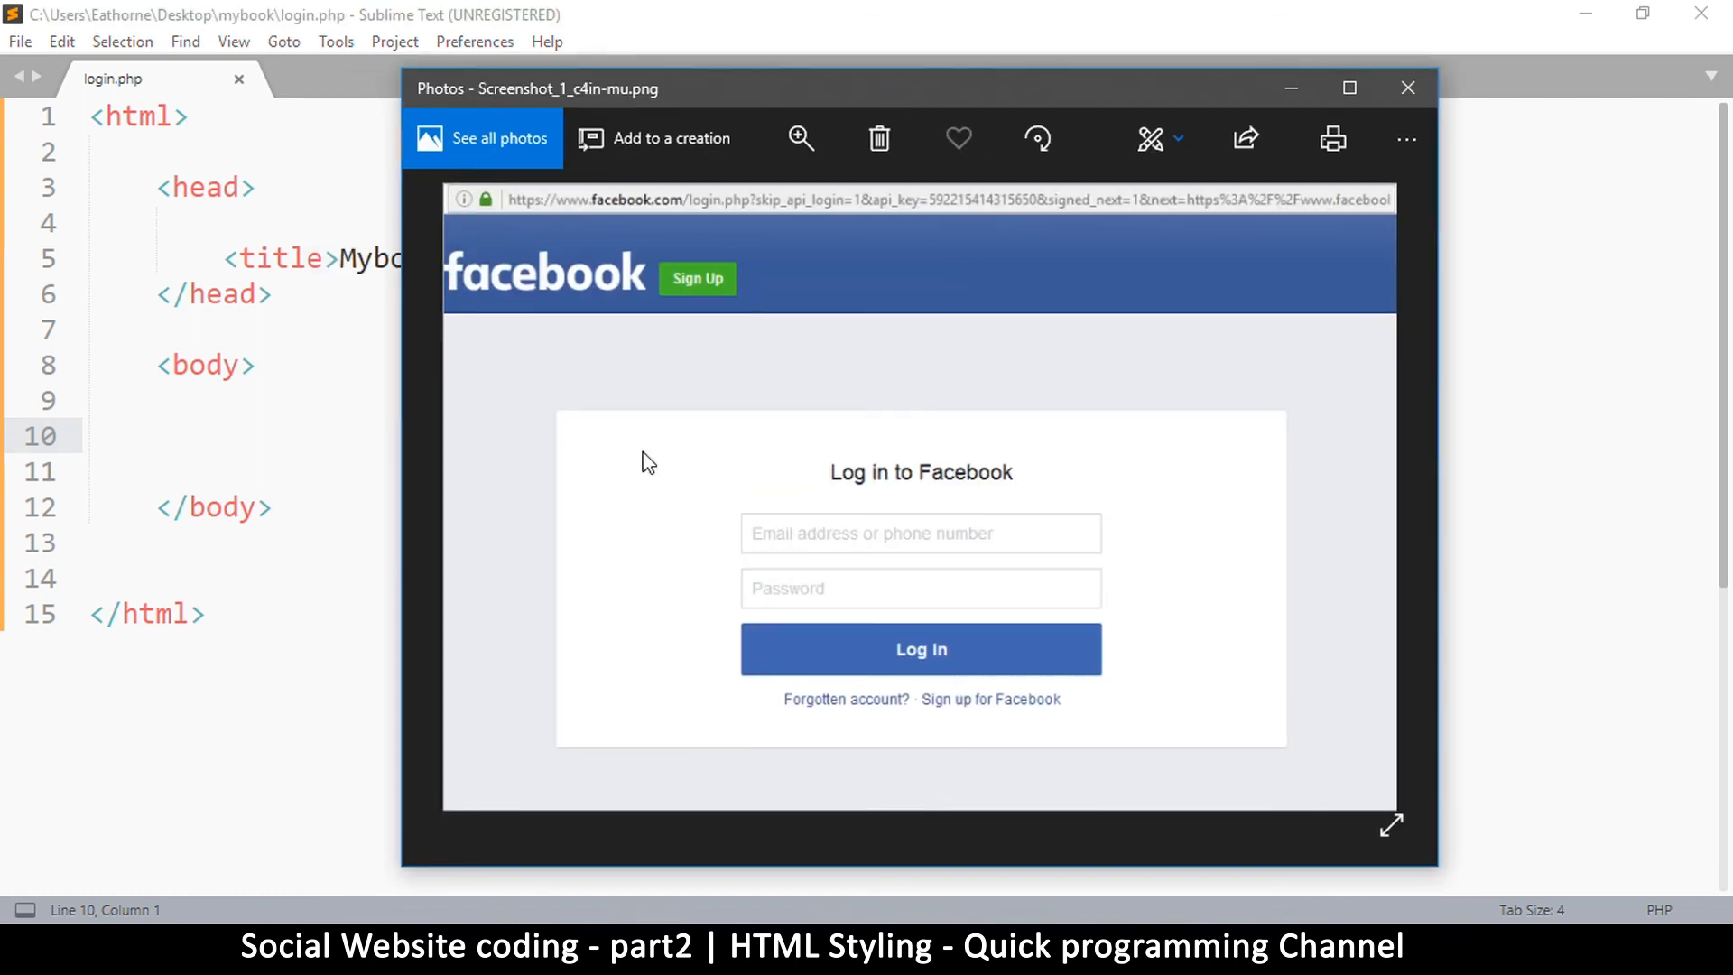
mouse_move(574, 275)
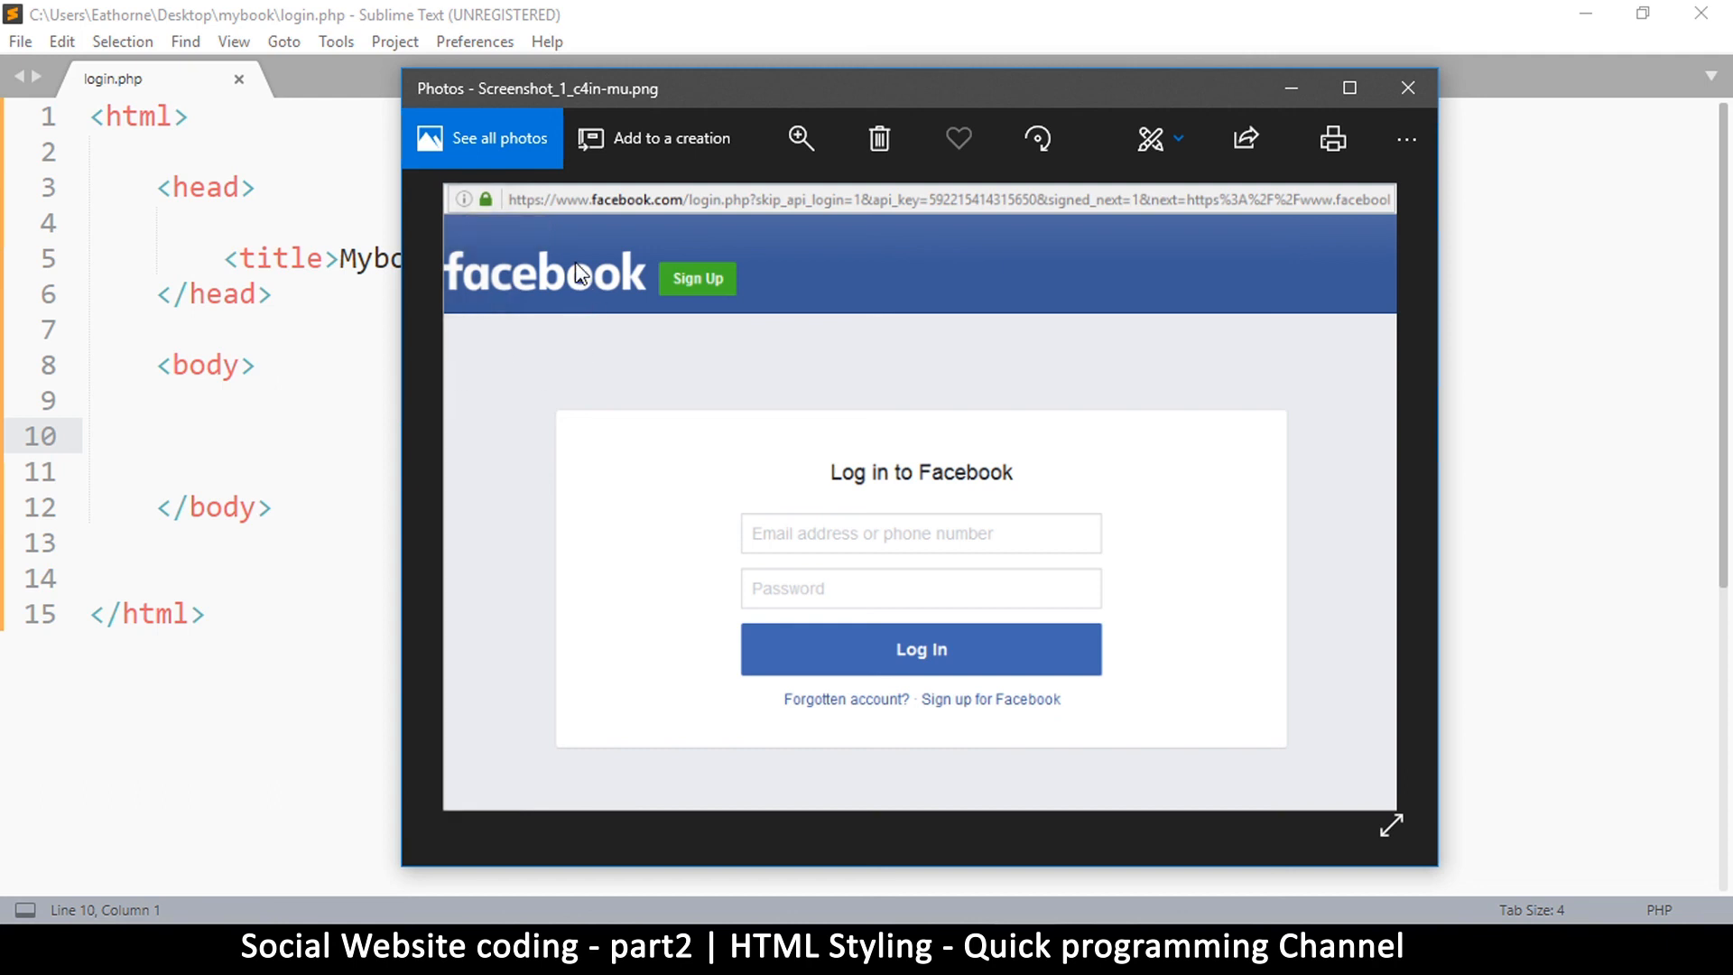
mouse_move(1271, 300)
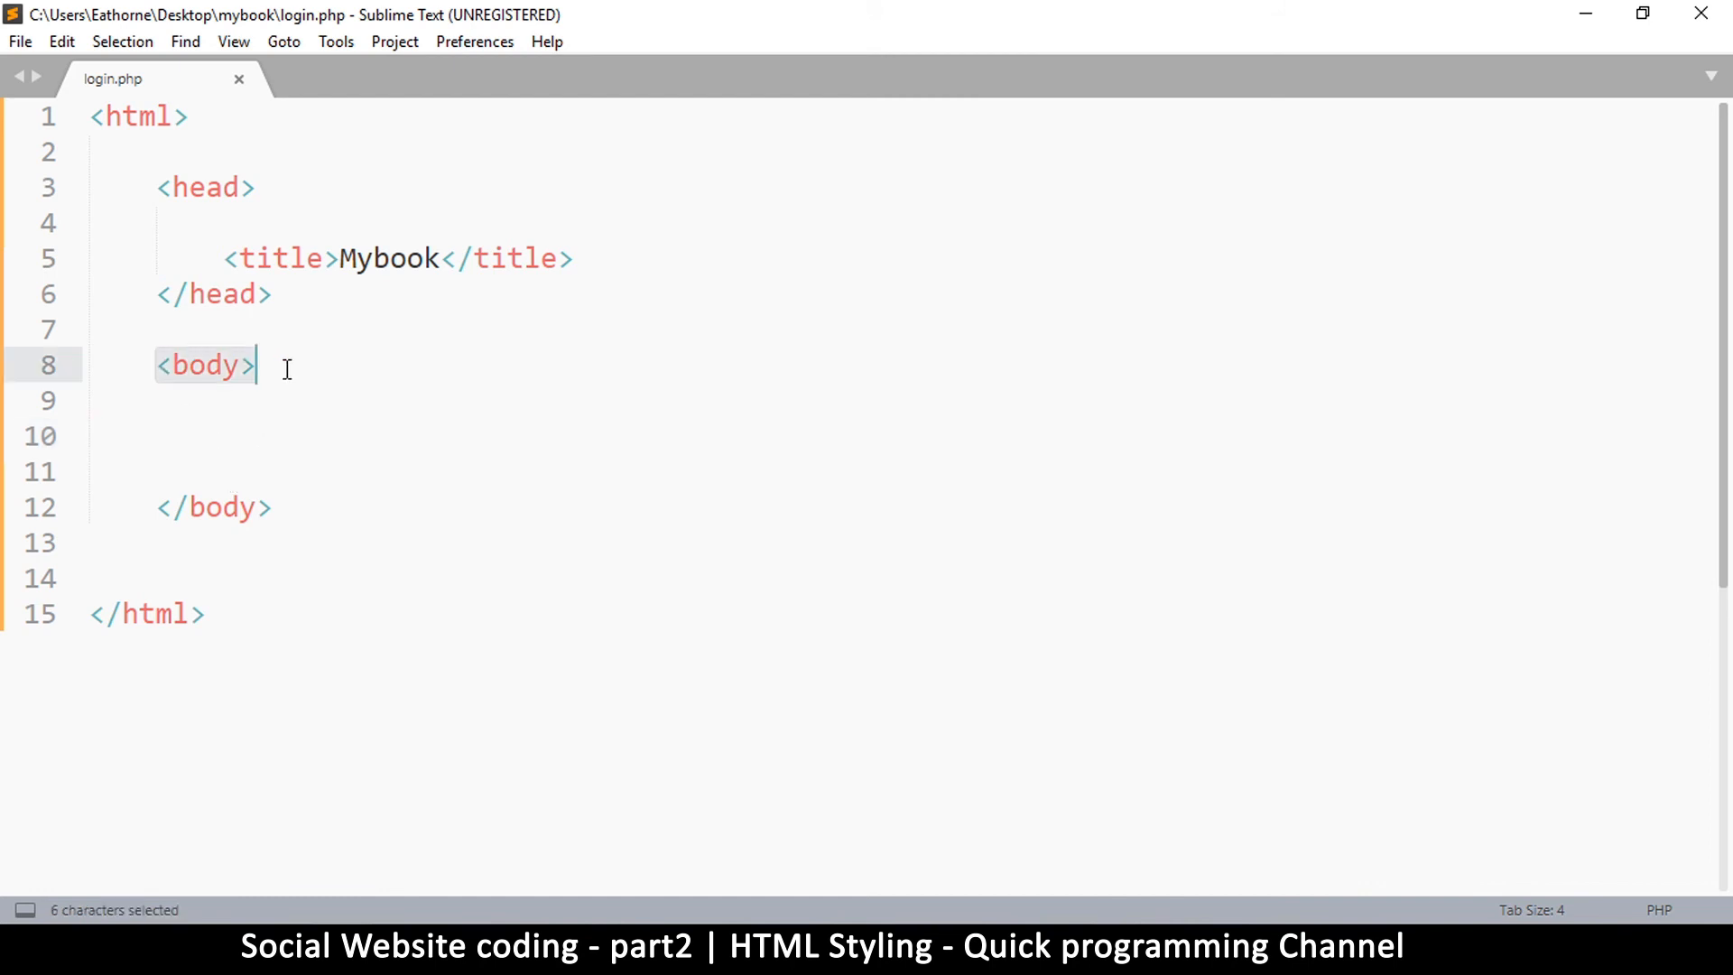
left_click_drag(254, 365, 161, 507)
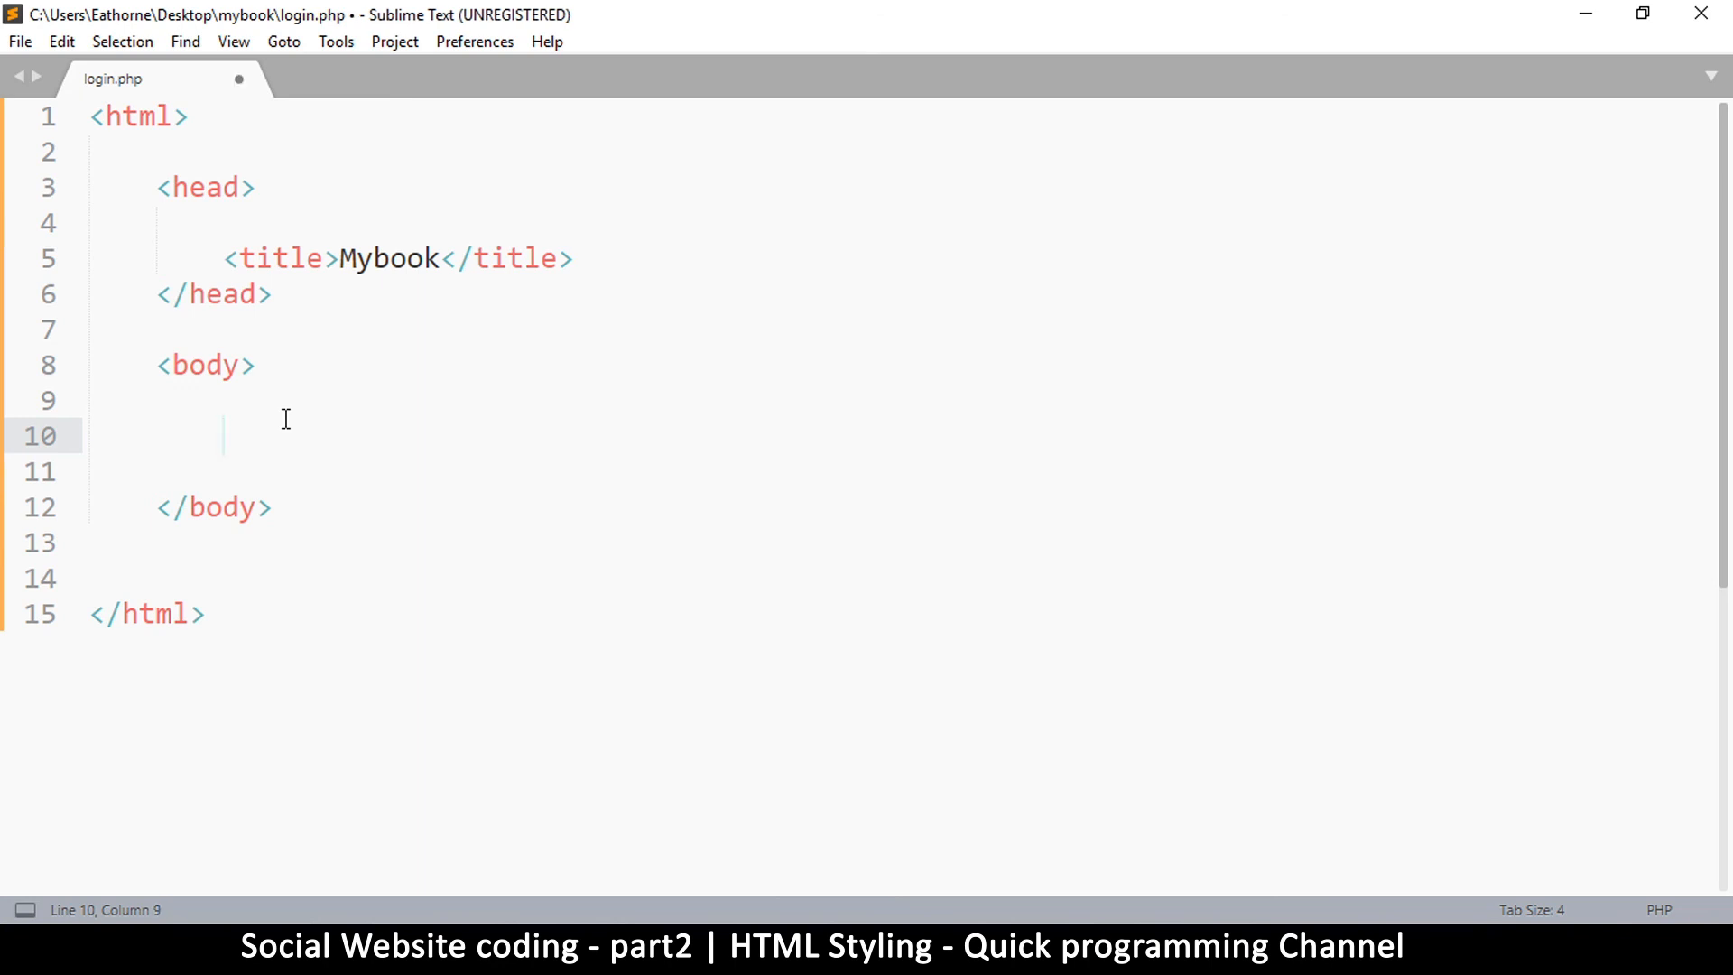
type("<div></div>")
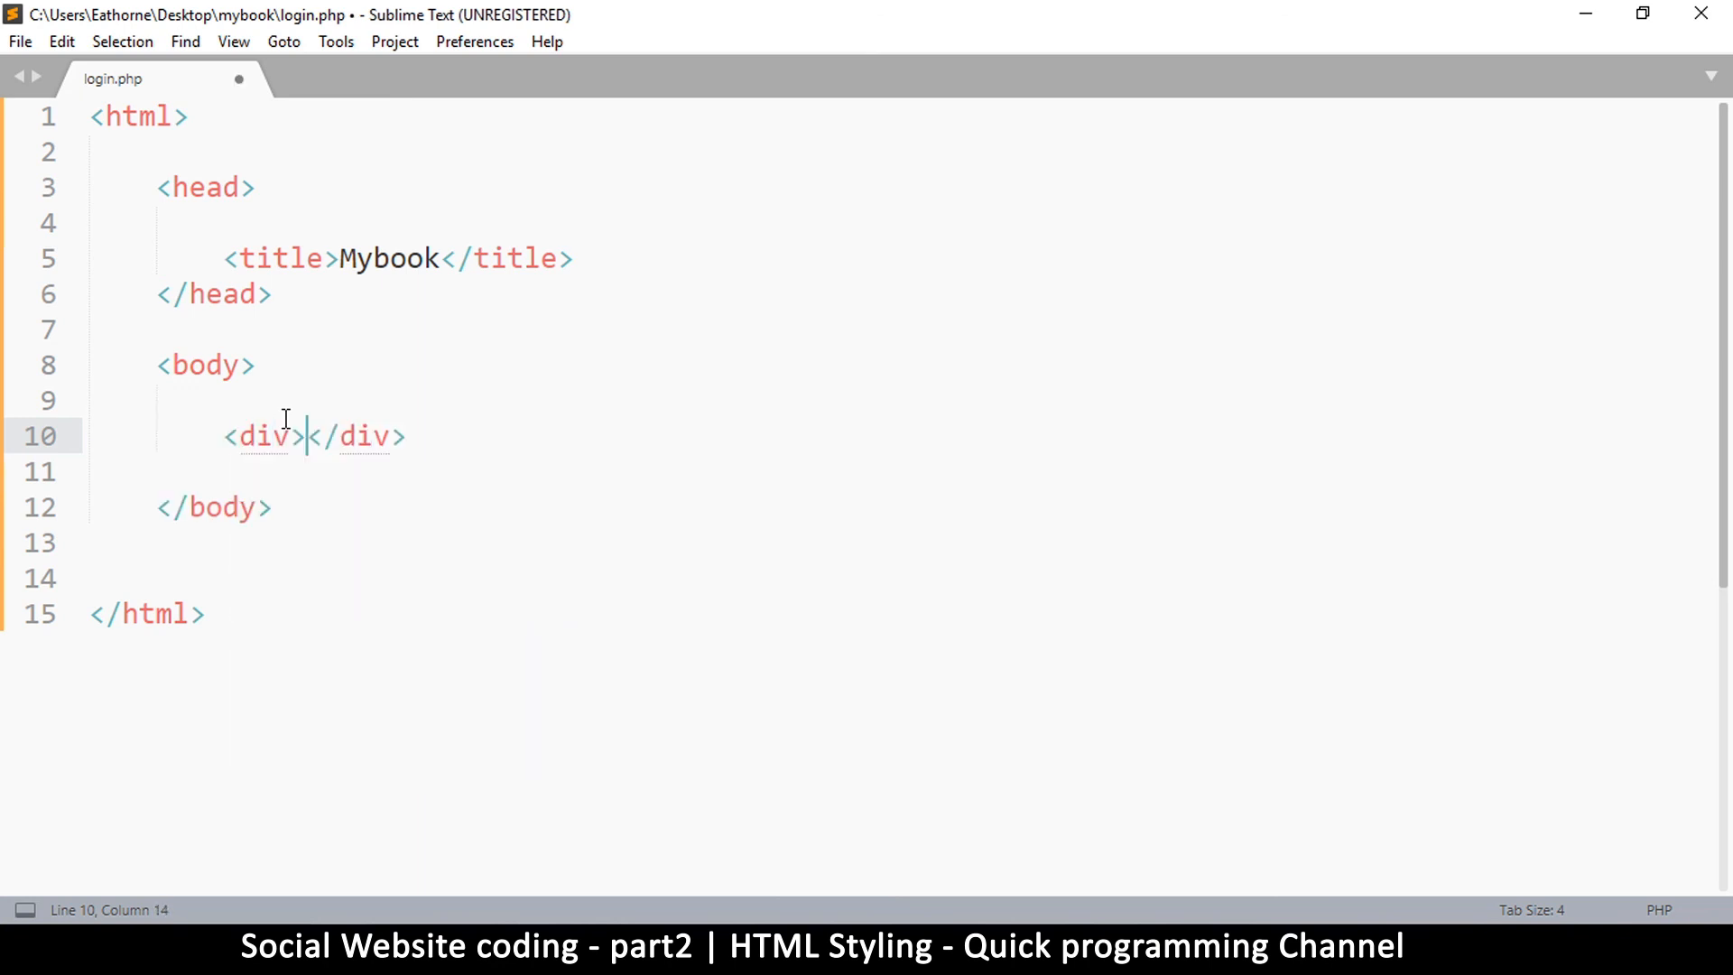
mouse_move(224, 435)
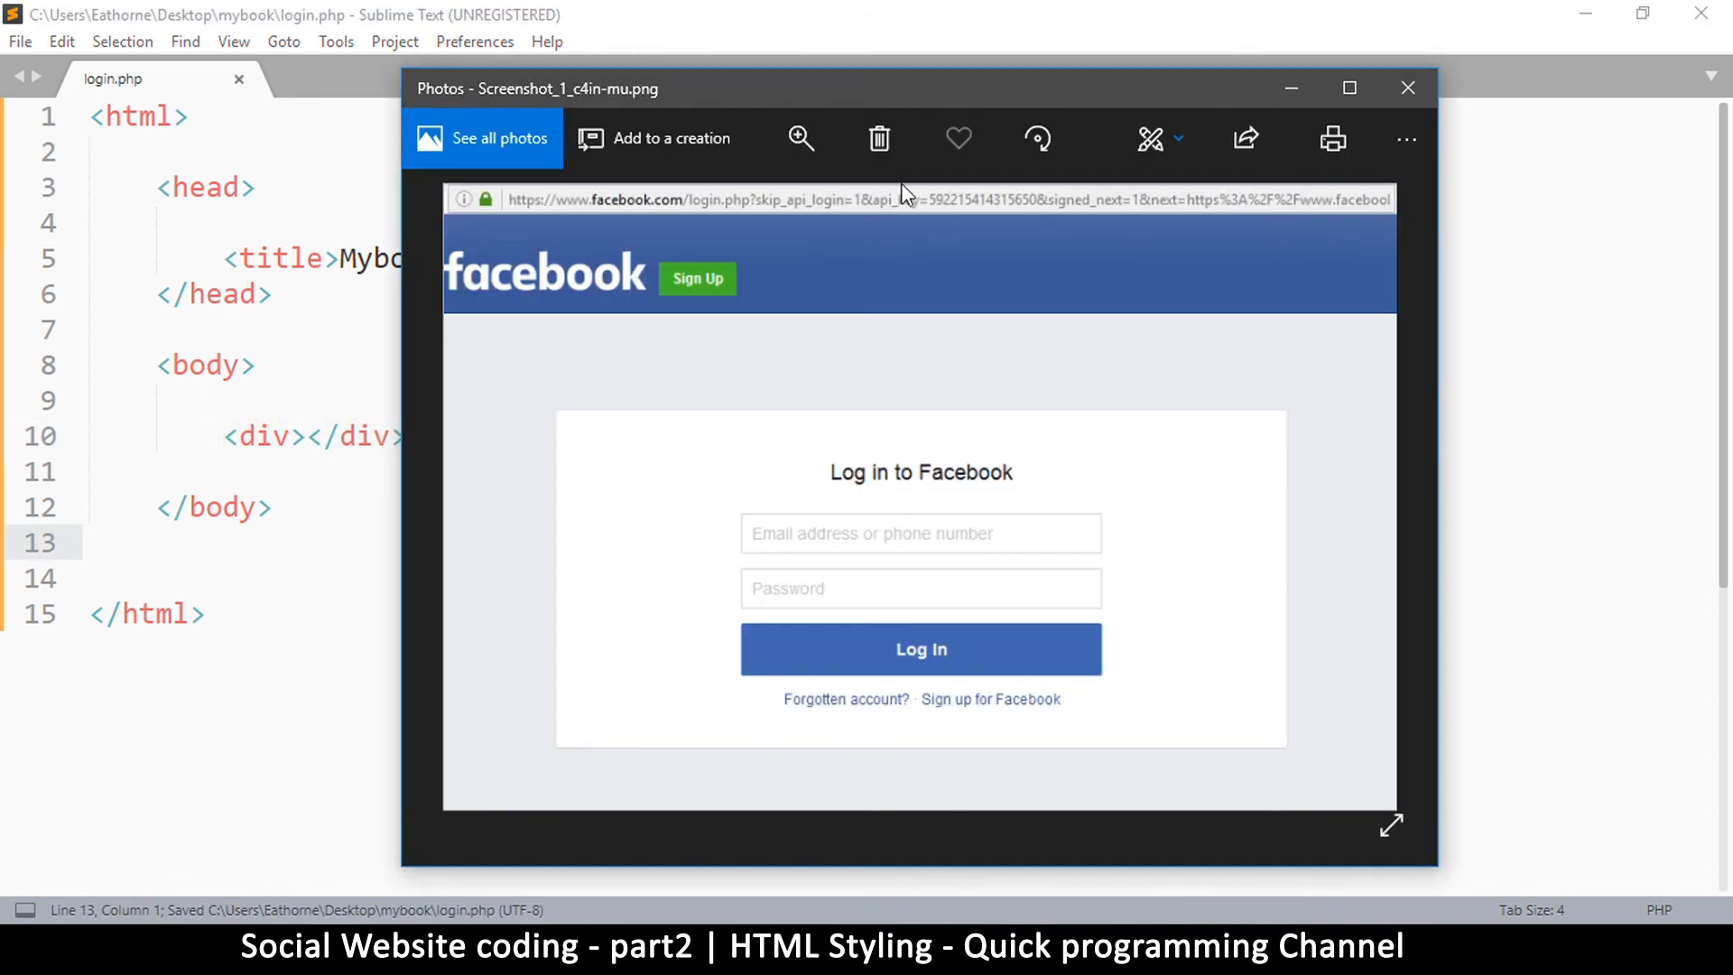
mouse_move(1114, 274)
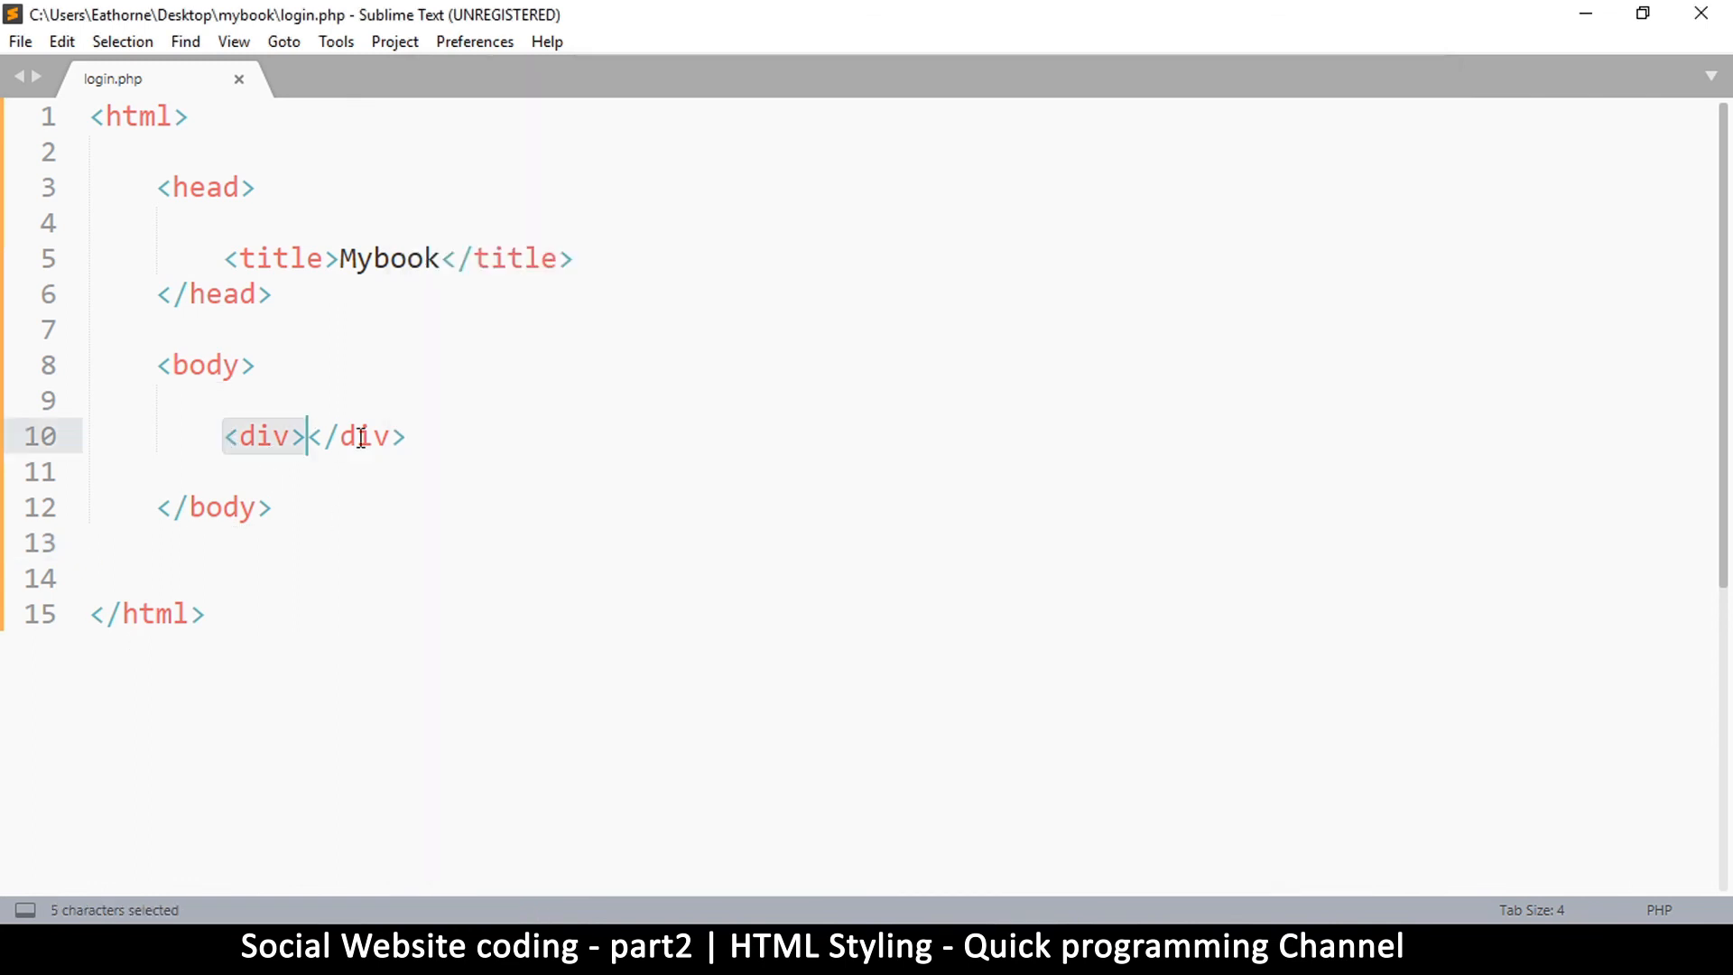
left_click(309, 435)
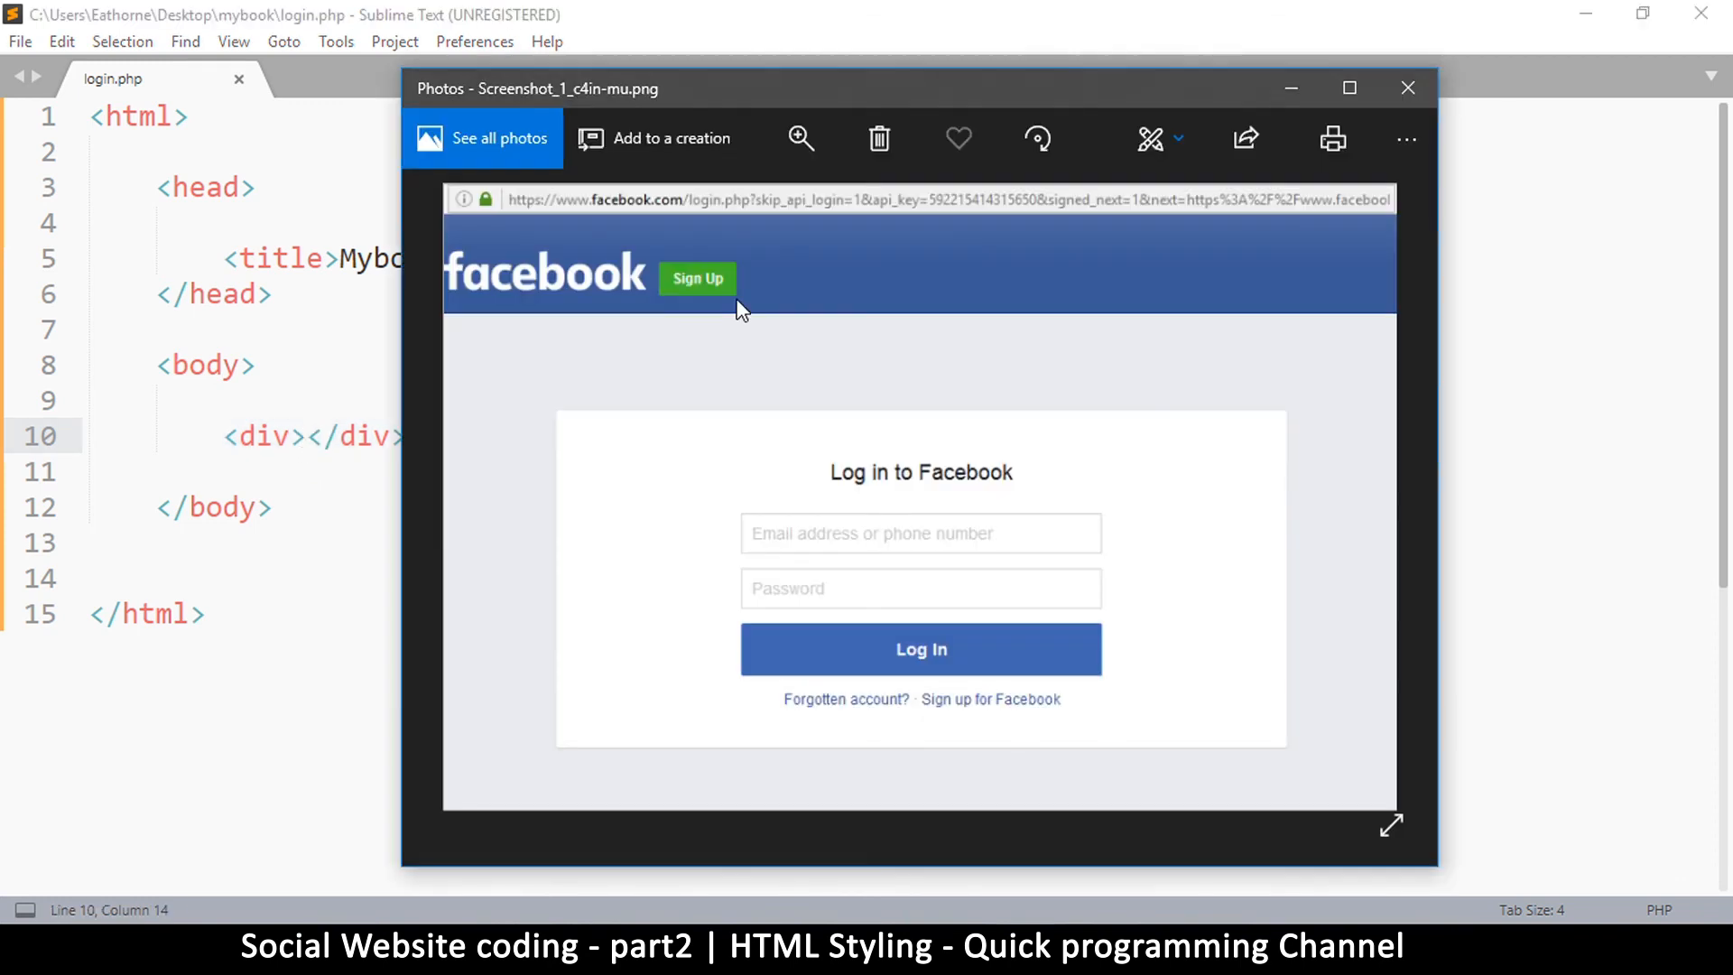
mouse_move(630, 285)
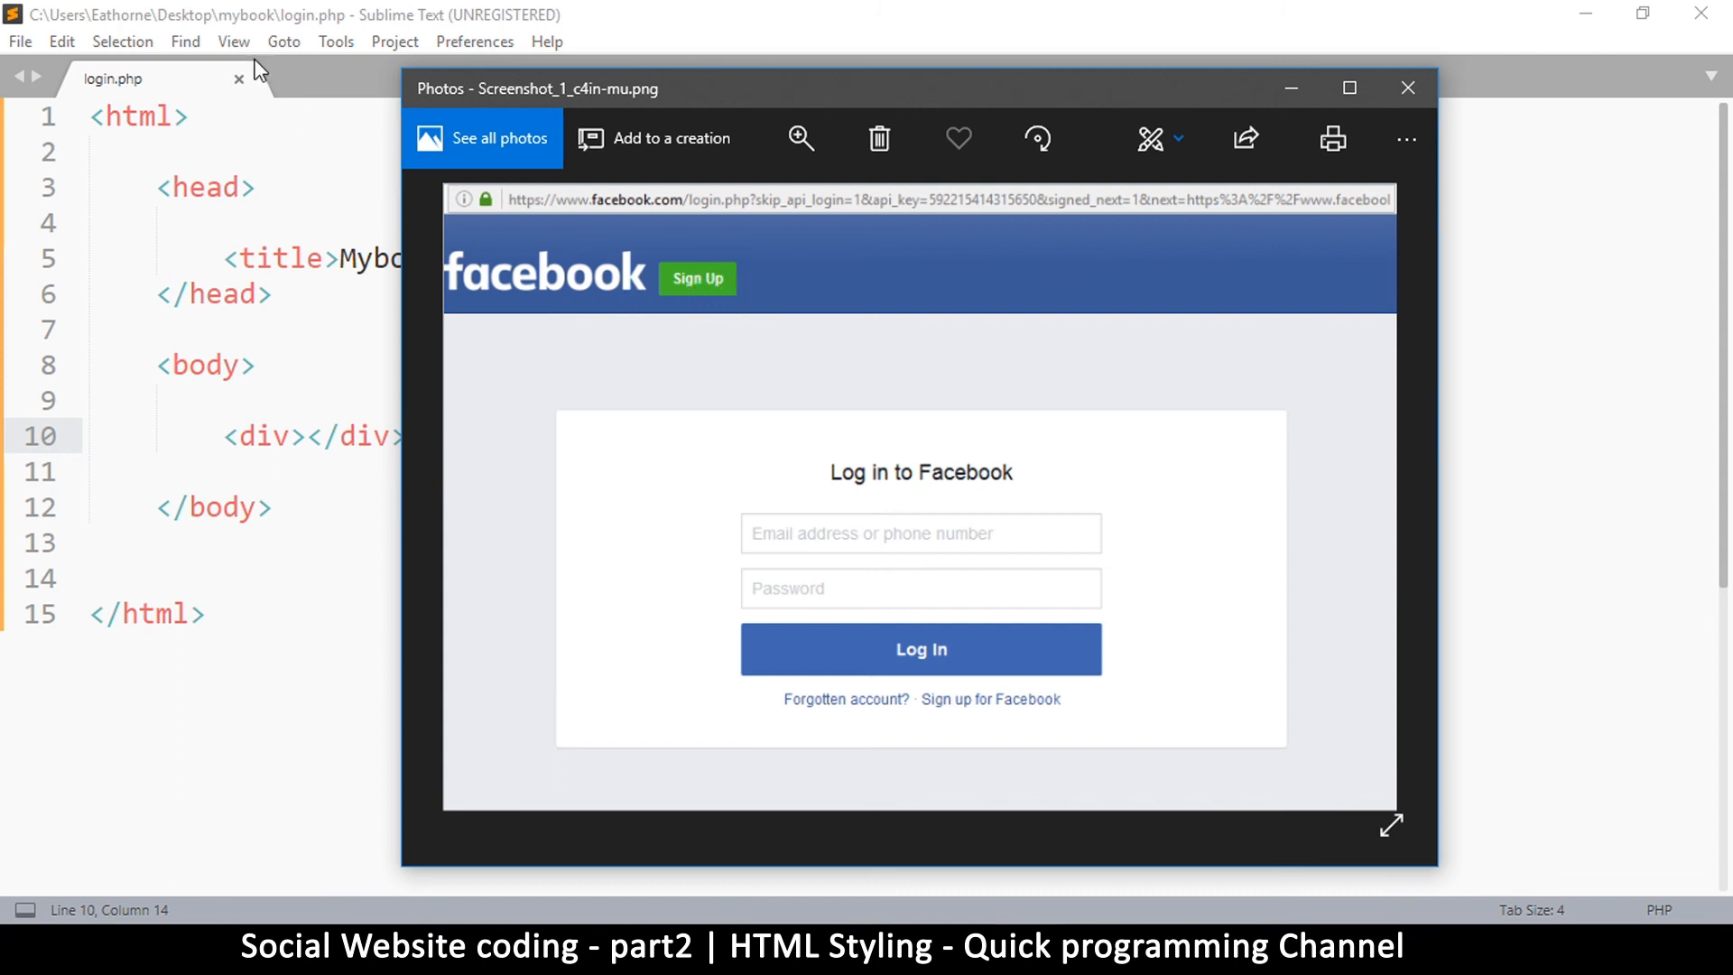
Step: Fill the div with the text 'Mybook Signup' and save login.php
left_click(1406, 86)
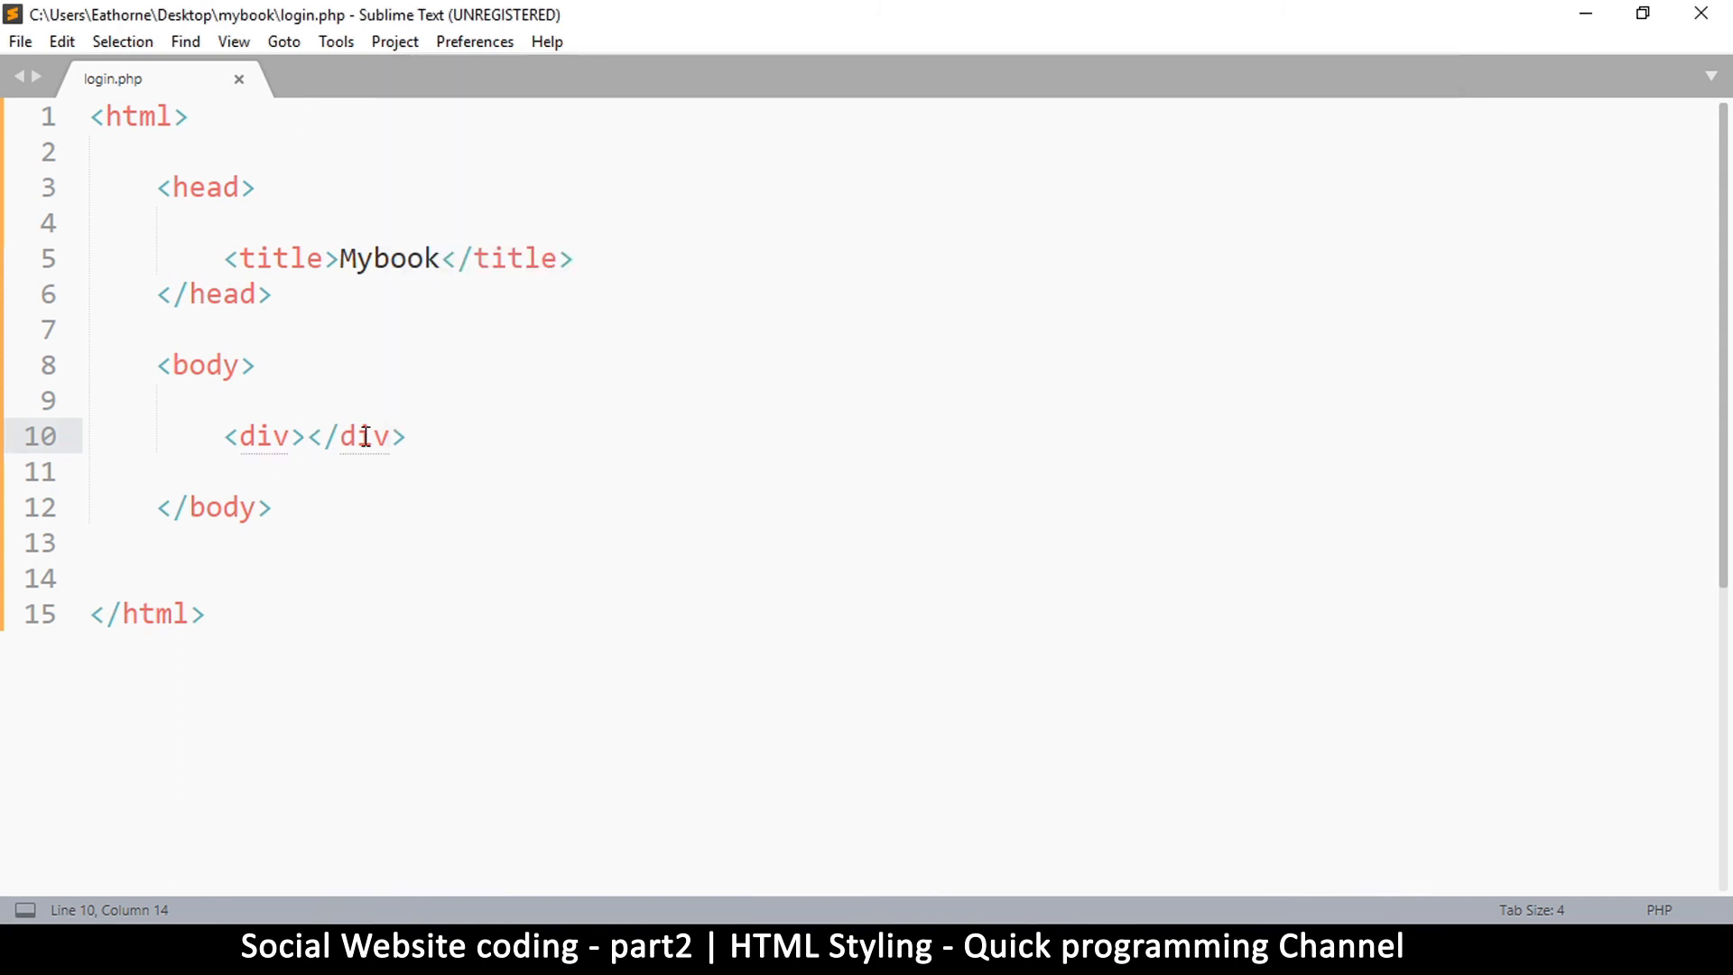
type("Mybook")
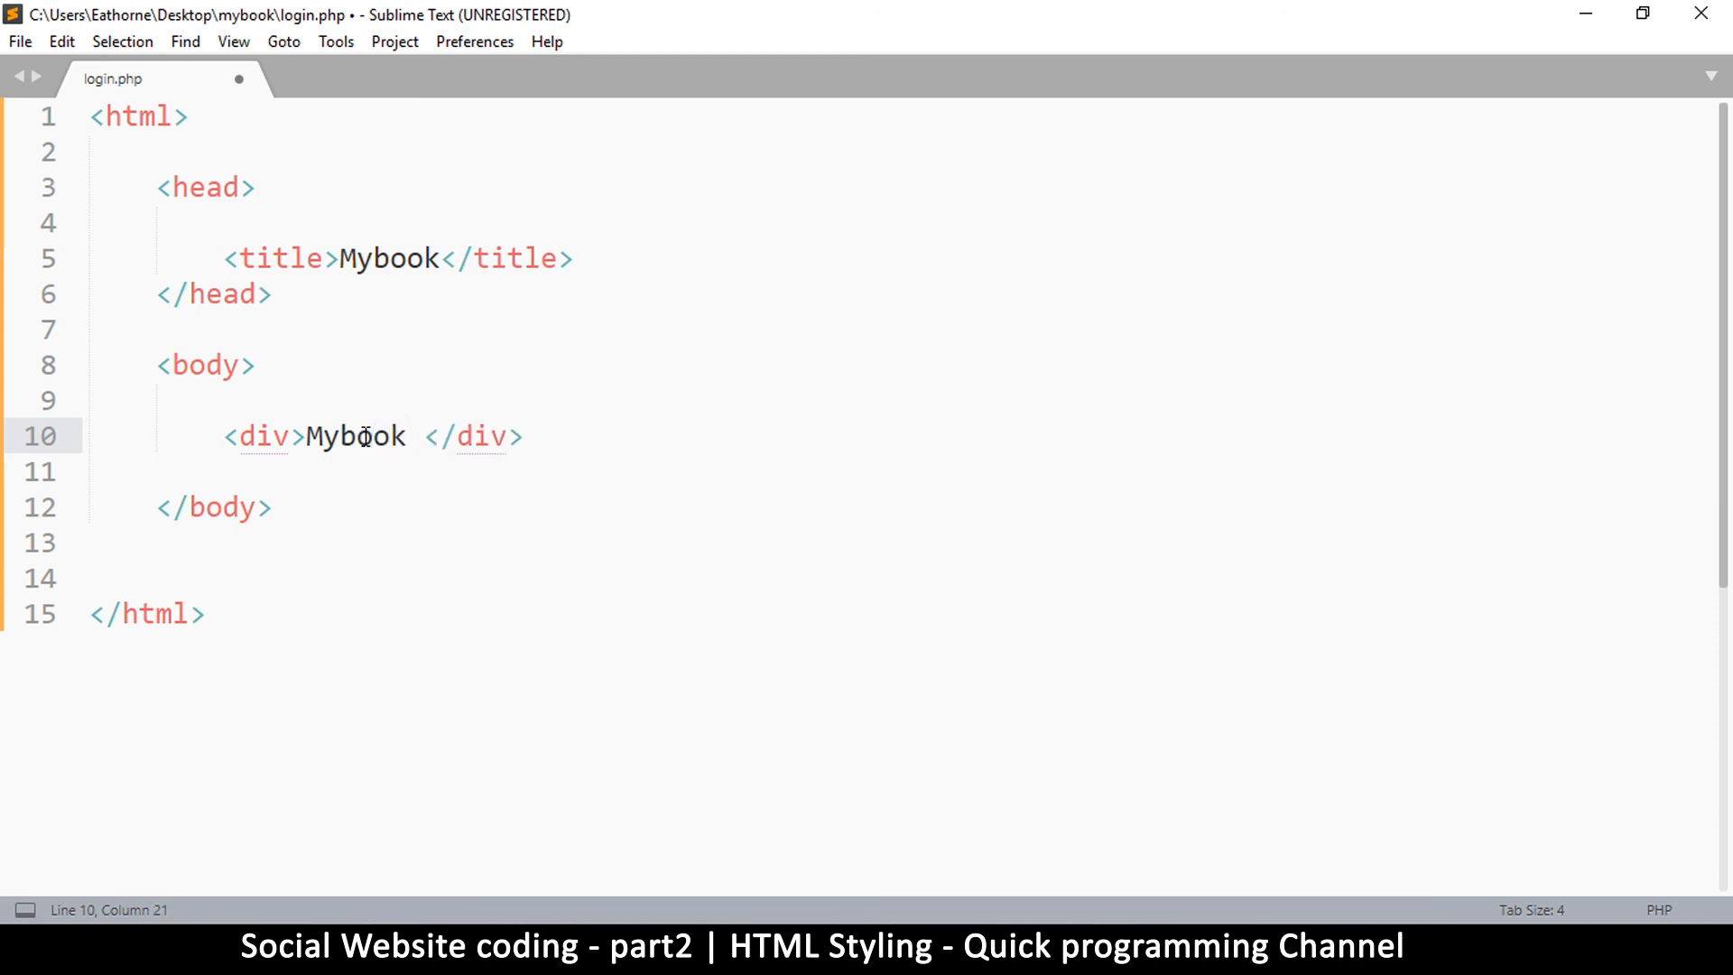
type("Sign")
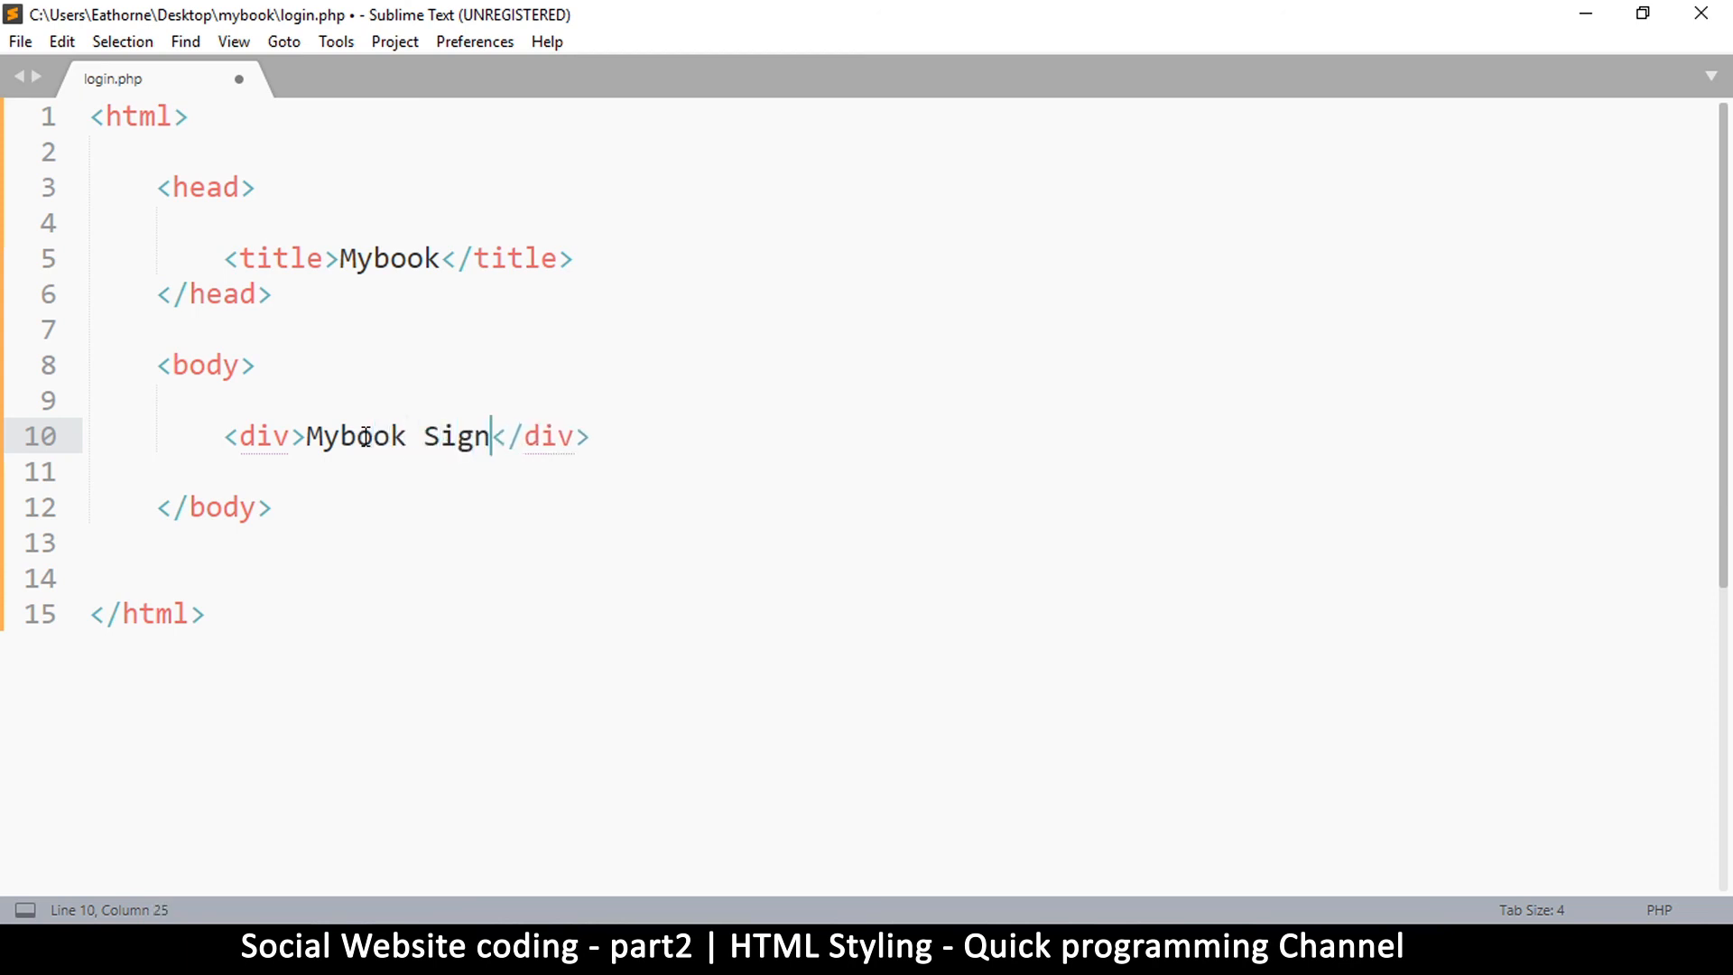
type("up")
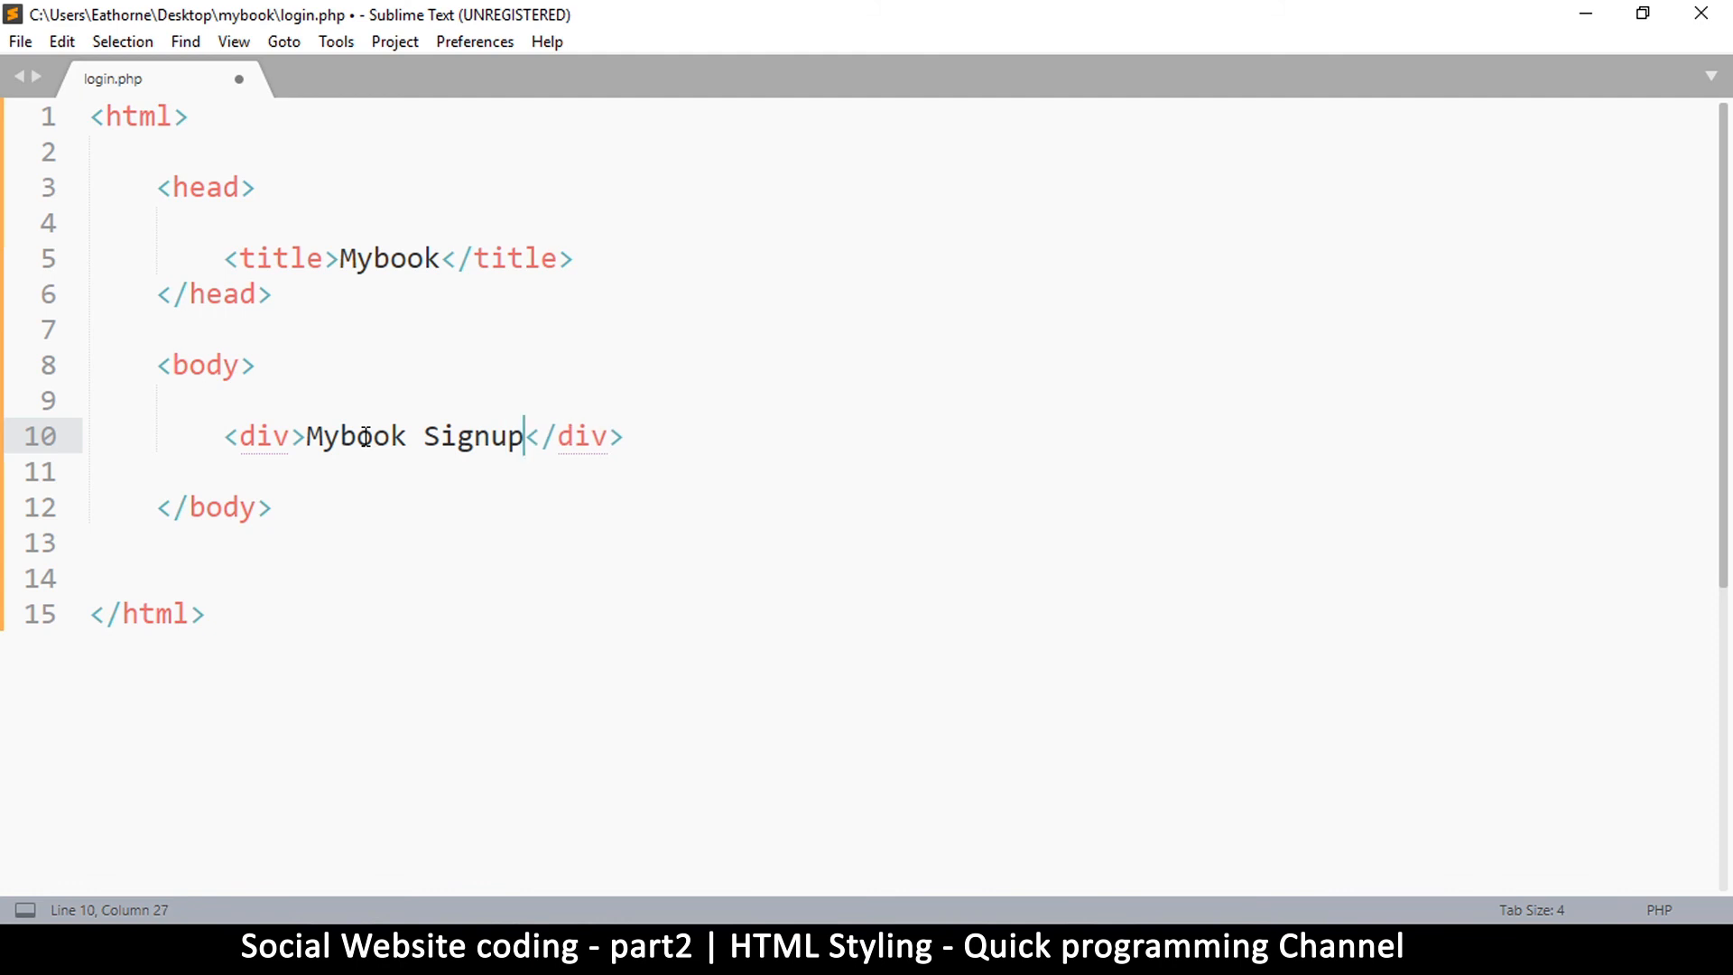
key("ctrl+s")
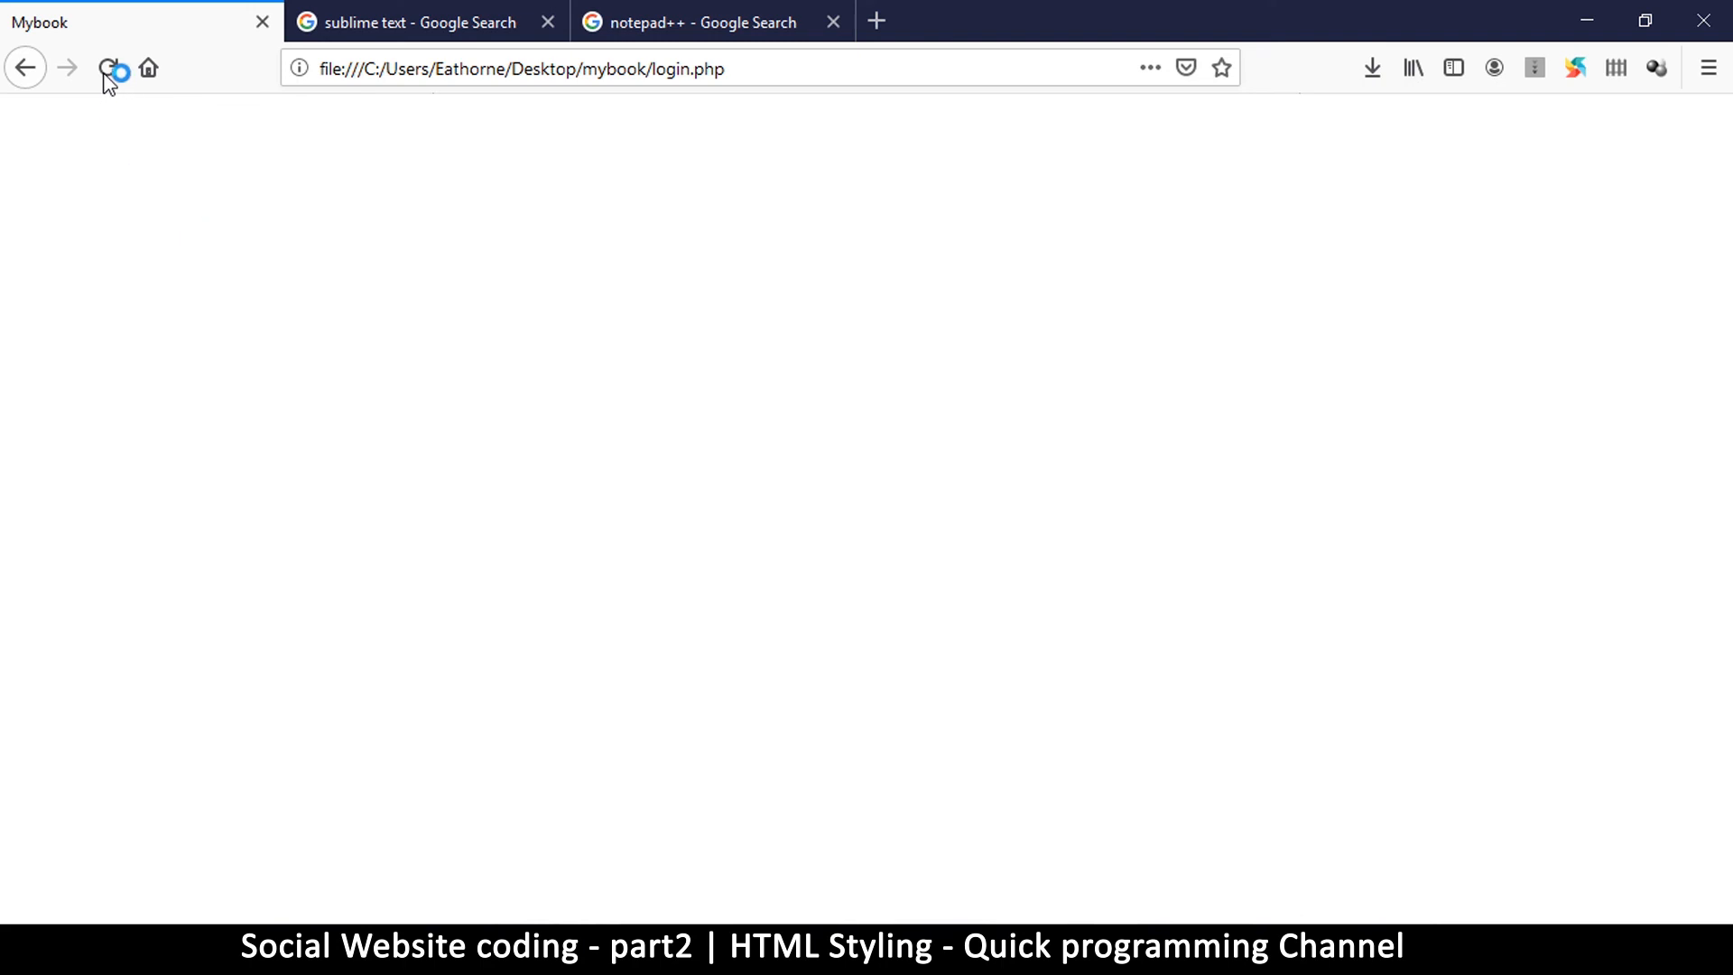
Step: Reload login.php in Firefox so the plain 'Mybook Signup' text appears
left_click(107, 67)
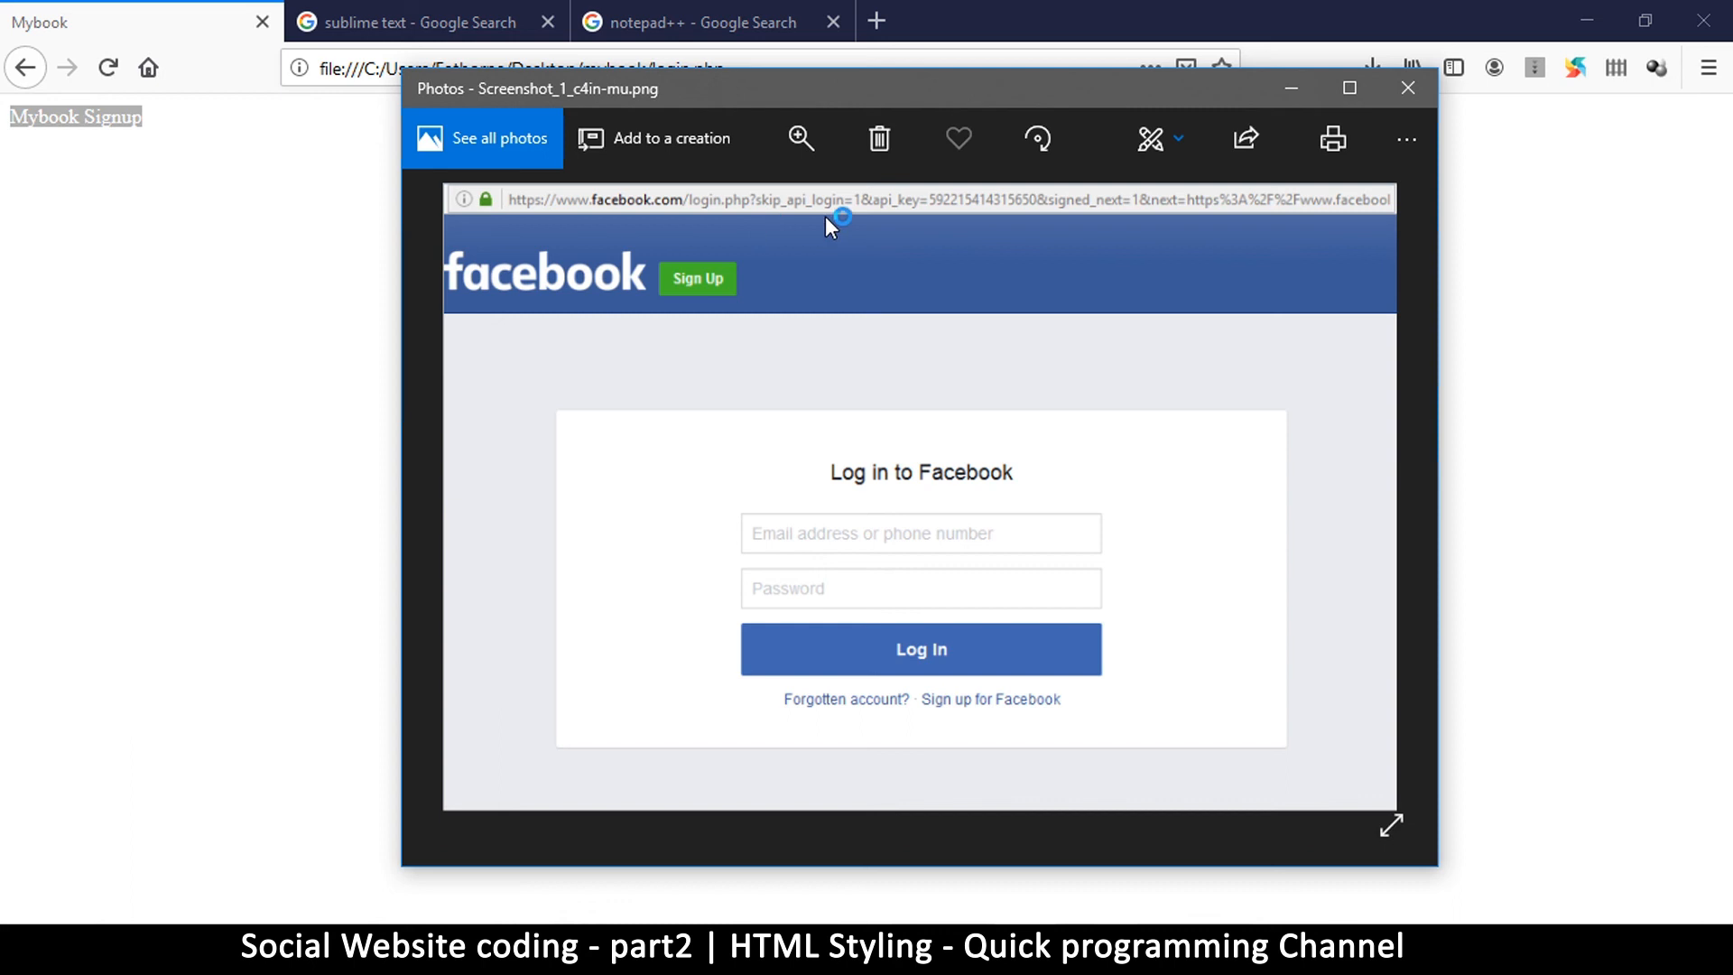
mouse_move(959, 264)
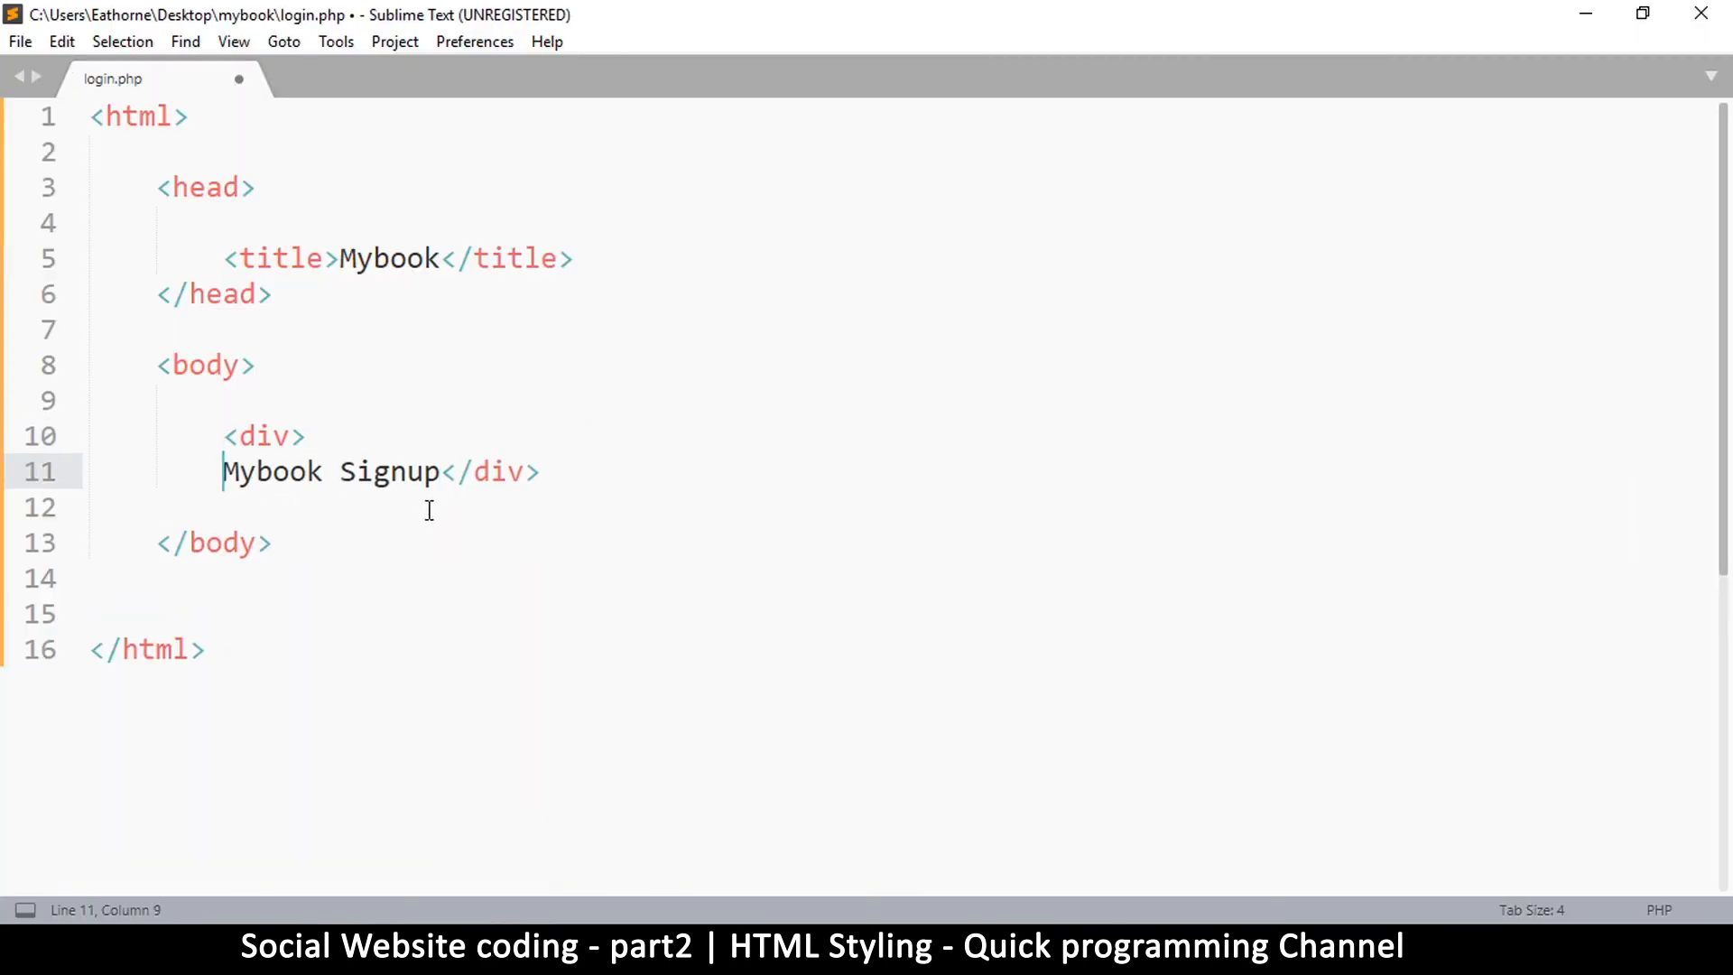
Step: Split the div across three lines with 'Mybook Signup' indented inside, and save
key("Enter")
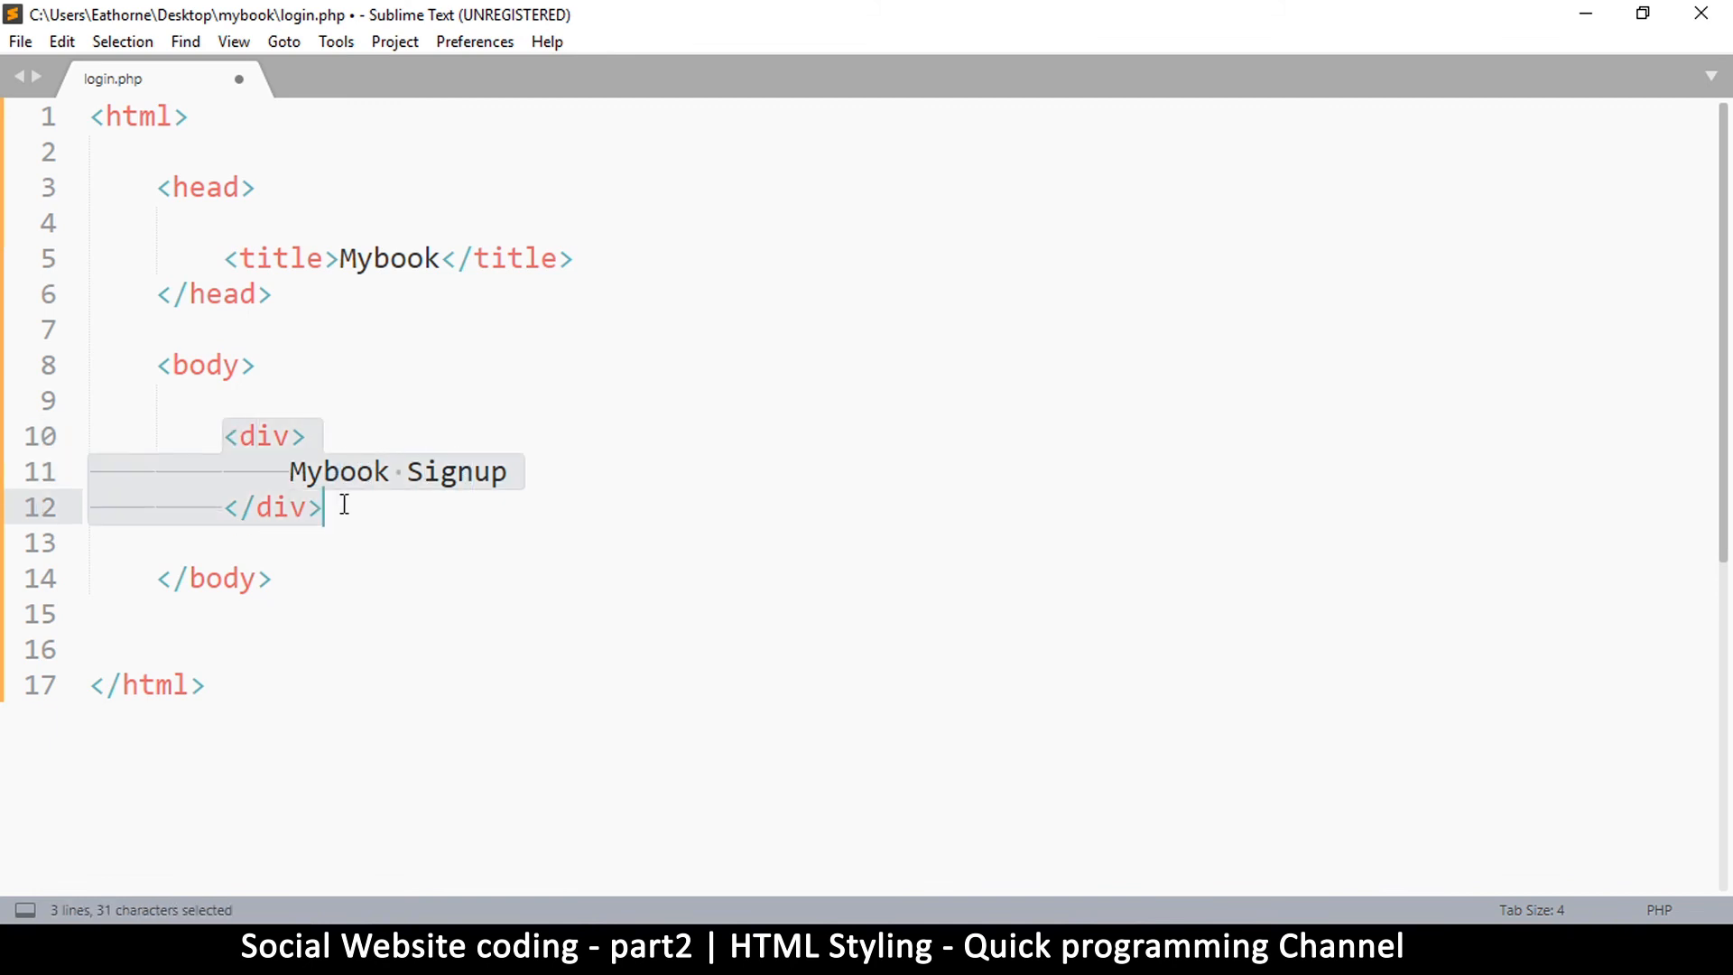
key("ctrl+s")
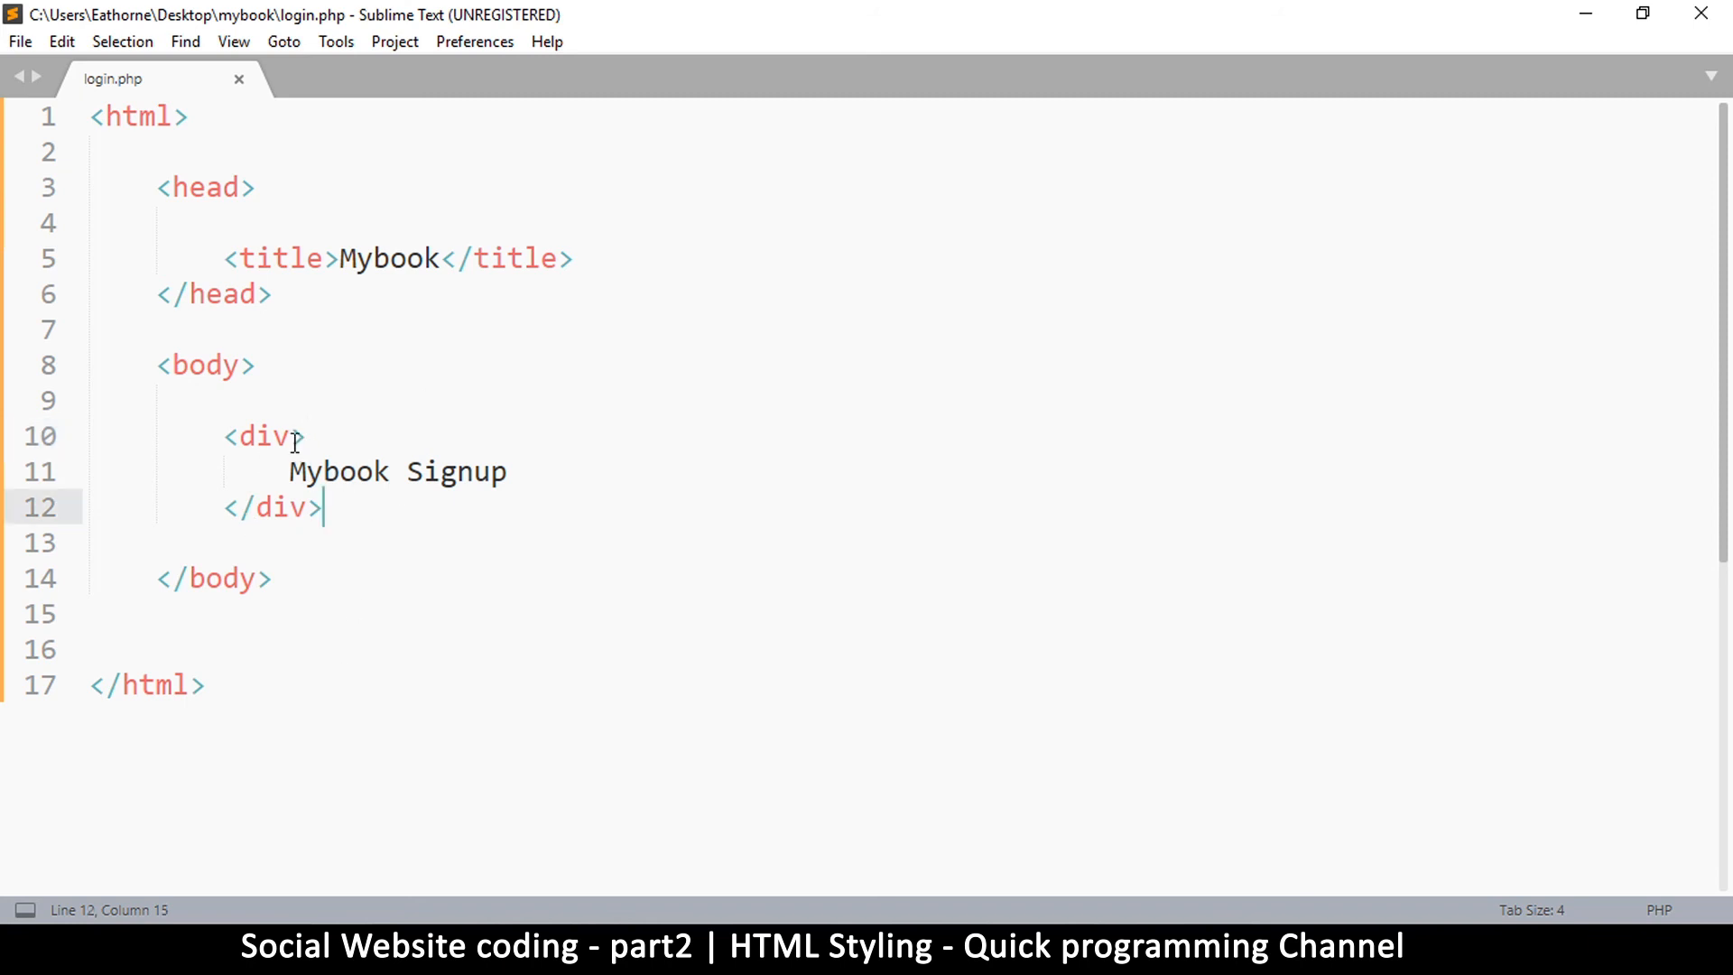
left_click(297, 436)
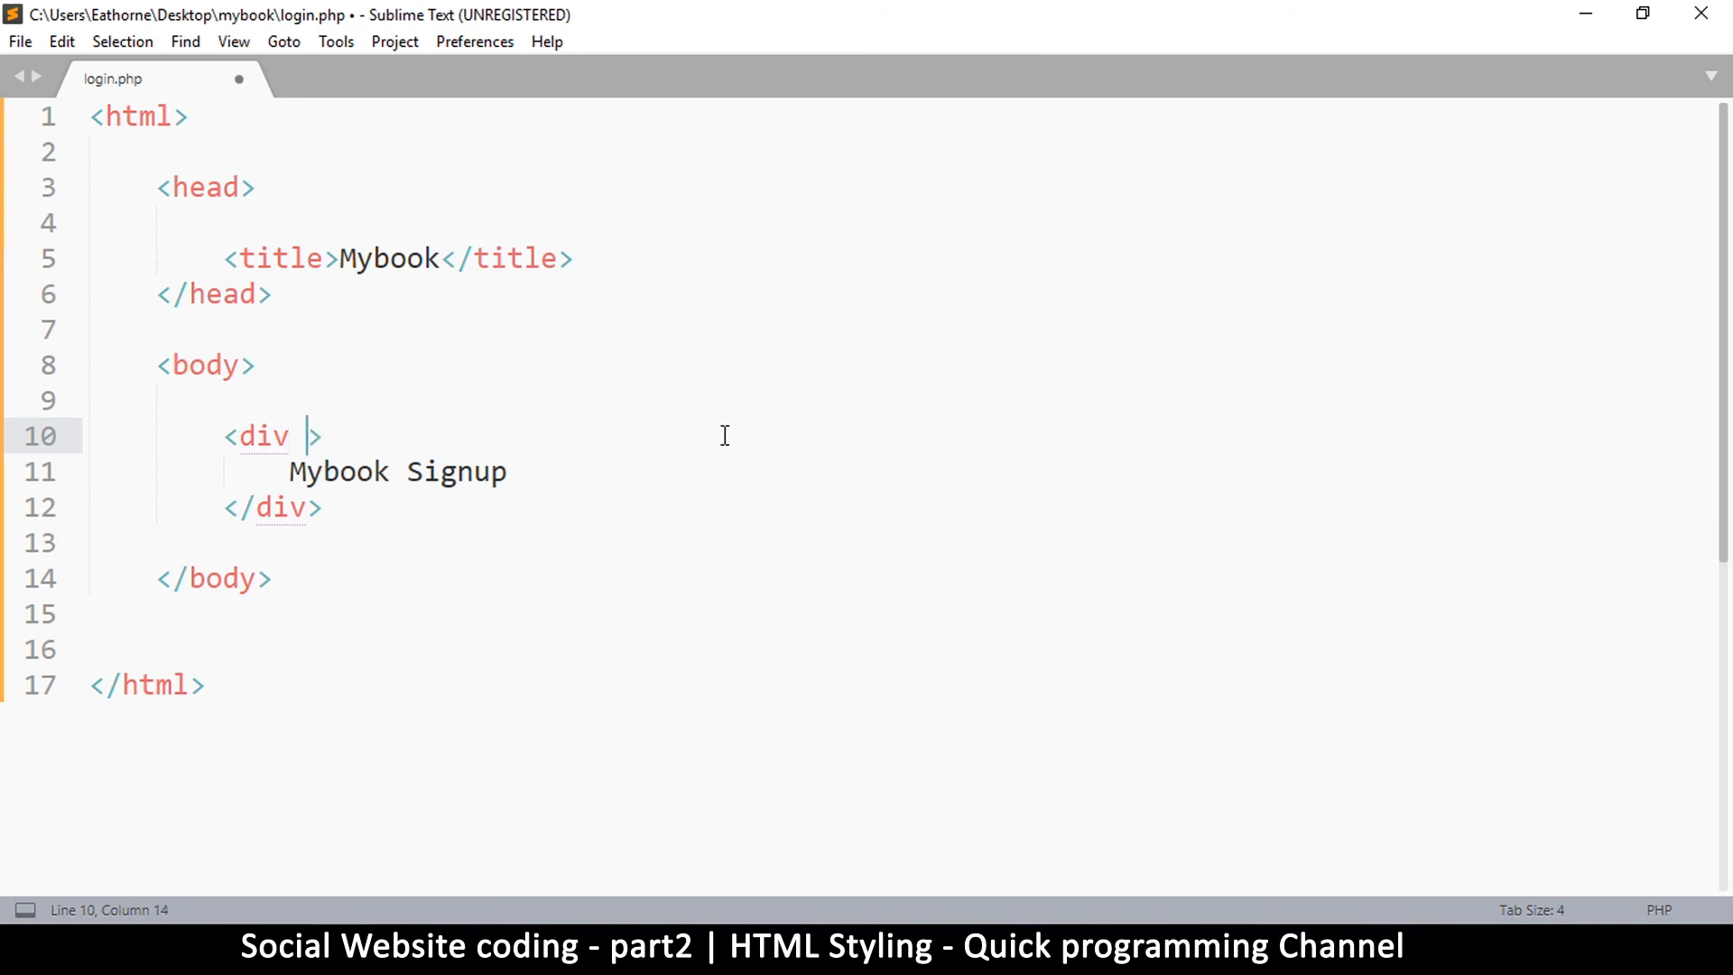
Step: Add an empty style="" attribute to the opening div tag and save login.php
type("style=\"")
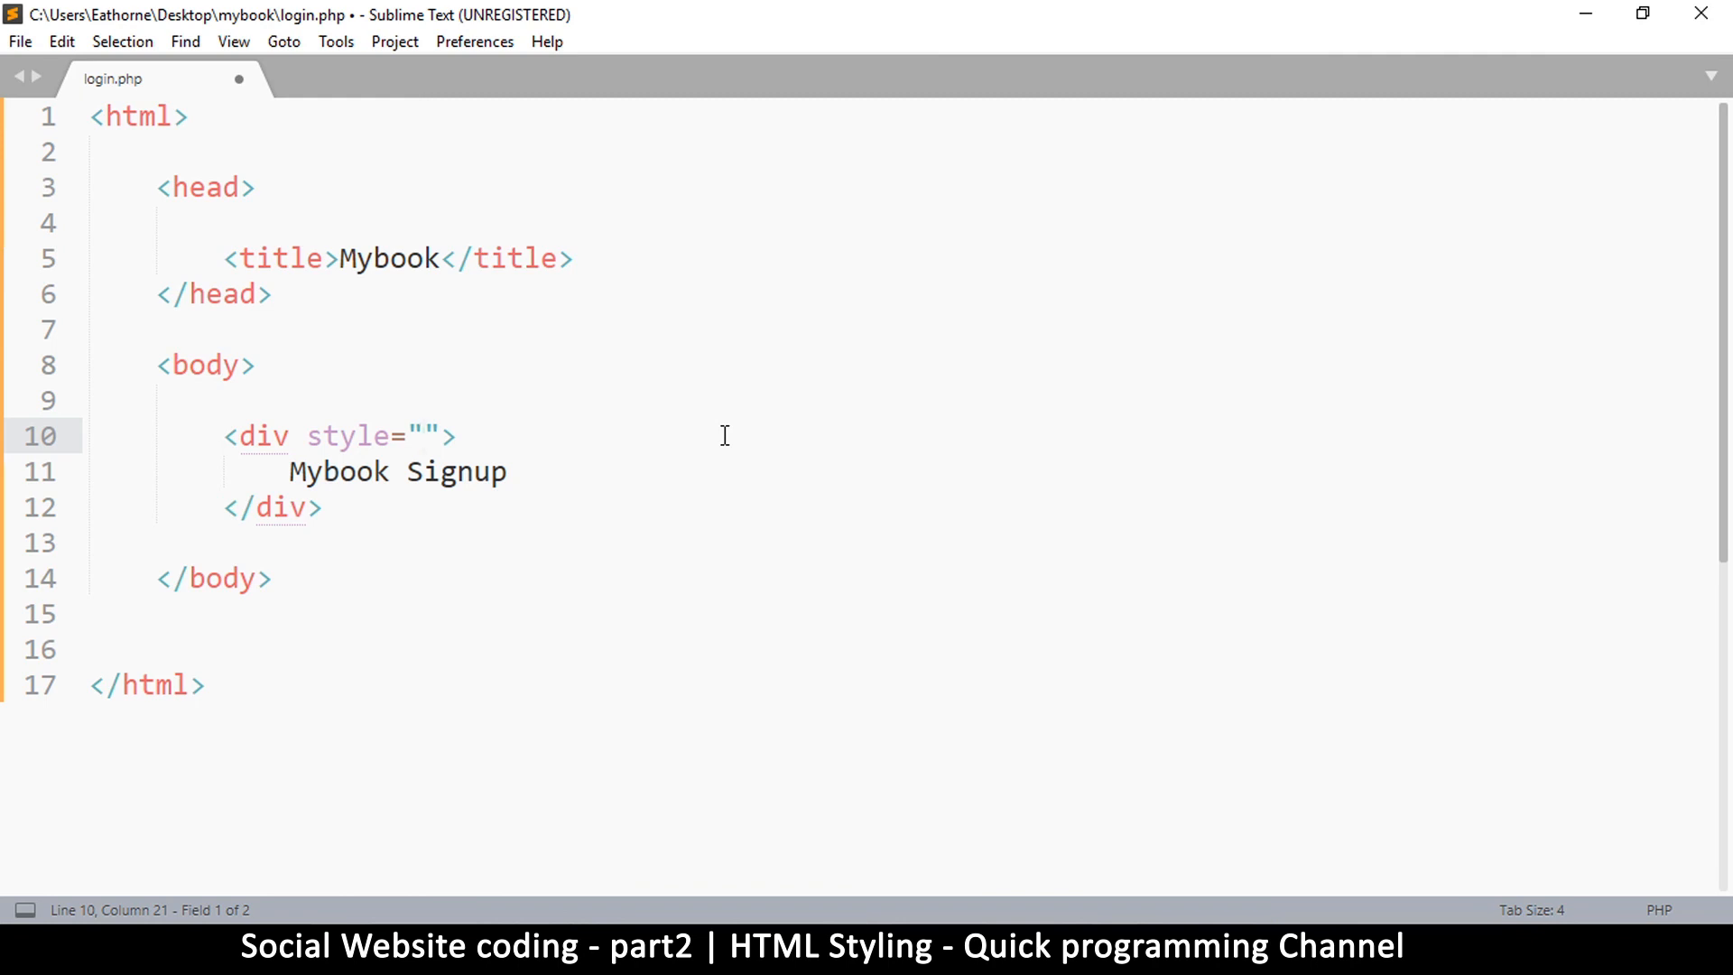
mouse_move(296, 452)
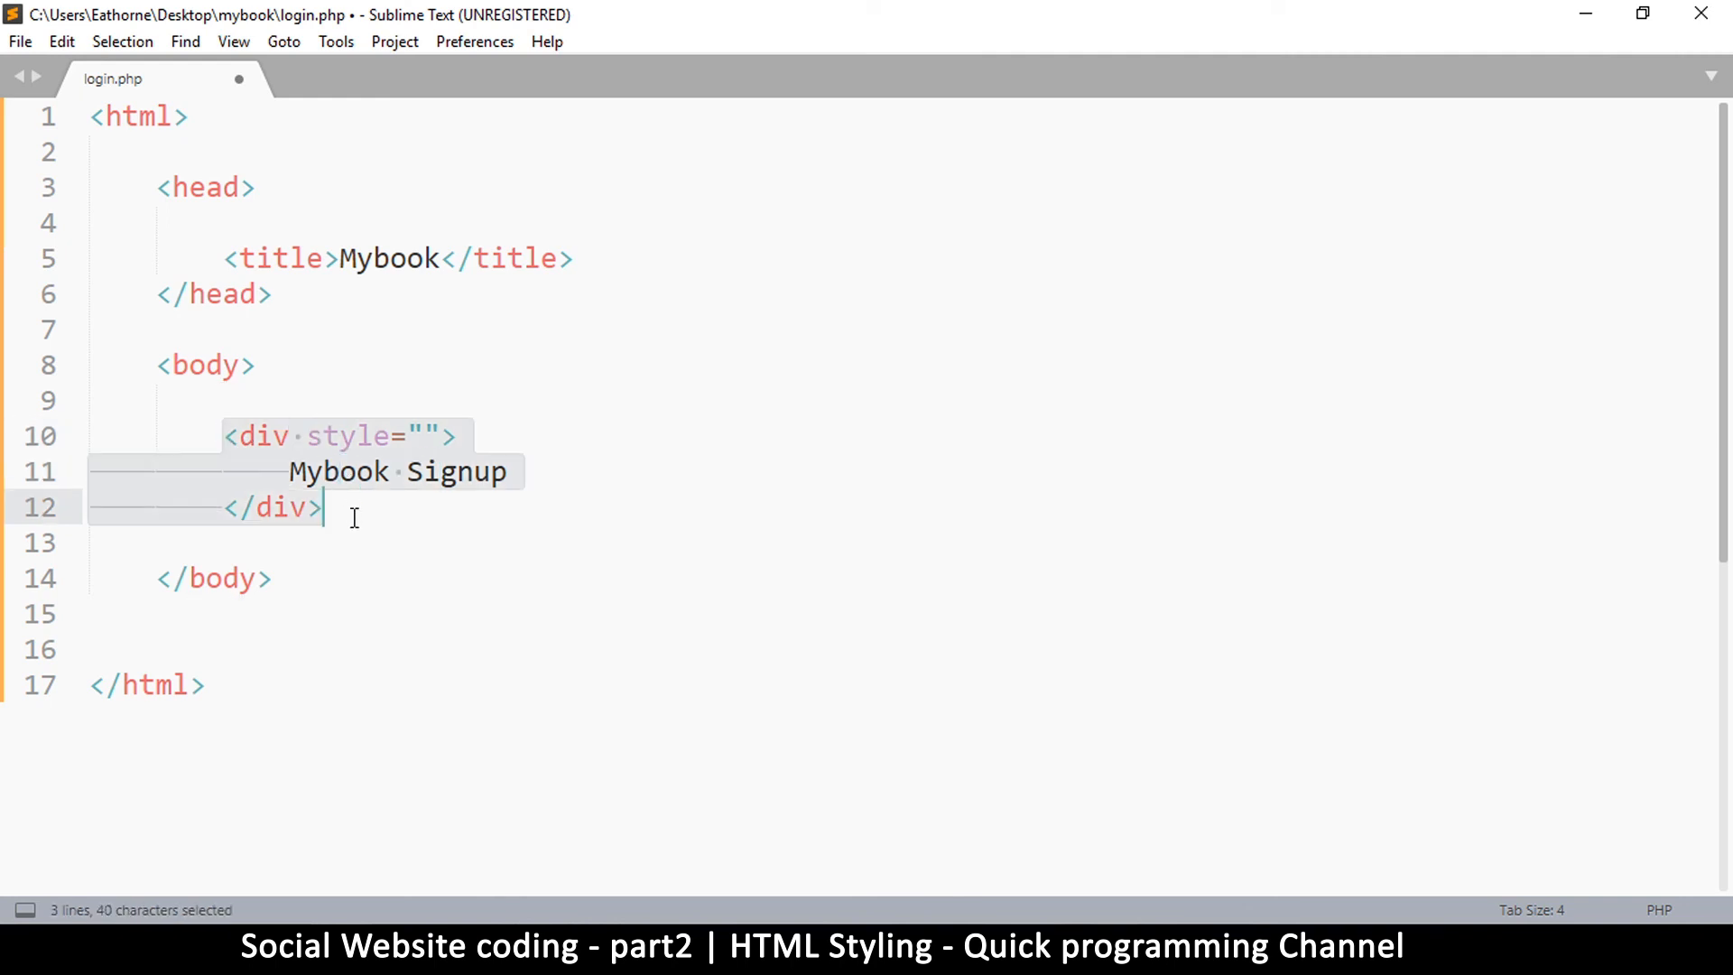
left_click(322, 508)
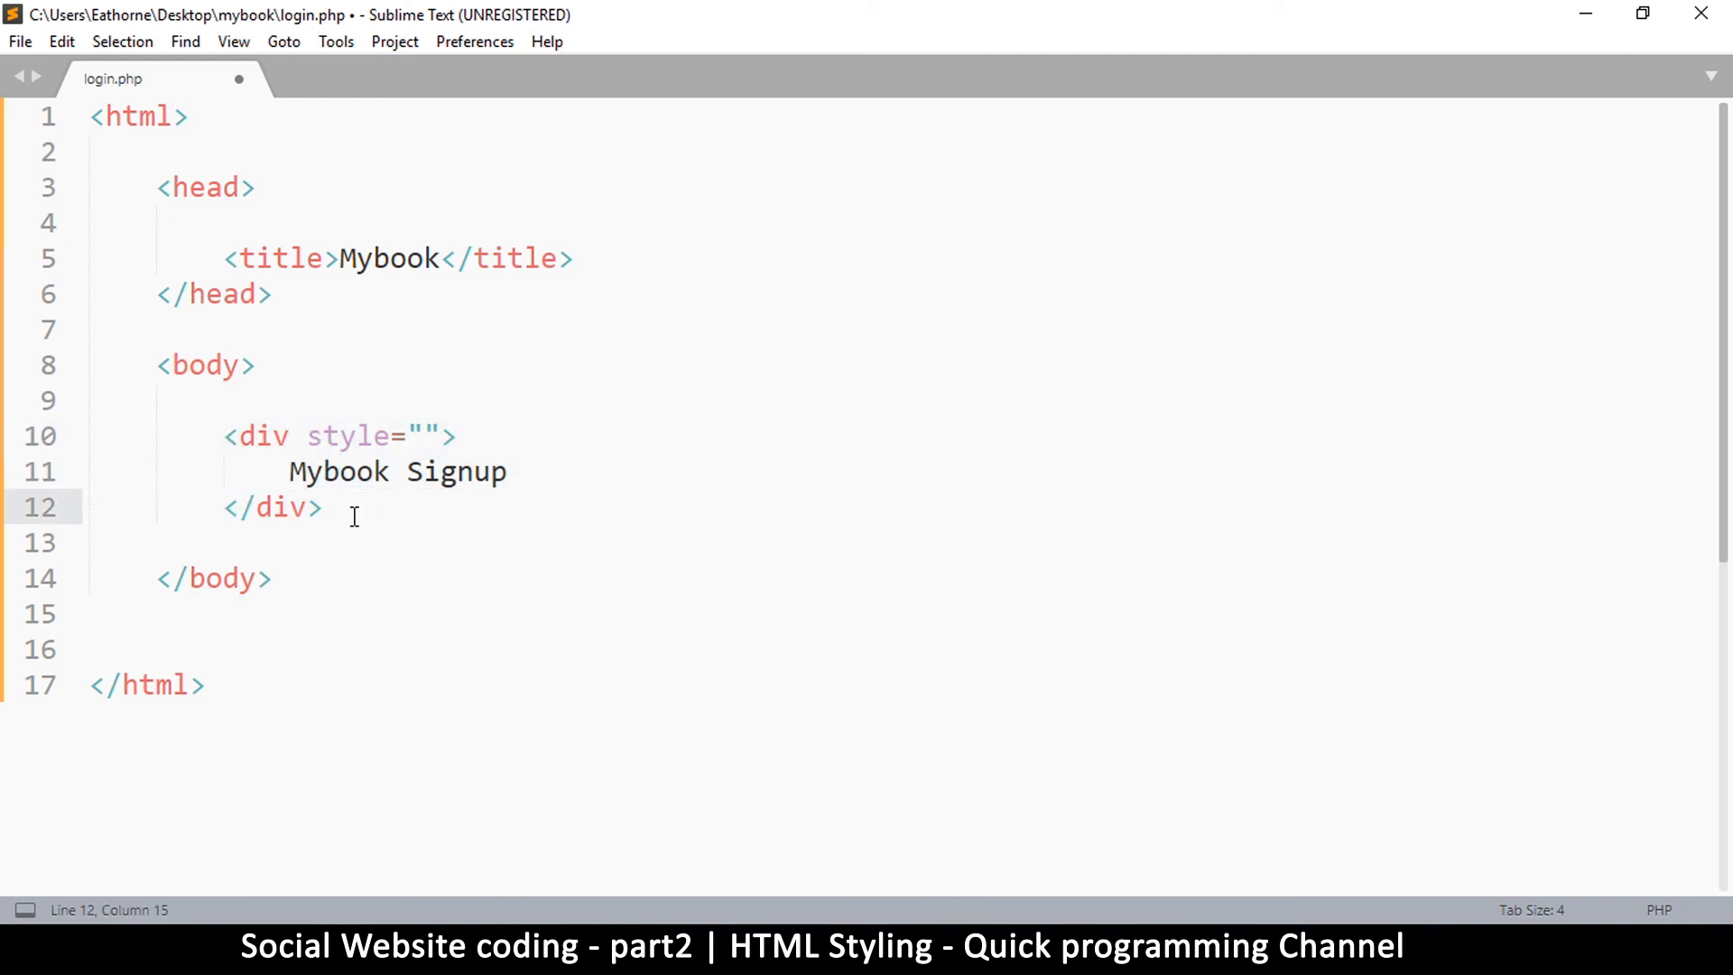
key("ctrl+s")
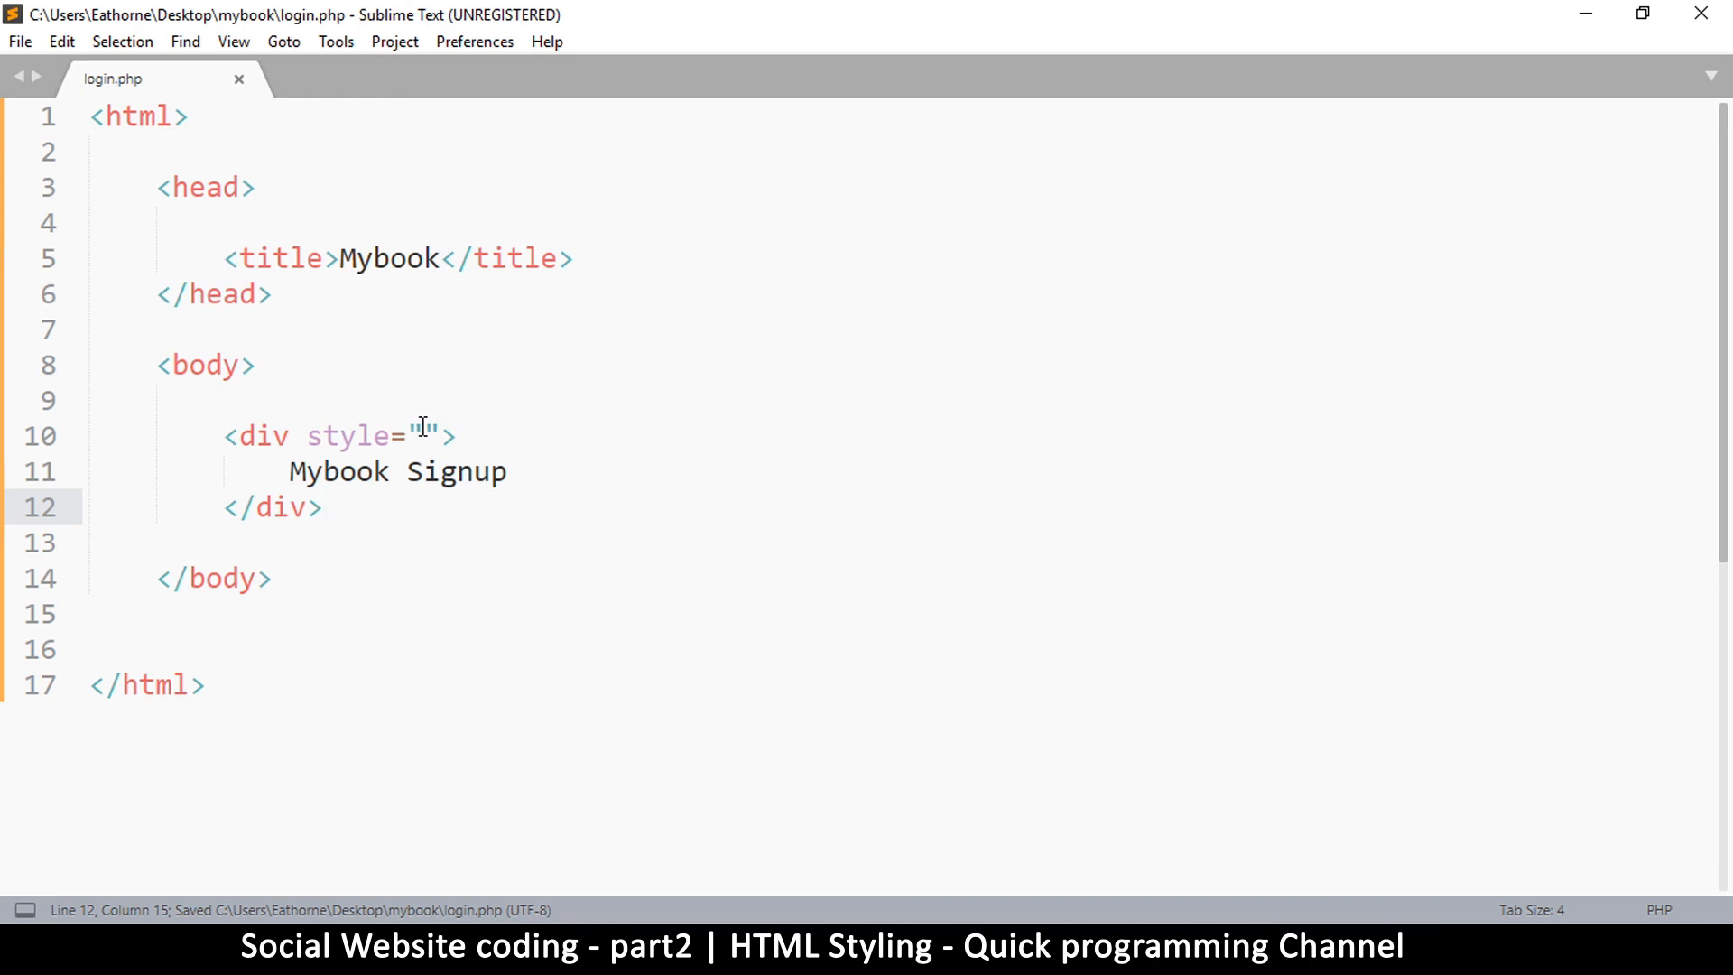
left_click(423, 435)
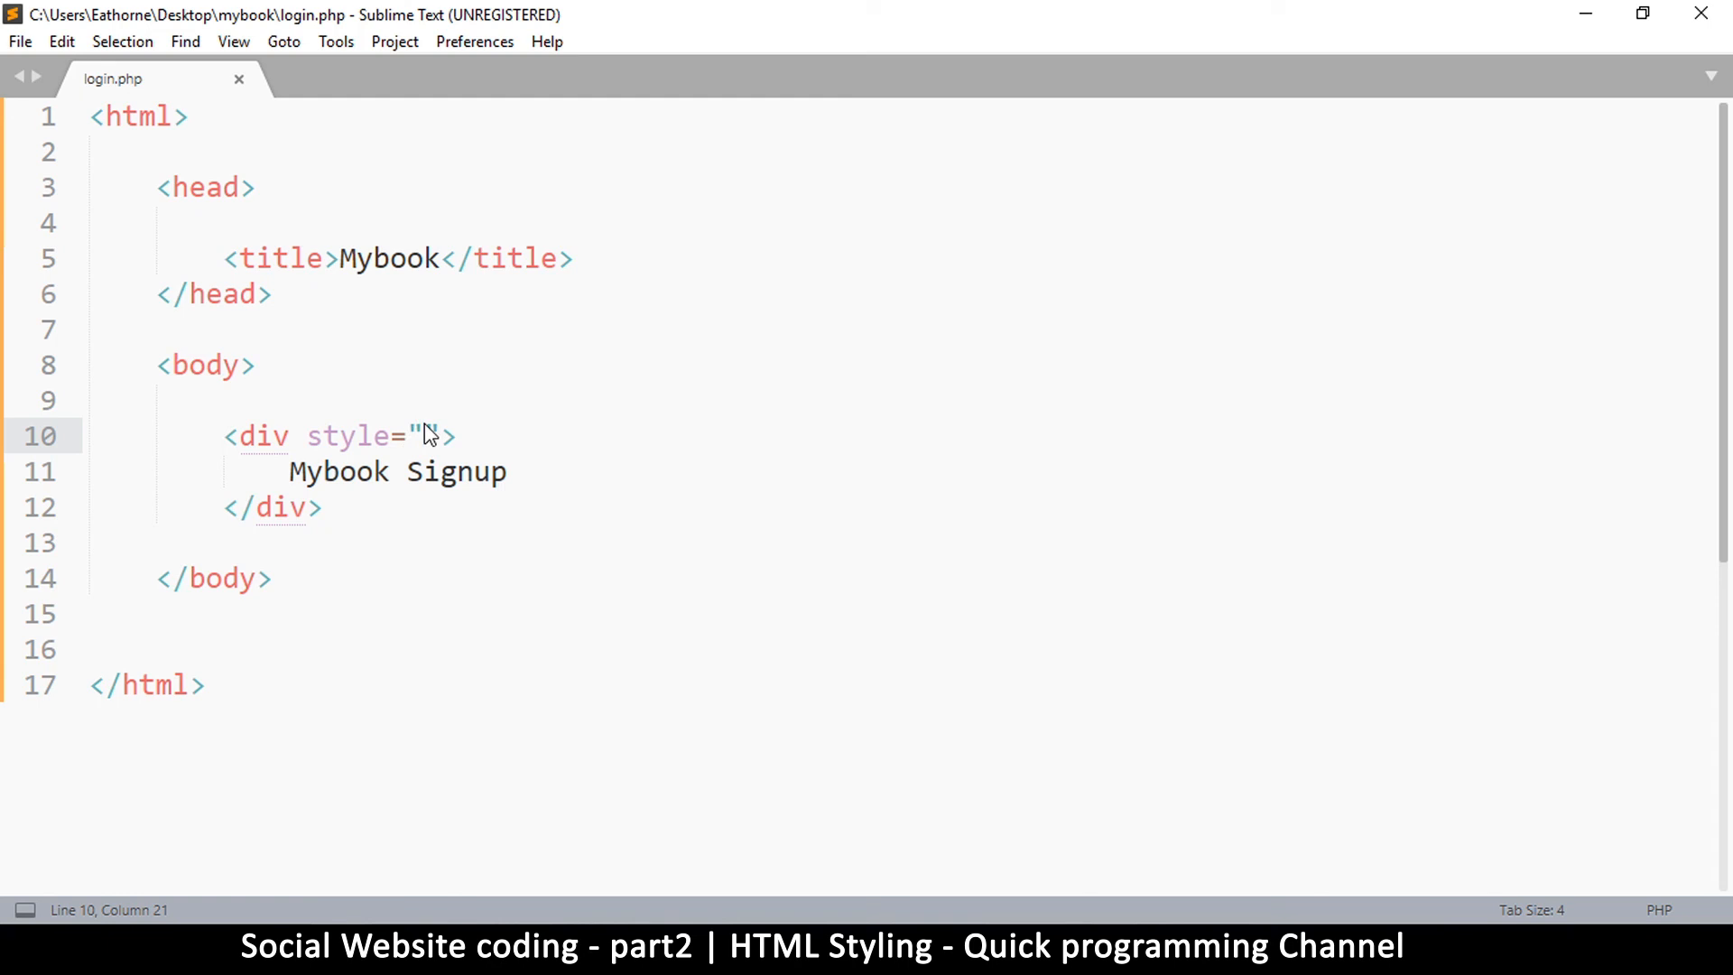
Step: Set height:100px; in the div's style, save, and point out the colon and px unit
type("height:")
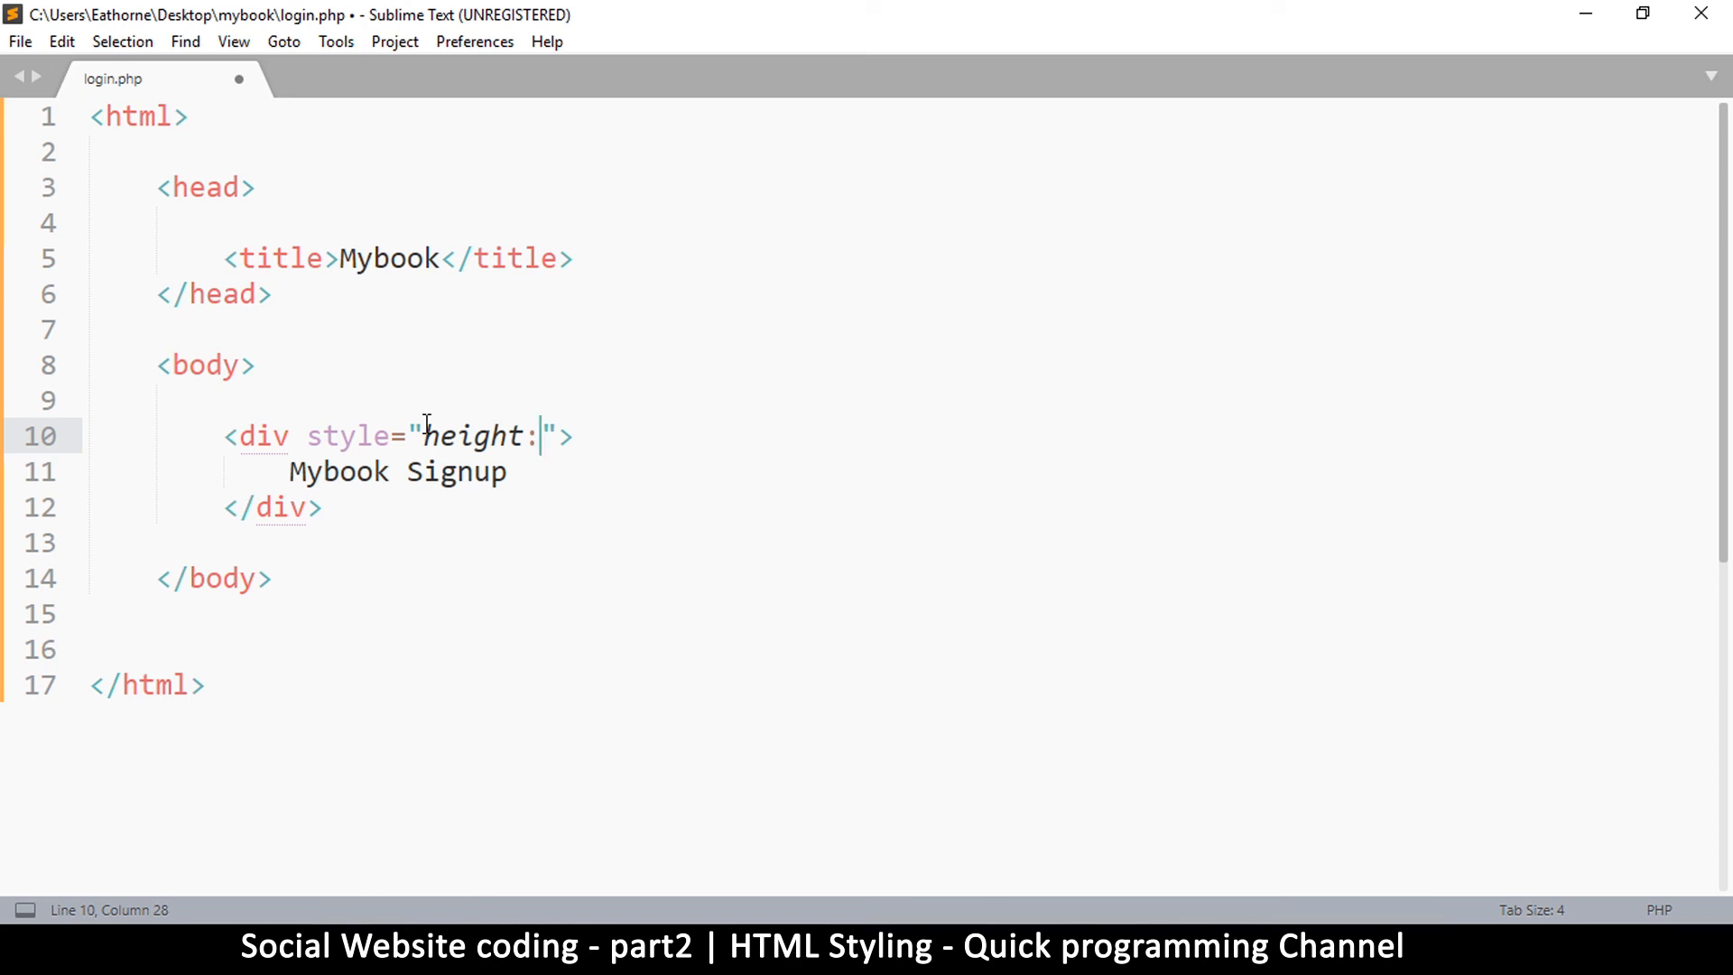
type("100")
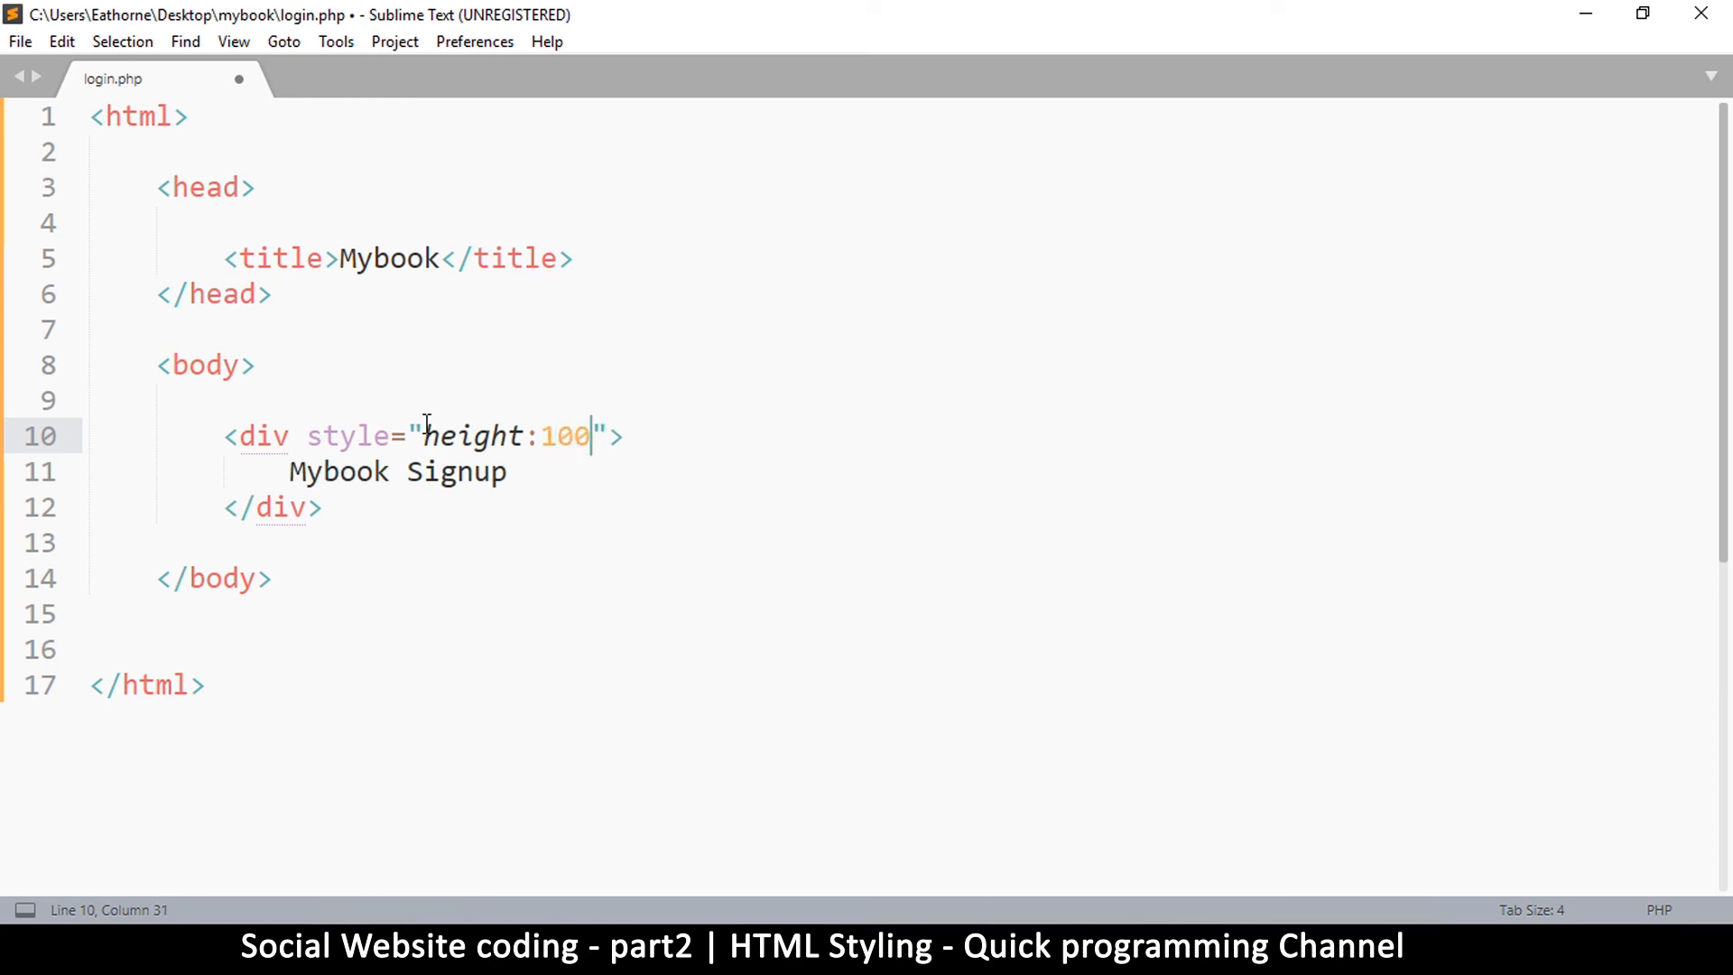
type("px;")
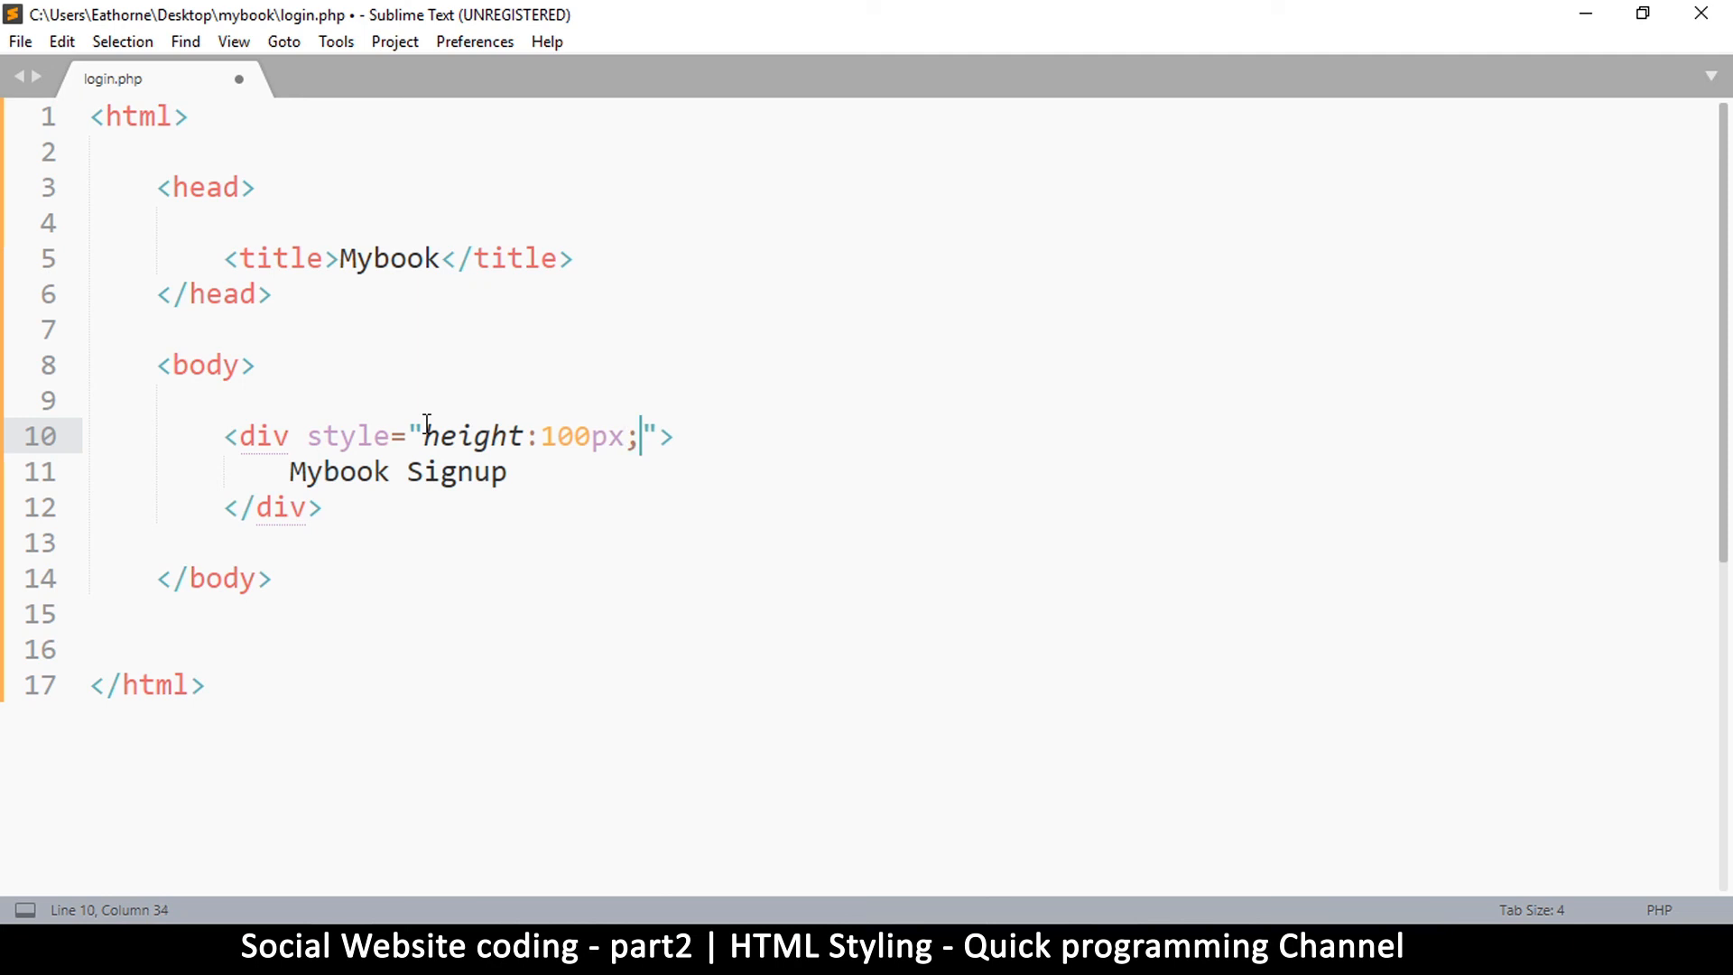
key("ctrl+s")
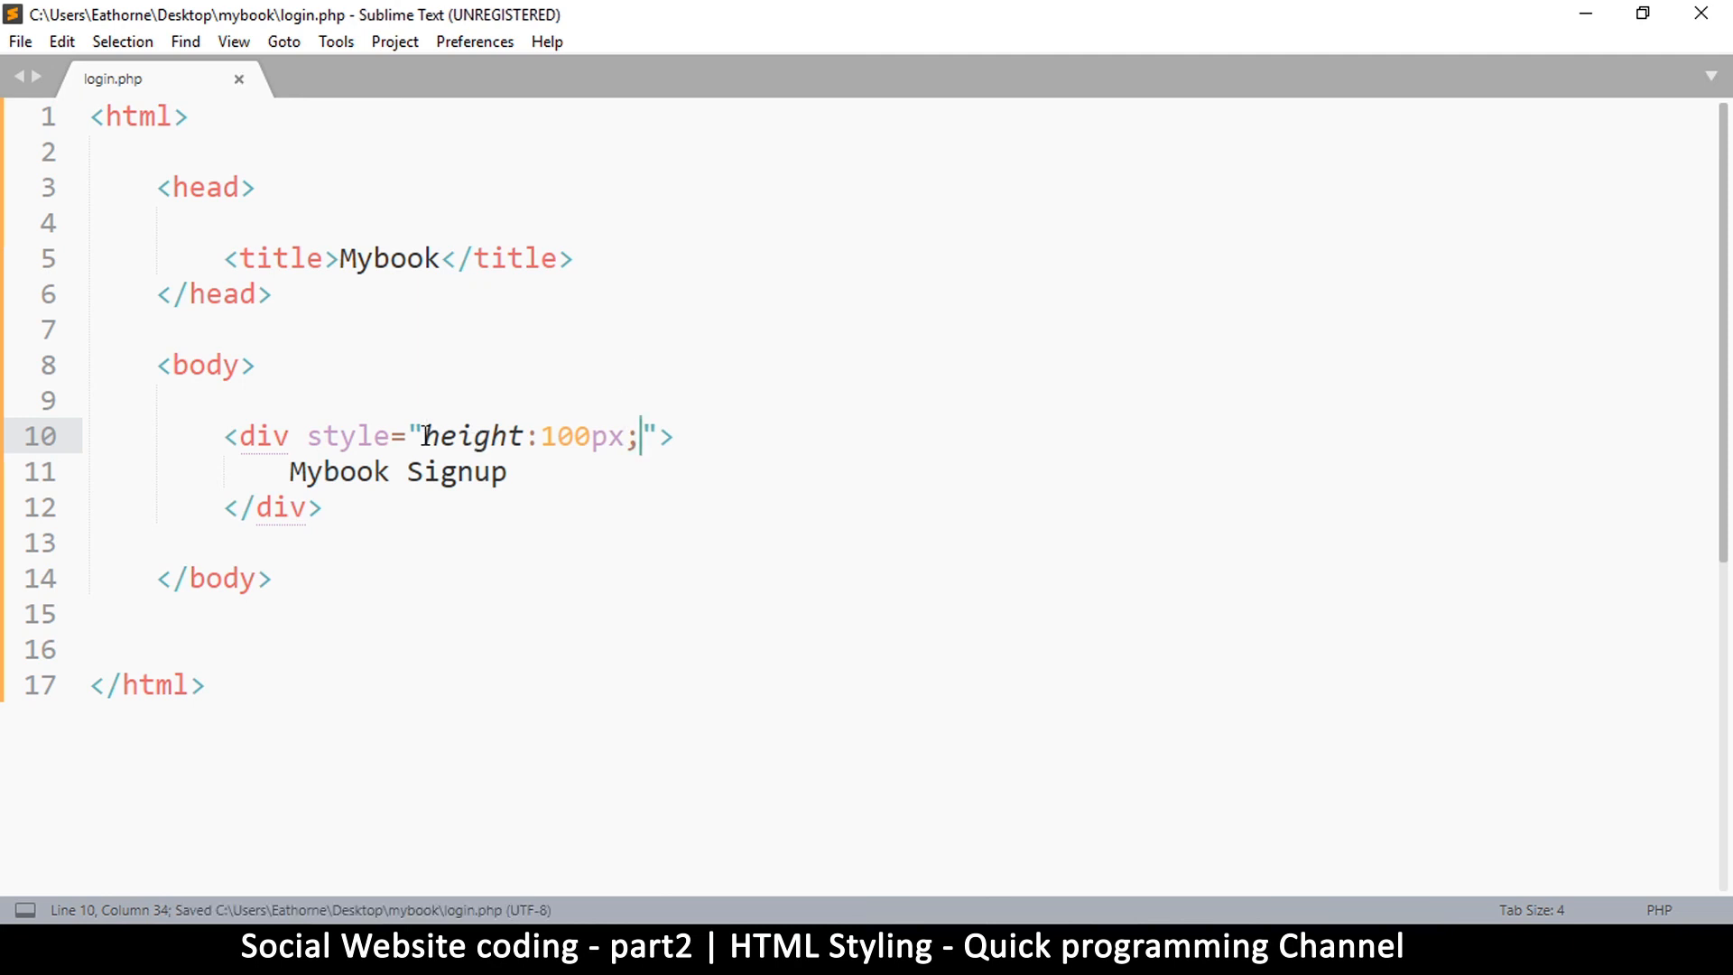
double_click(471, 435)
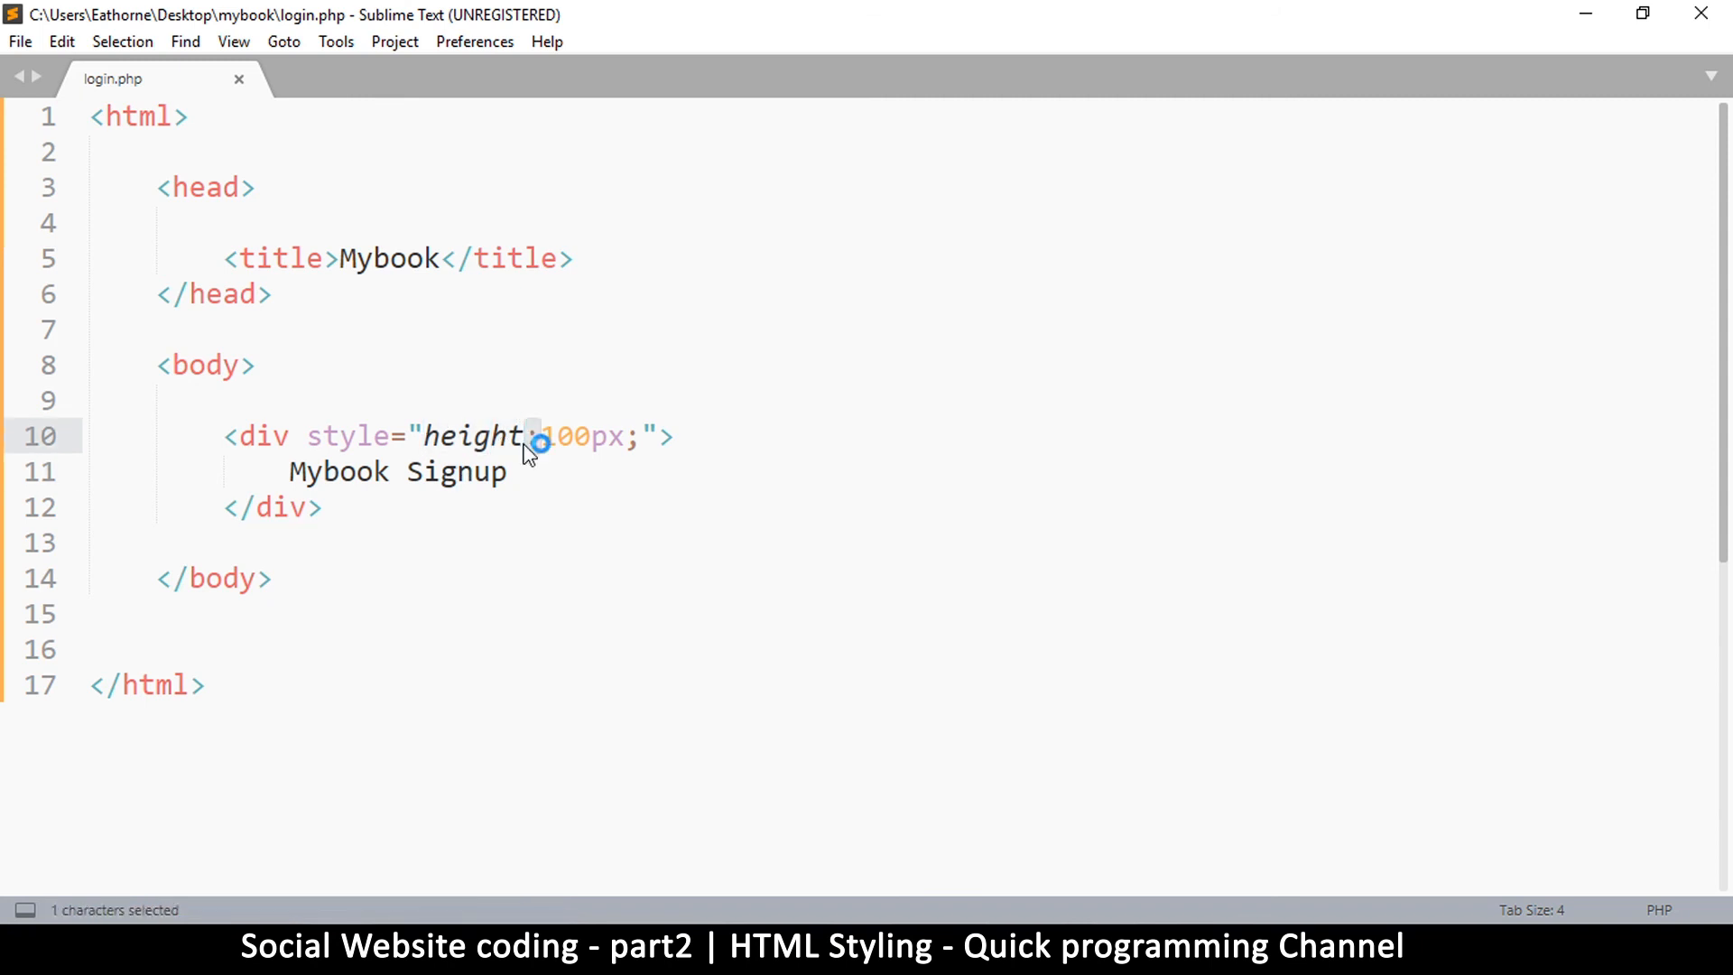
double_click(474, 435)
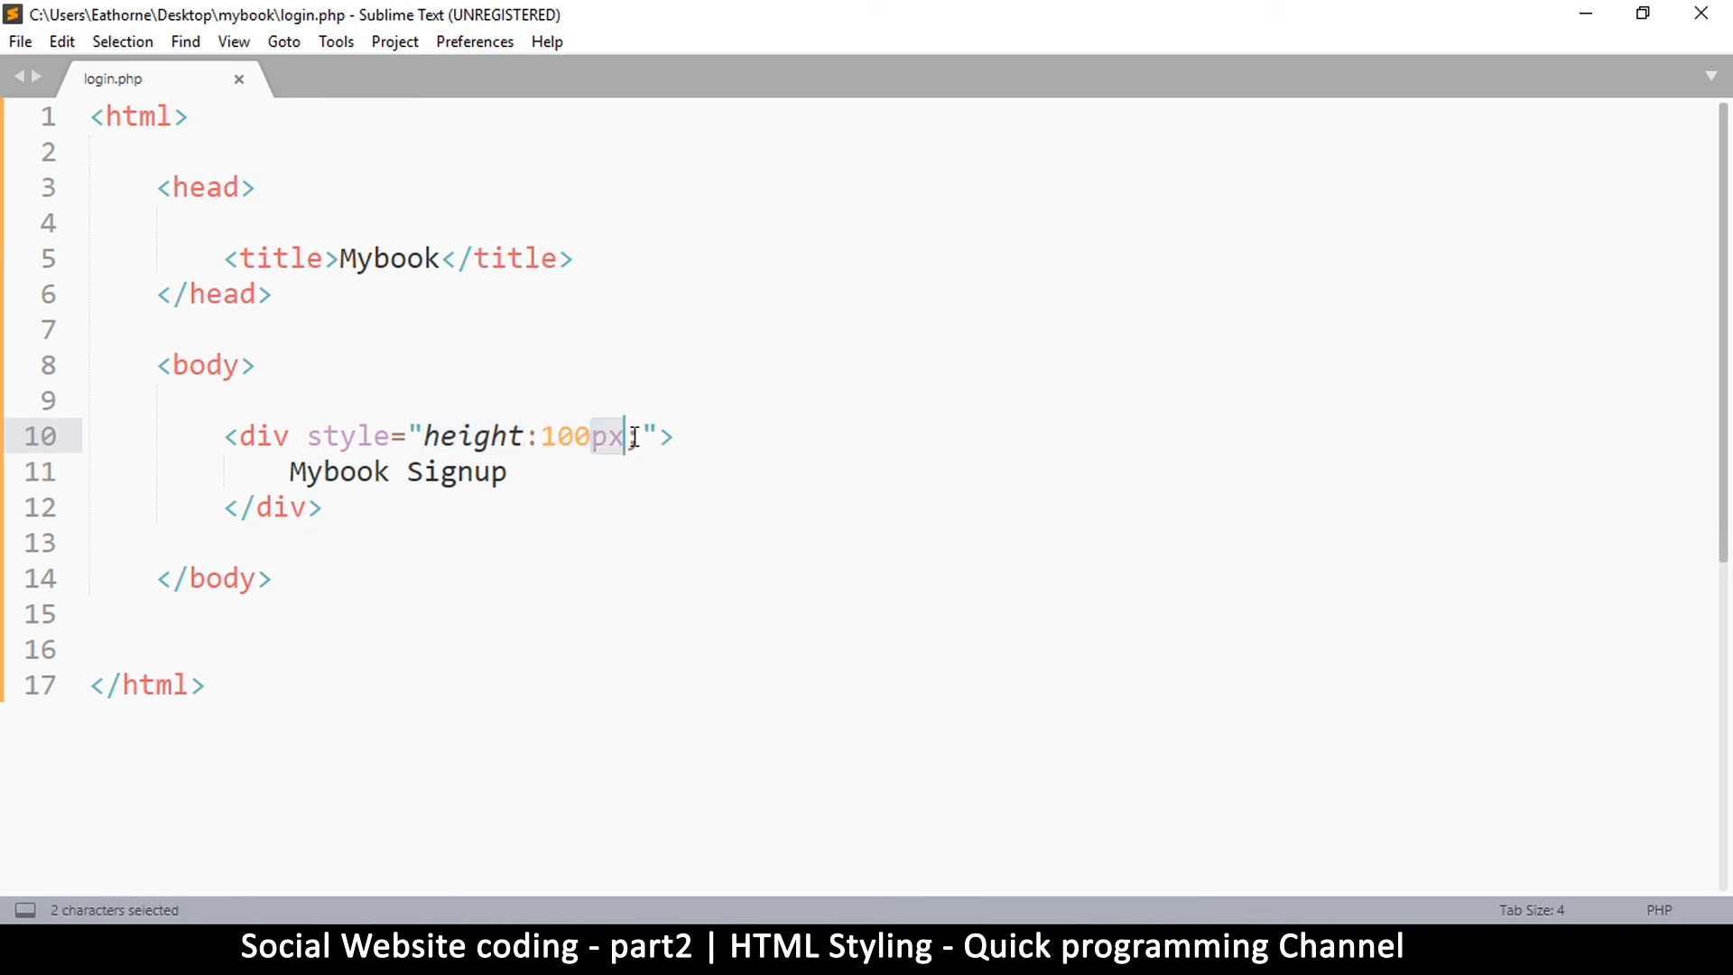
type(";")
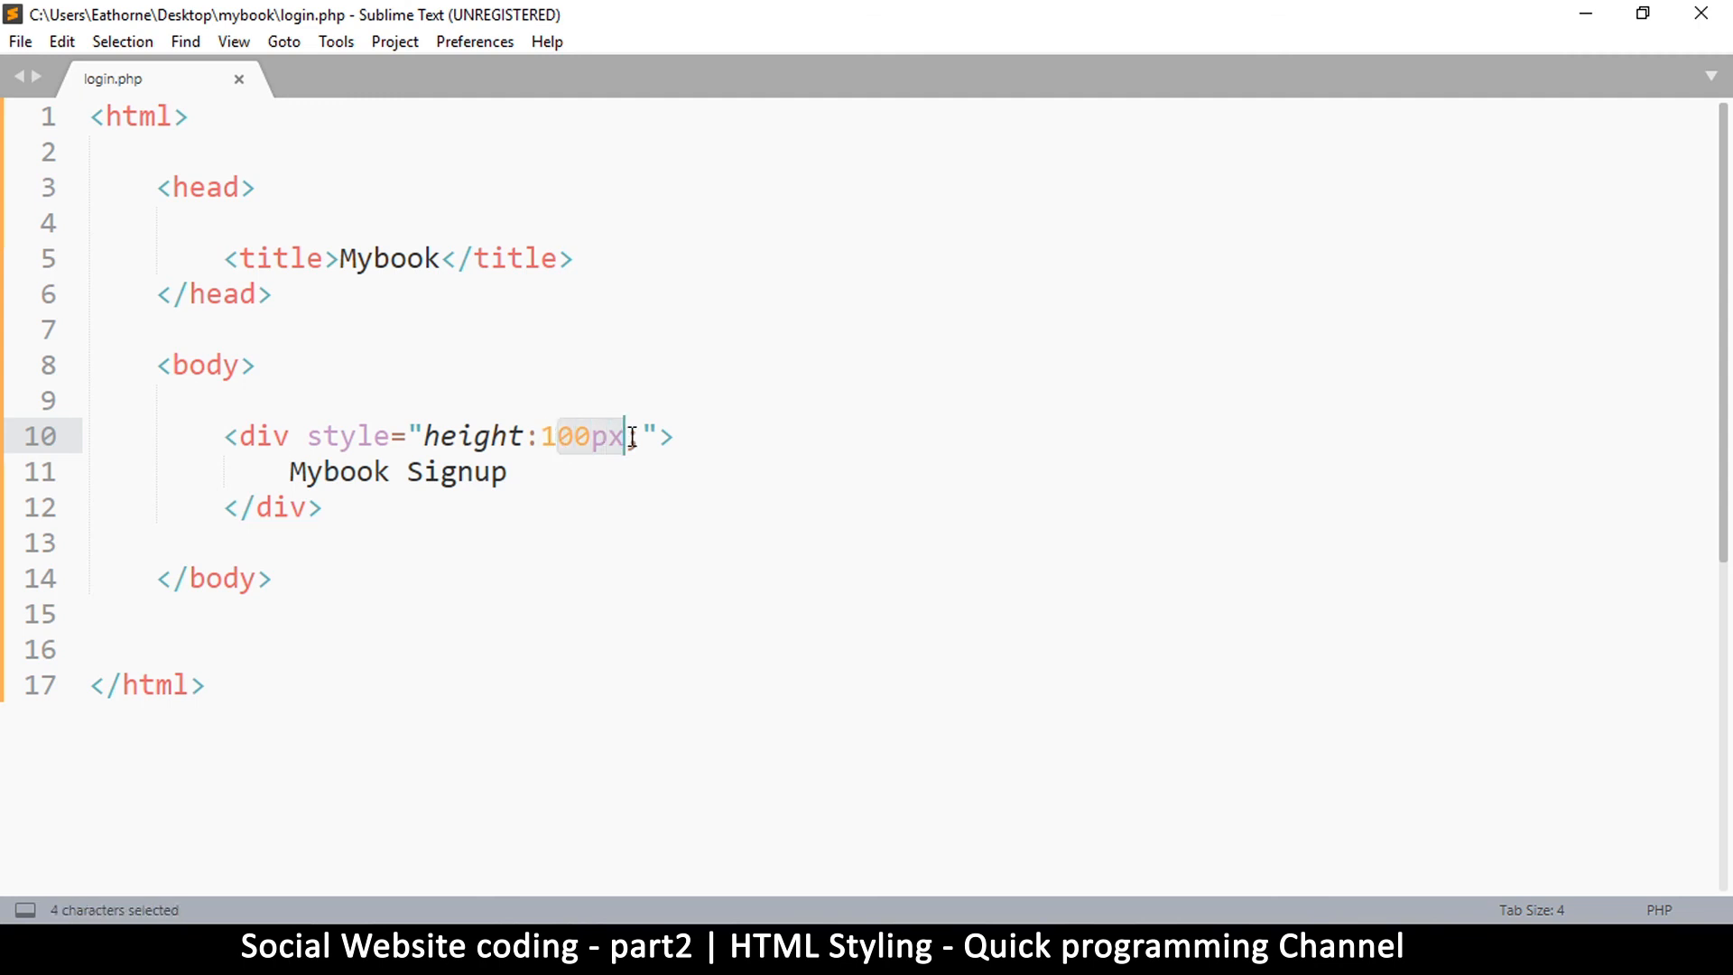
type(";")
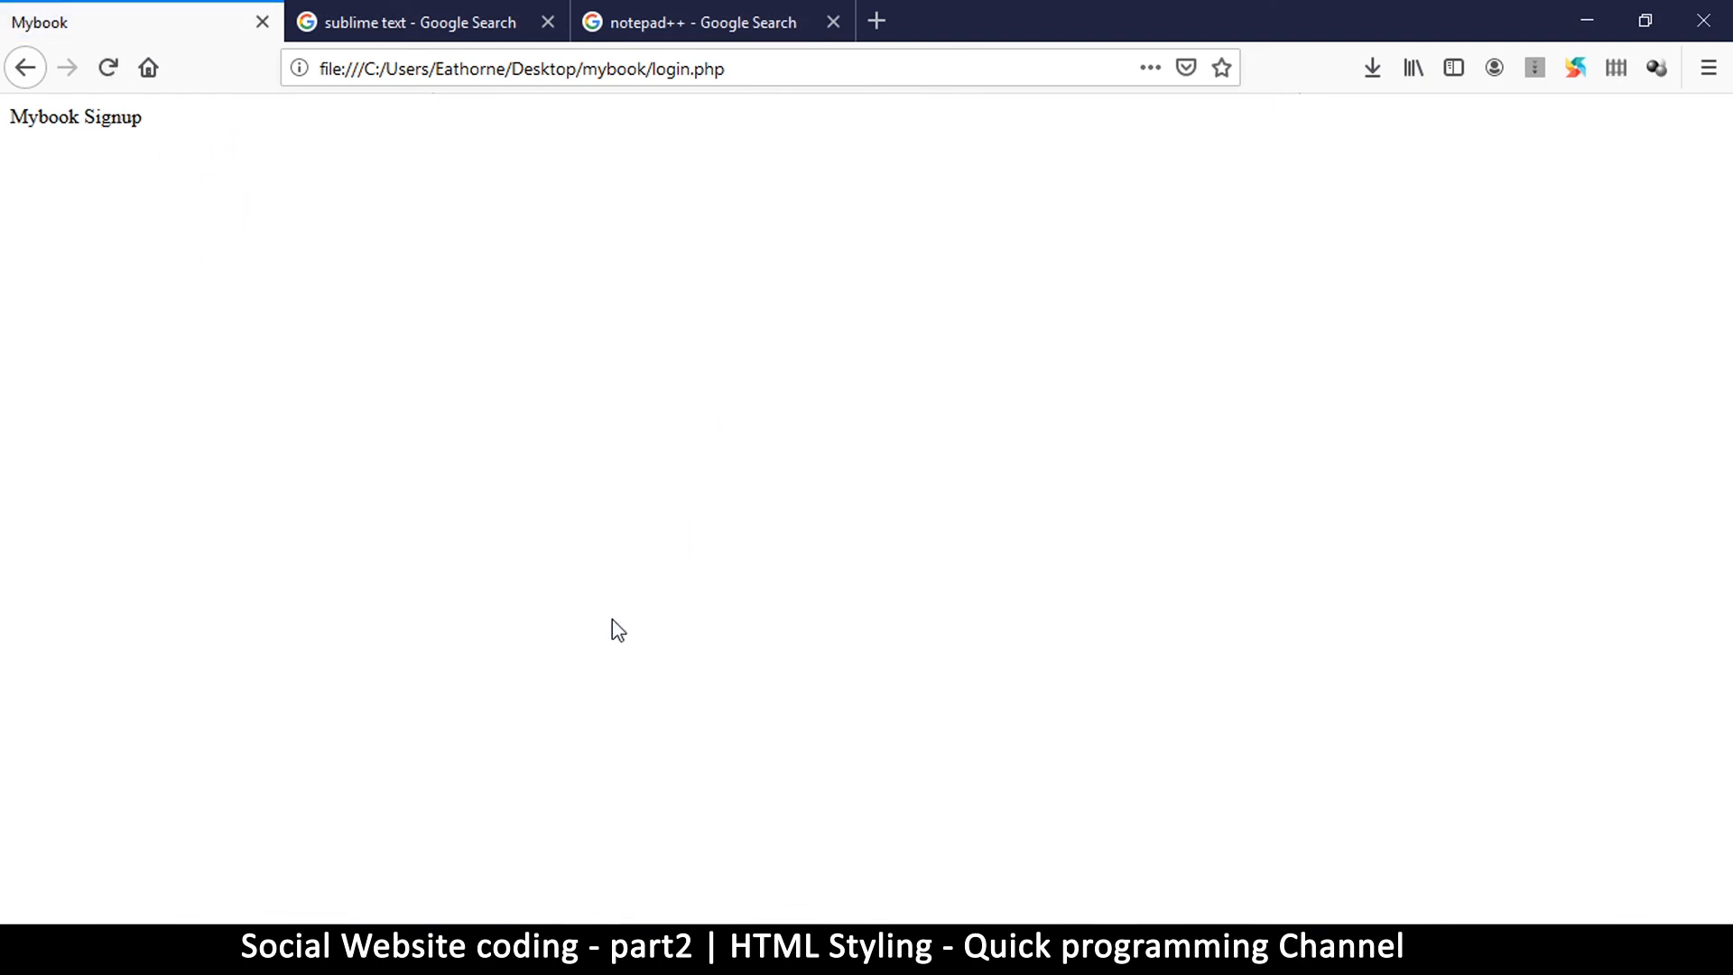
mouse_move(471, 862)
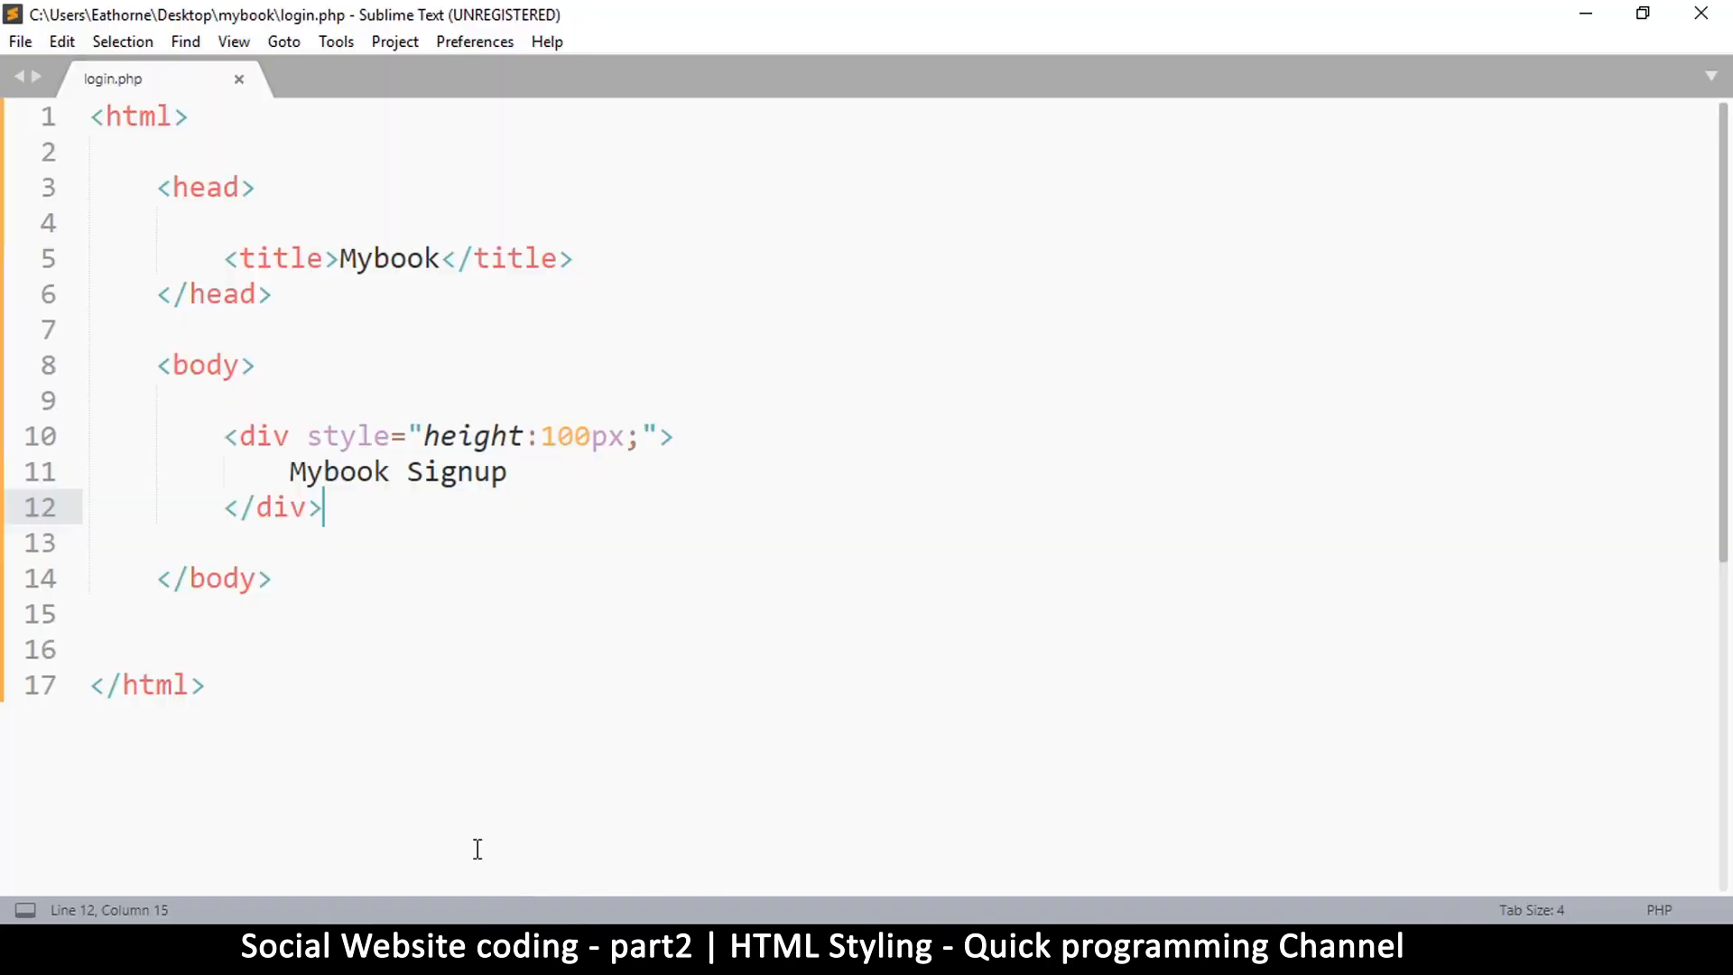
Step: Add background-color: black after the height rule in the div's style and save
left_click(641, 436)
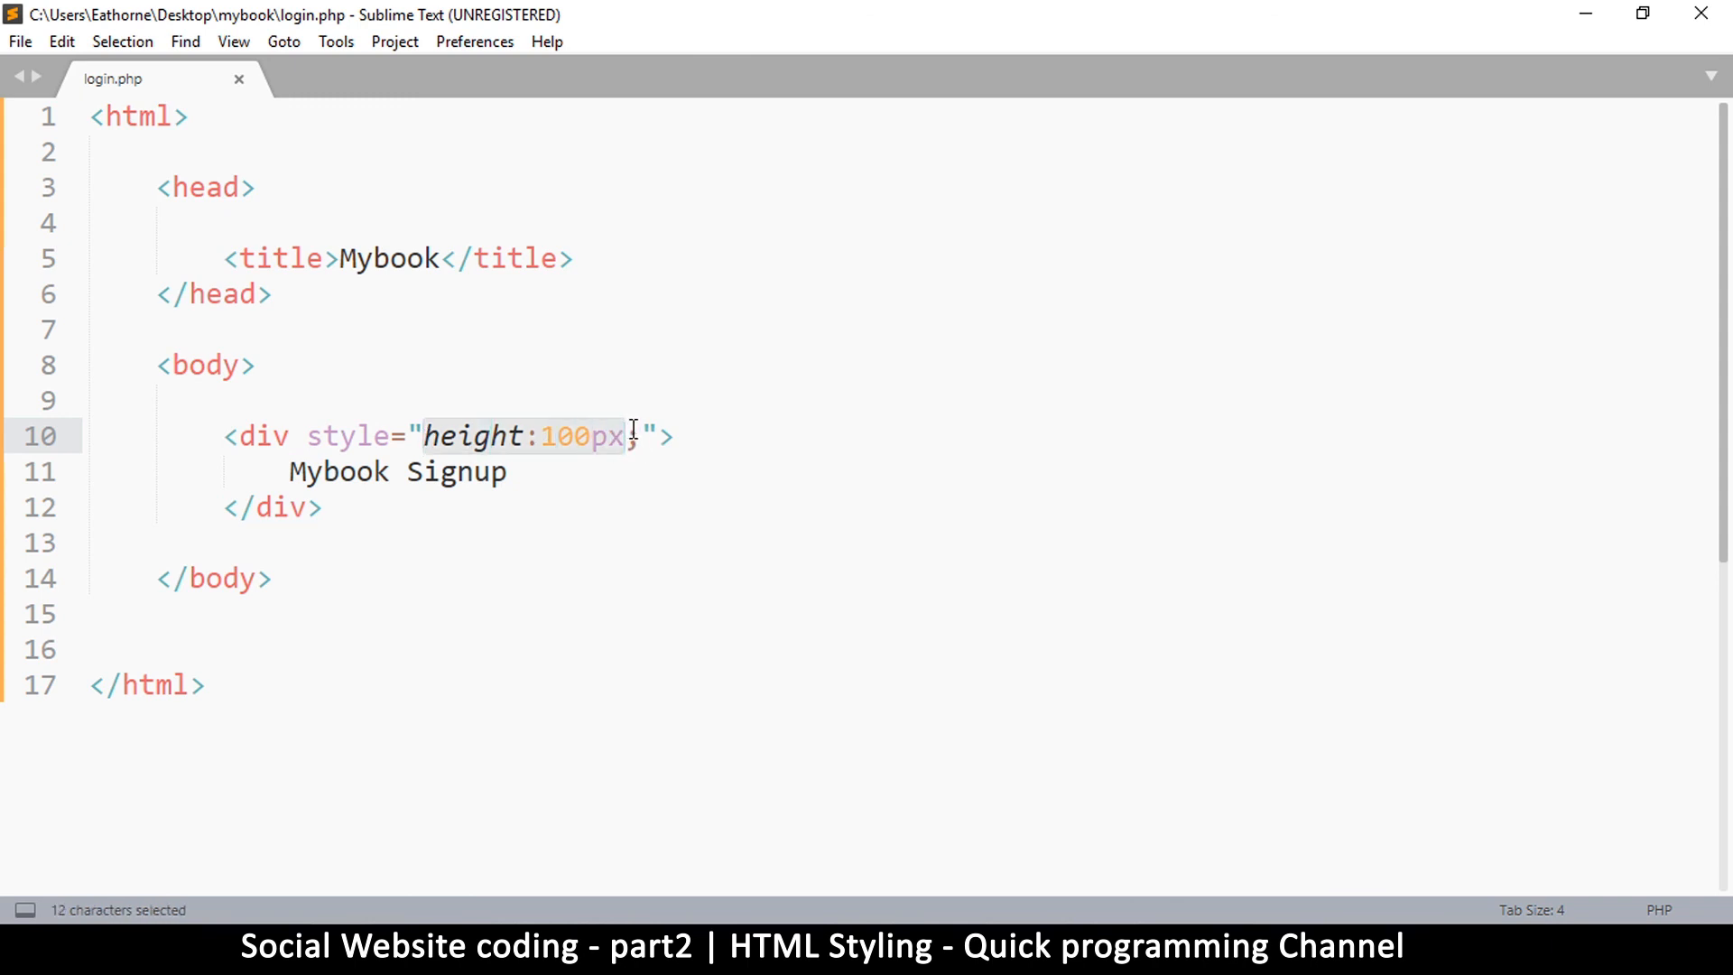
type(";")
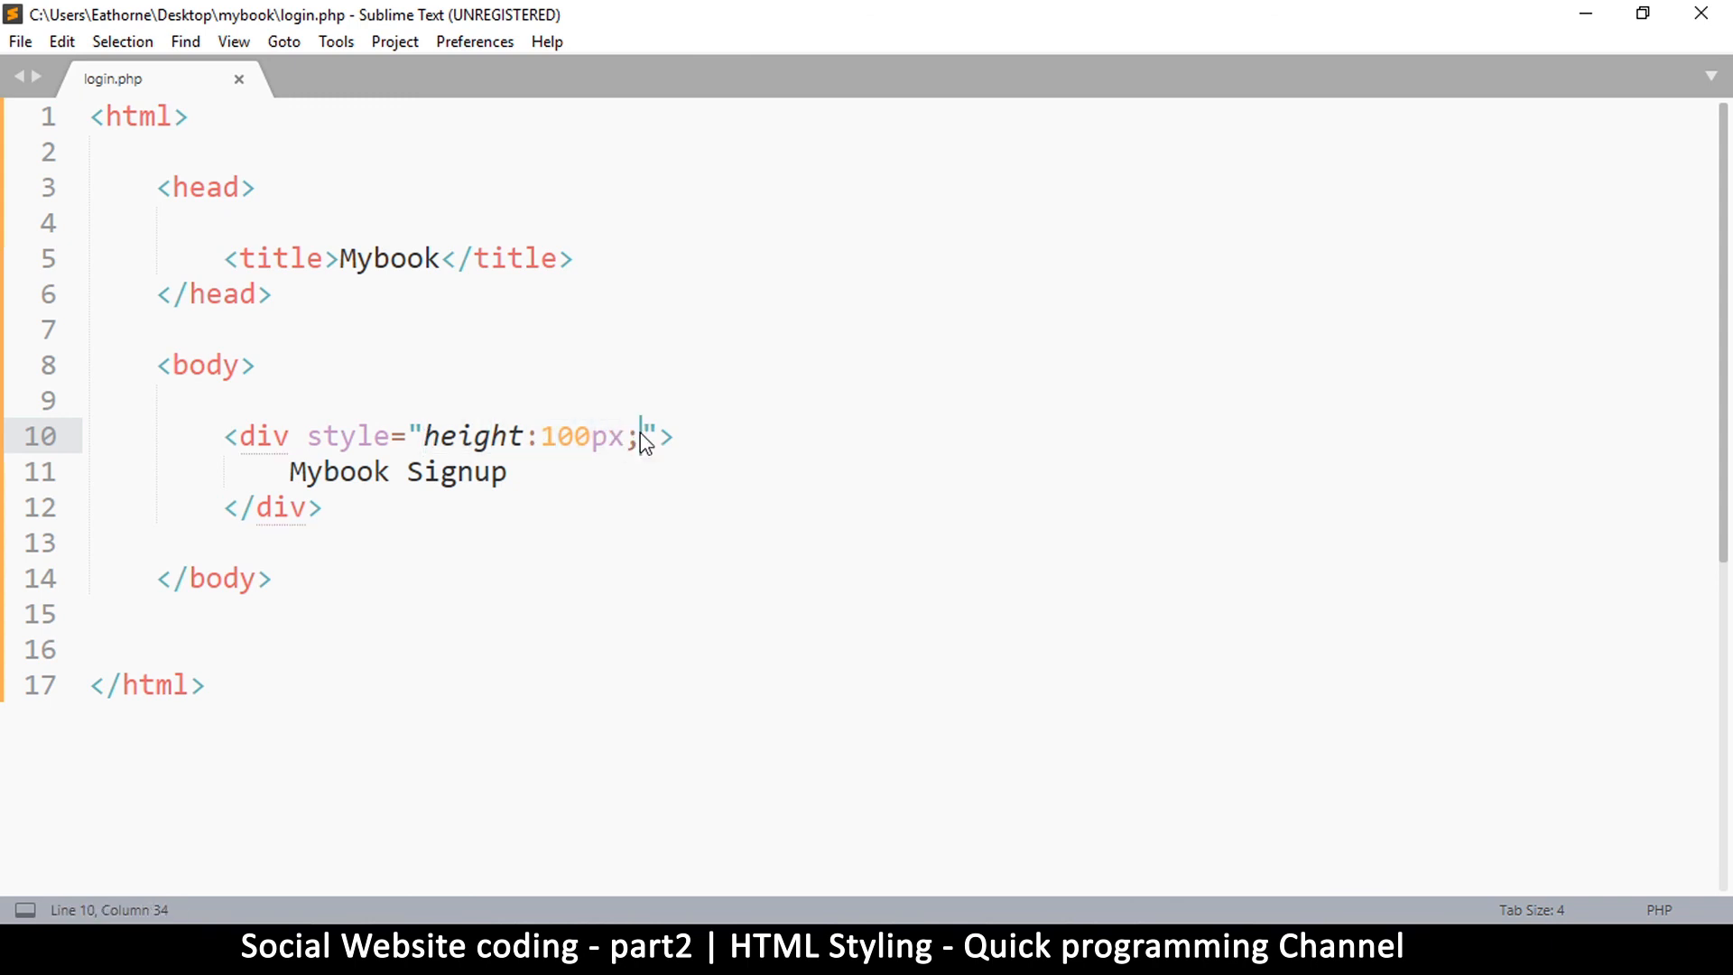
type("back")
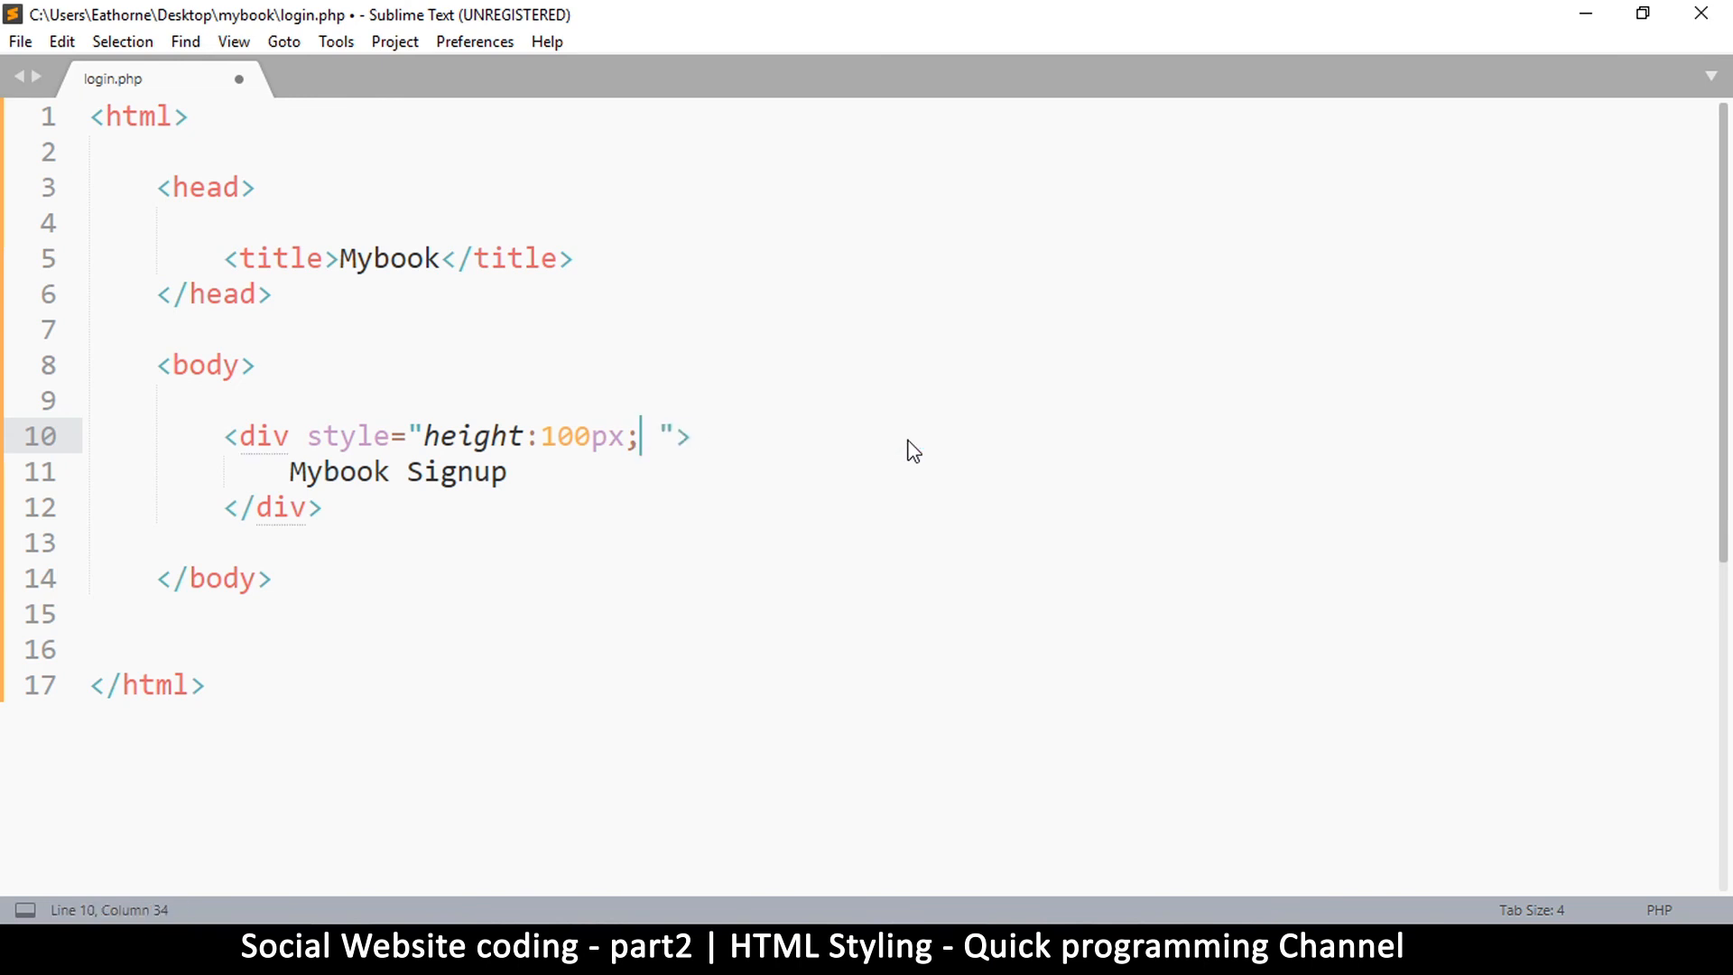
type("background-color:")
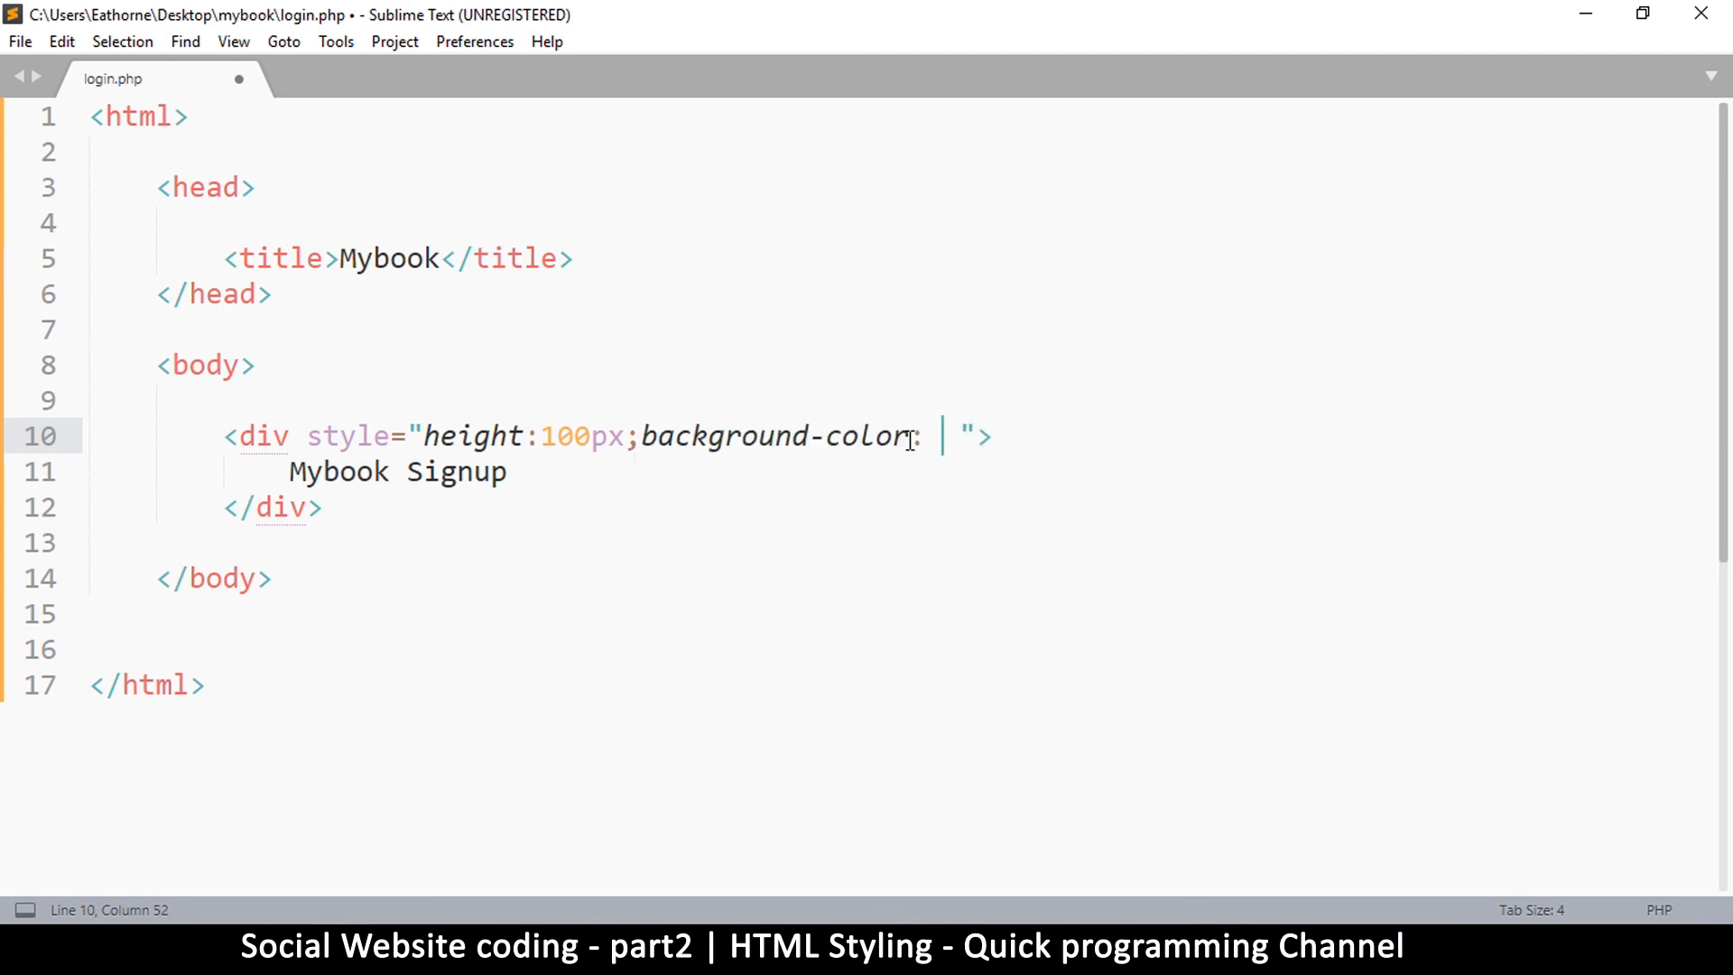
key("ctrl+s")
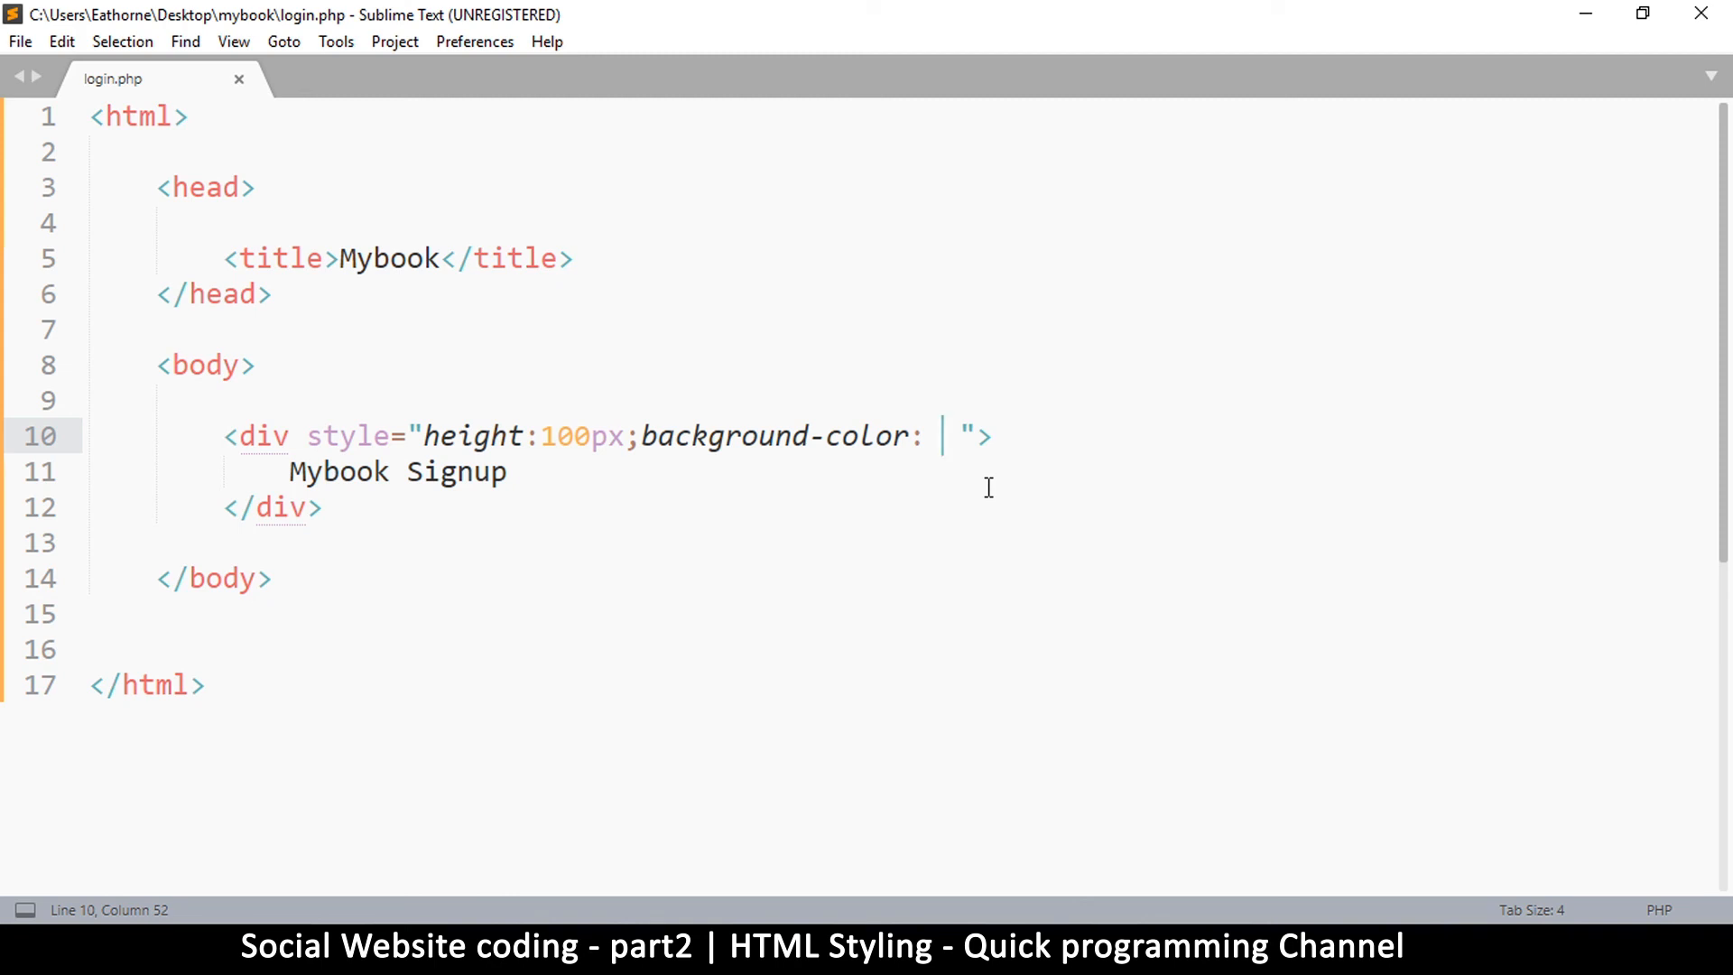
type("black")
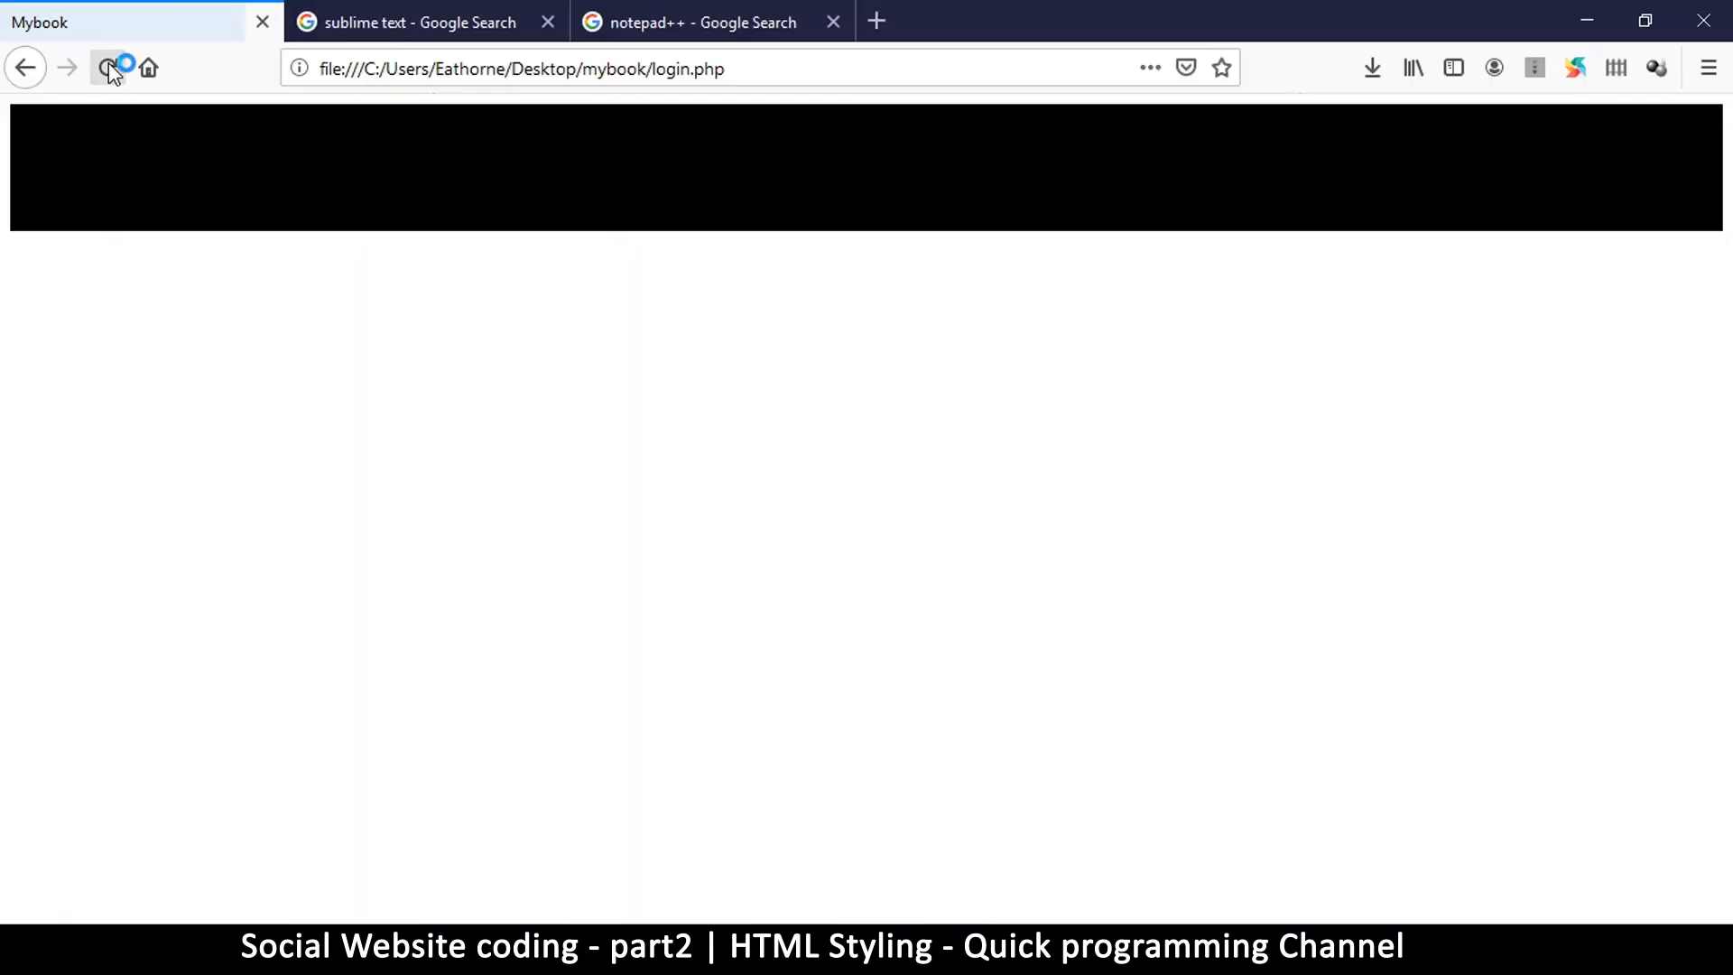
Step: Reload the Firefox page so the header shows as a black 100px bar
left_click(107, 67)
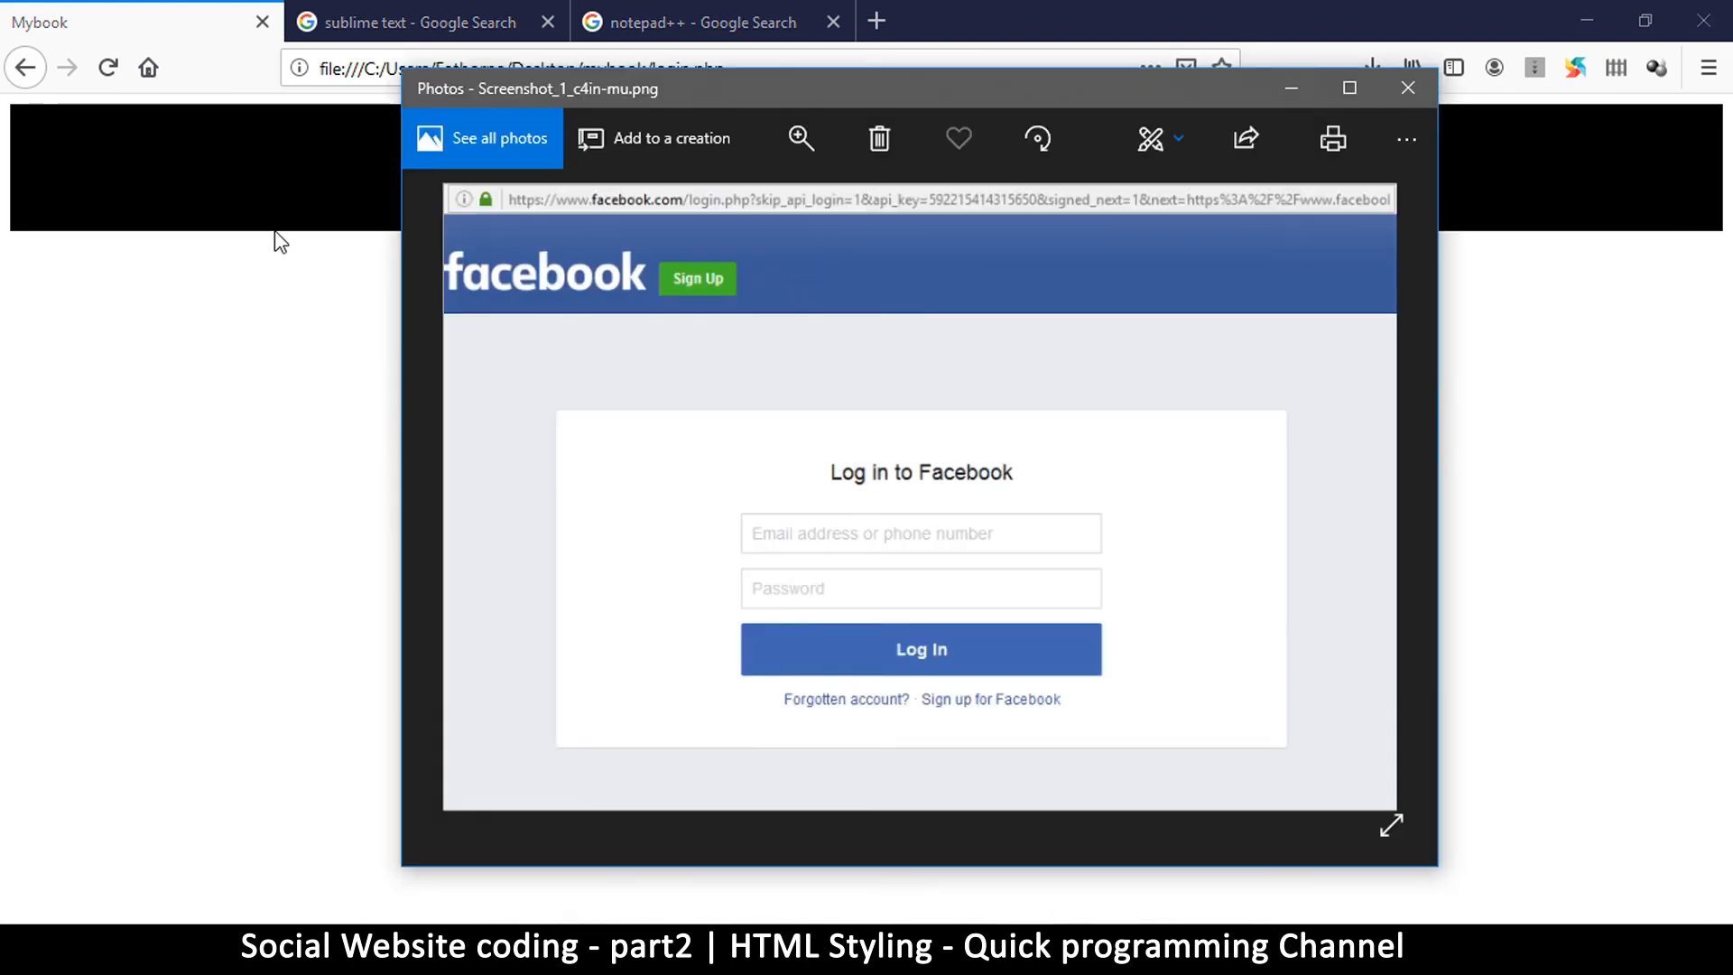
mouse_move(923, 275)
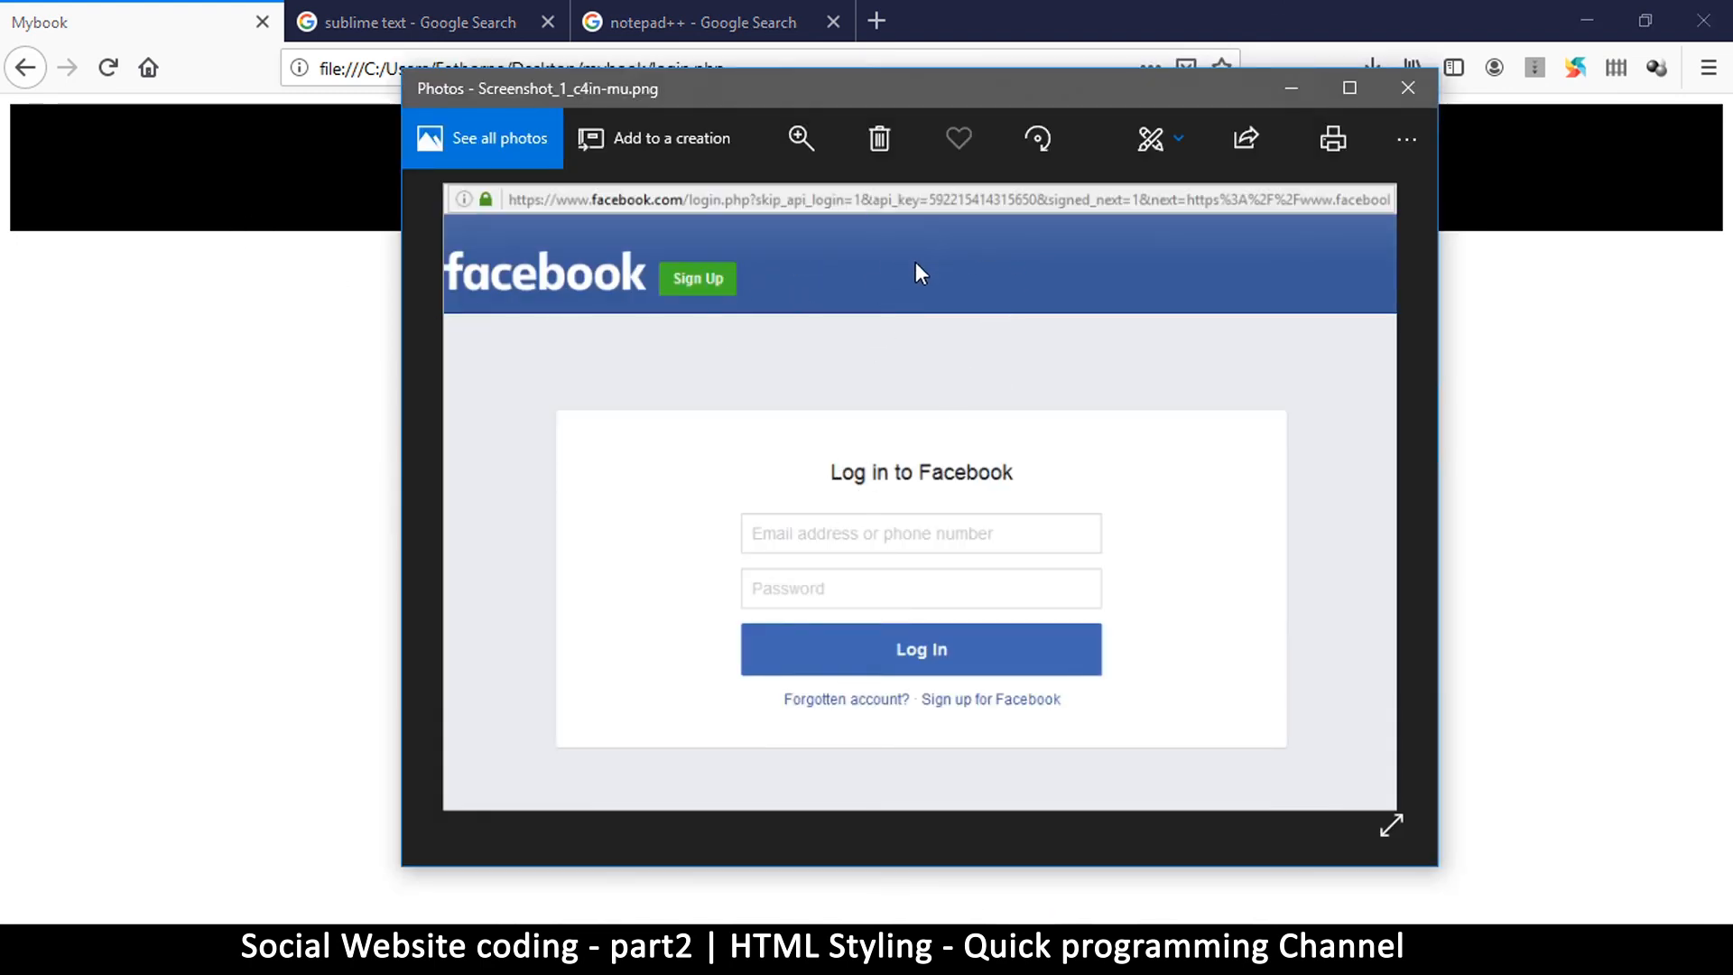
mouse_move(1040, 266)
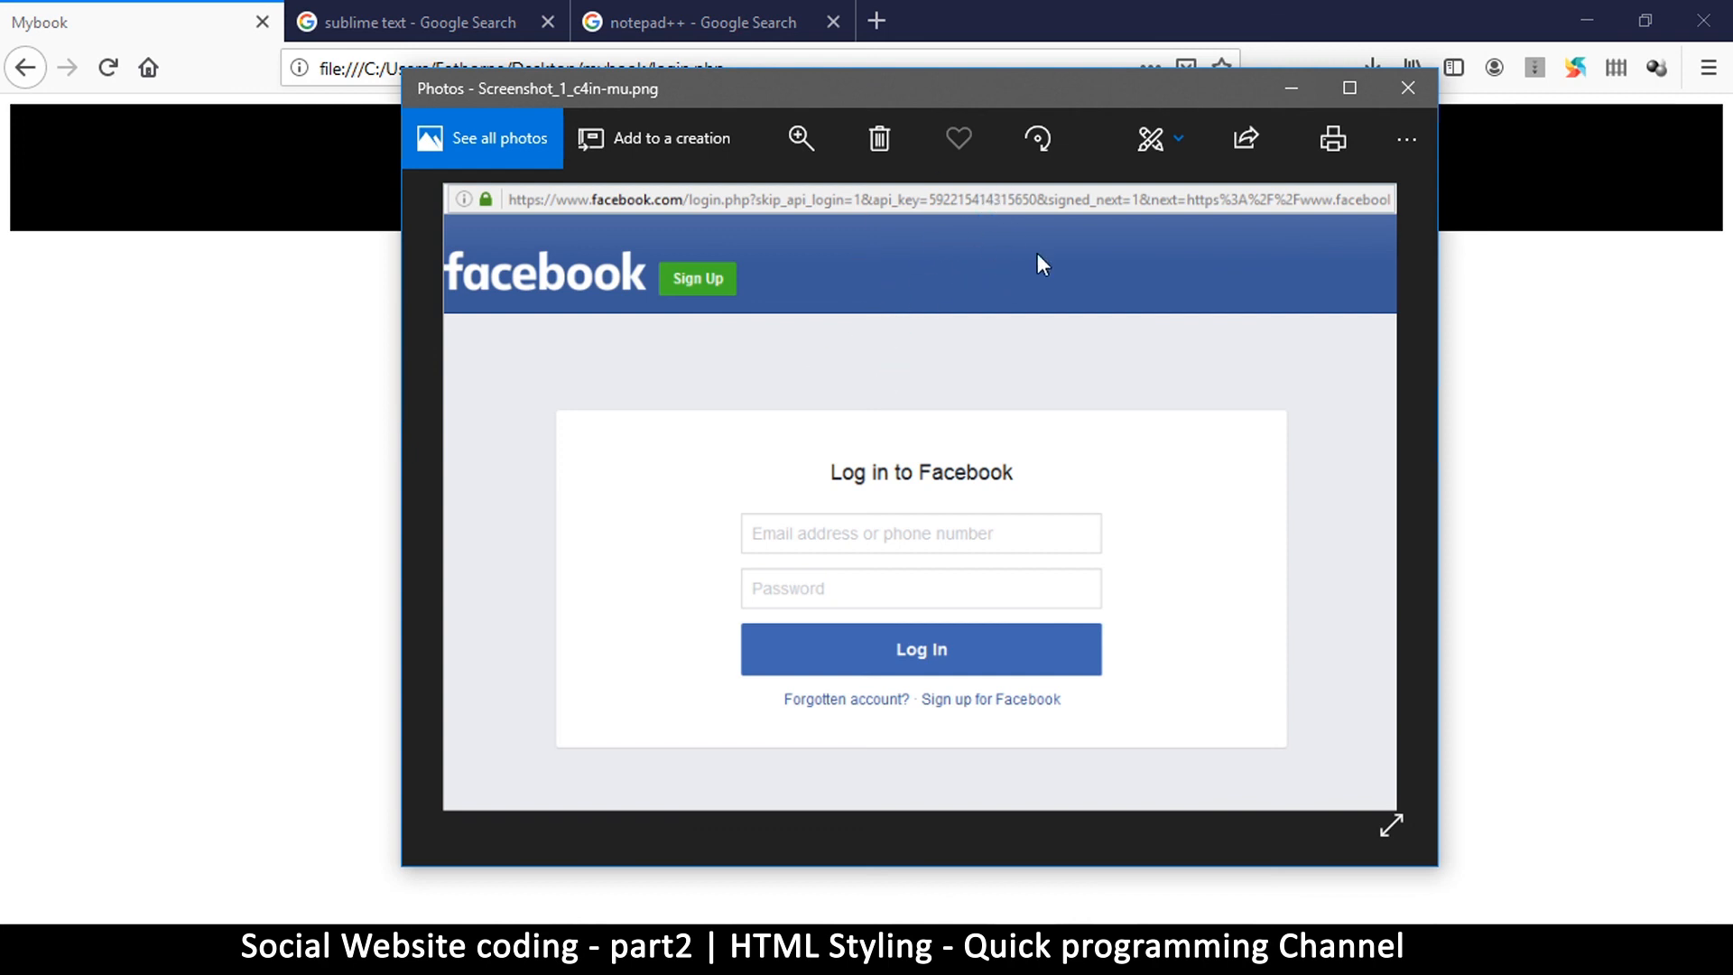
mouse_move(988, 265)
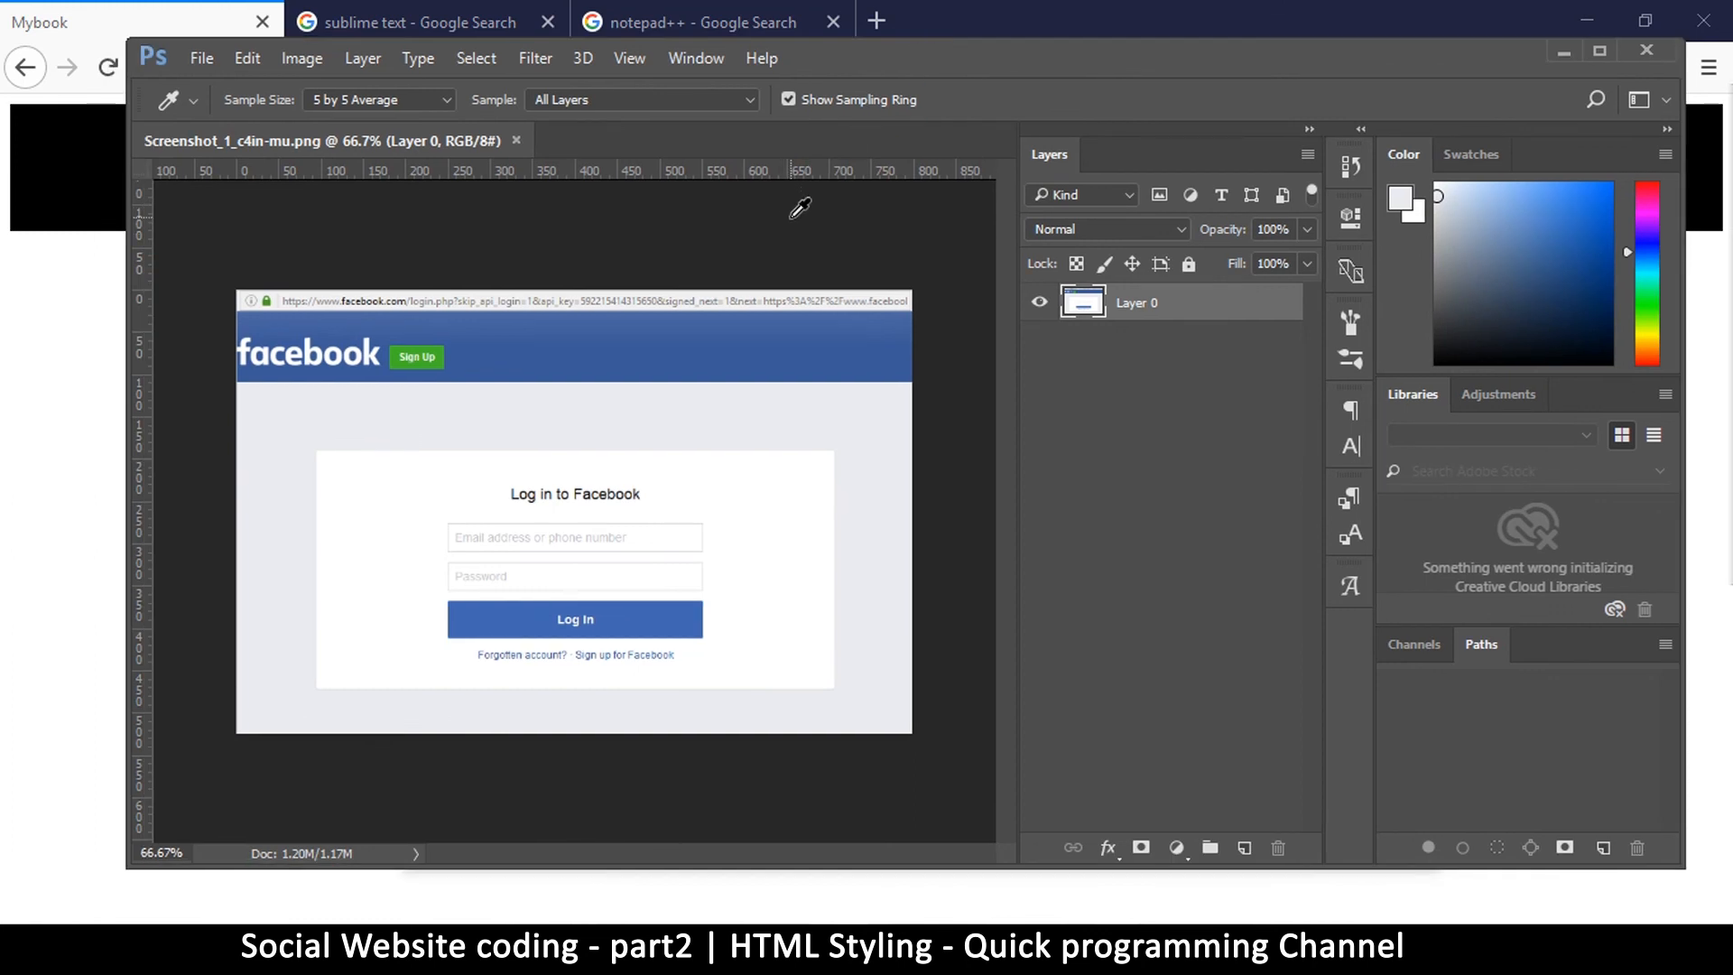
mouse_move(1598, 51)
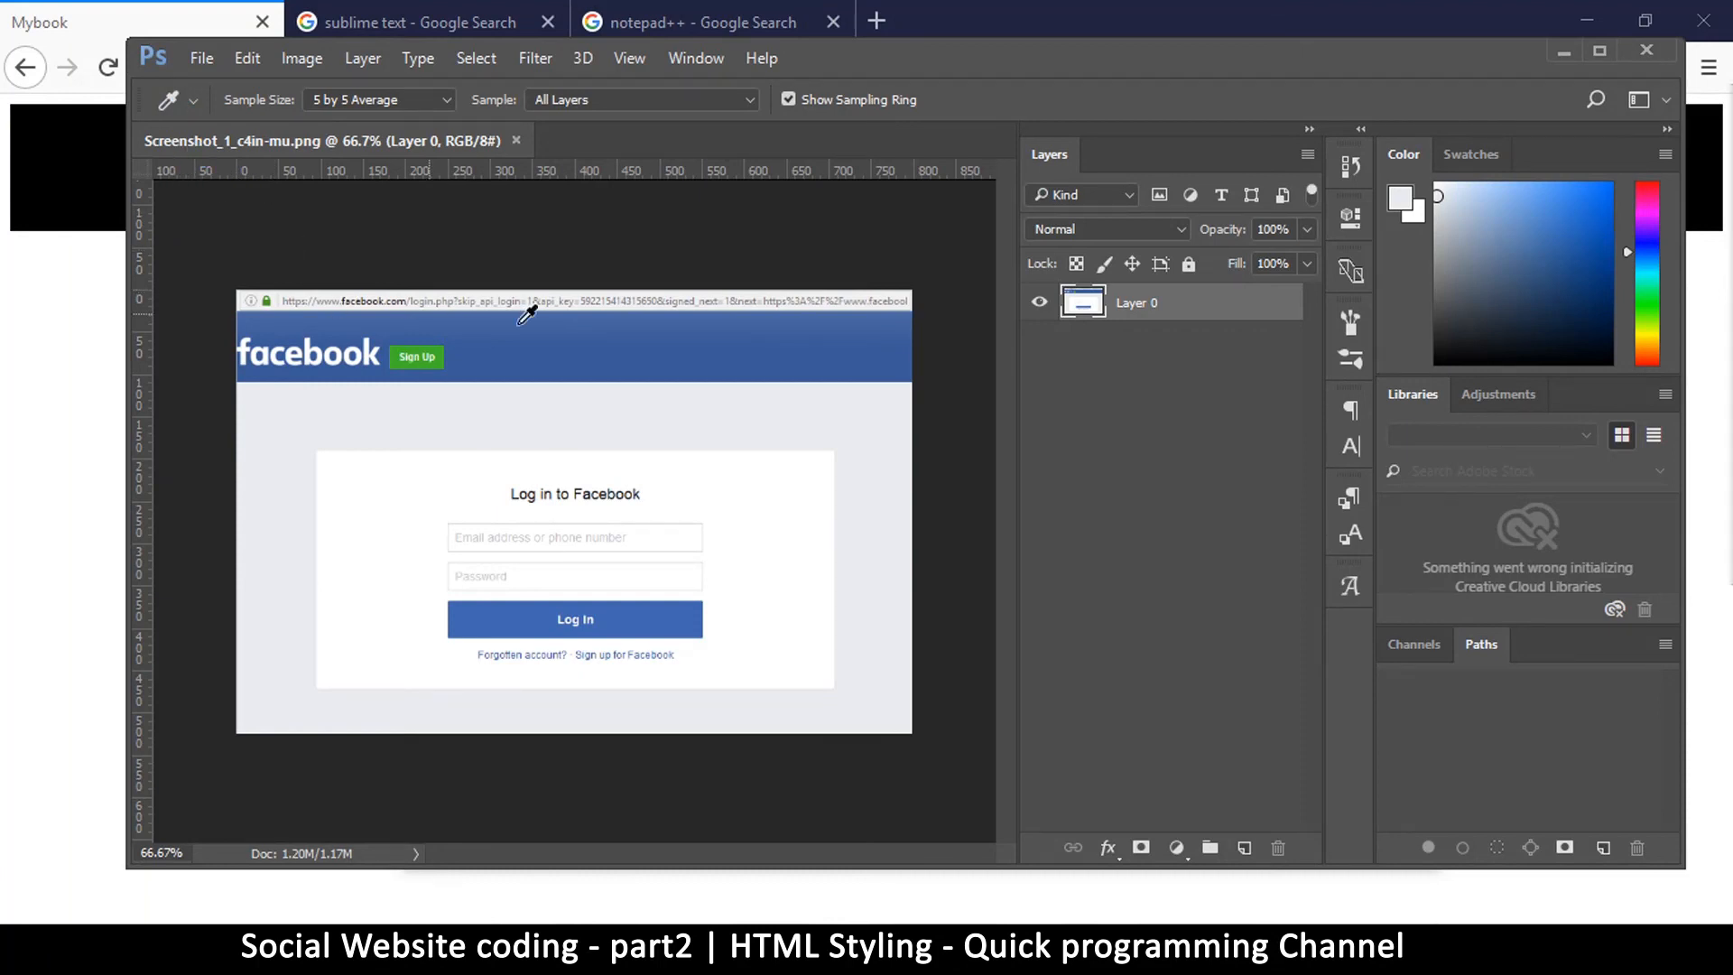
Step: Sample the Facebook header blue with the Eyedropper and show it in the Color Picker
left_click(619, 336)
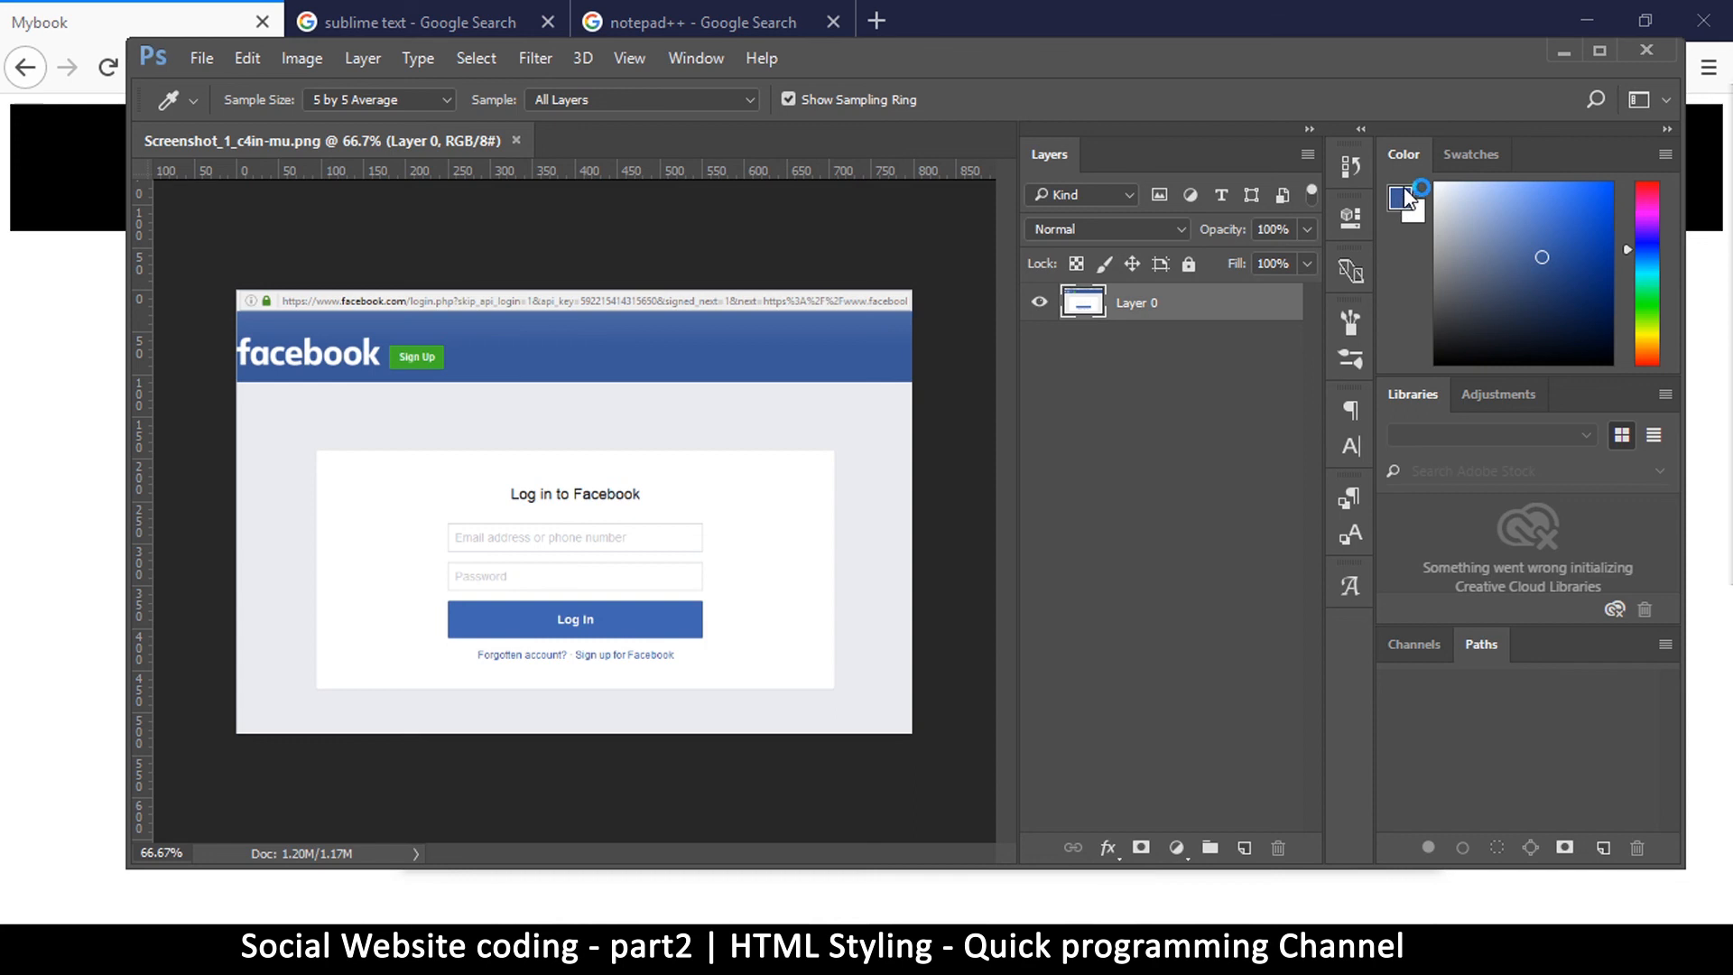
mouse_move(1387, 246)
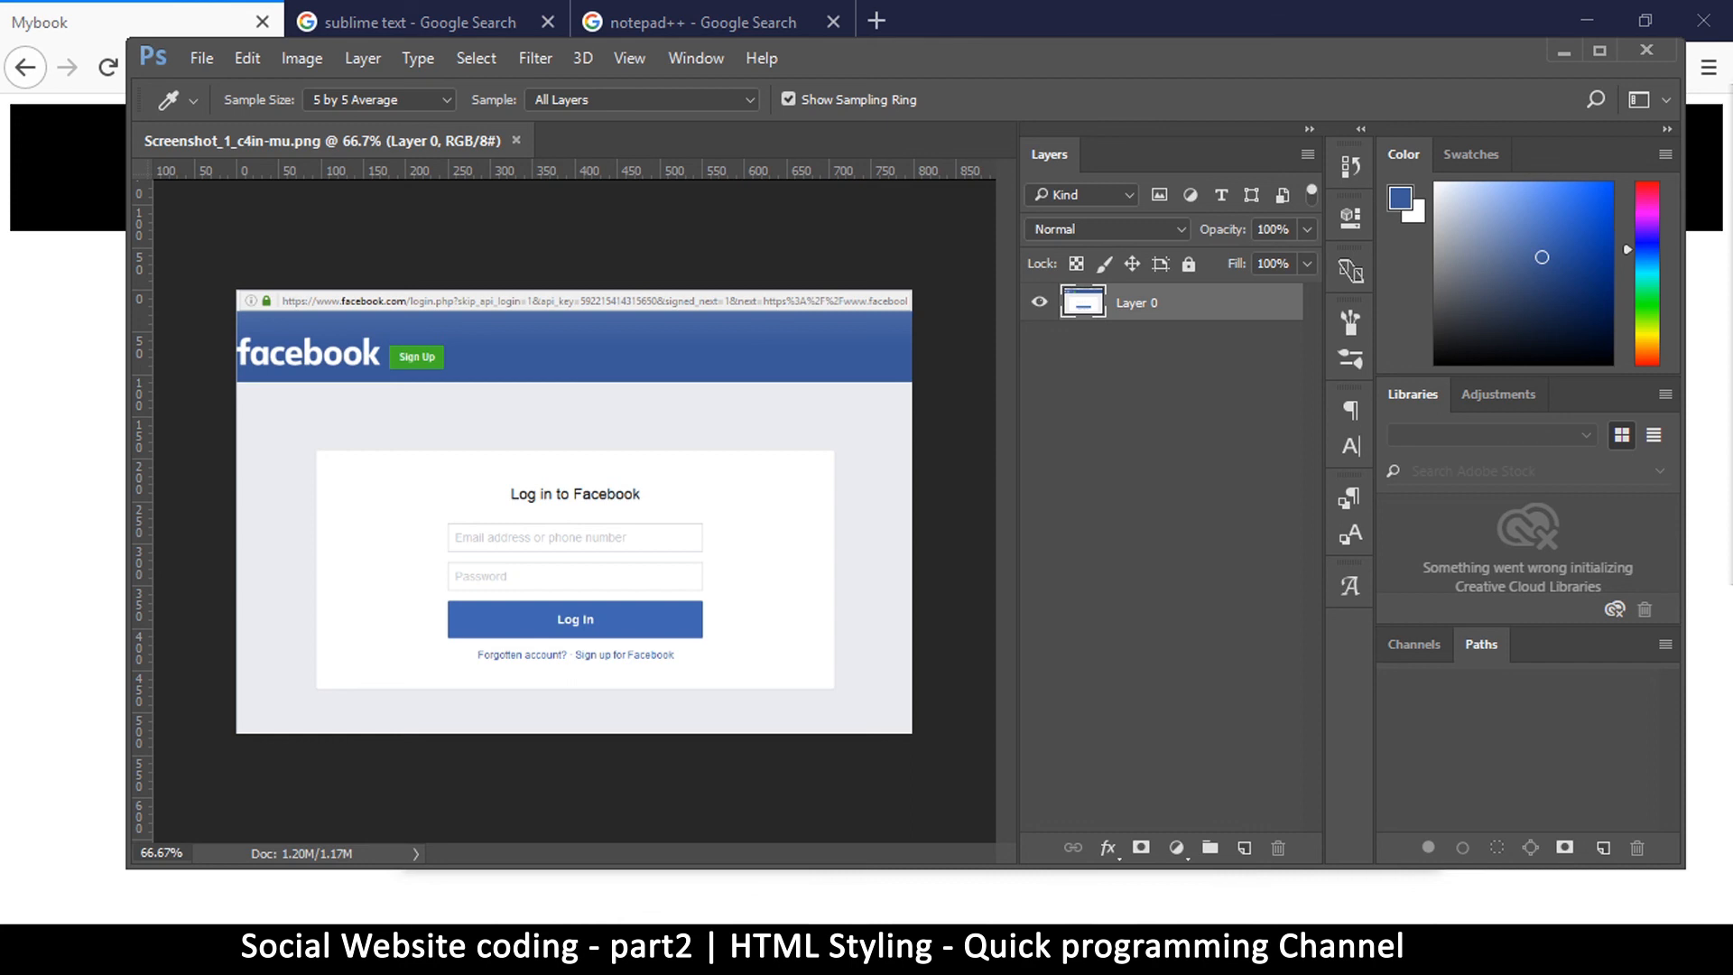
left_click(1404, 204)
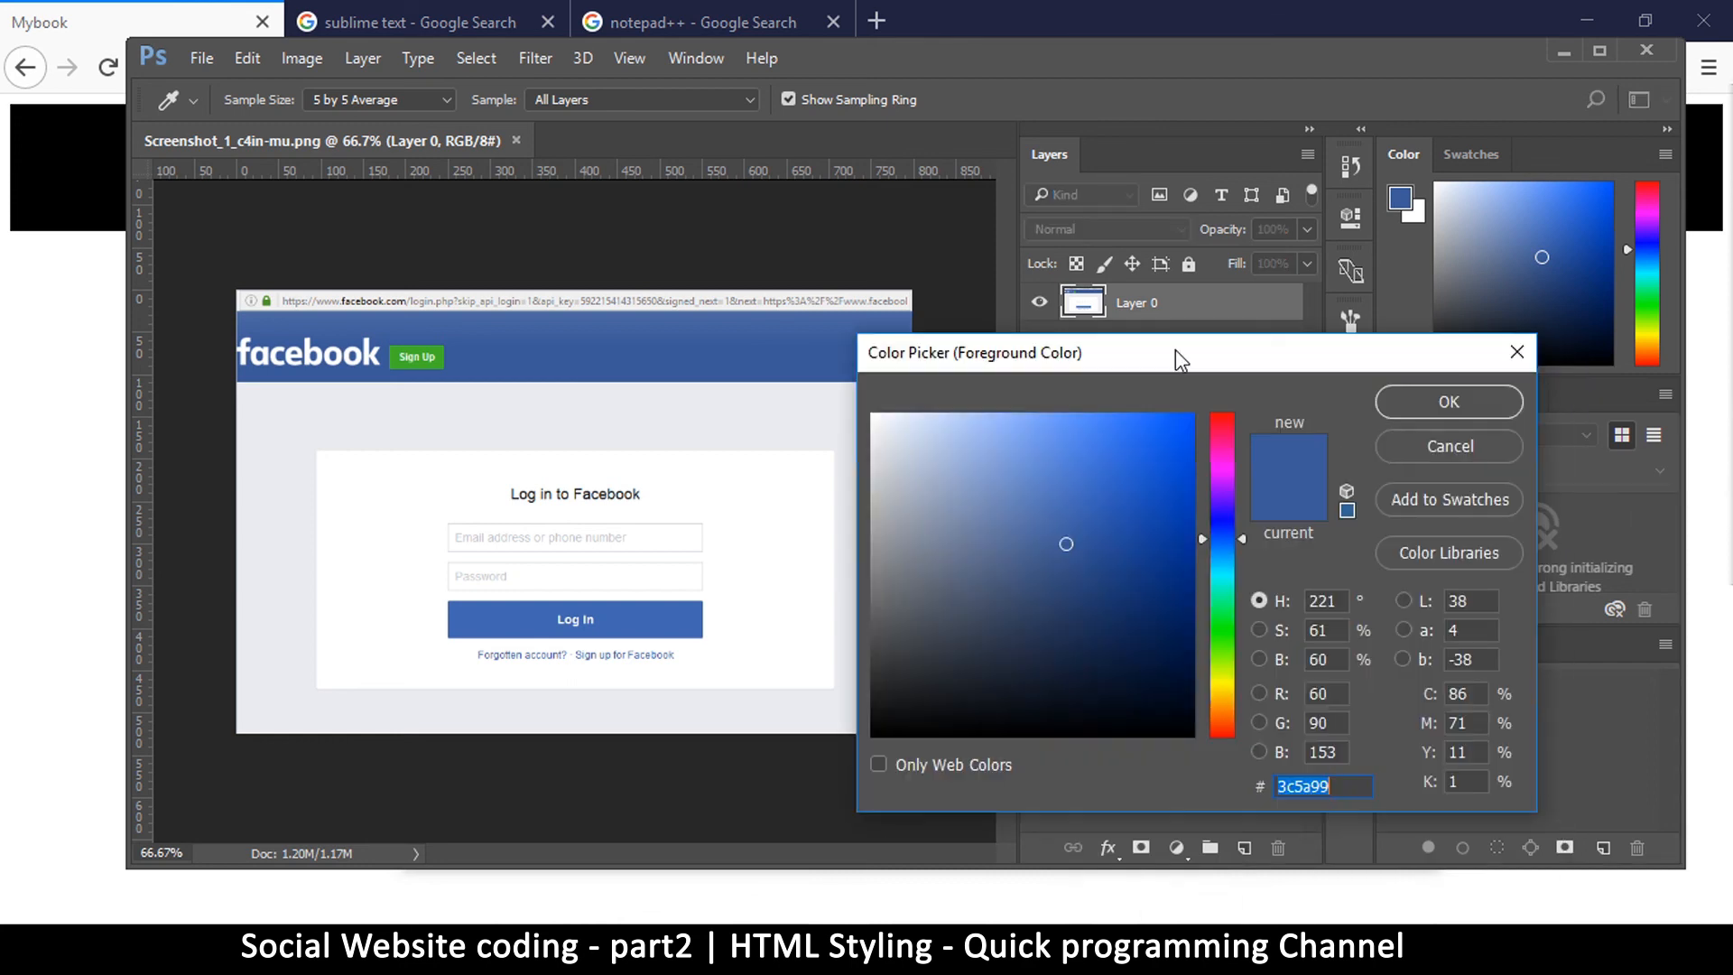
left_click(1144, 571)
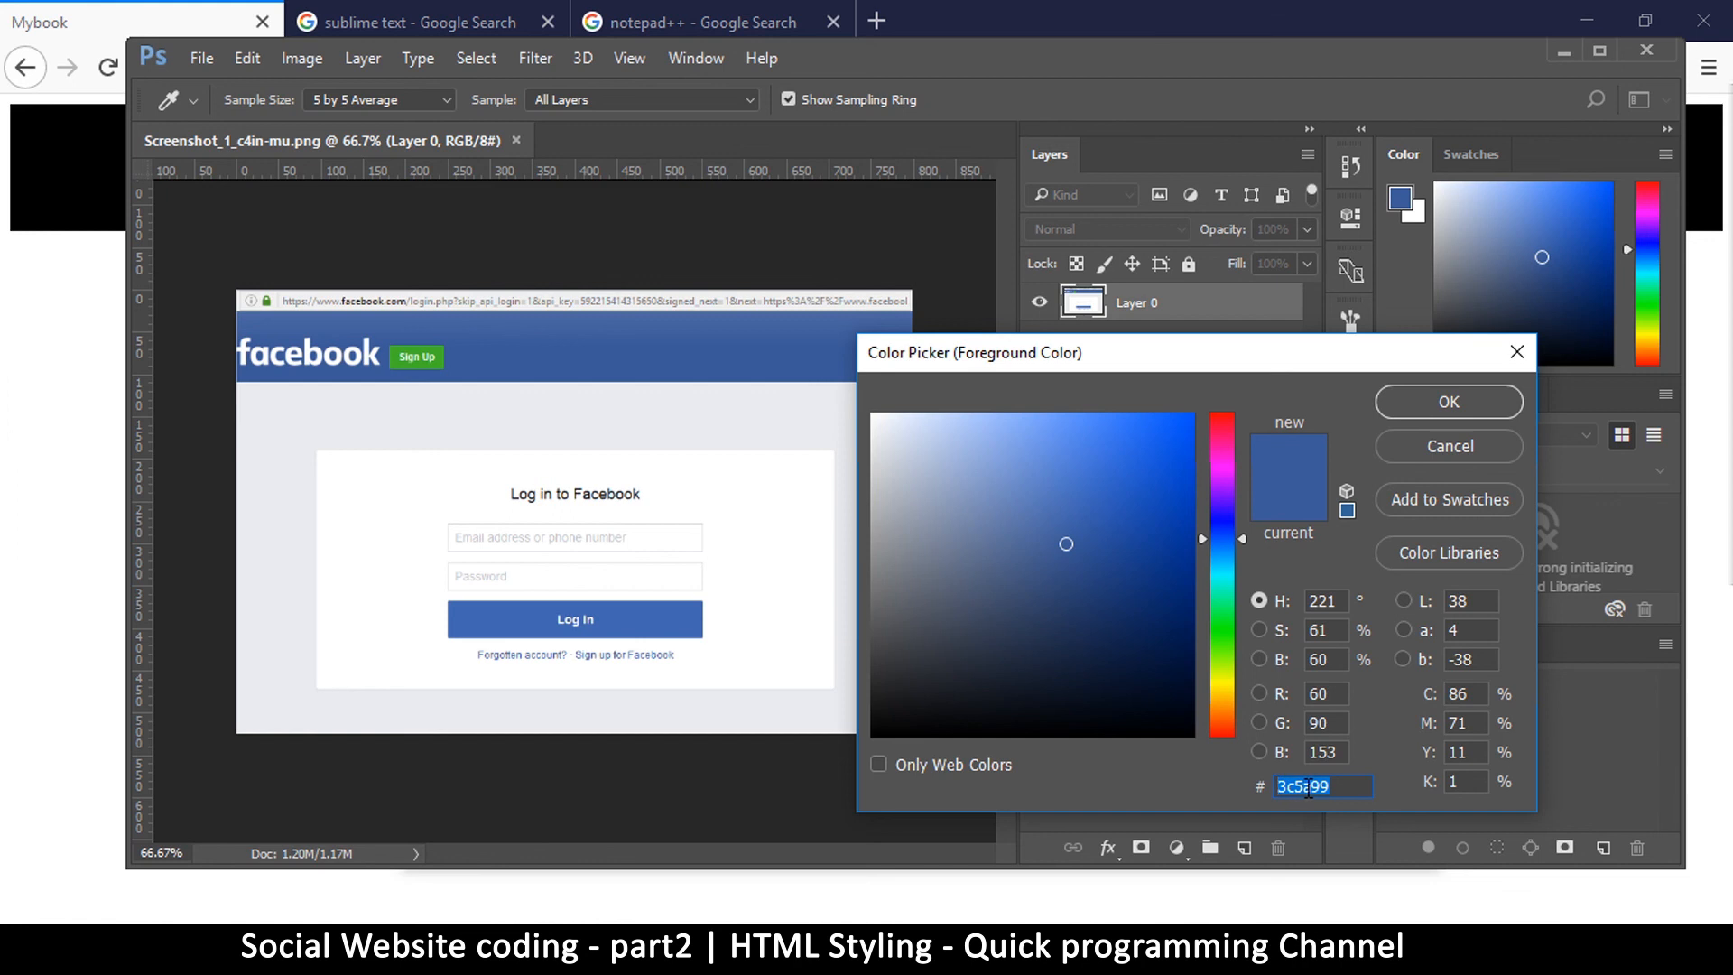
Step: Select and copy the sampled blue's hex code 3c5a99
right_click(1311, 786)
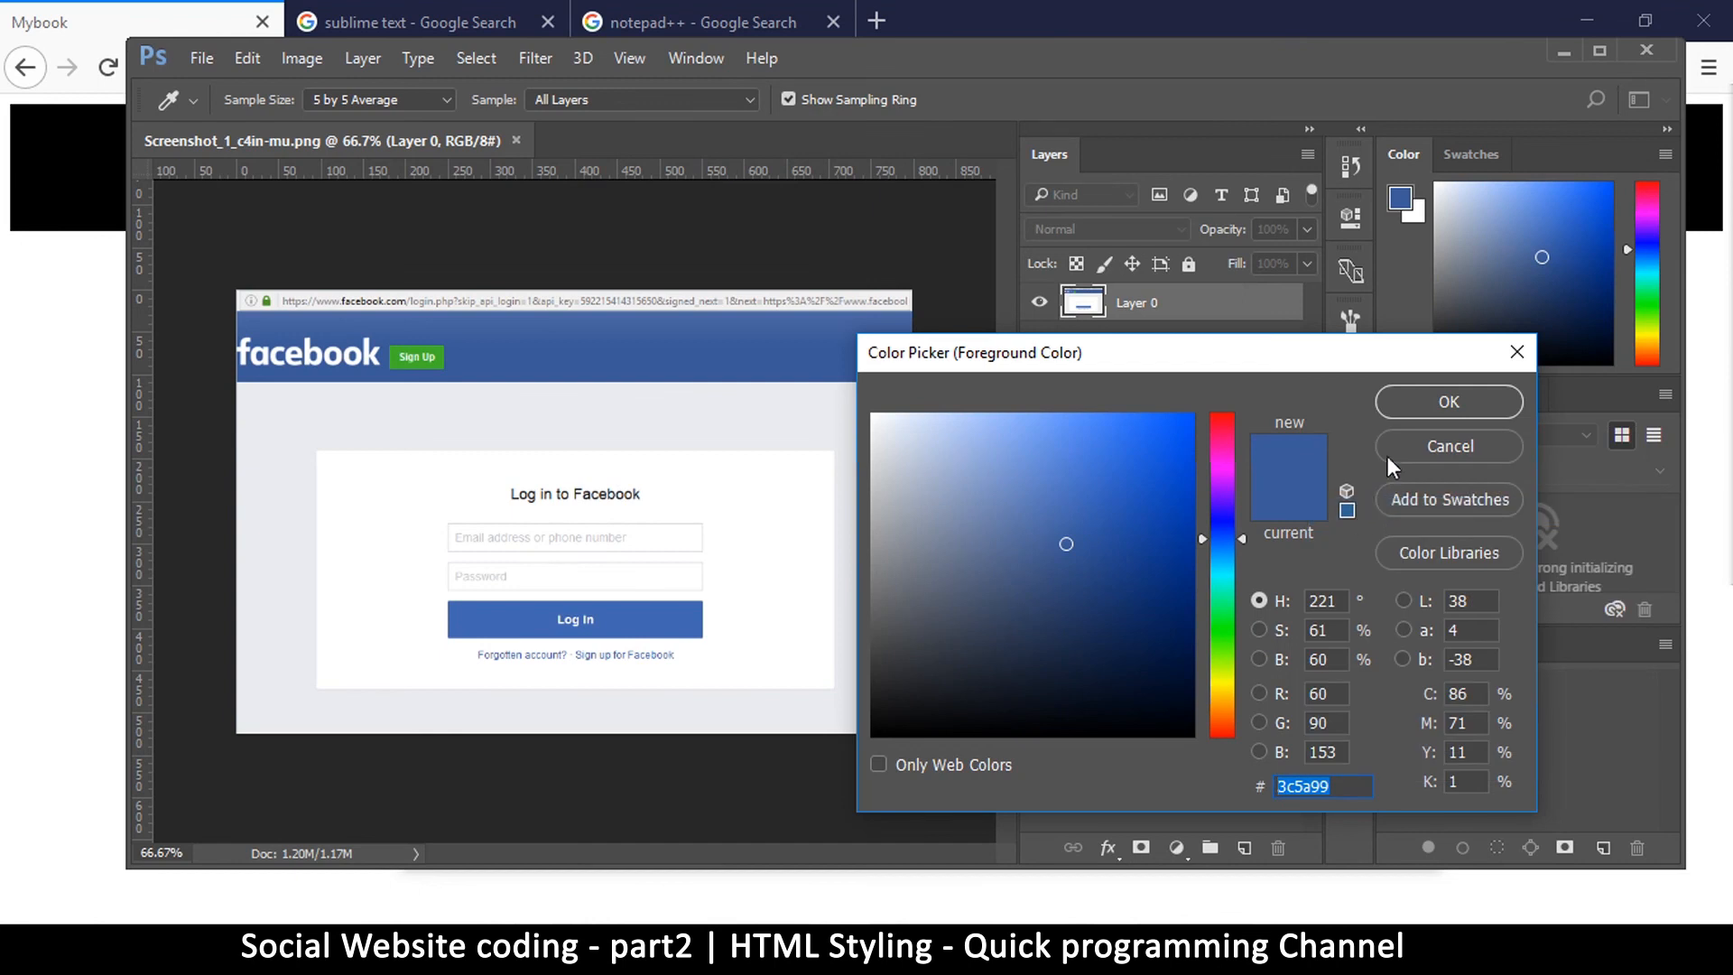
mouse_move(1401, 460)
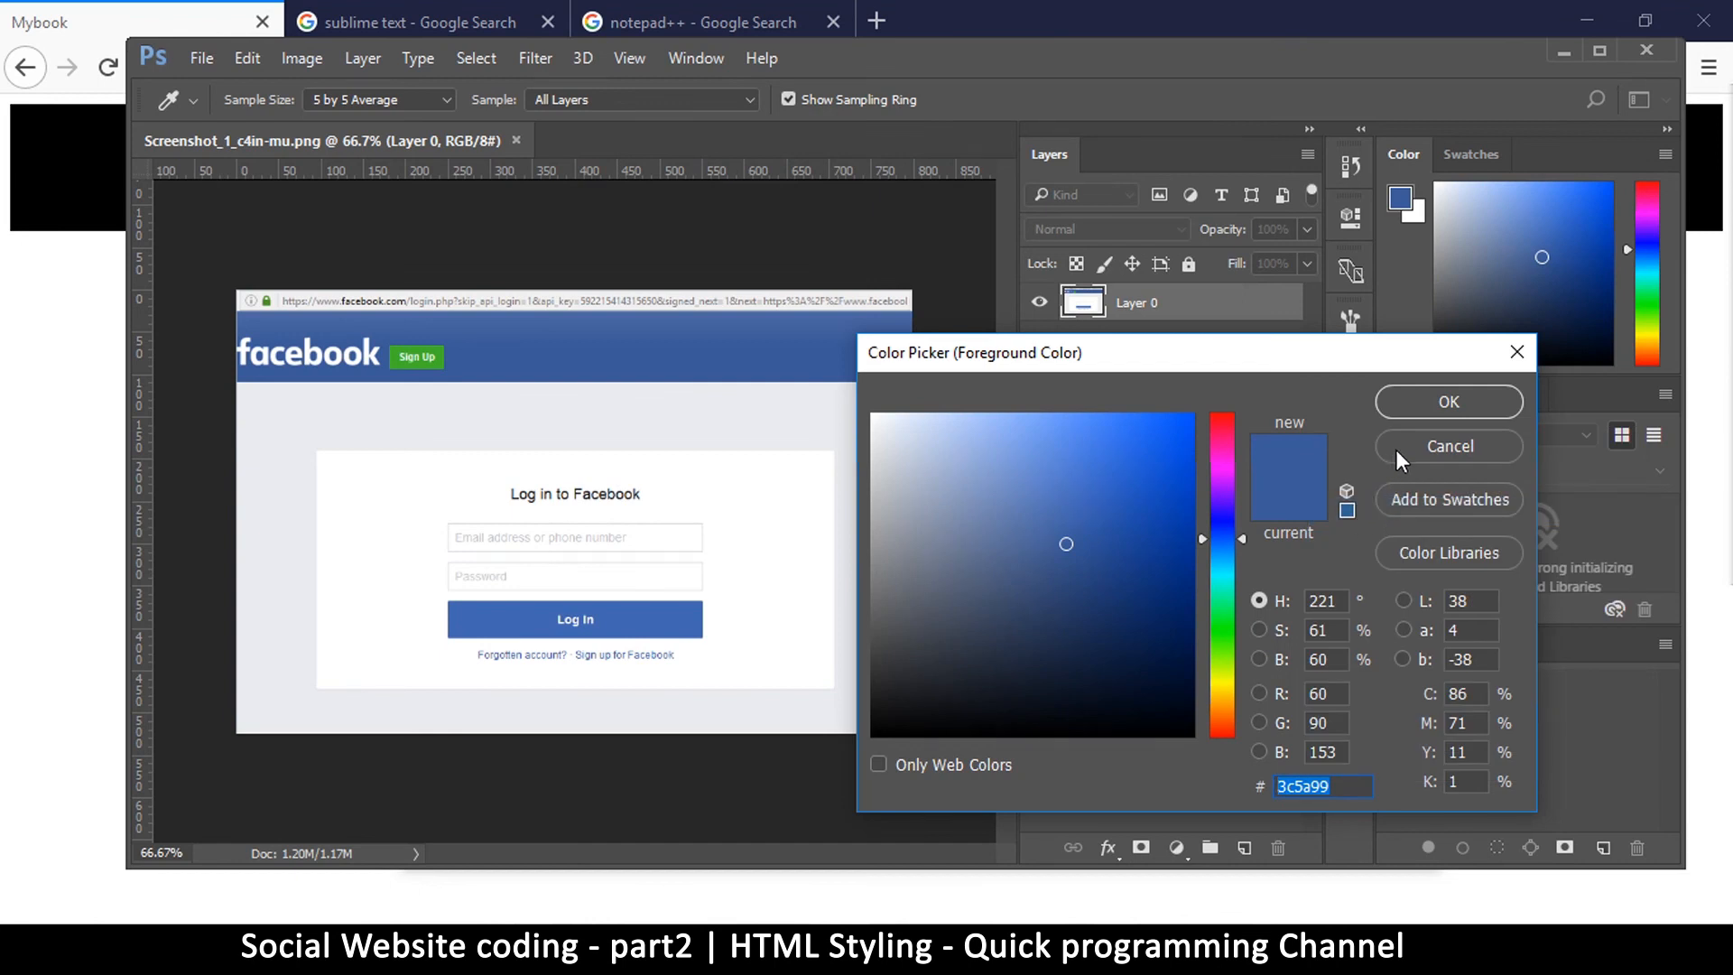
left_click(1323, 786)
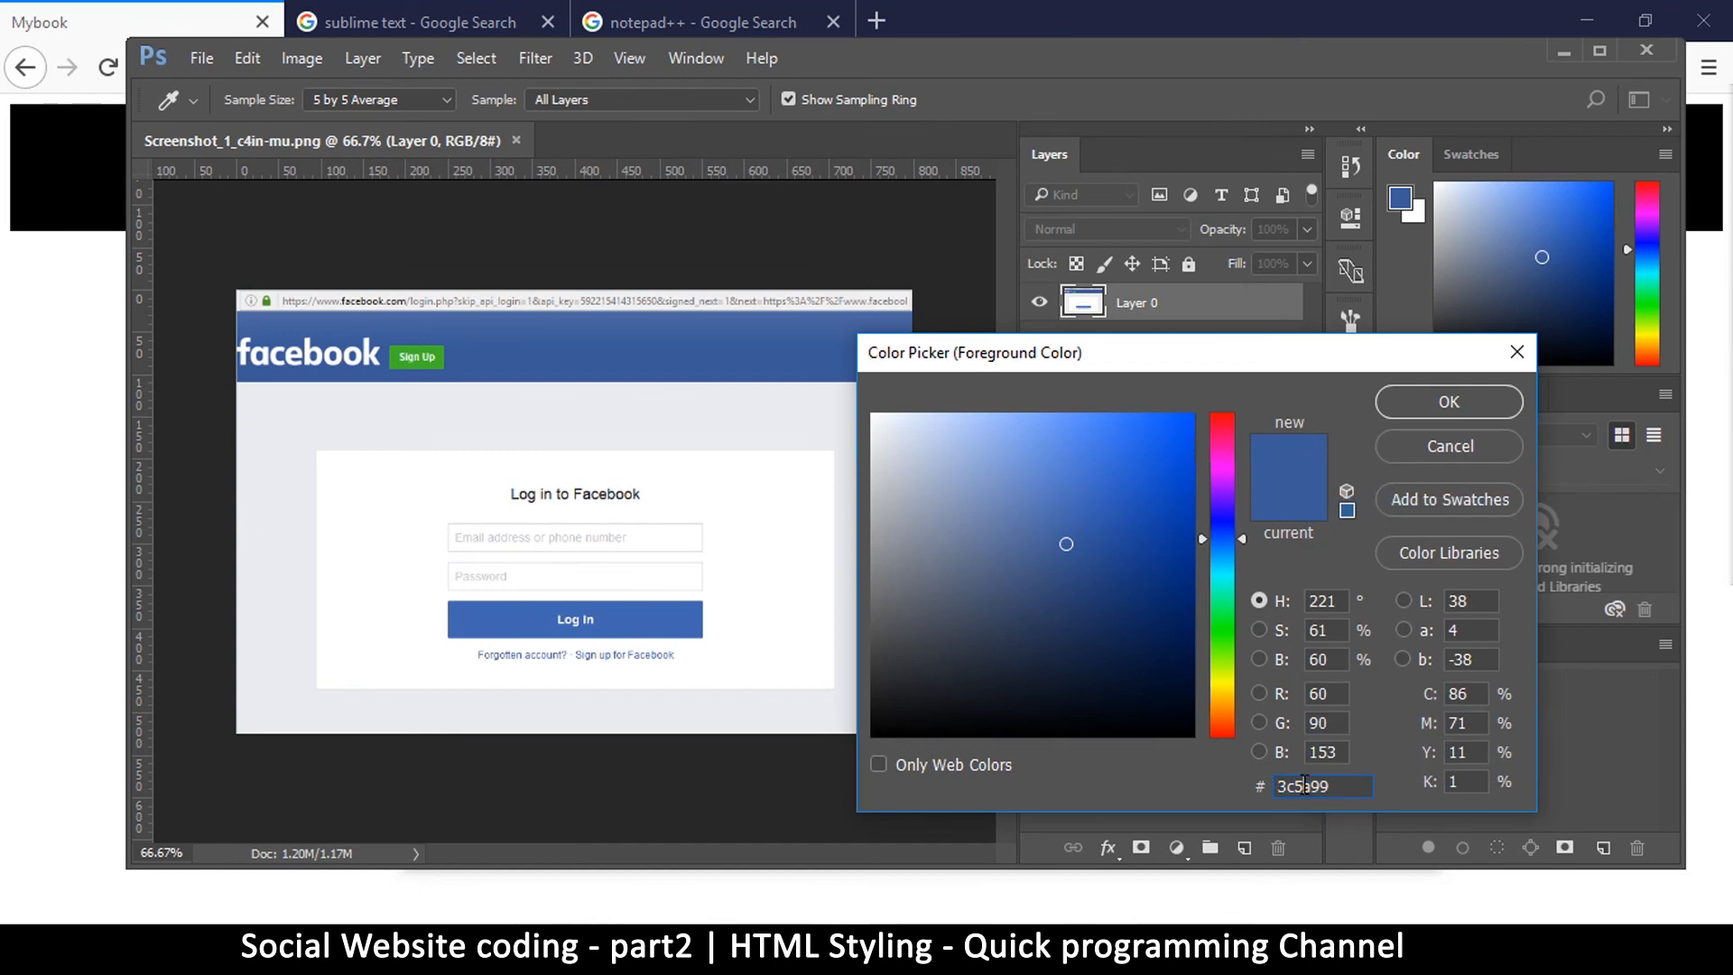
right_click(1322, 785)
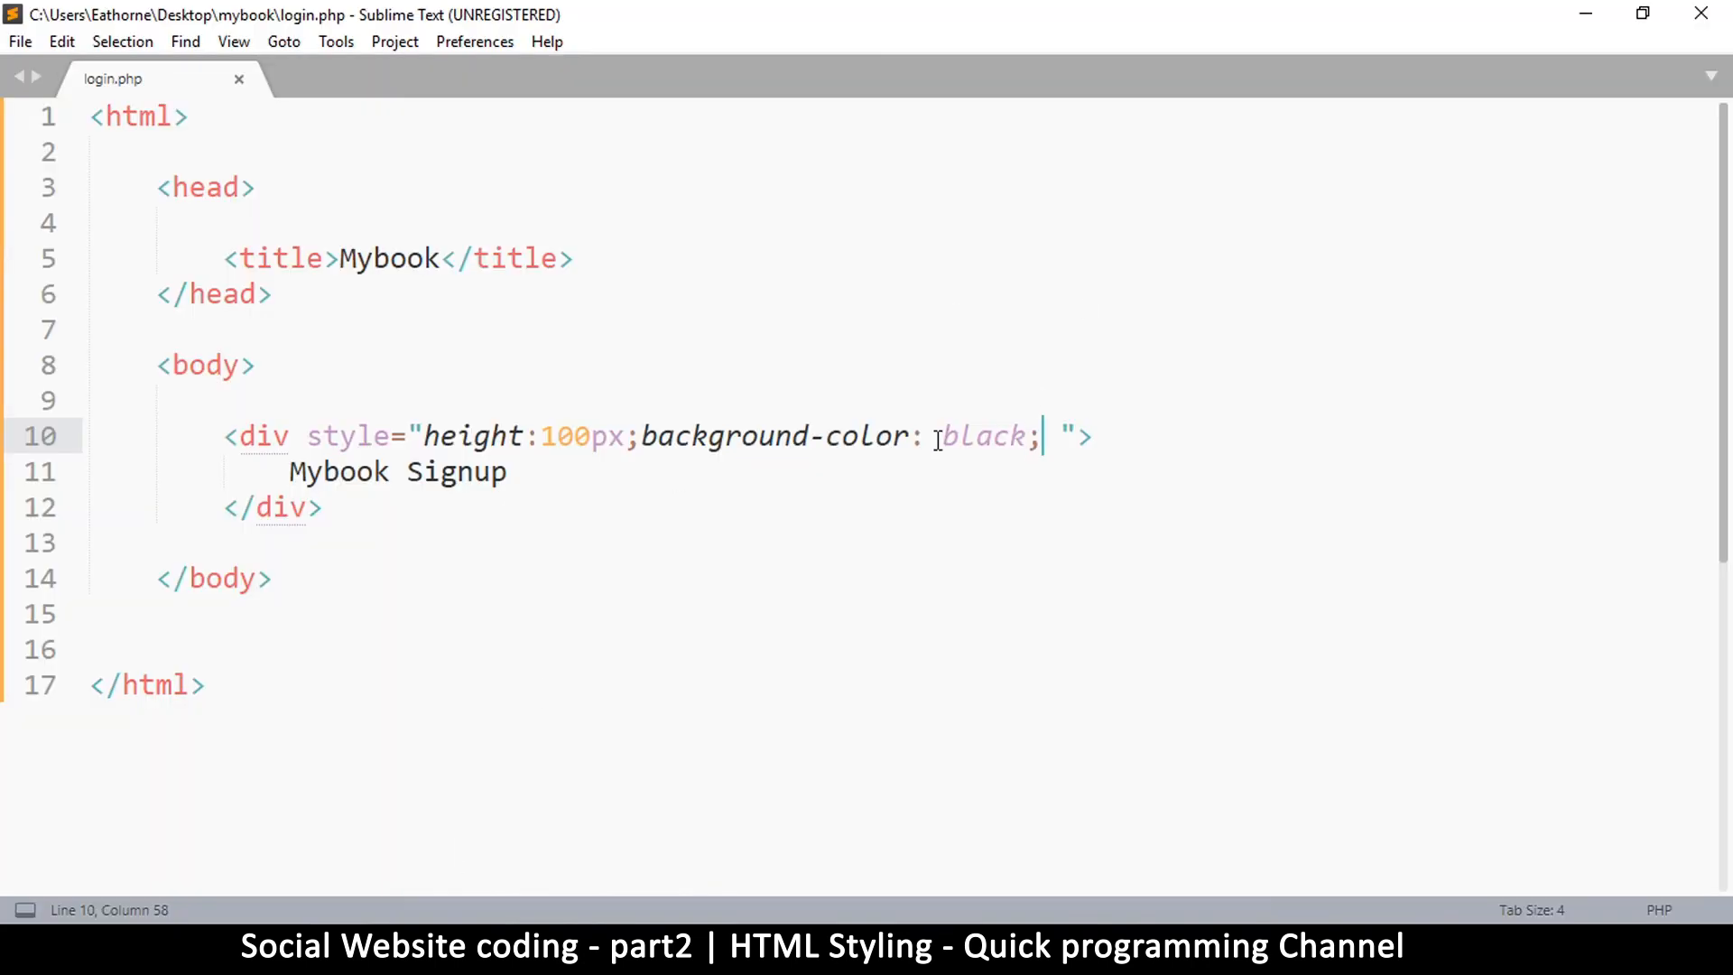
Step: Replace the div's background value black with #3c5a99
double_click(983, 435)
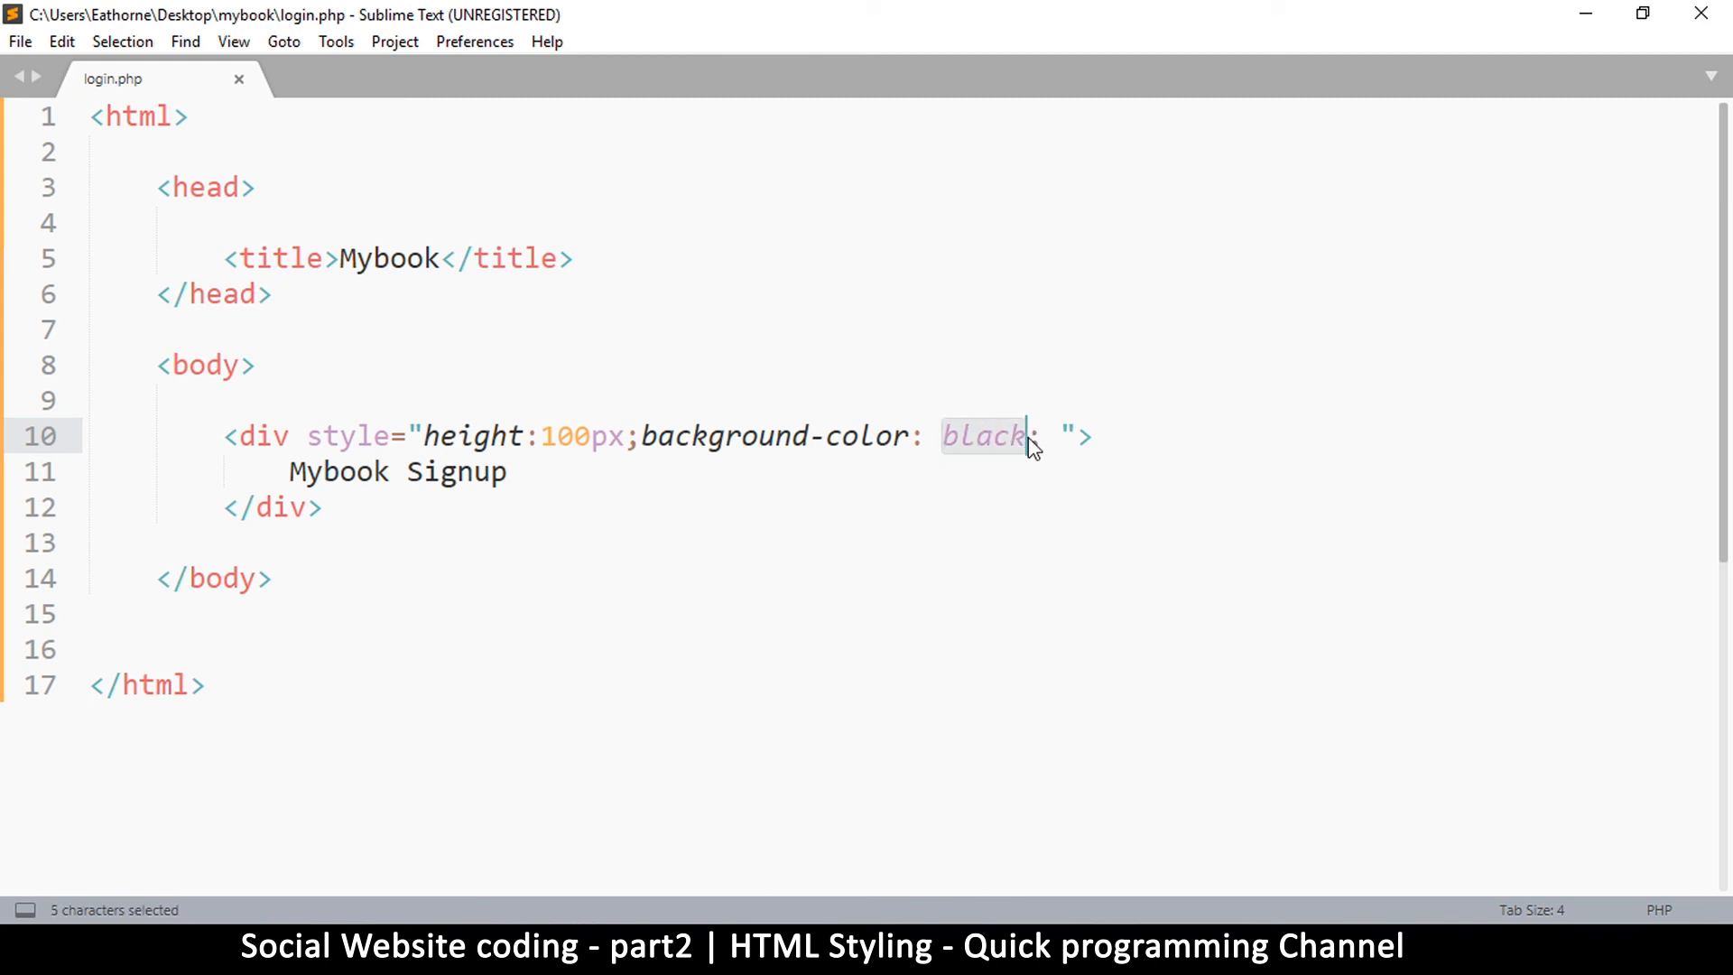
type("3c5a99")
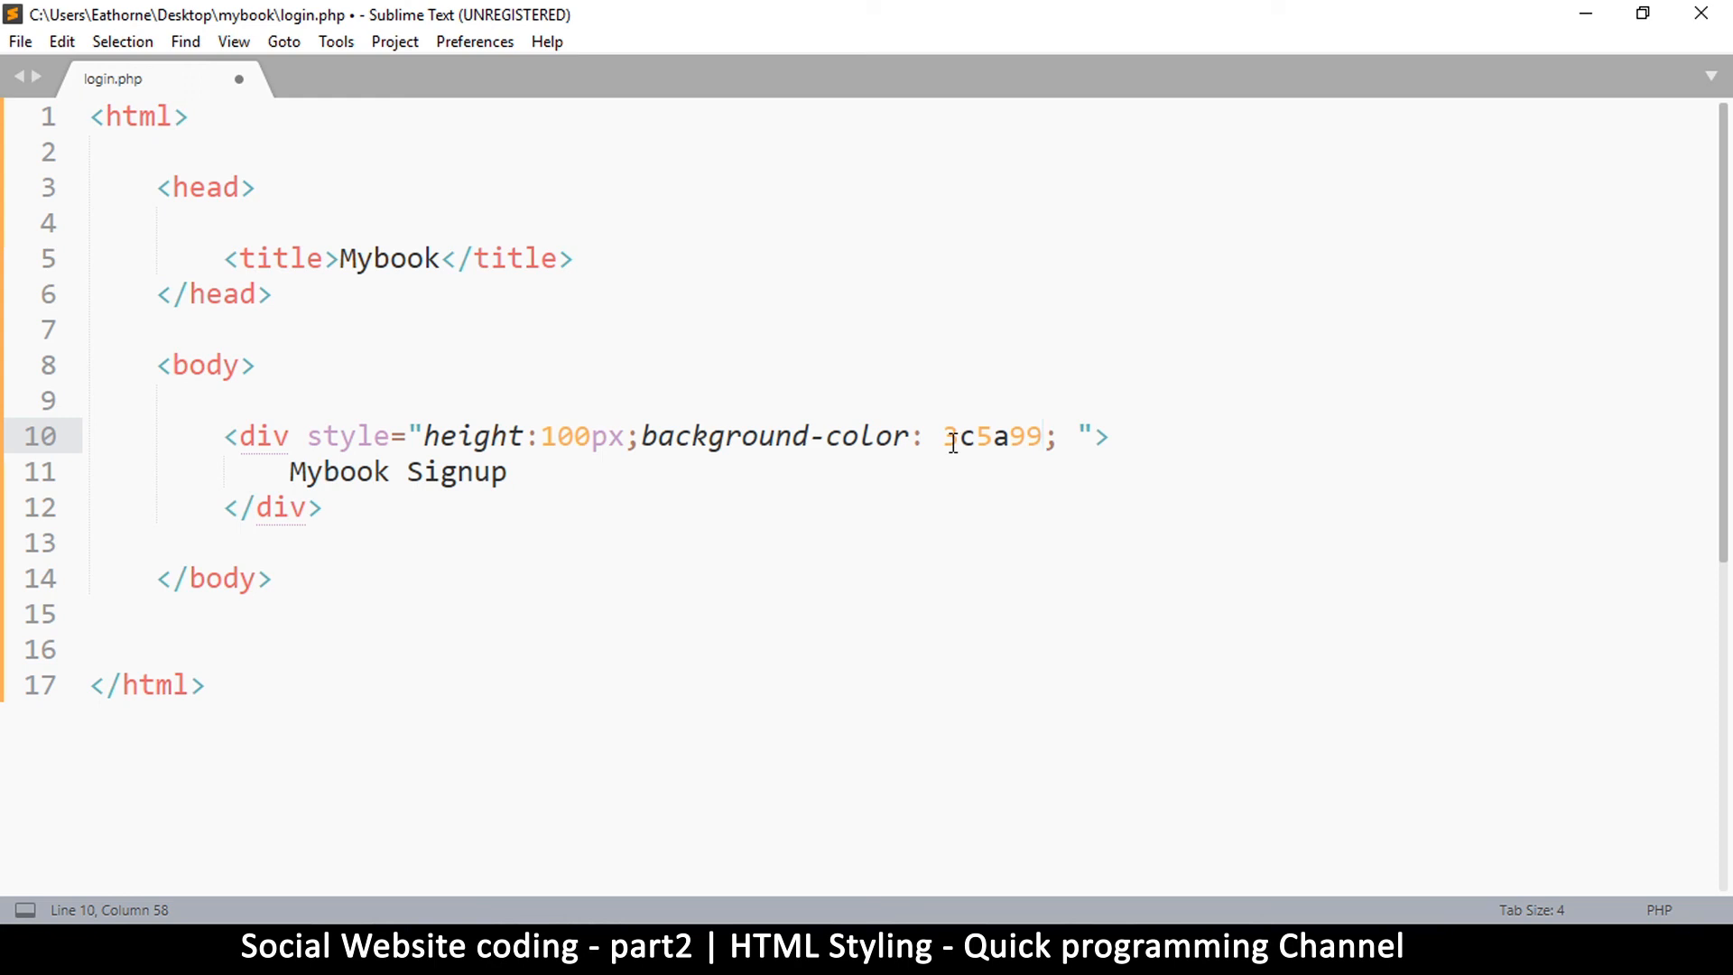
double_click(774, 435)
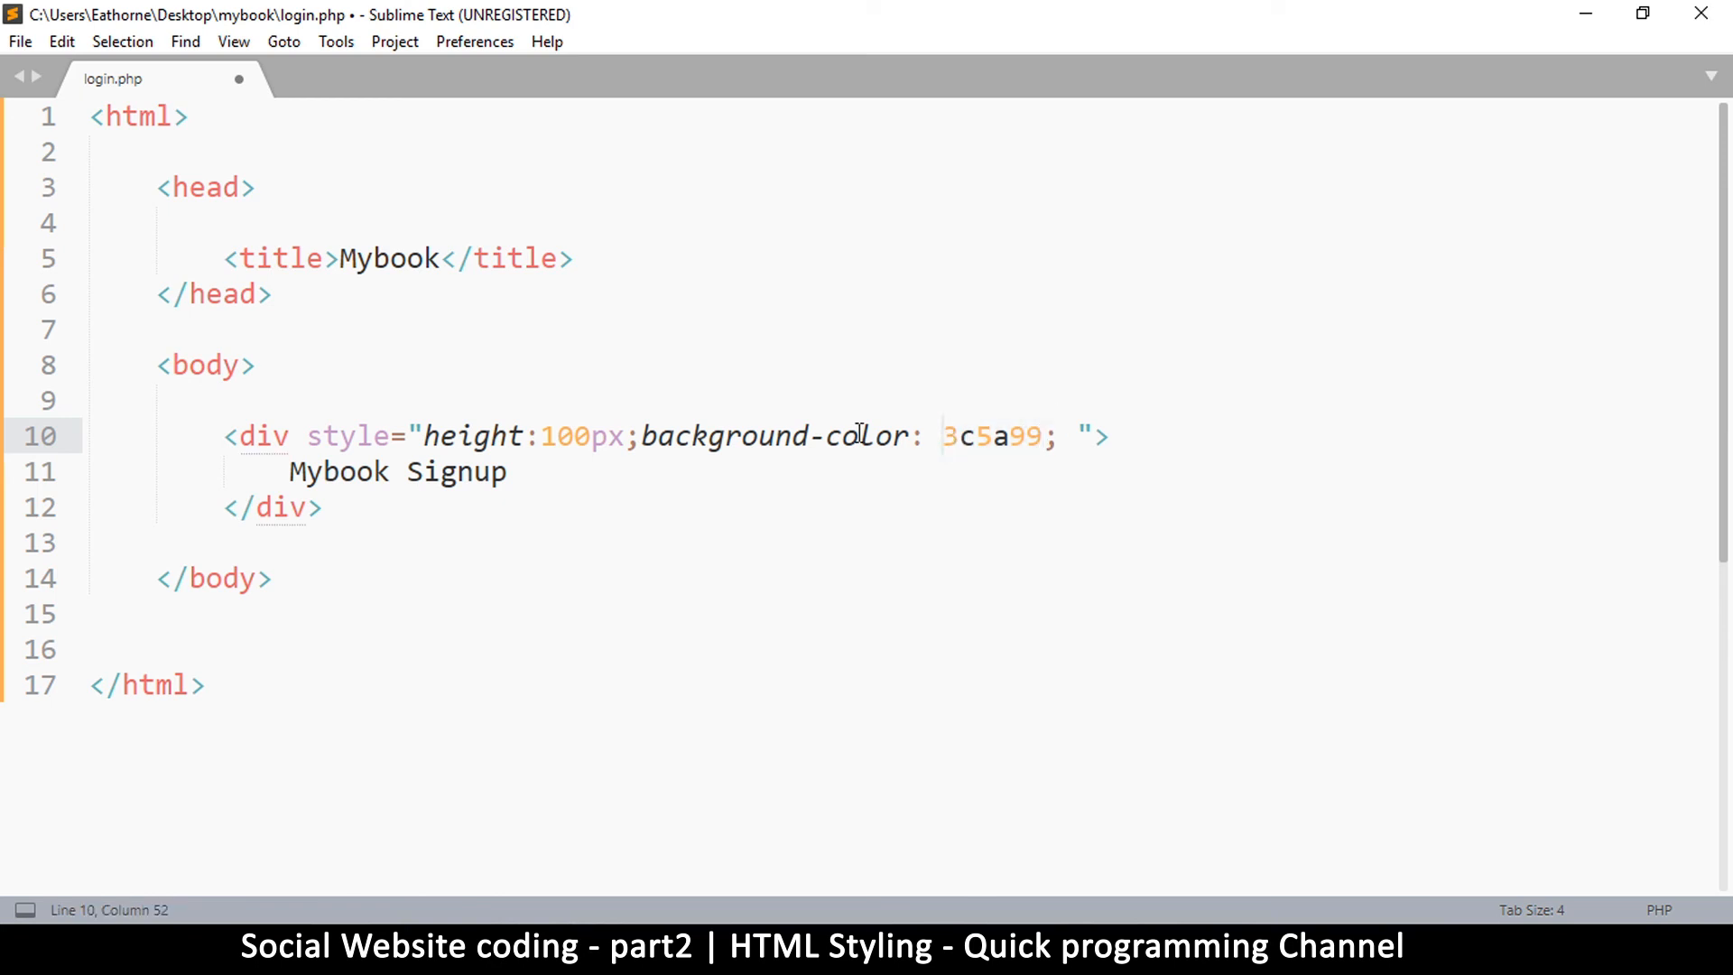
type("#")
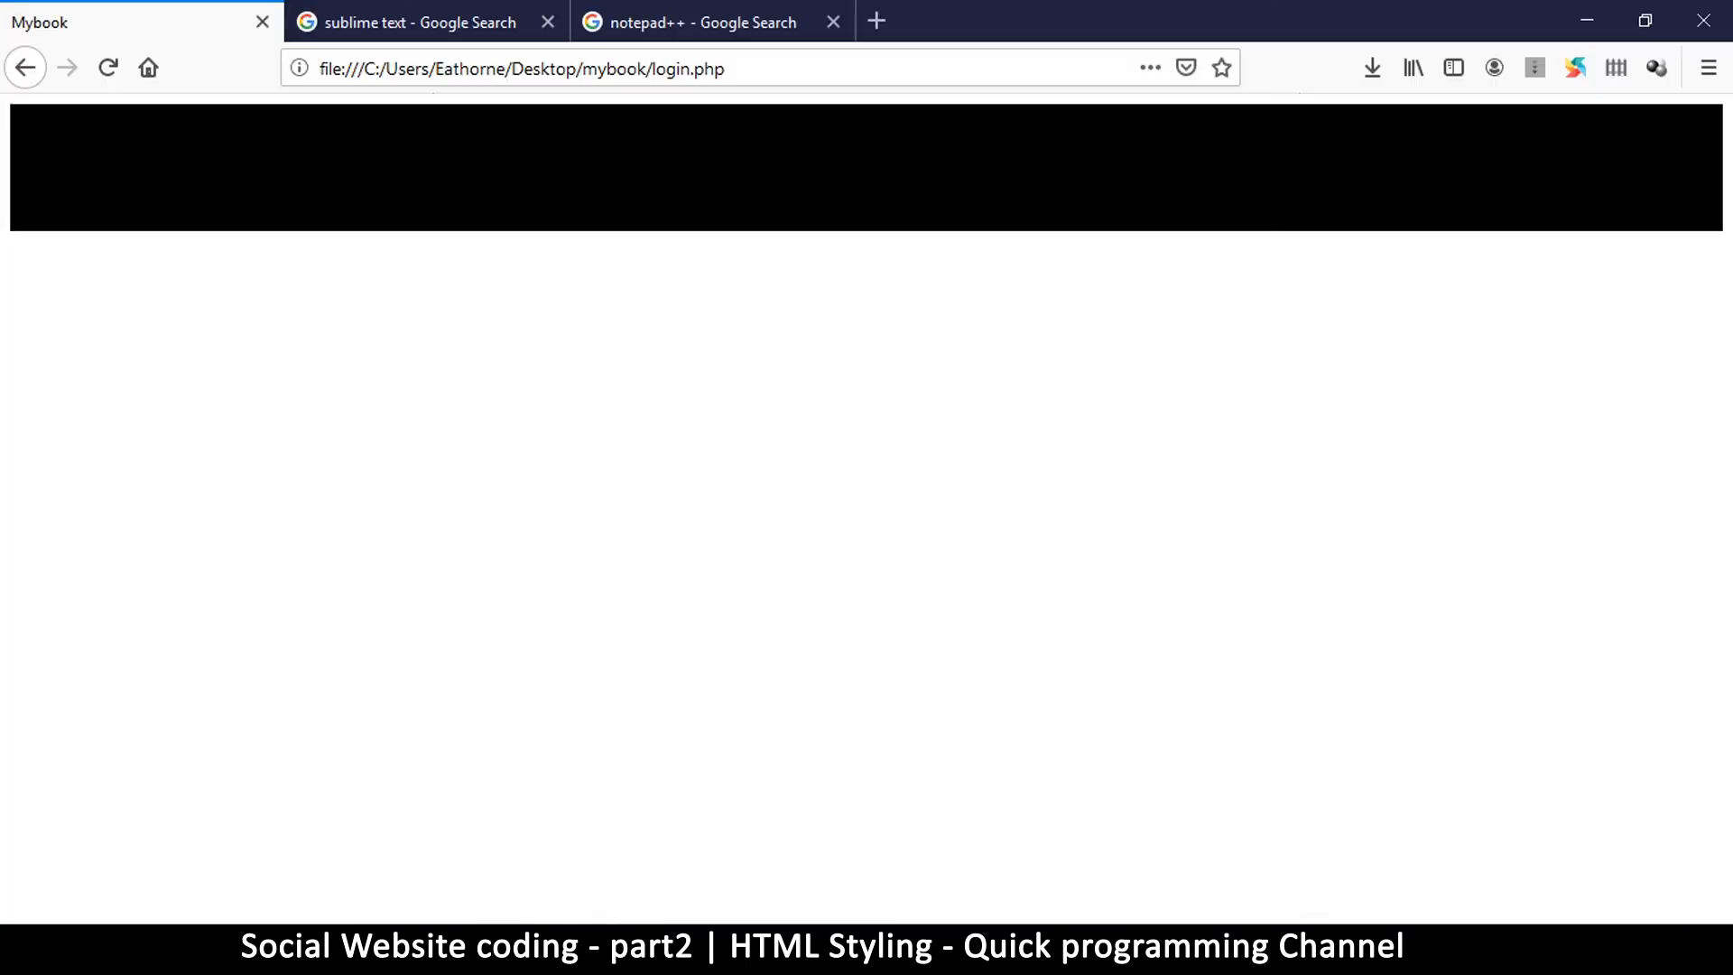
Step: Reload the page to show the blue header, then bring up the Facebook screenshot
left_click(106, 67)
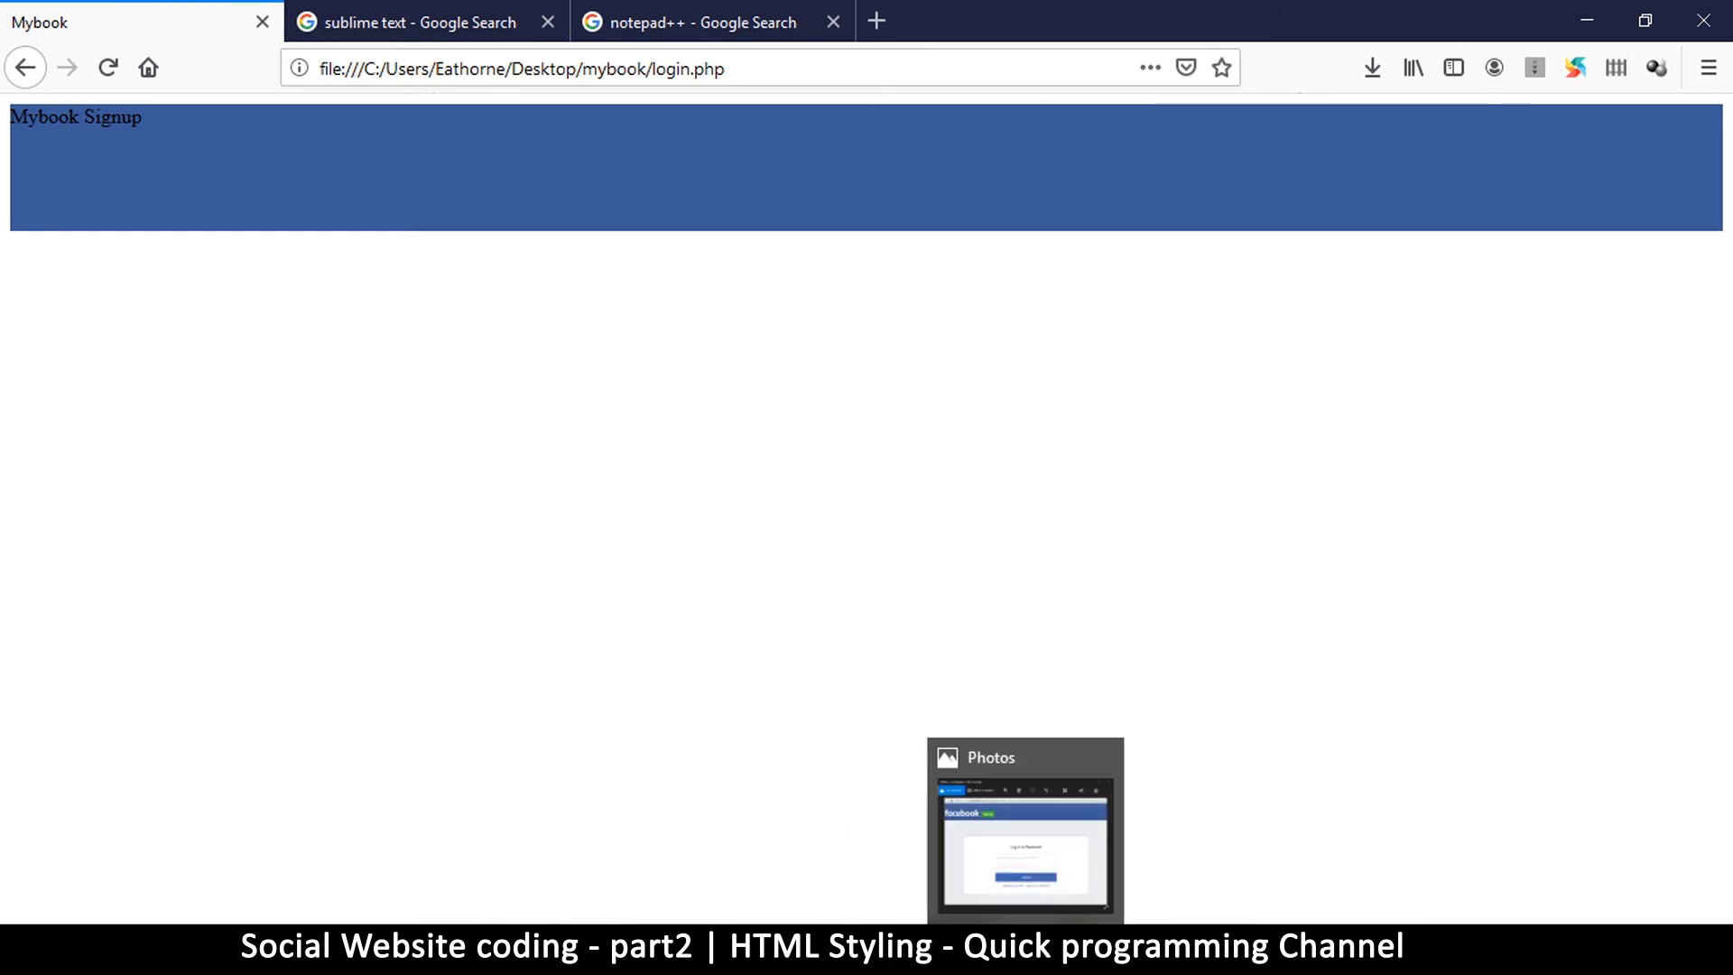
left_click(1024, 831)
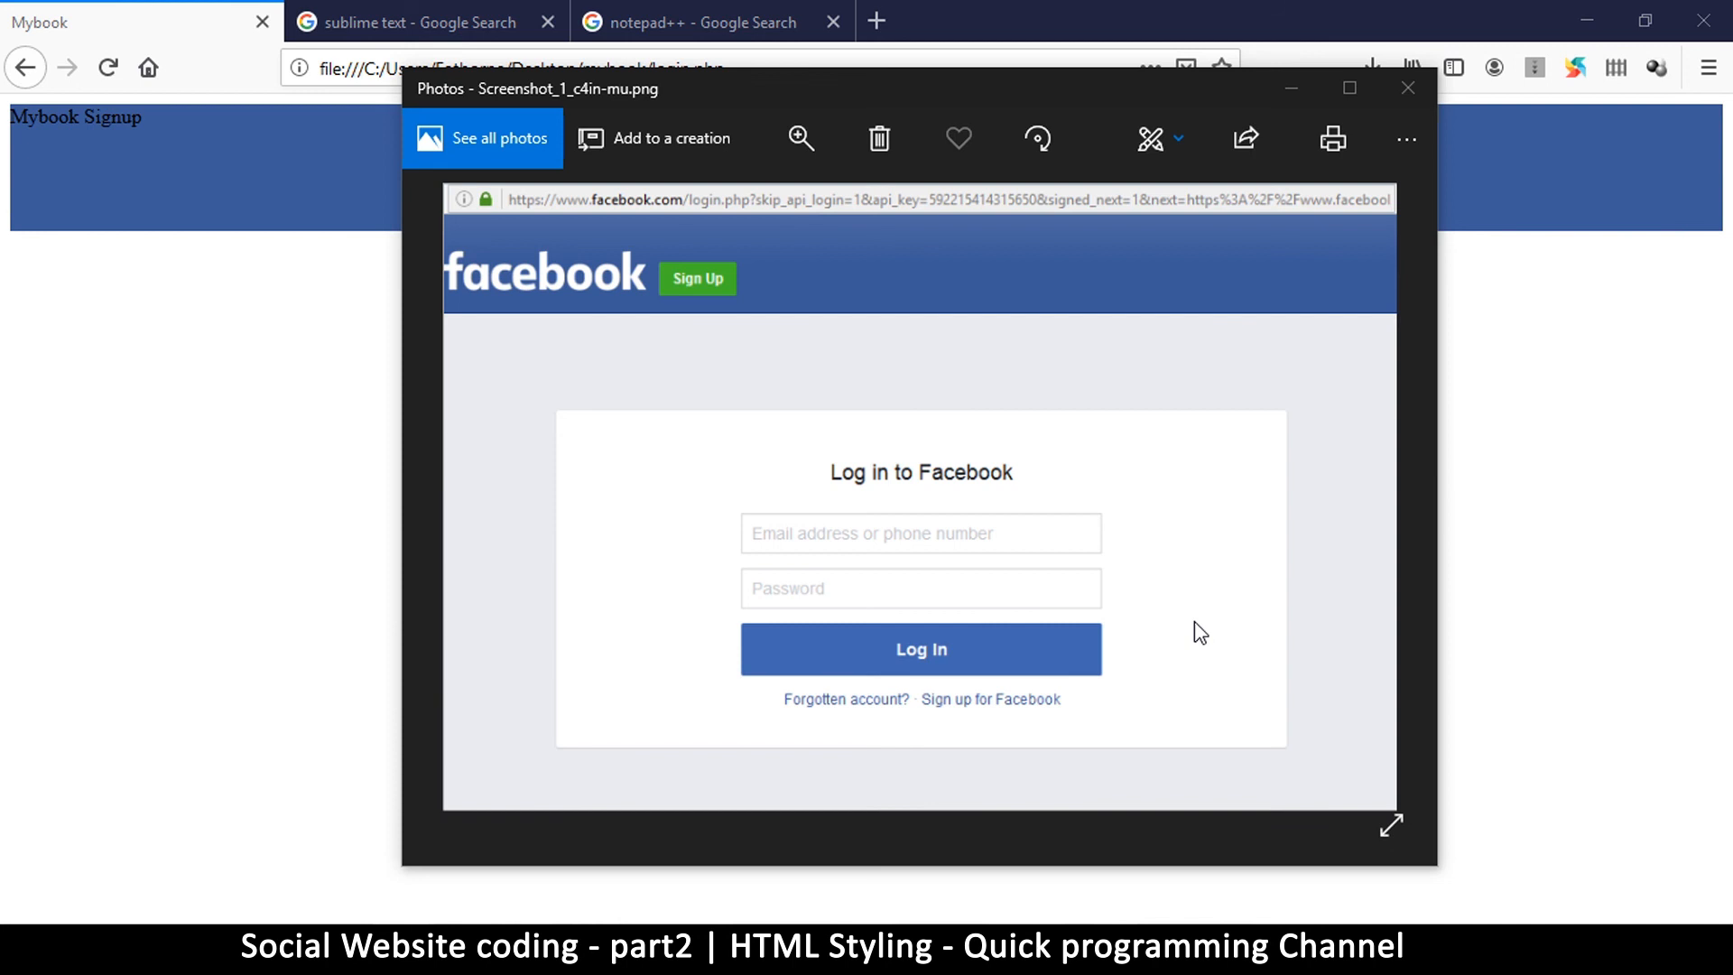
mouse_move(1036, 554)
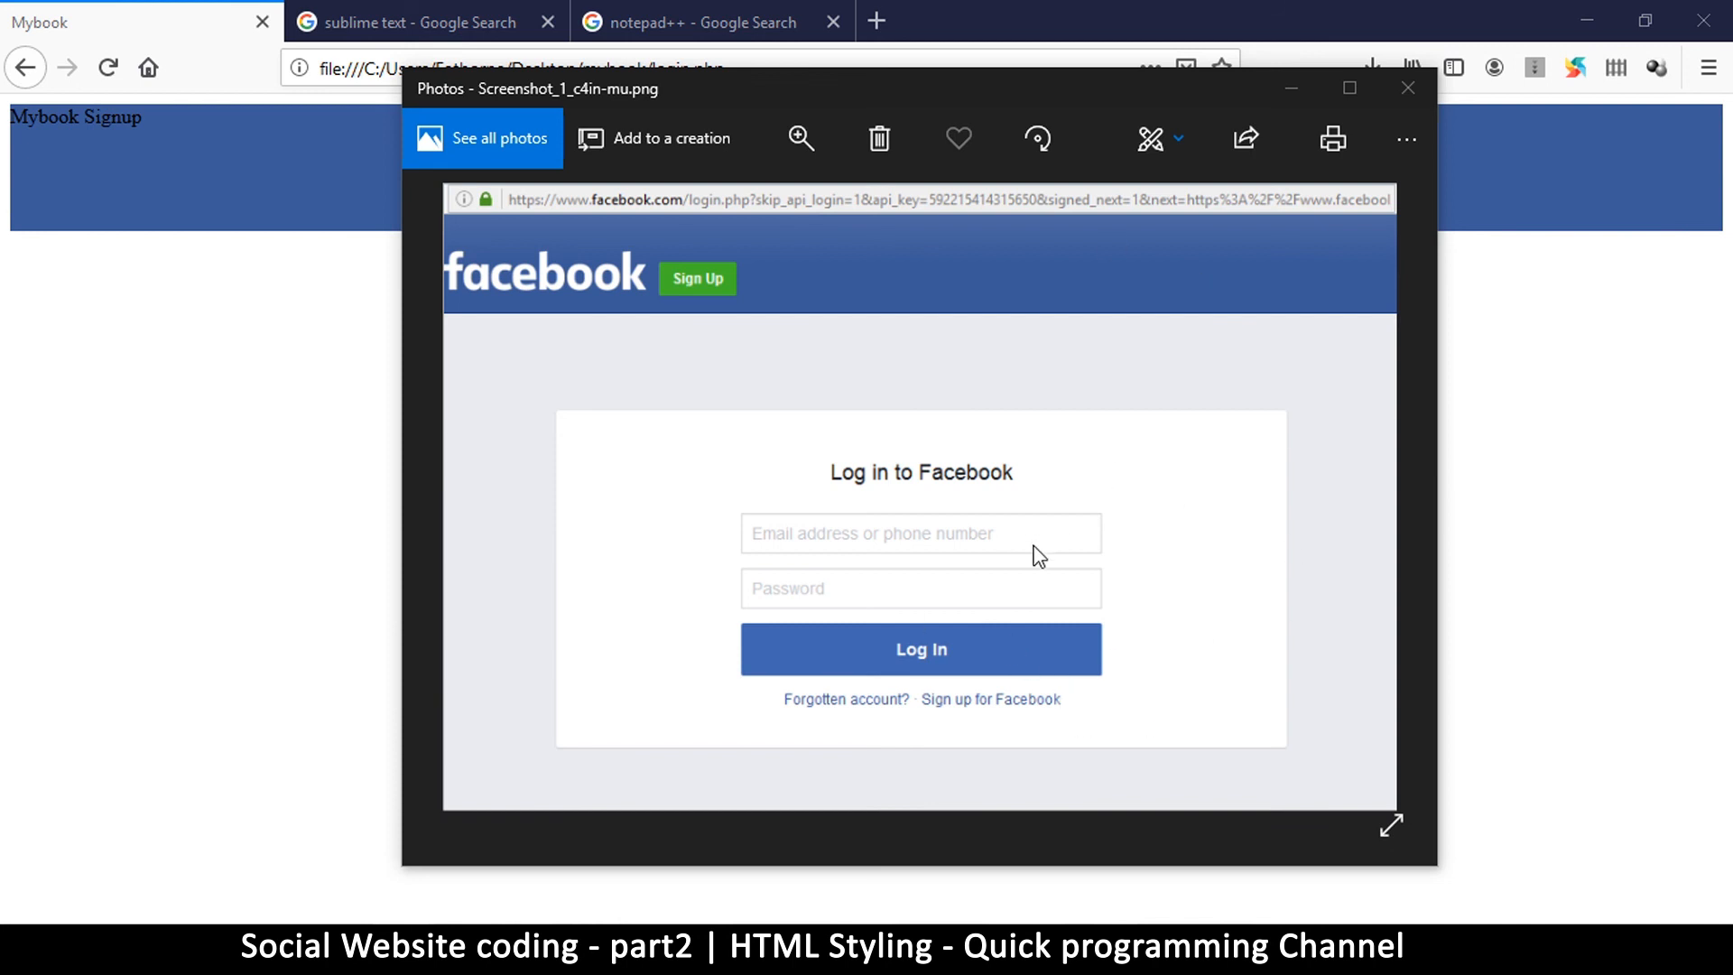
mouse_move(1089, 594)
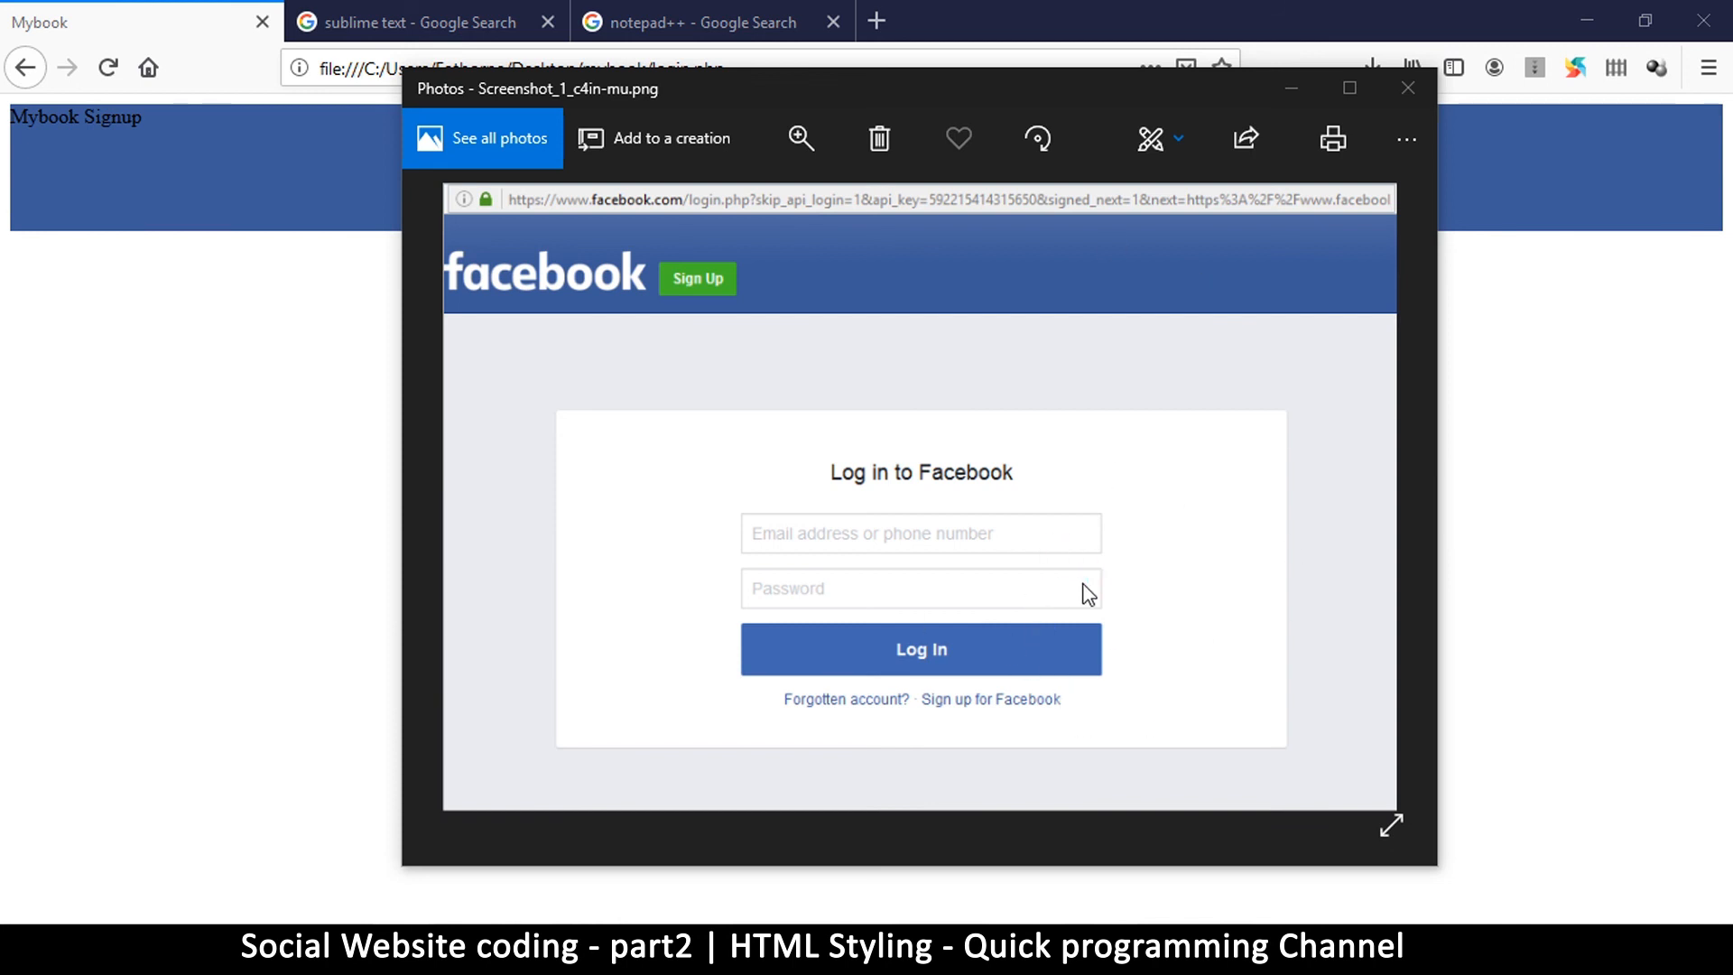
mouse_move(795, 449)
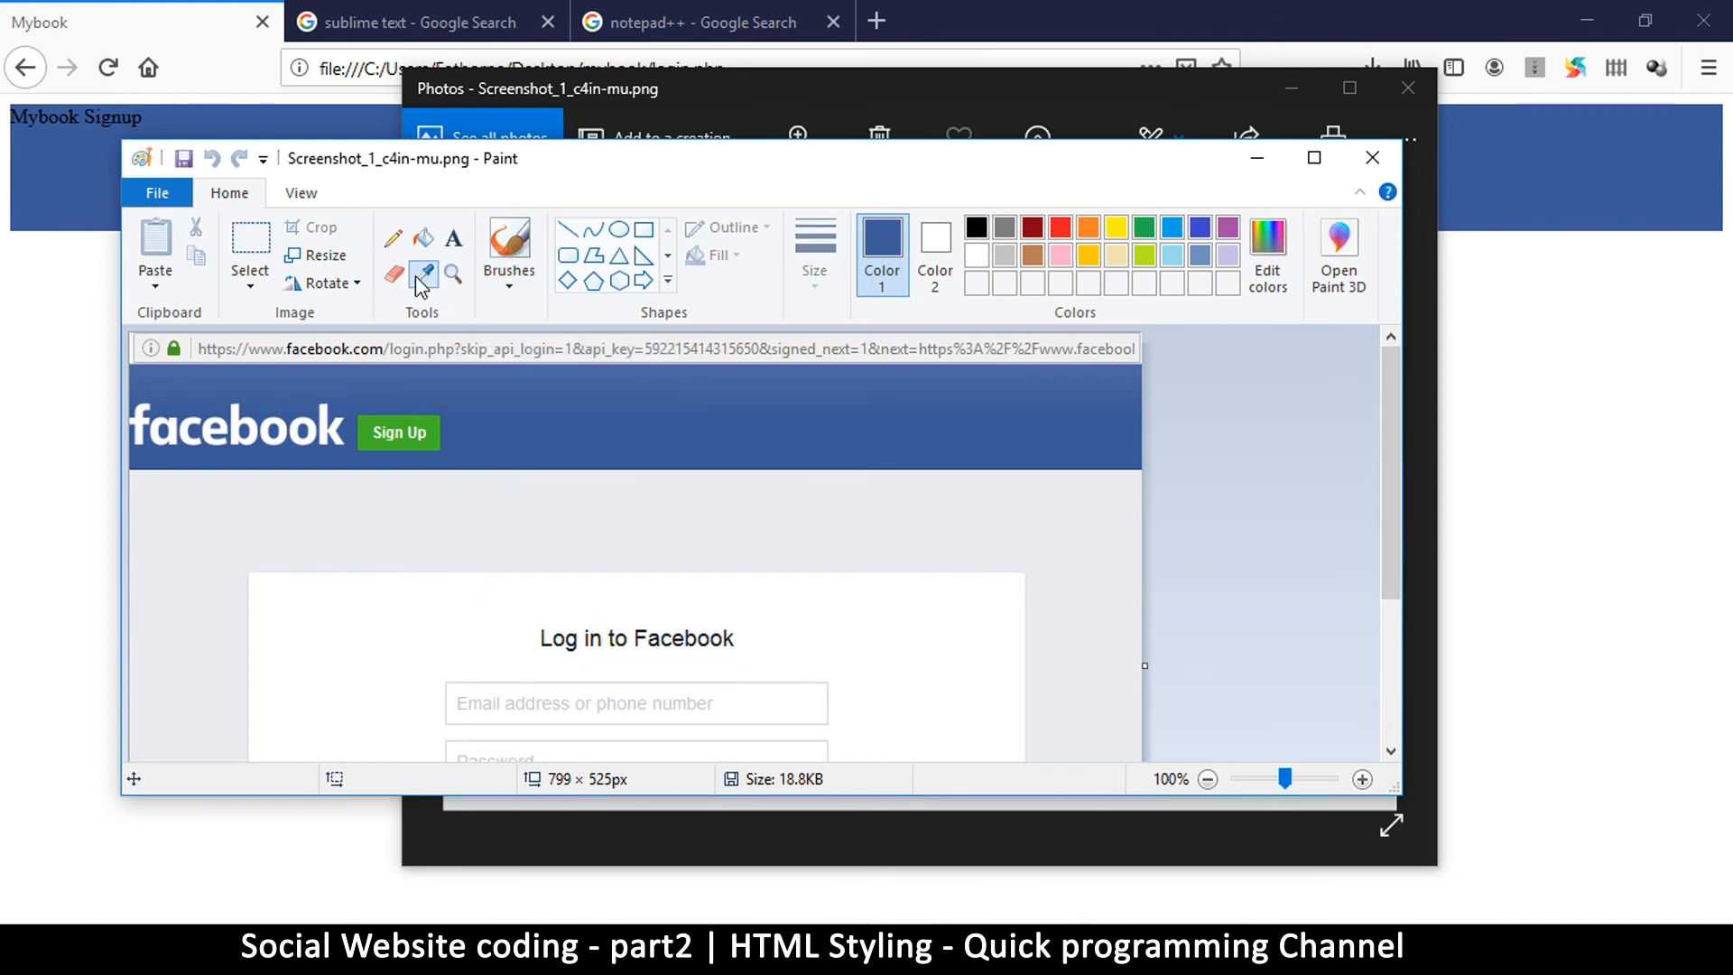
Step: Sample the Facebook header blue with the colour picker and read its RGB 60, 89, 152 in Edit colors
left_click(509, 249)
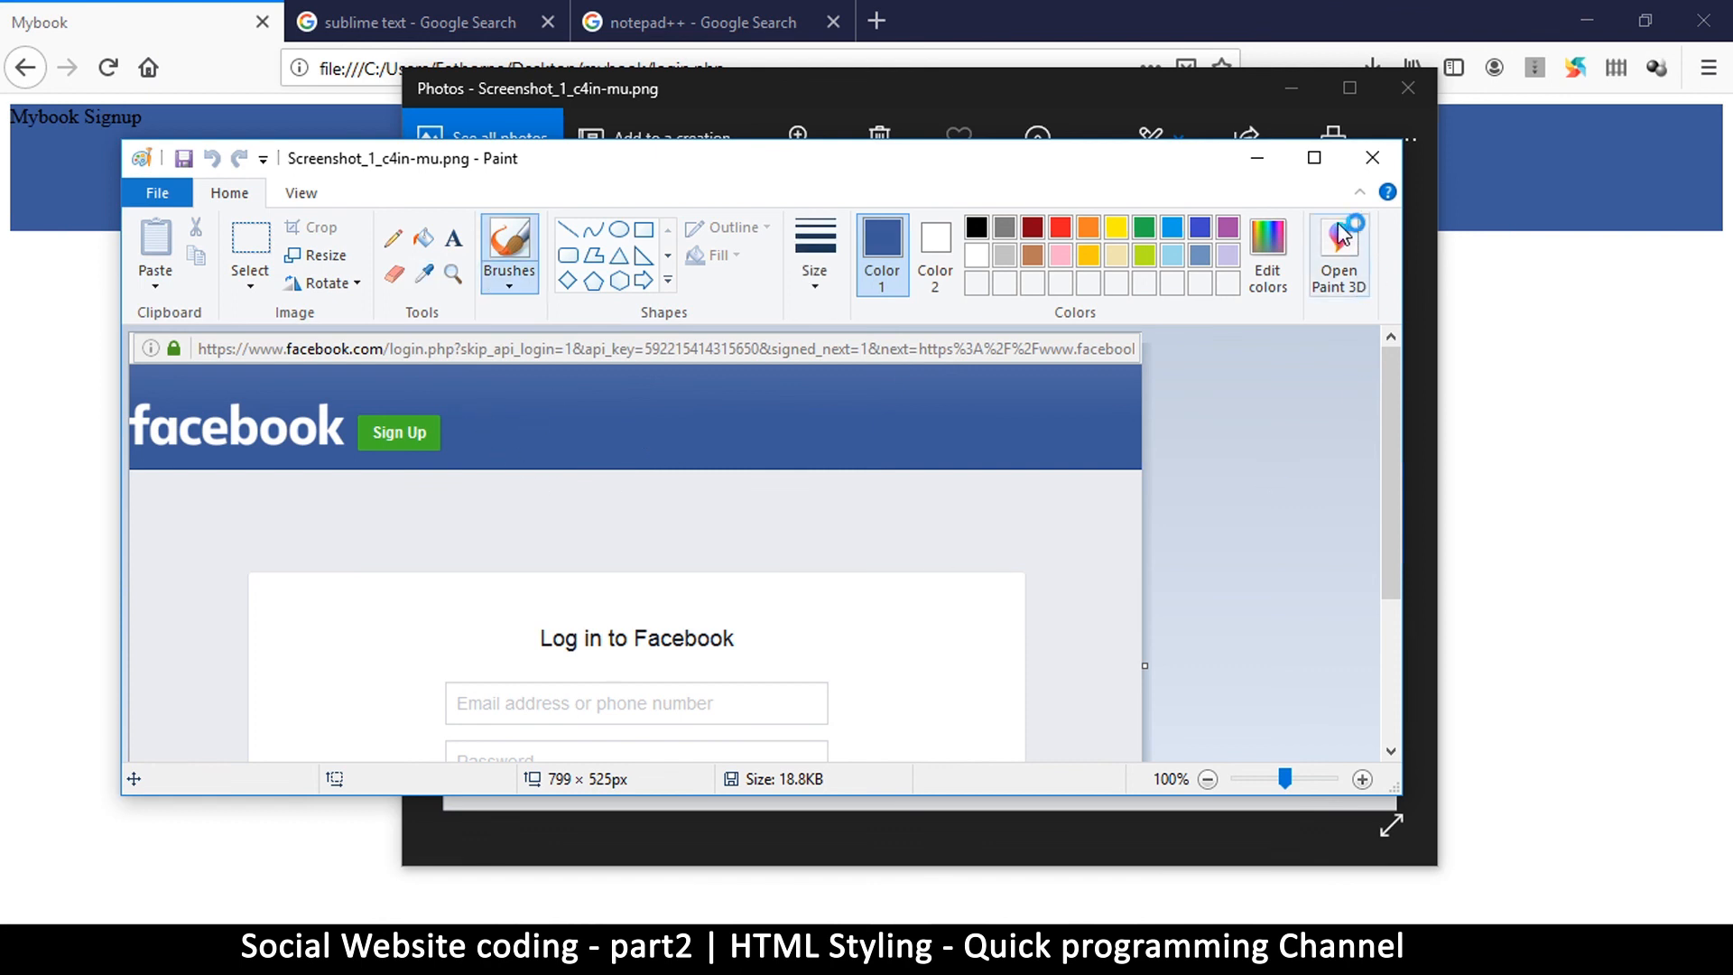
mouse_move(1268, 255)
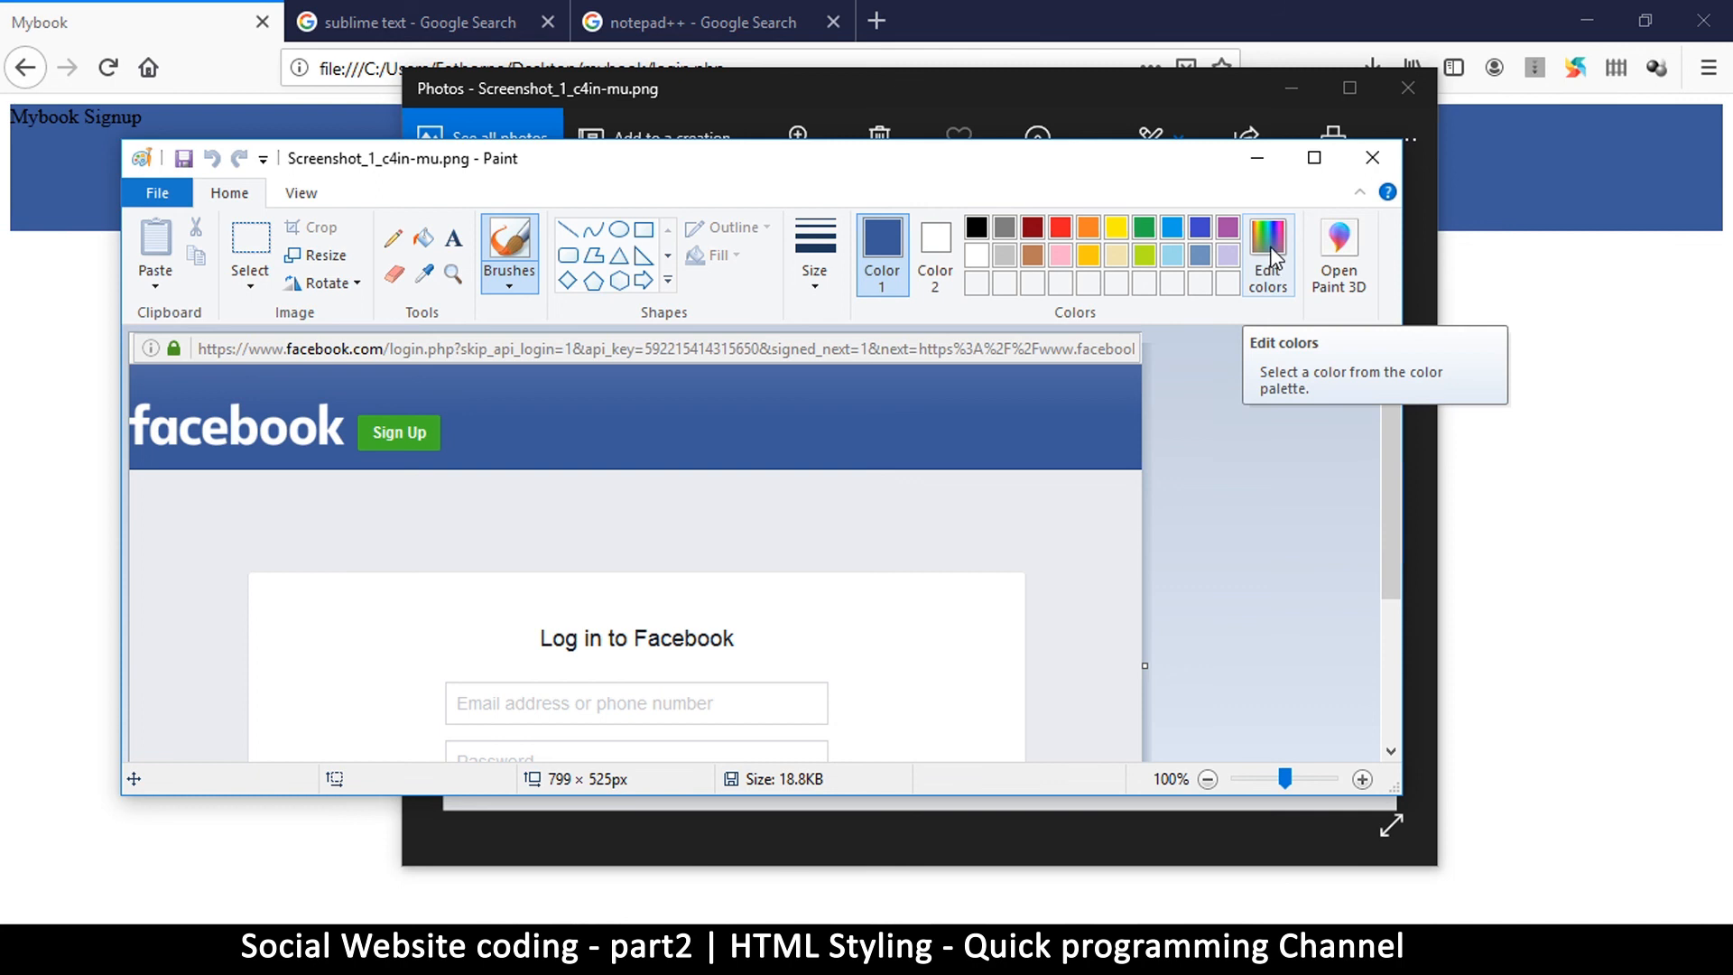
left_click(1268, 249)
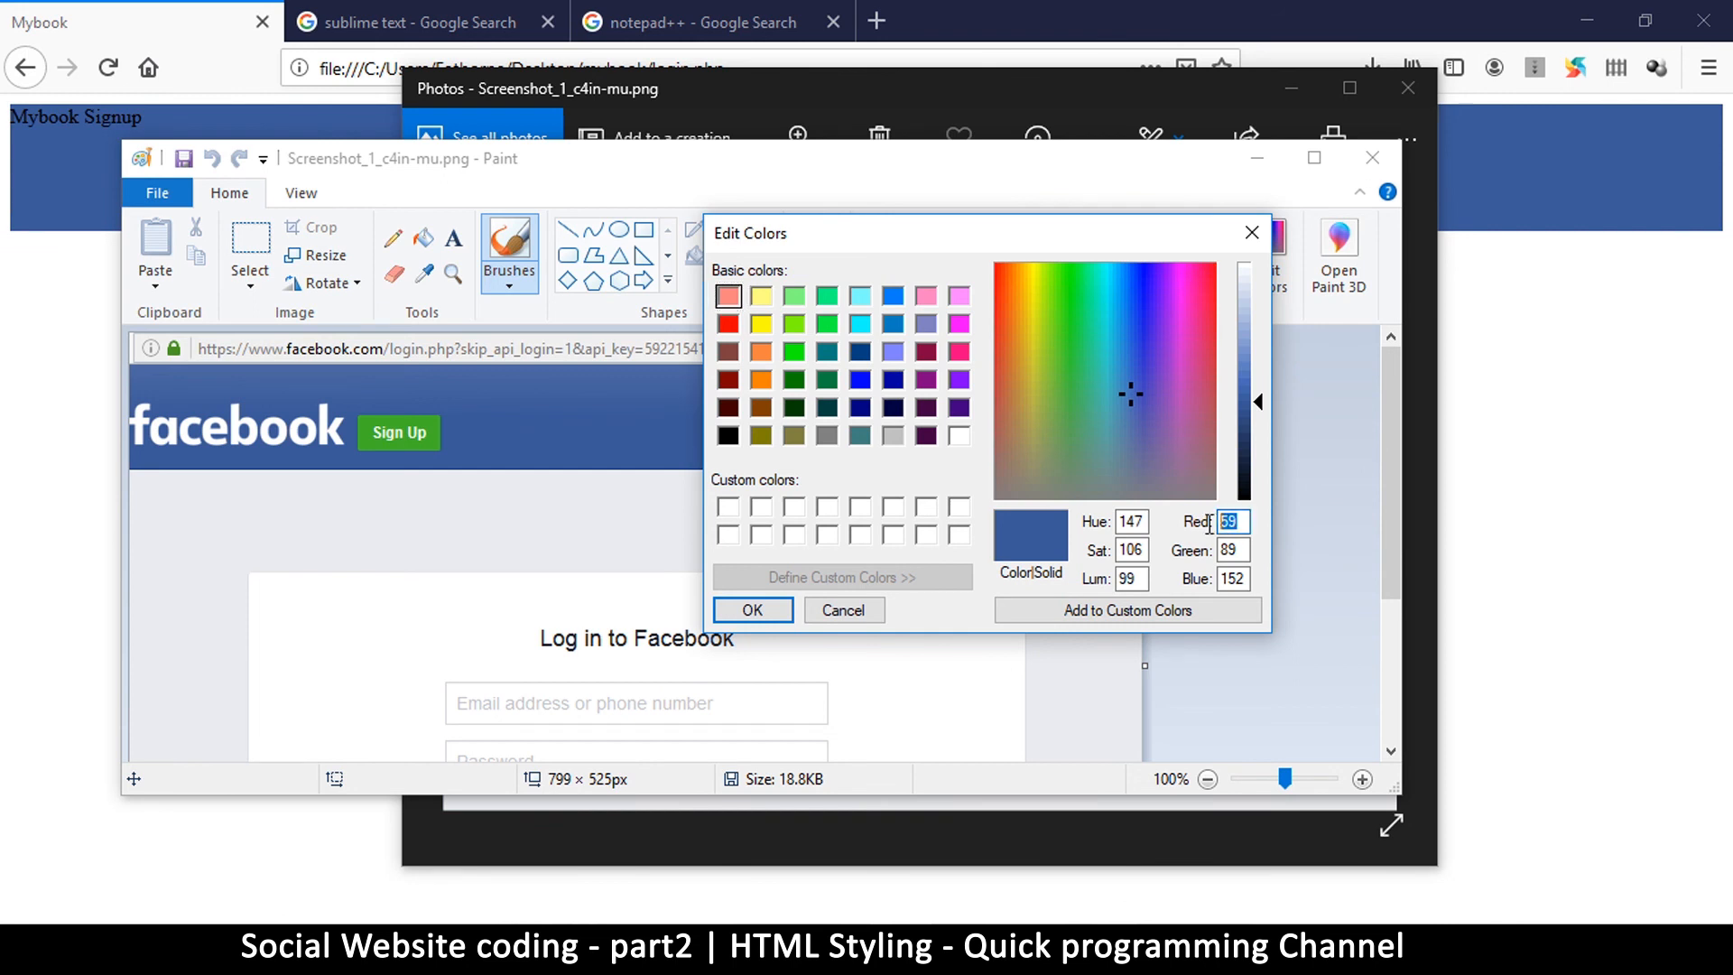
left_click(1233, 578)
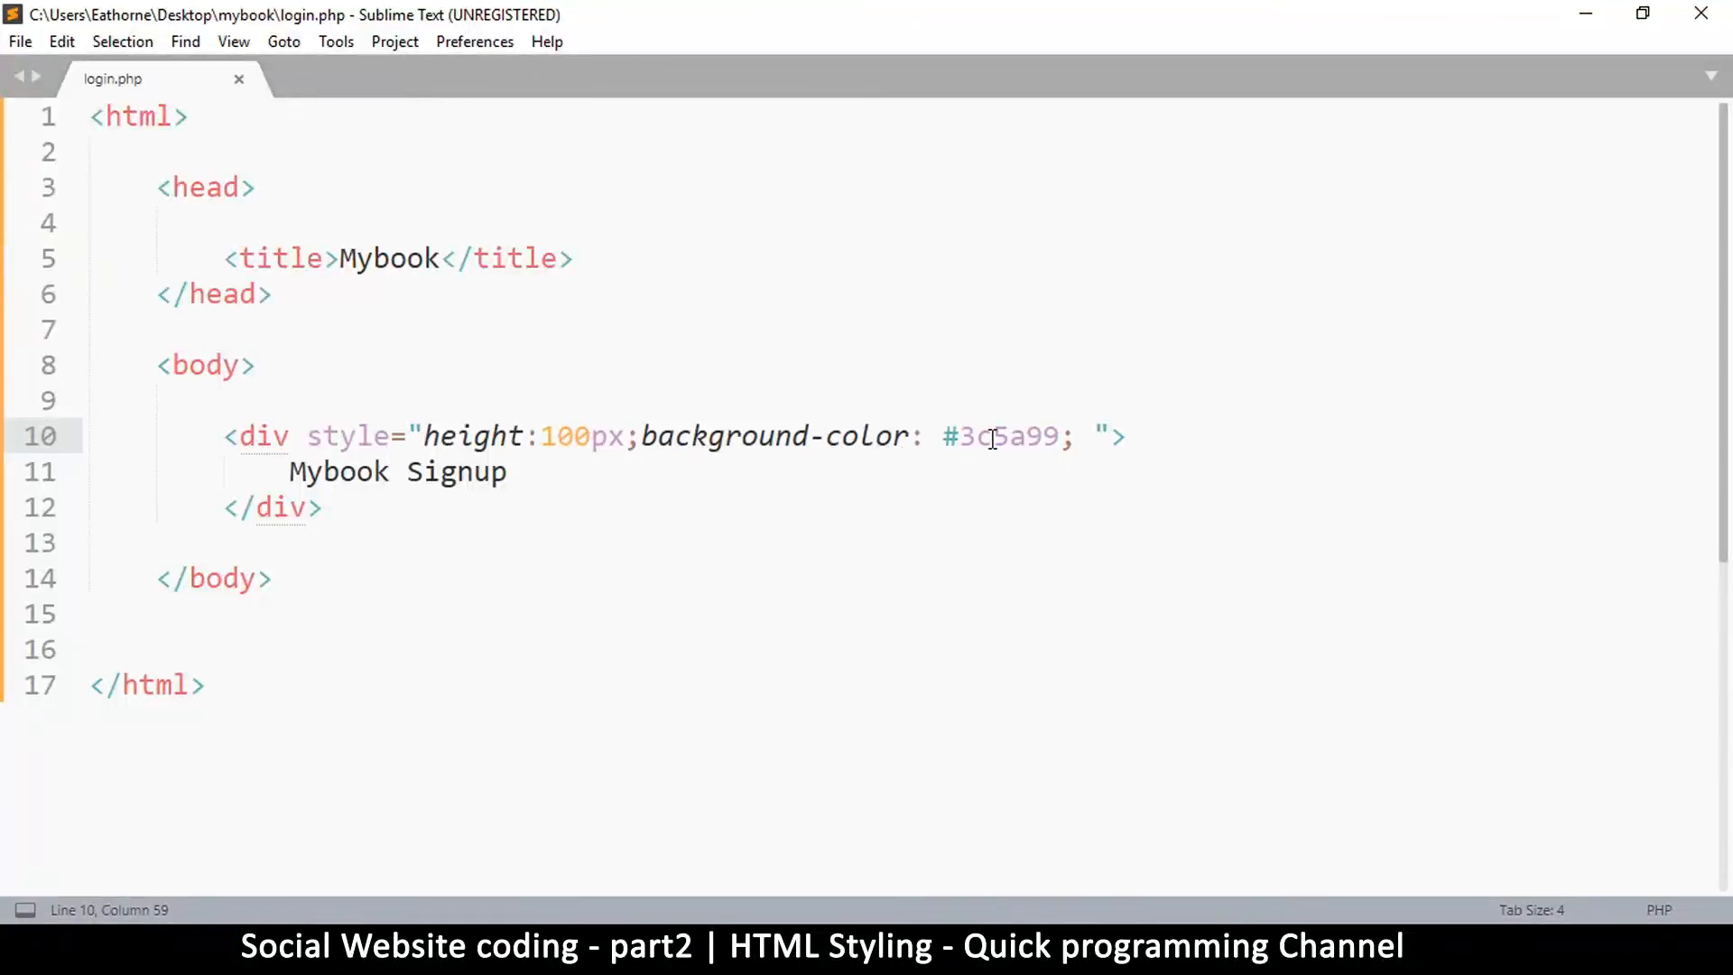
Step: Write the div's background-color as rgb(59,89,152)
type("rgb(59,")
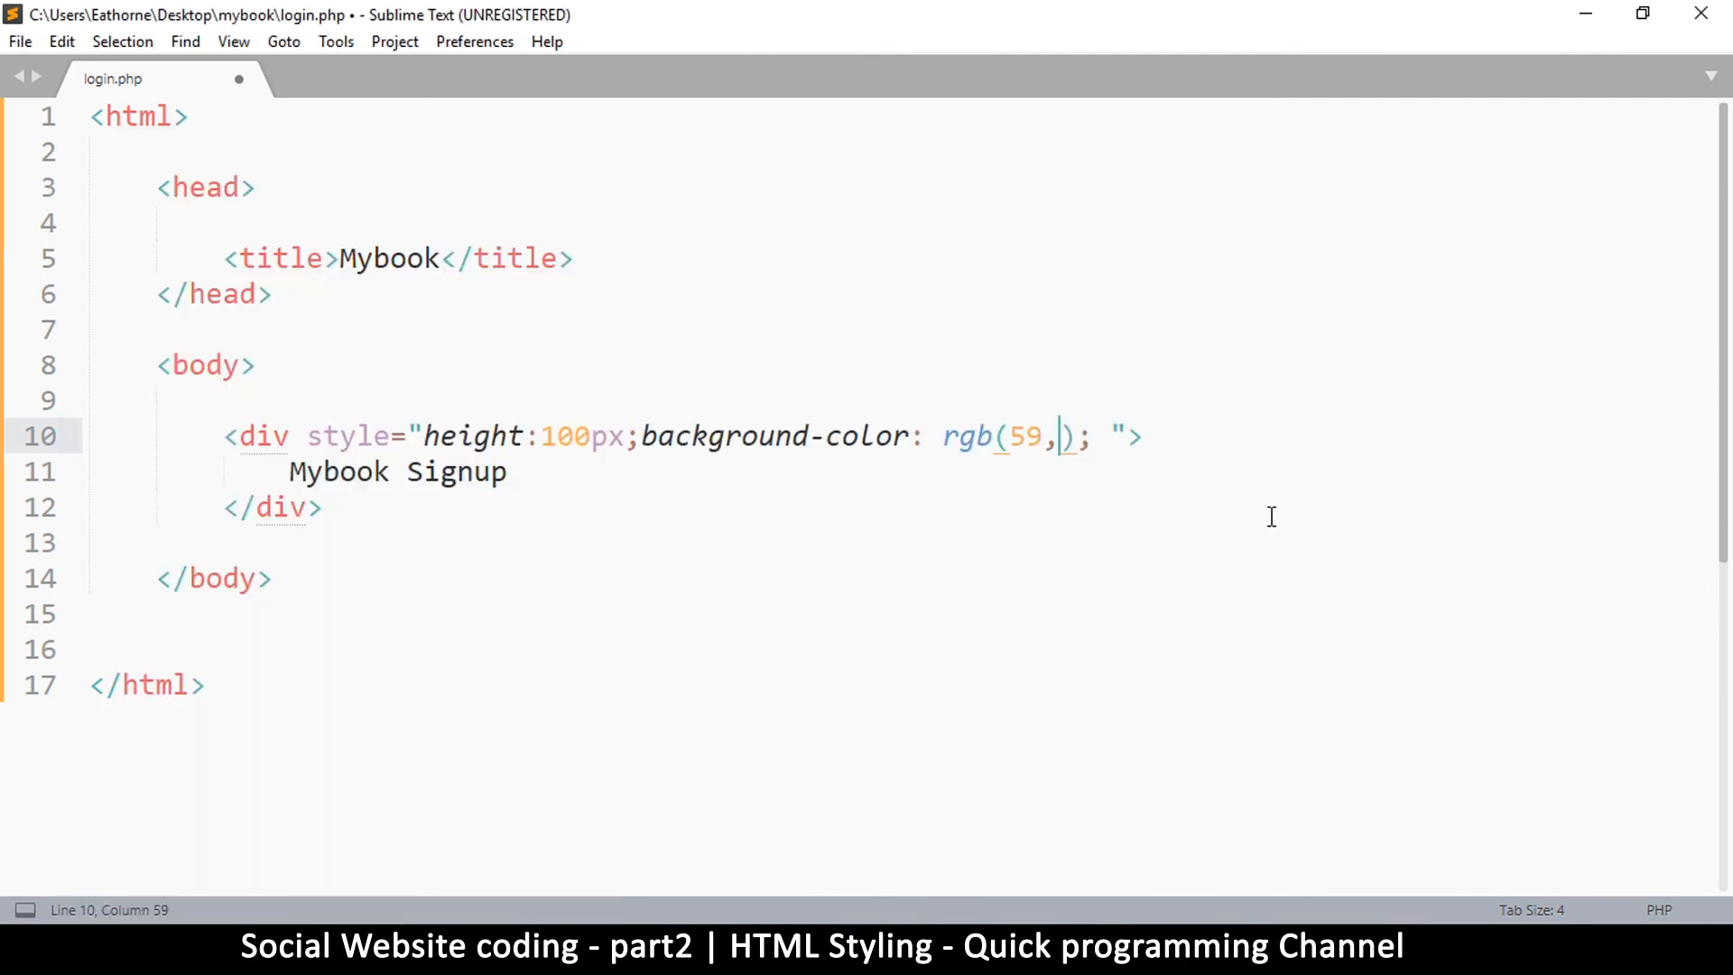
type("89")
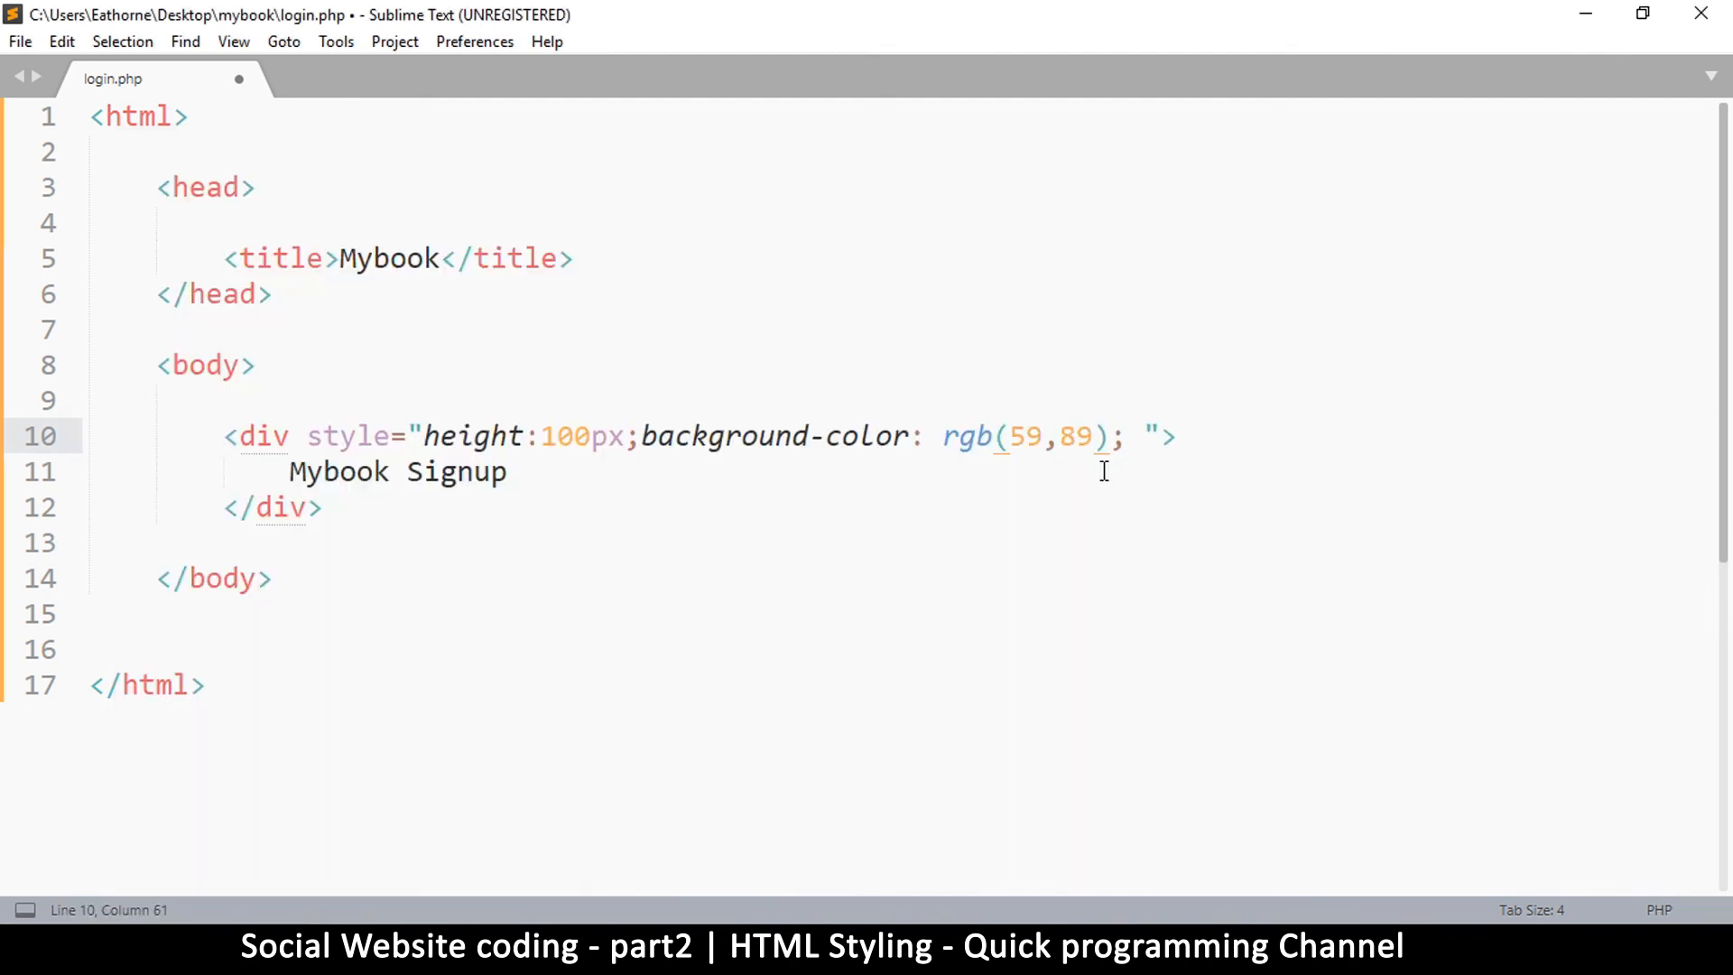
type(",")
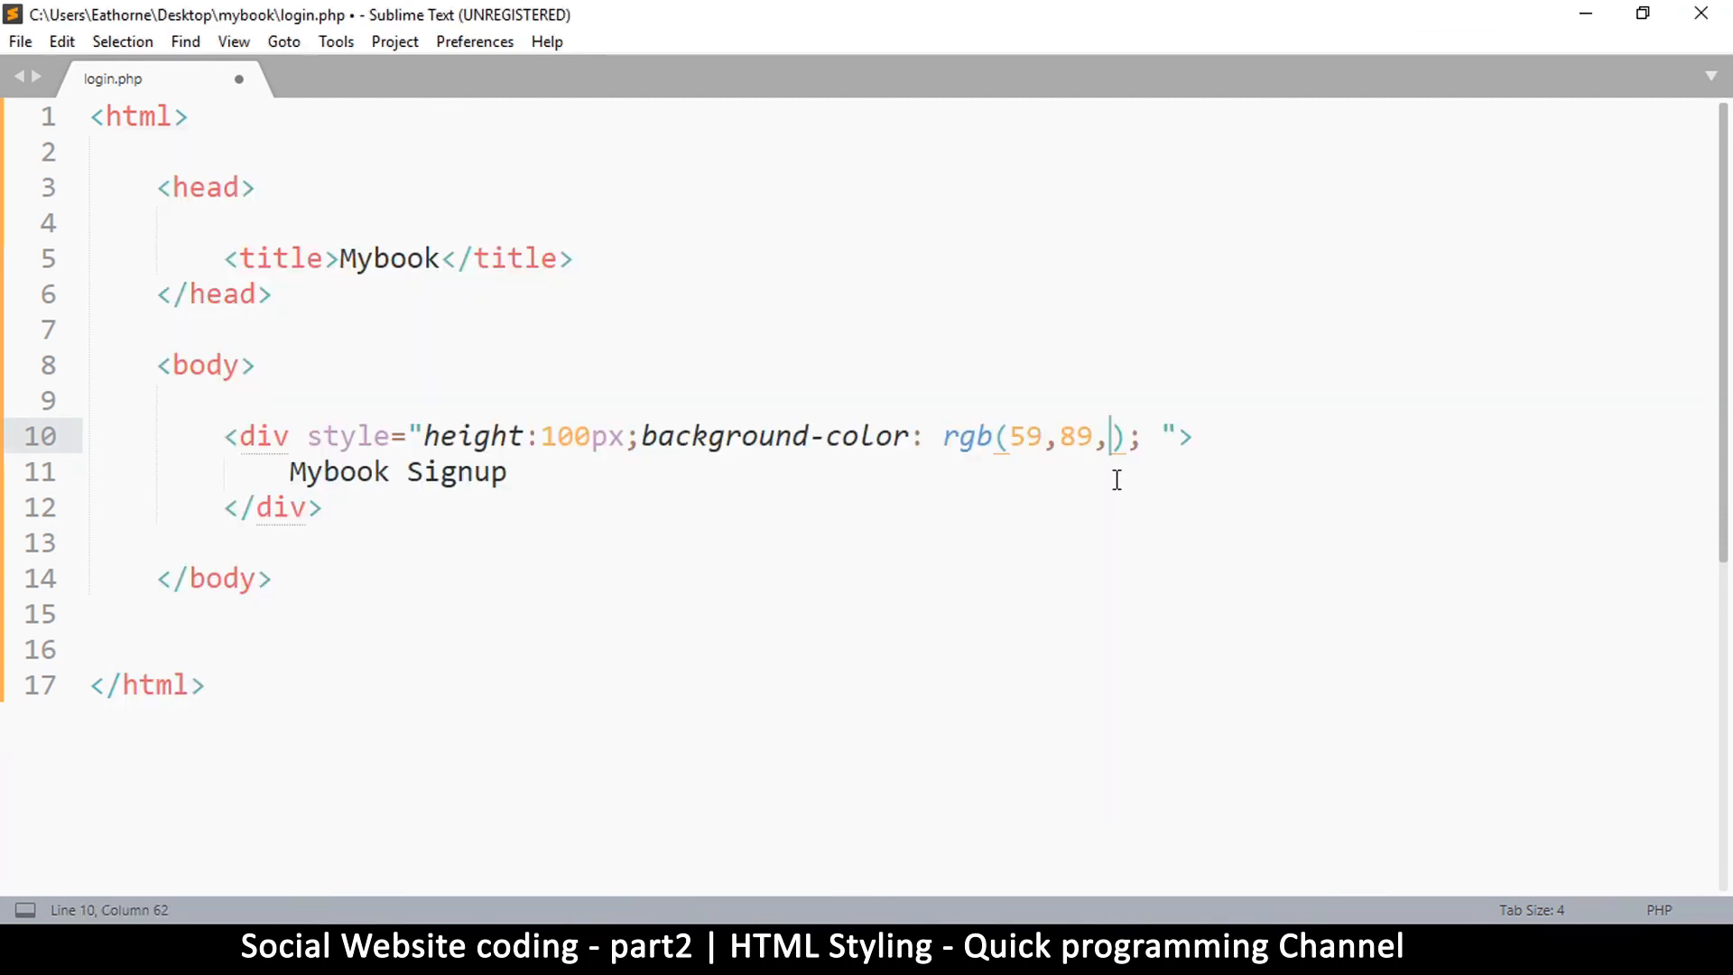
type("152")
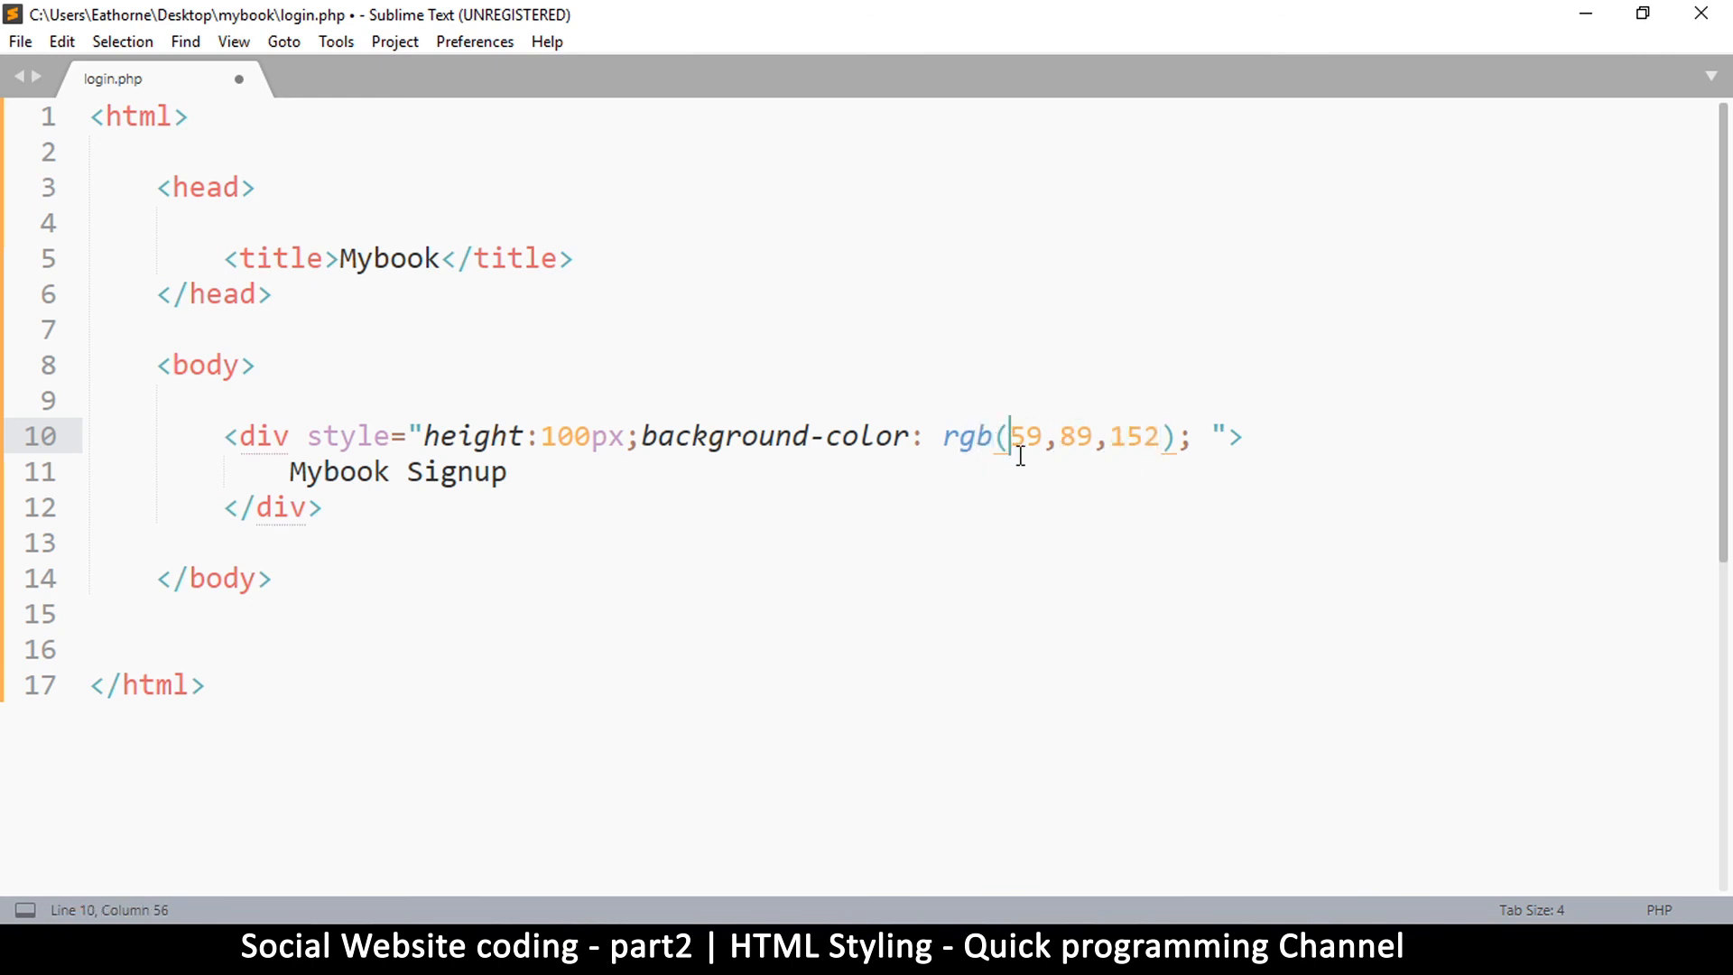
Step: Review the three rgb values in the style attribute and save login.php
left_click_drag(1002, 435, 1150, 435)
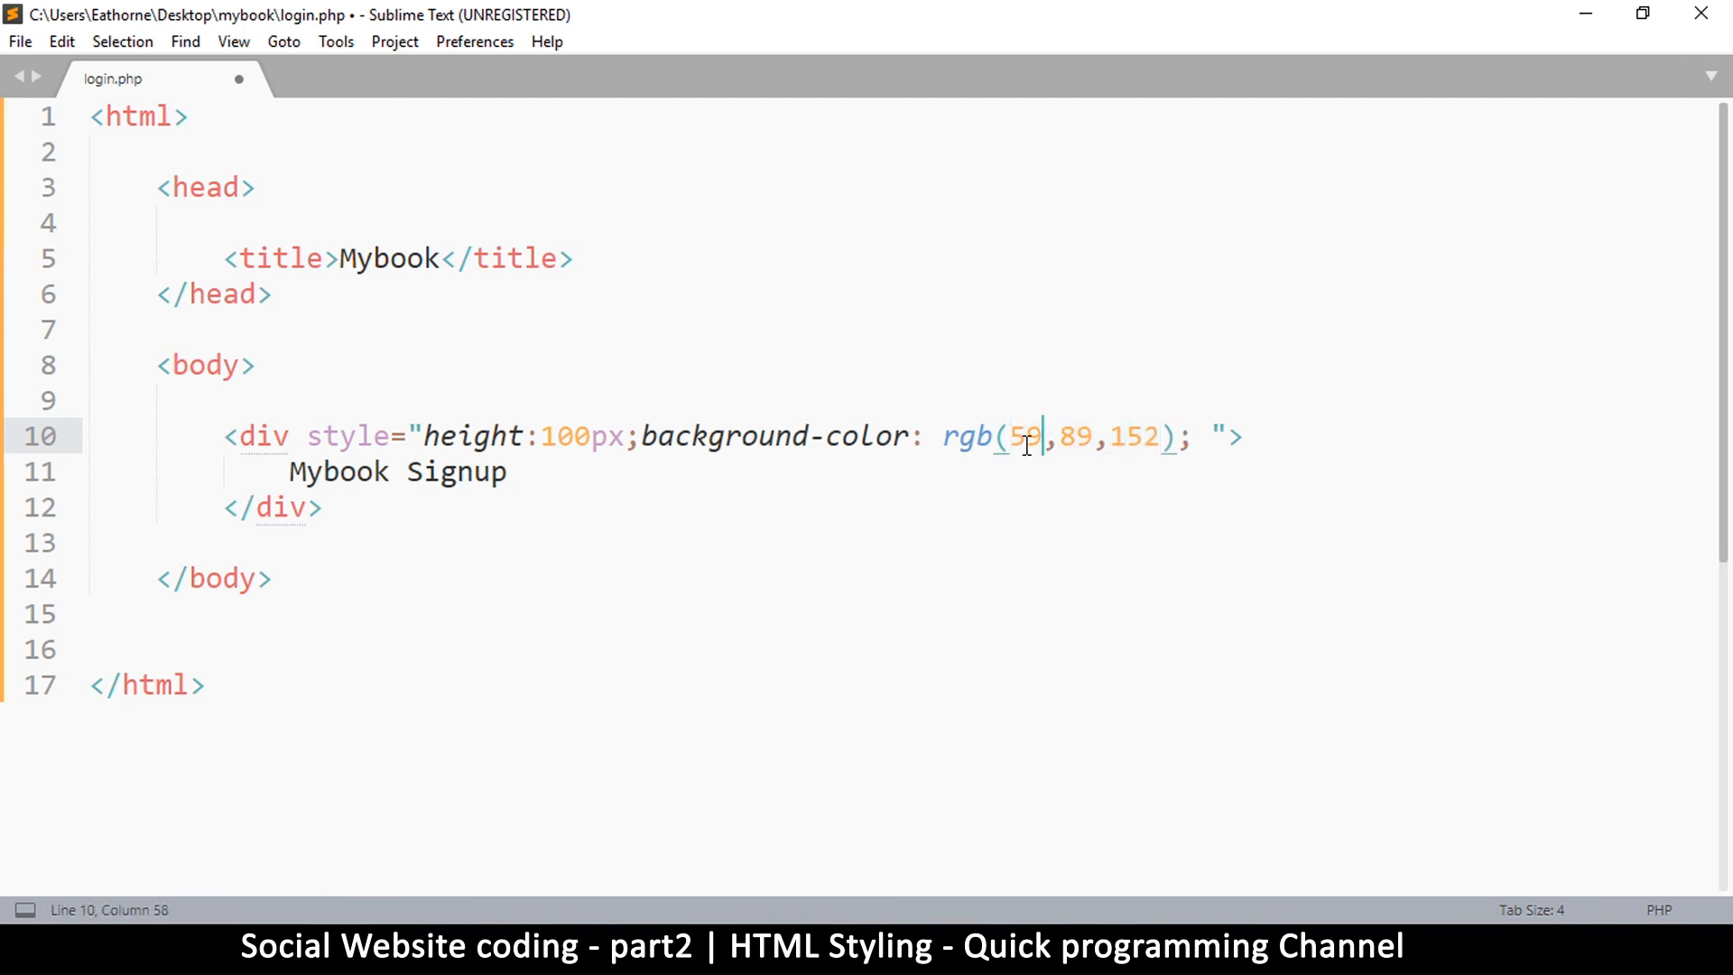
left_click_drag(1005, 435, 1161, 435)
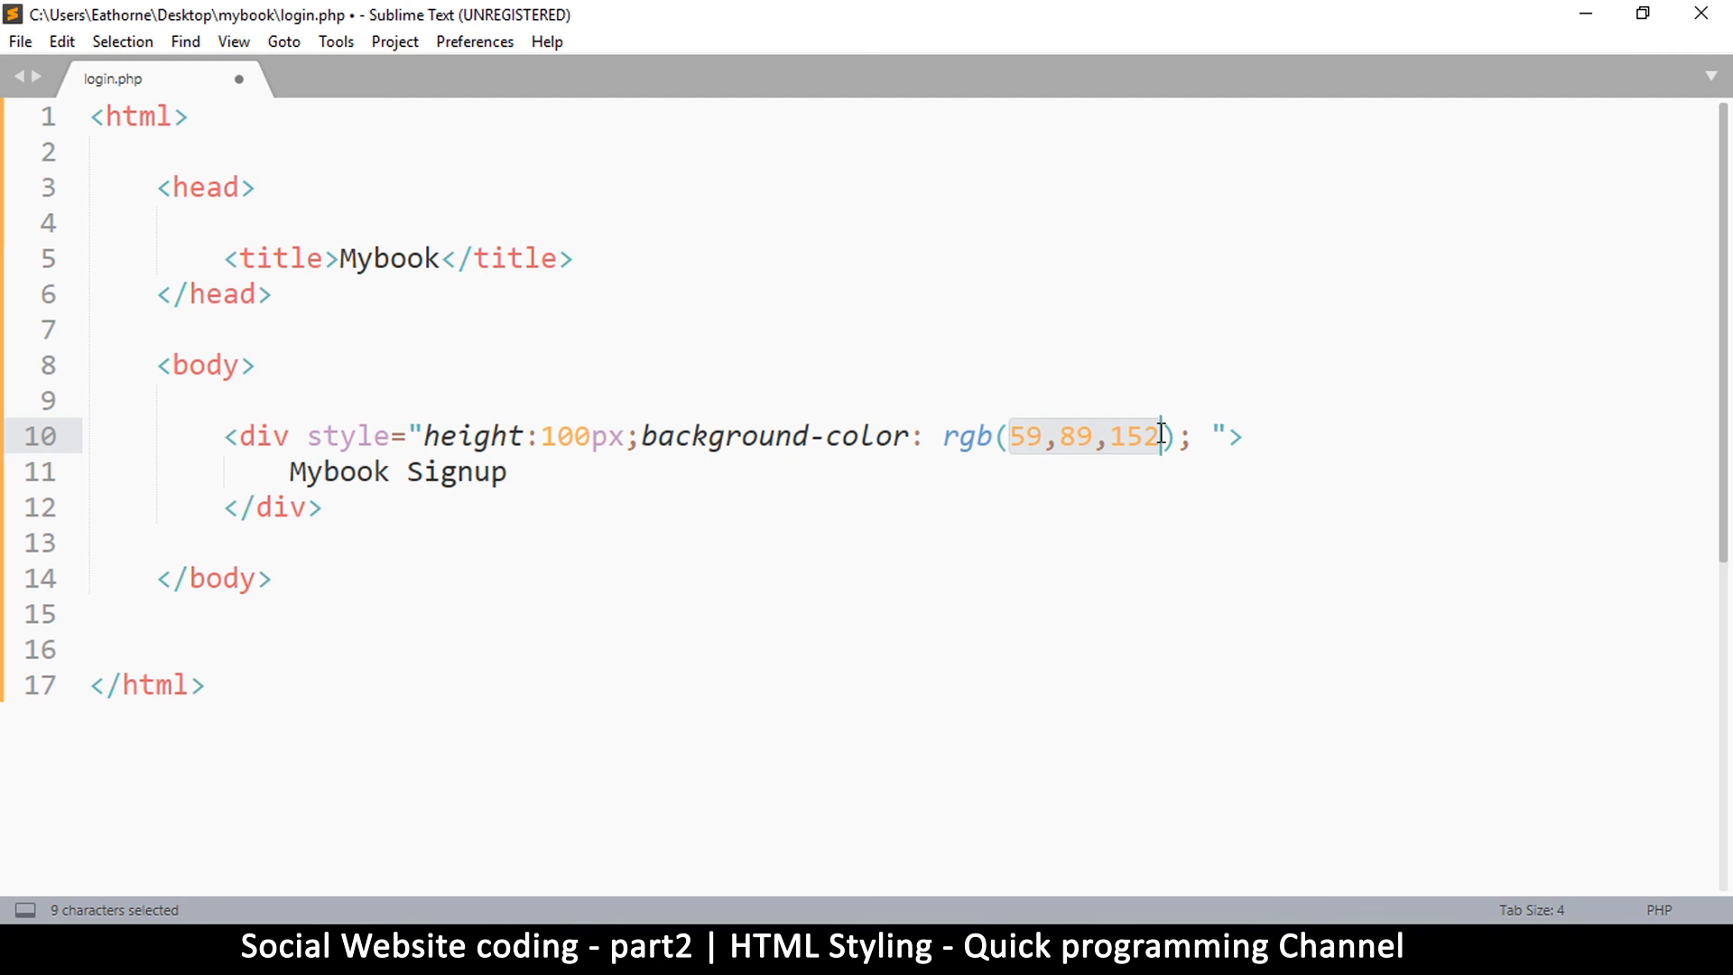
left_click(1036, 435)
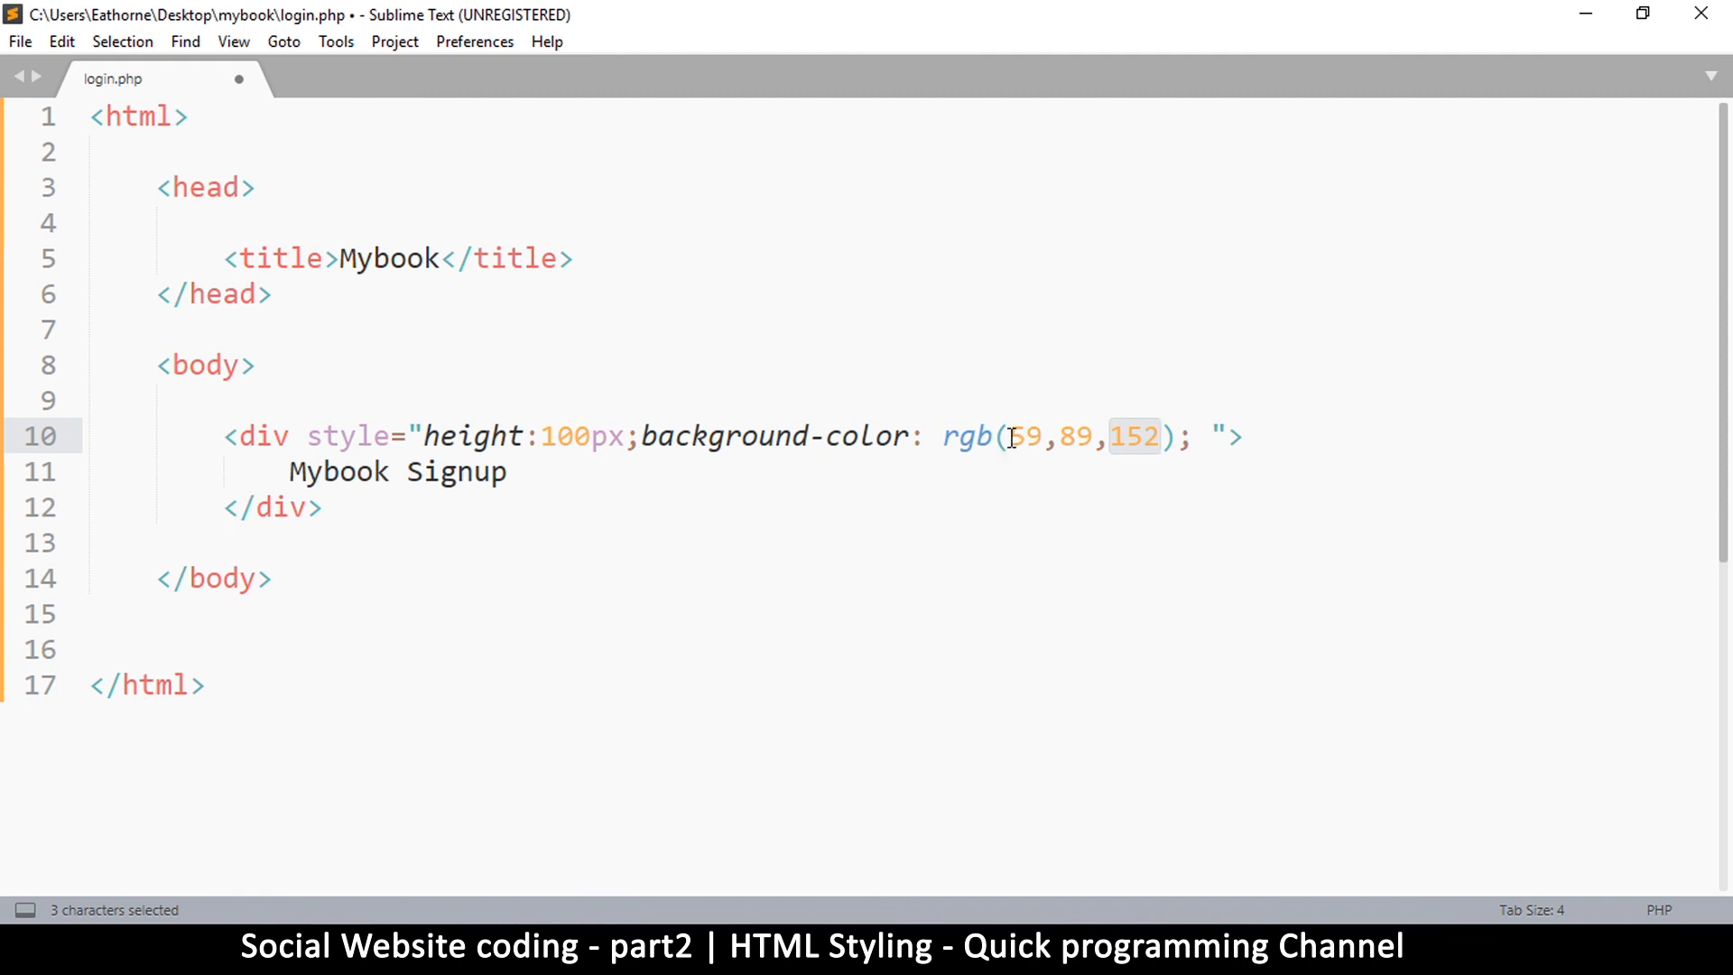
left_click(1105, 435)
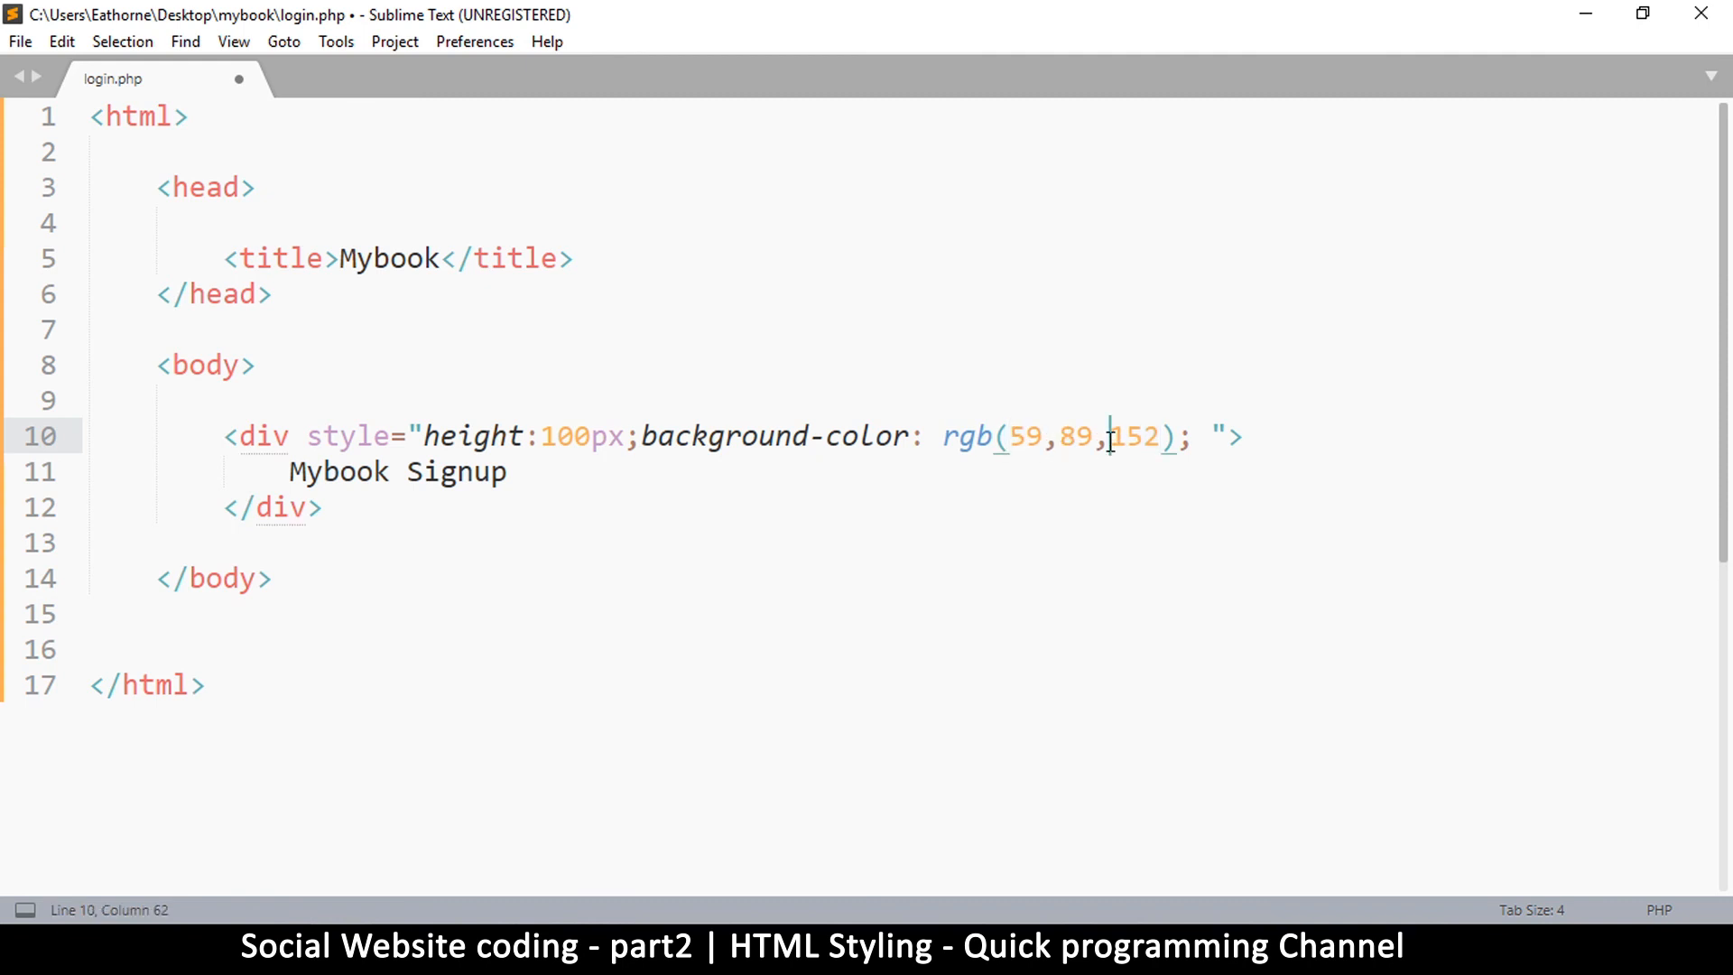
key("ctrl+s")
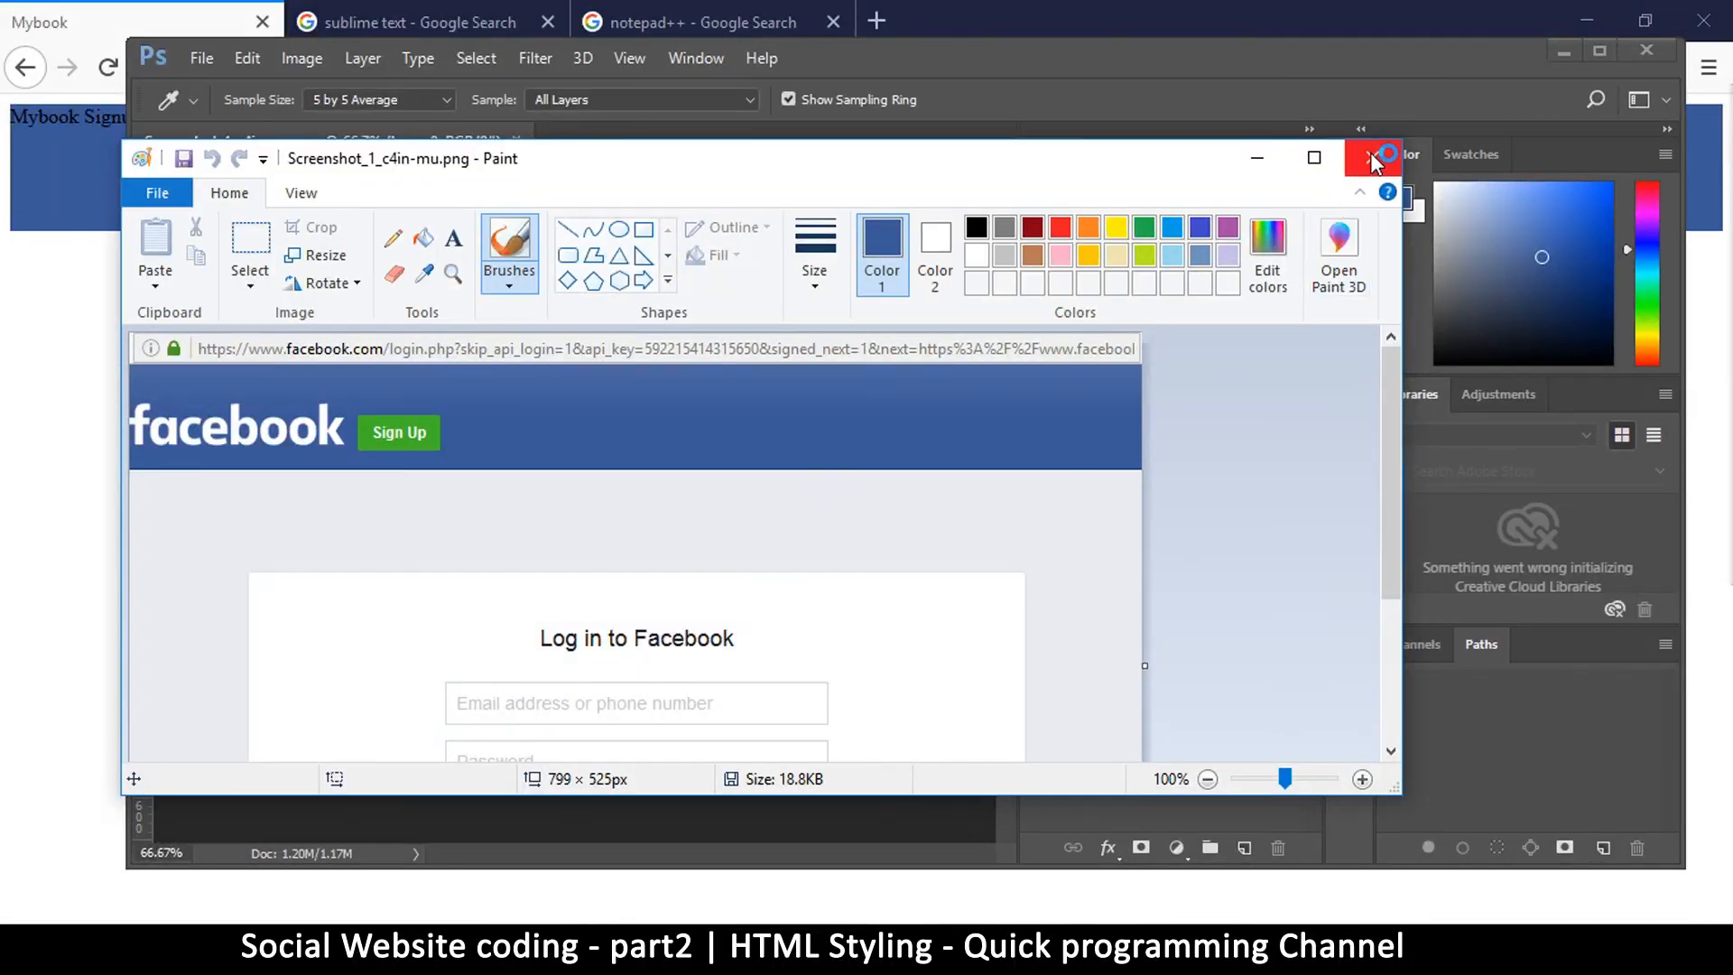
Step: Close the Facebook login screenshot in Paint
left_click(1372, 158)
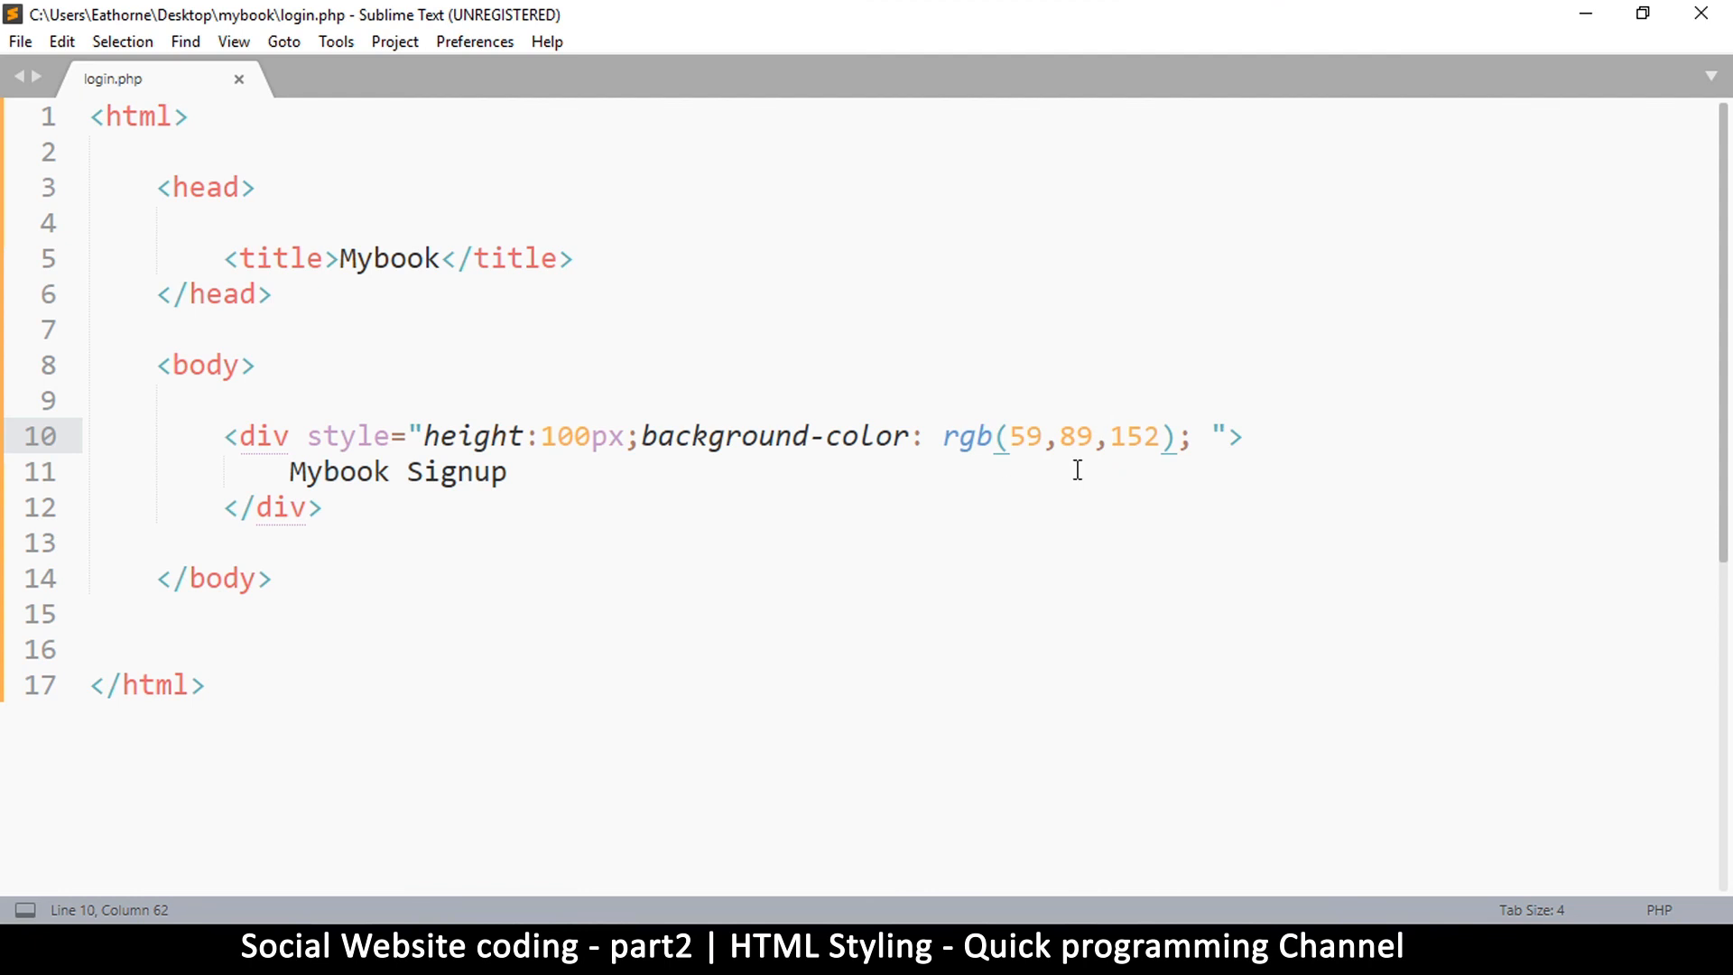
Step: Add color: white; after the background rule in the div's style
left_click_drag(641, 435, 1092, 435)
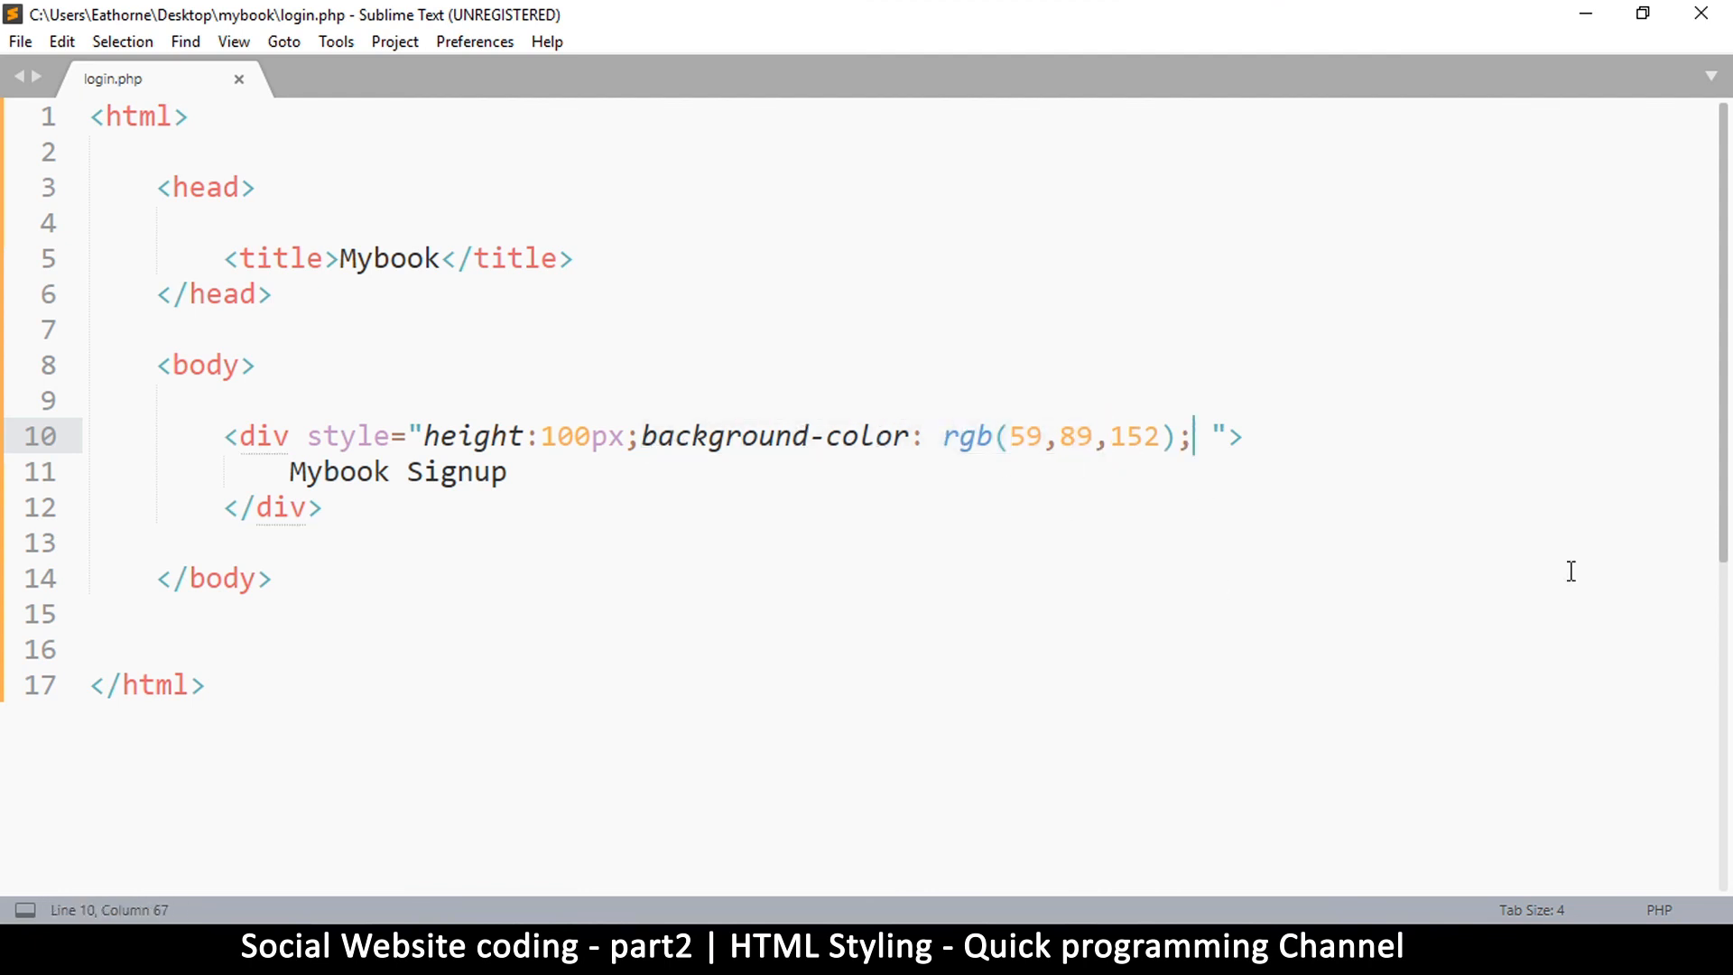
type("color:")
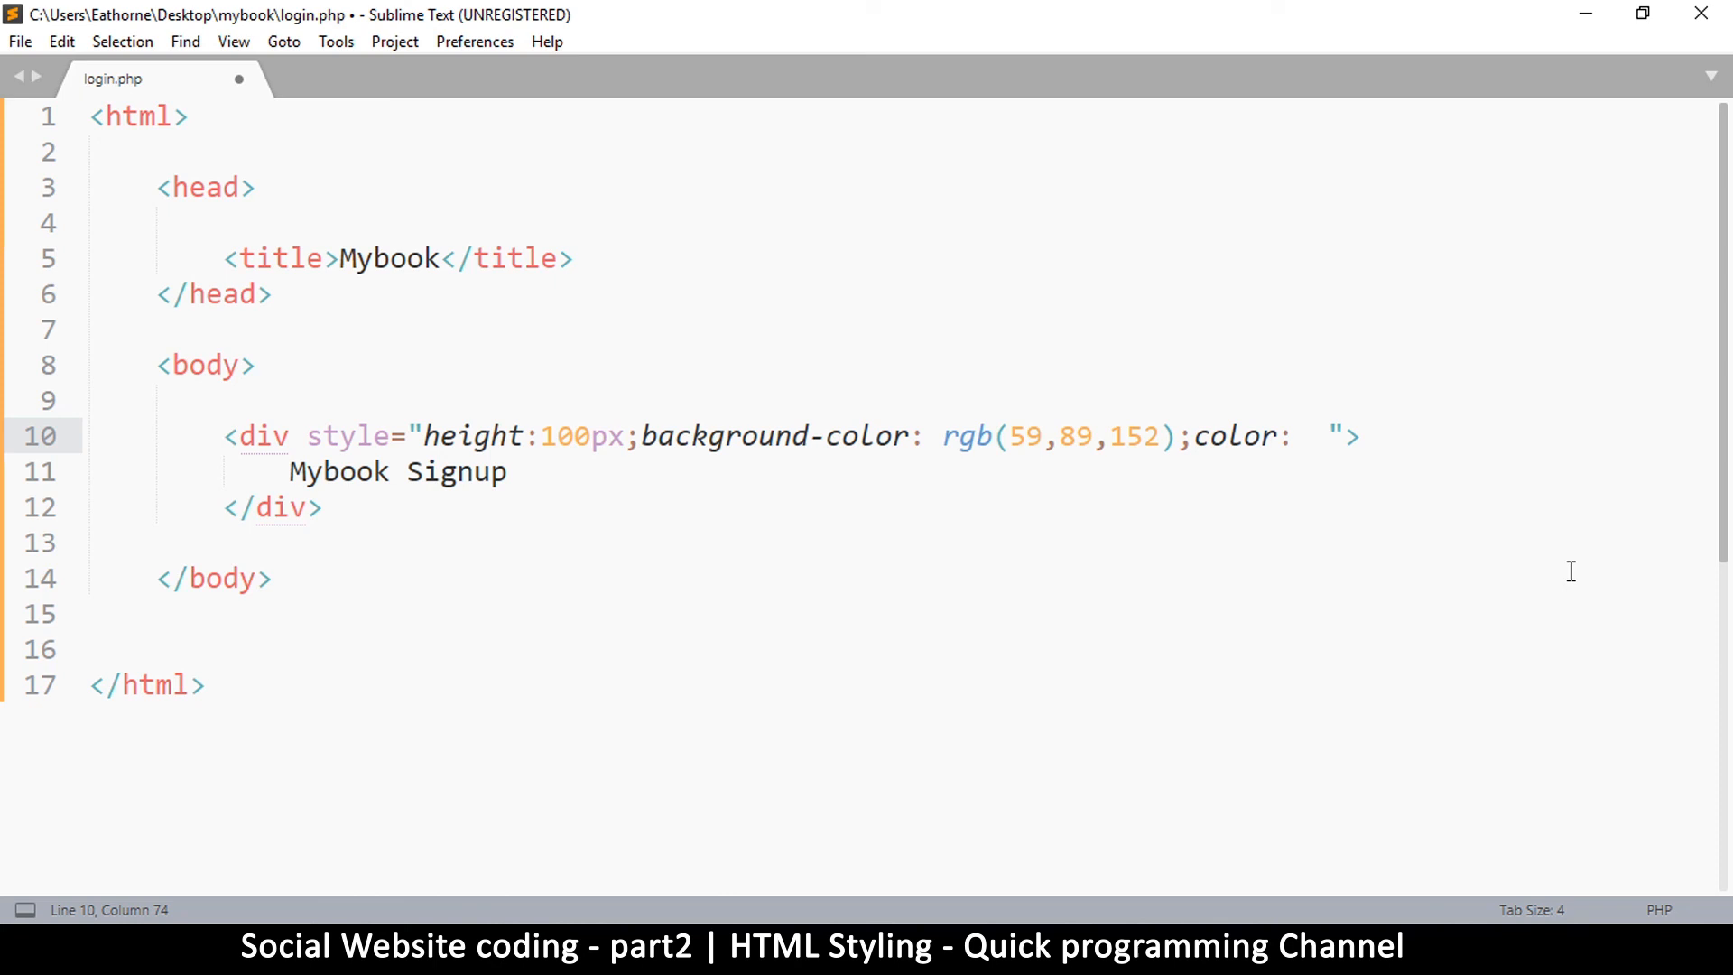
type("white")
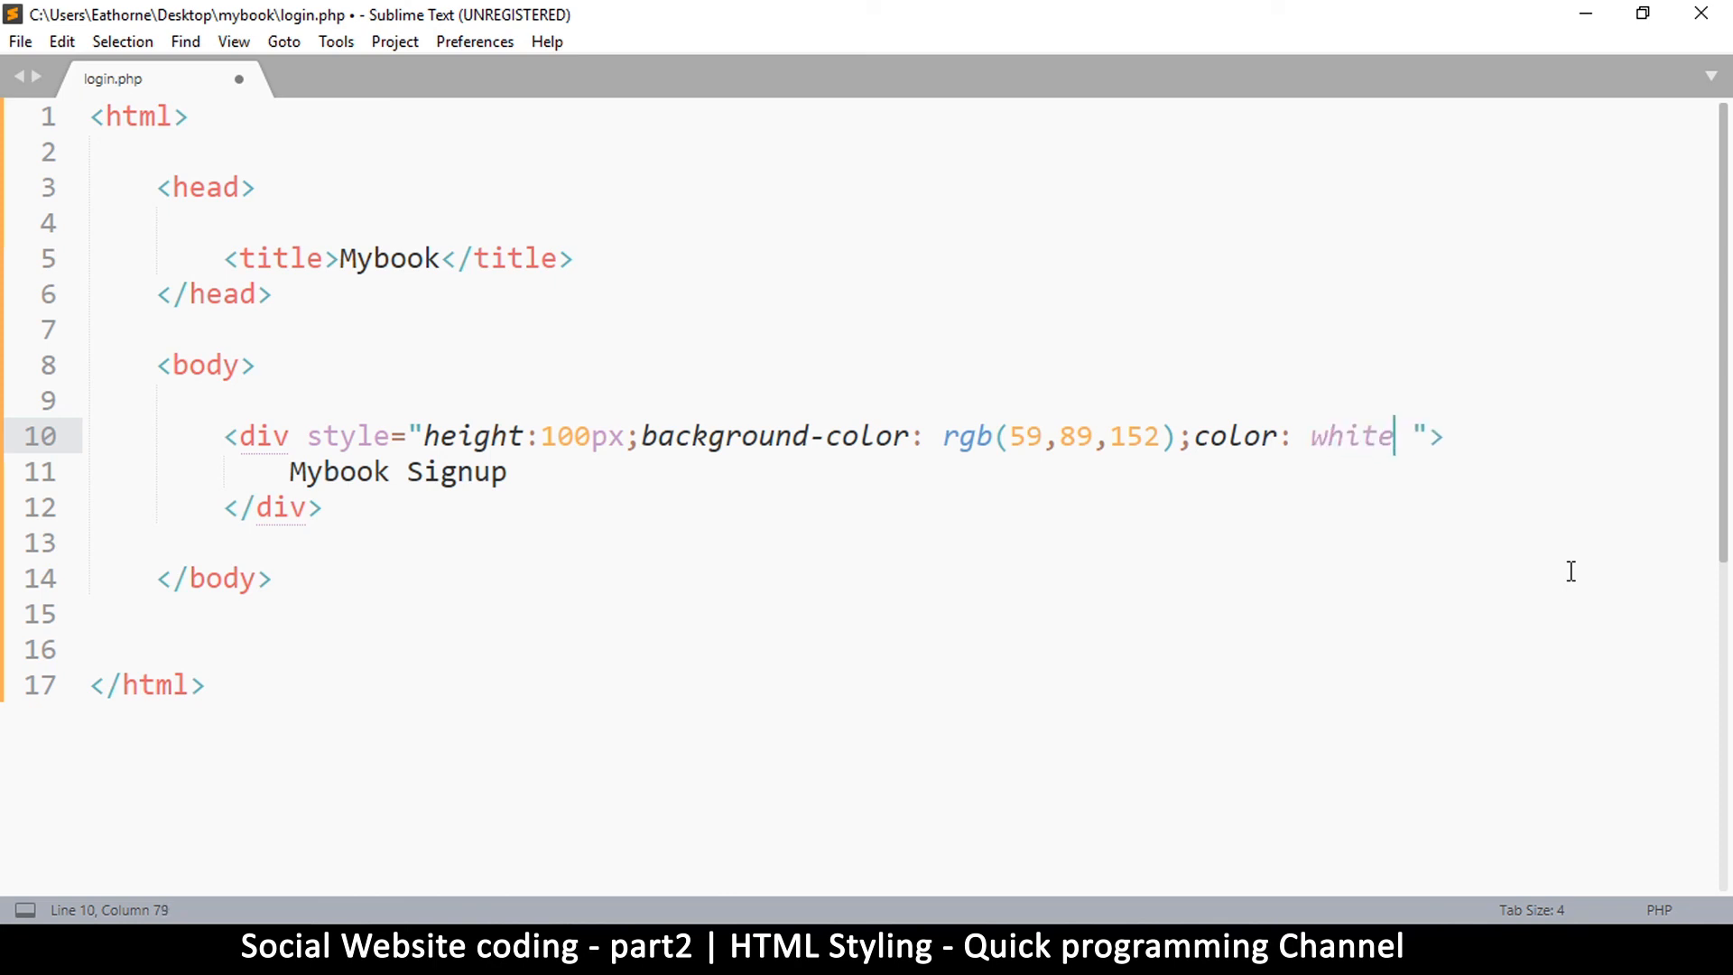
type(";")
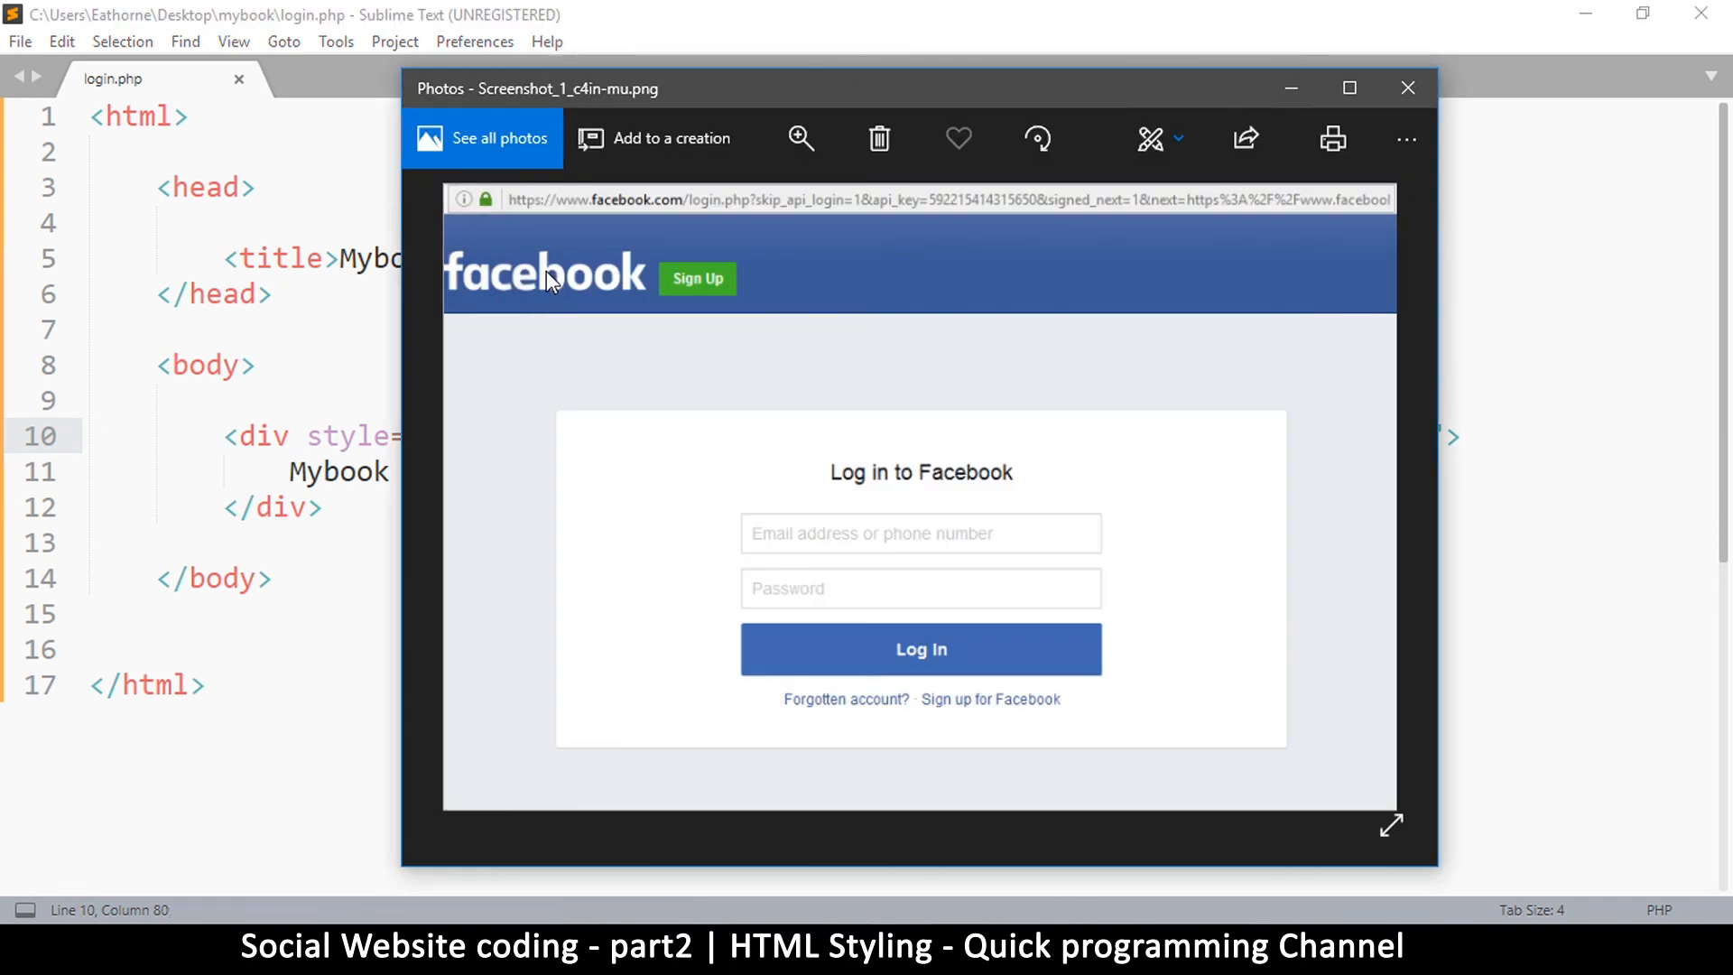
Step: Replace white with the light bluish #d9dfeb, save login.php and reload the page in Firefox
left_click(1408, 89)
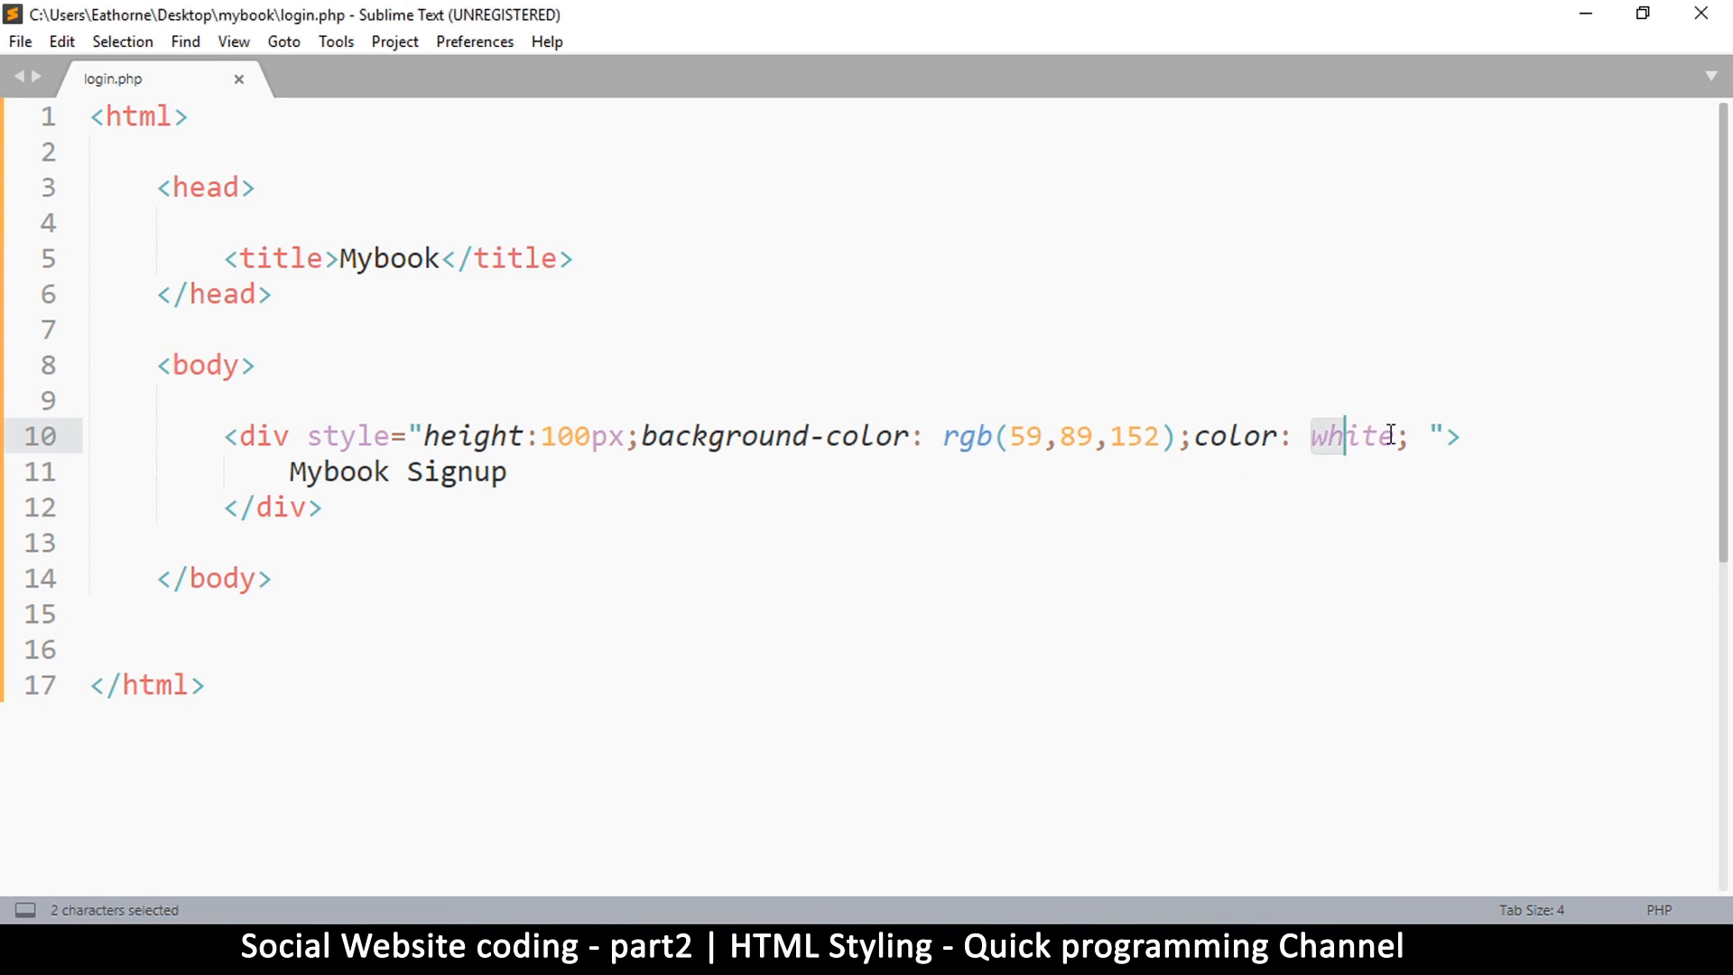
type("#09dfeb")
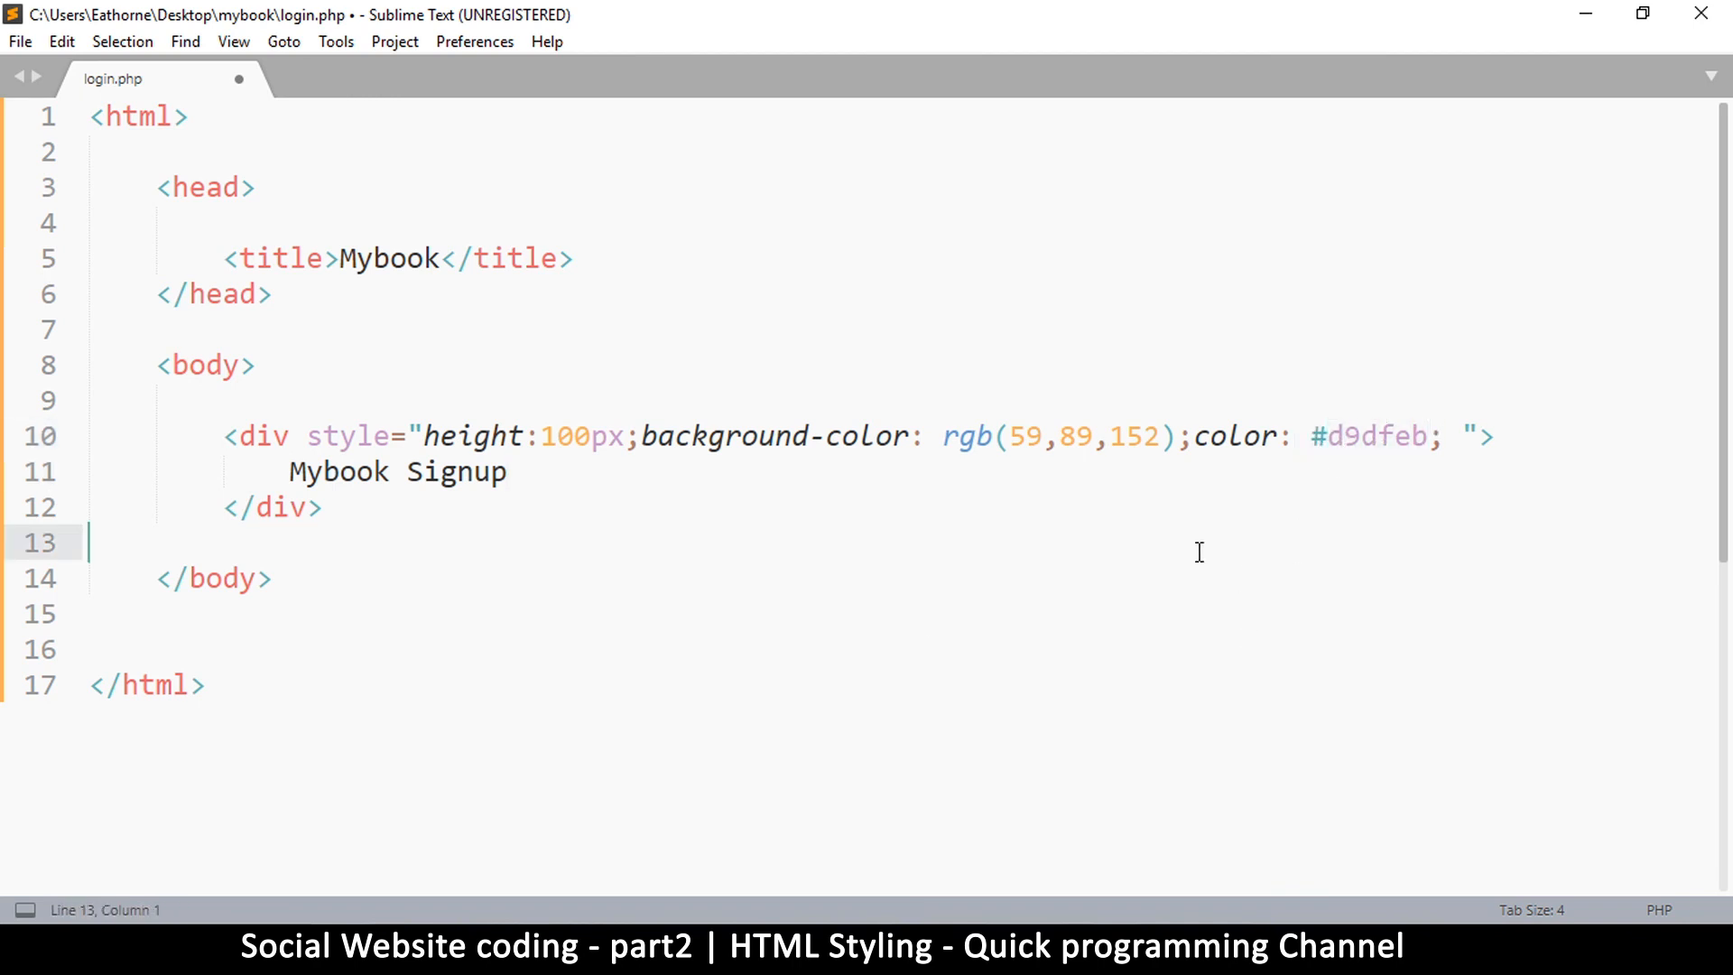
key("ctrl+s")
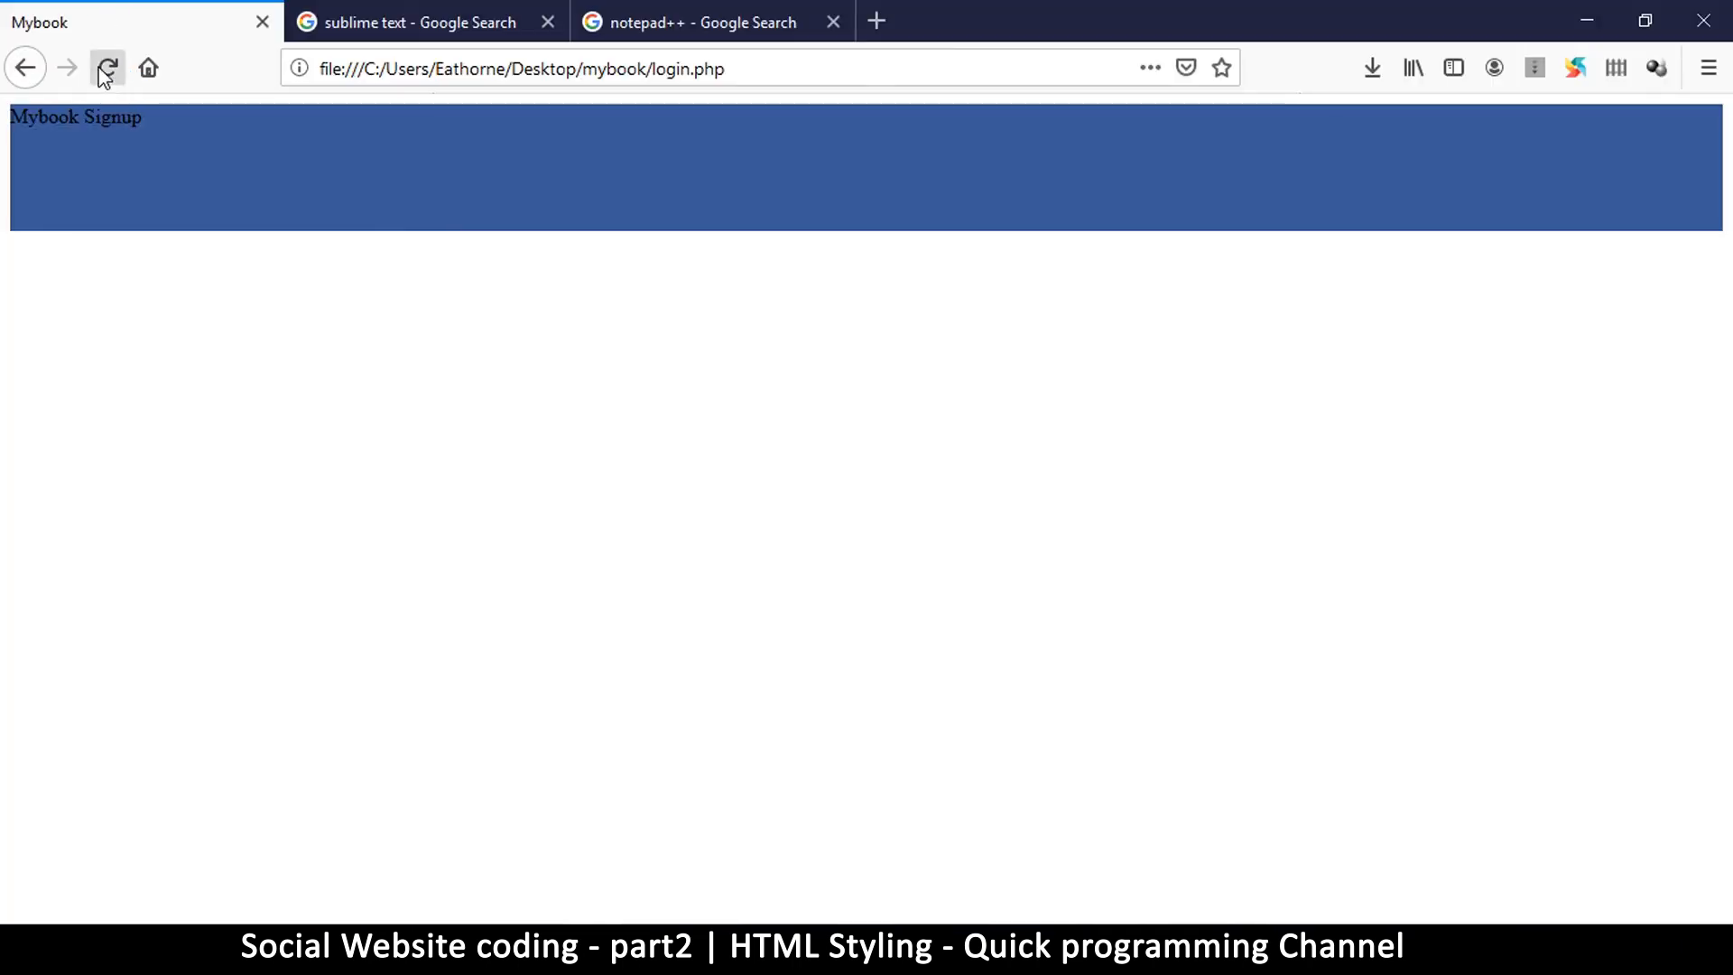
left_click(107, 67)
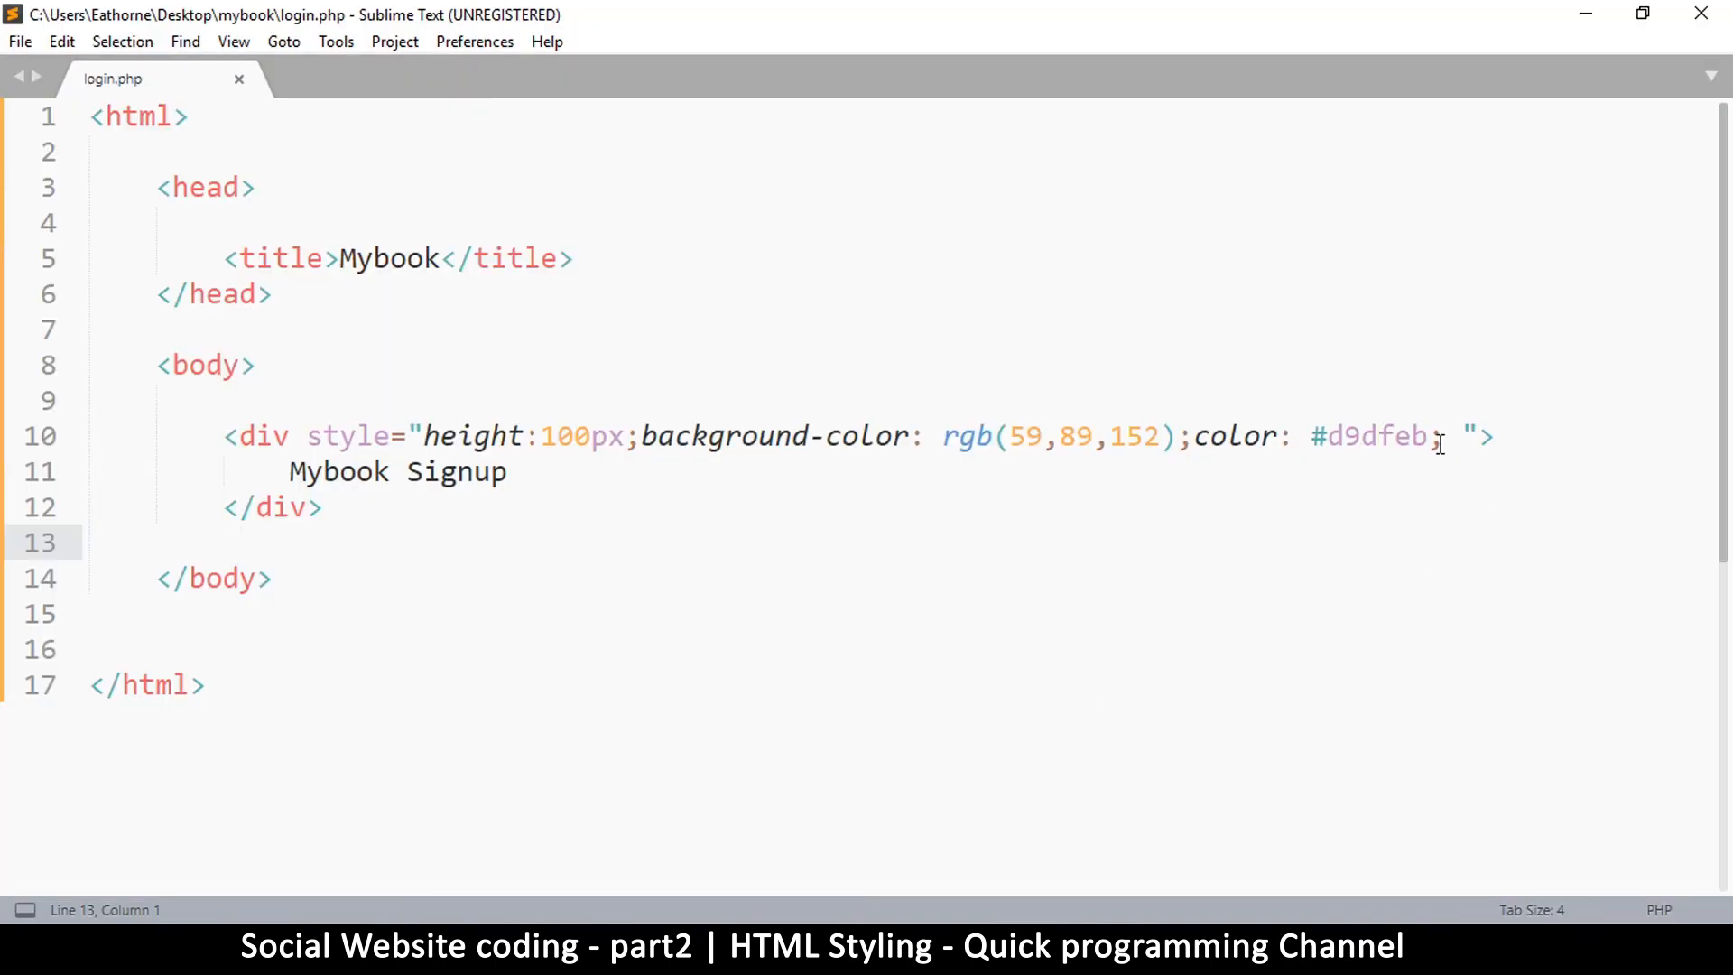
Step: Add font-size: 40px to the div's style and save login.php
type("font")
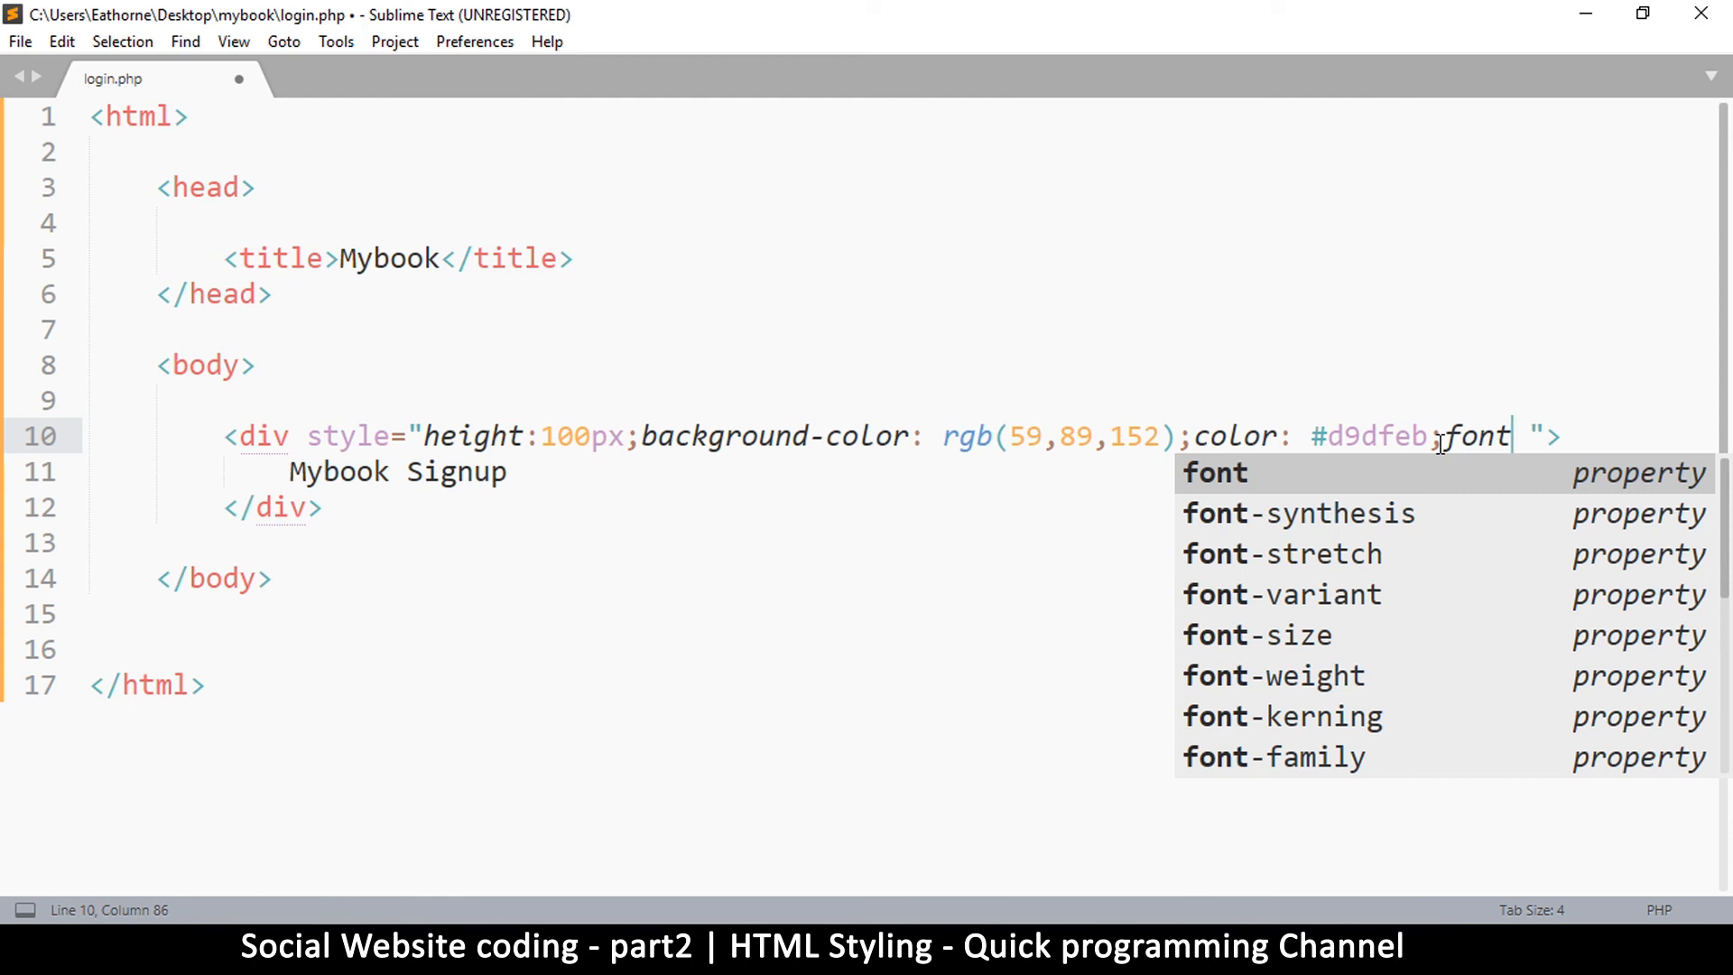
type("-")
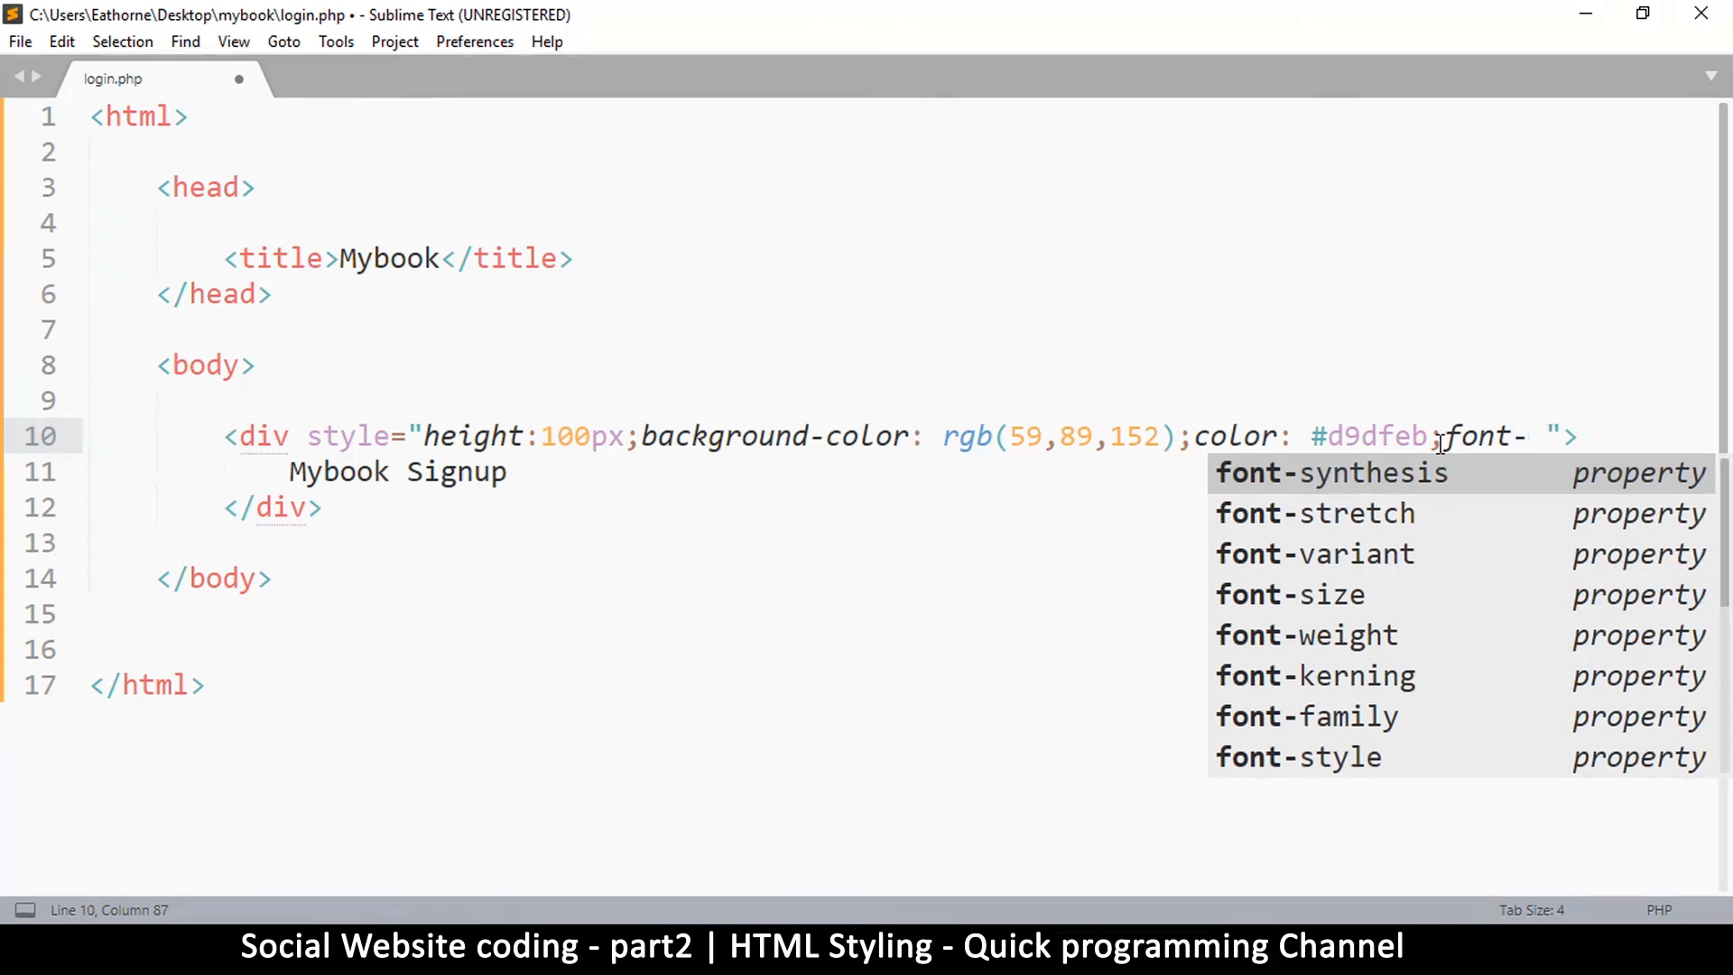
type("size")
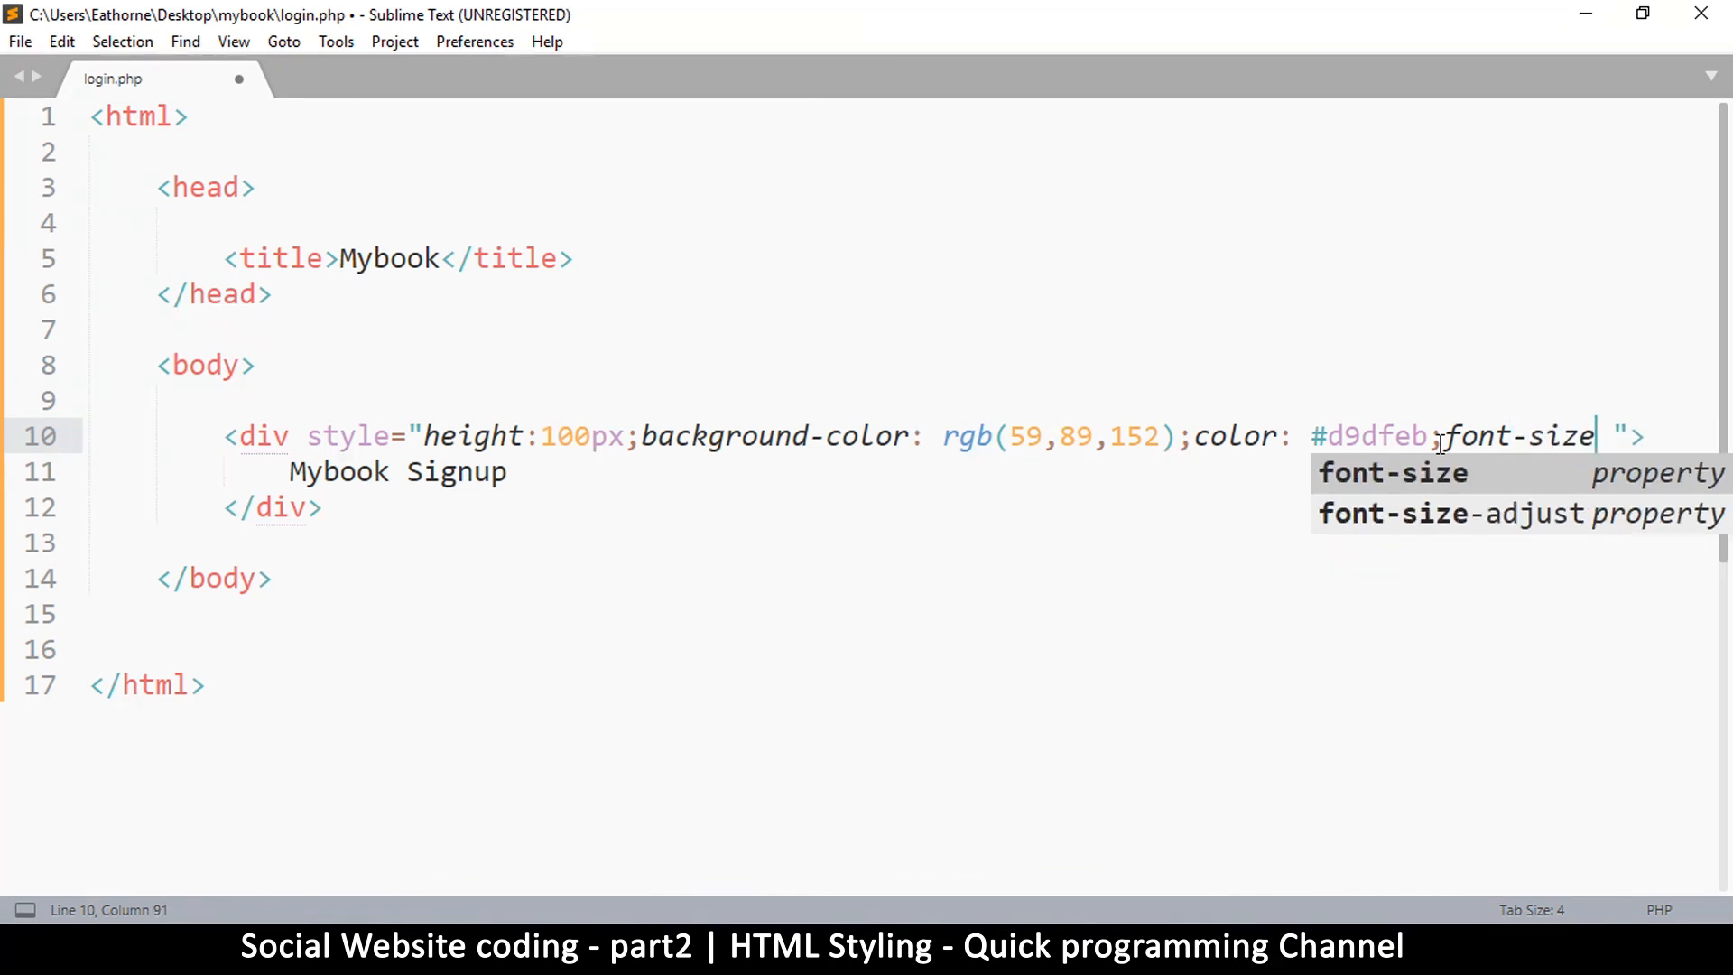
type(": 40px;")
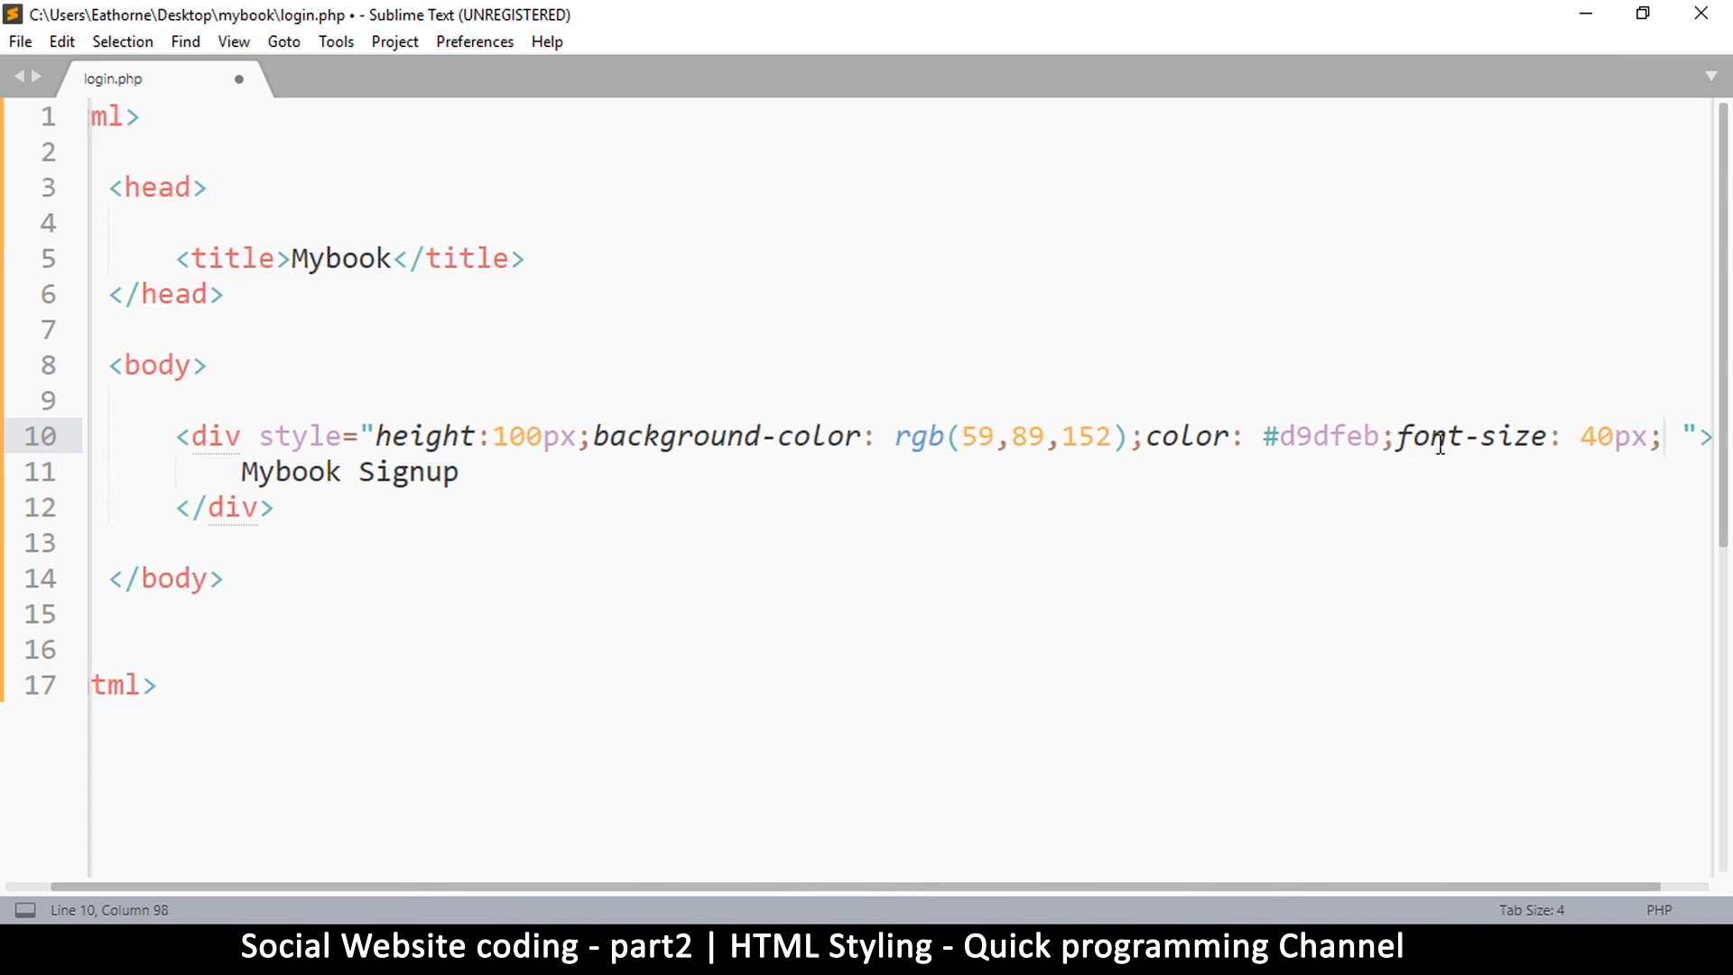
key("ctrl+s")
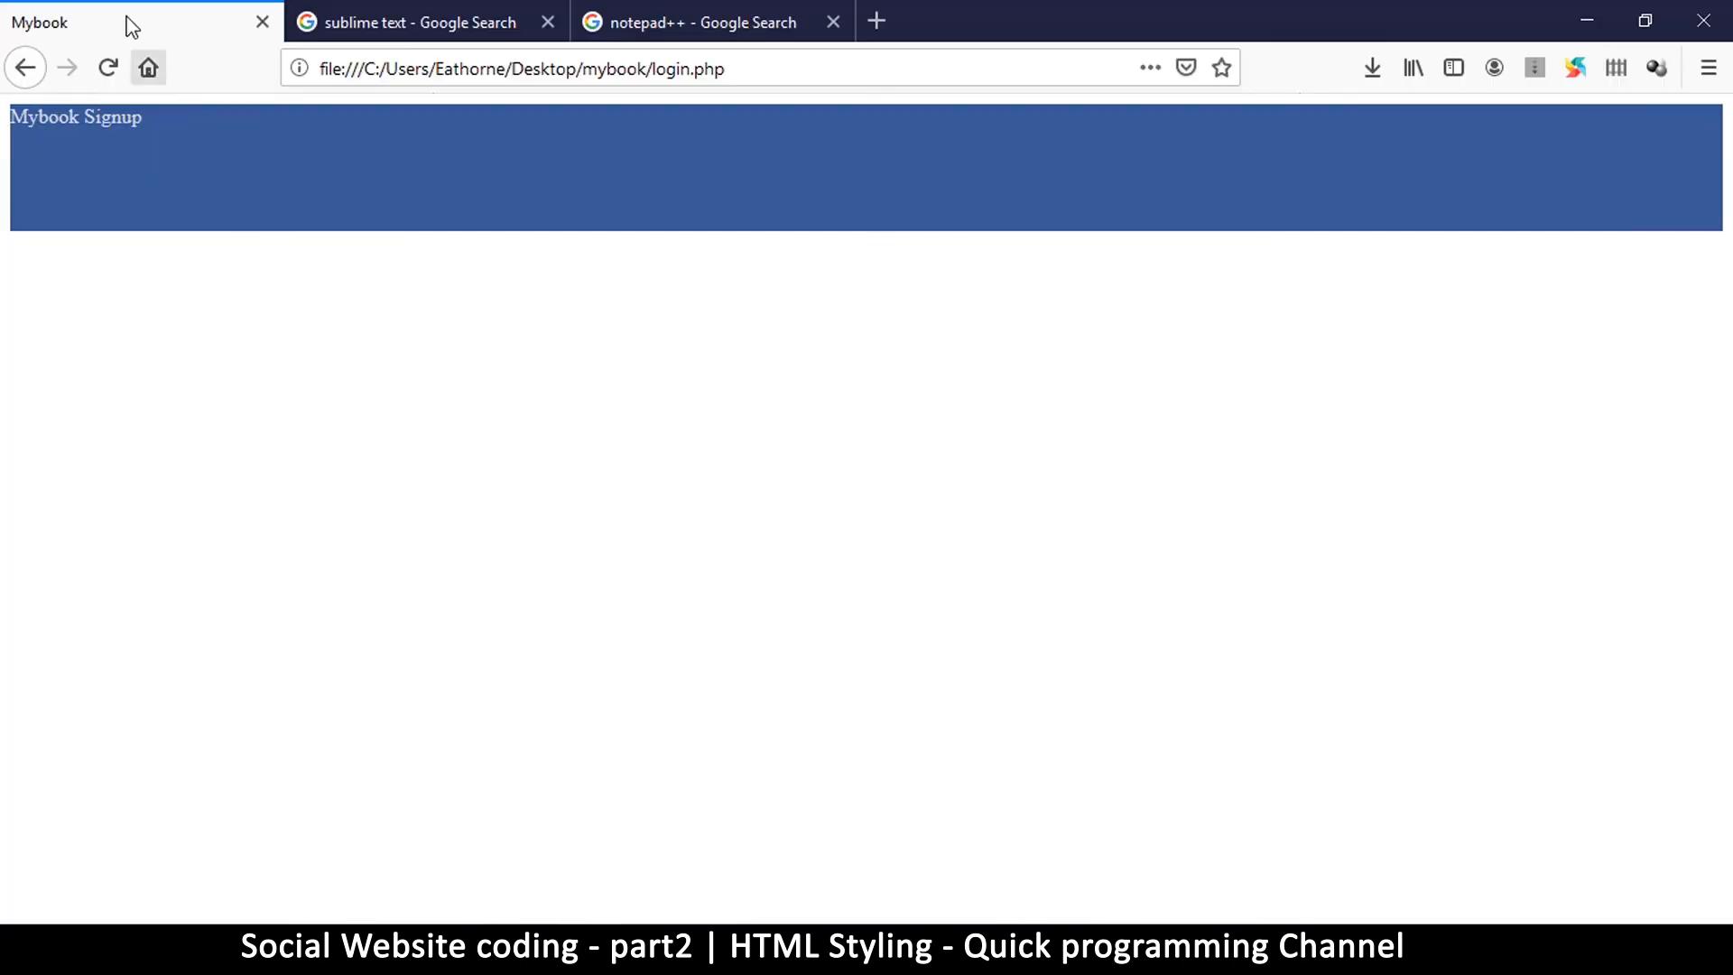
Step: Reload login.php in Firefox to see the 40px header text
left_click(106, 67)
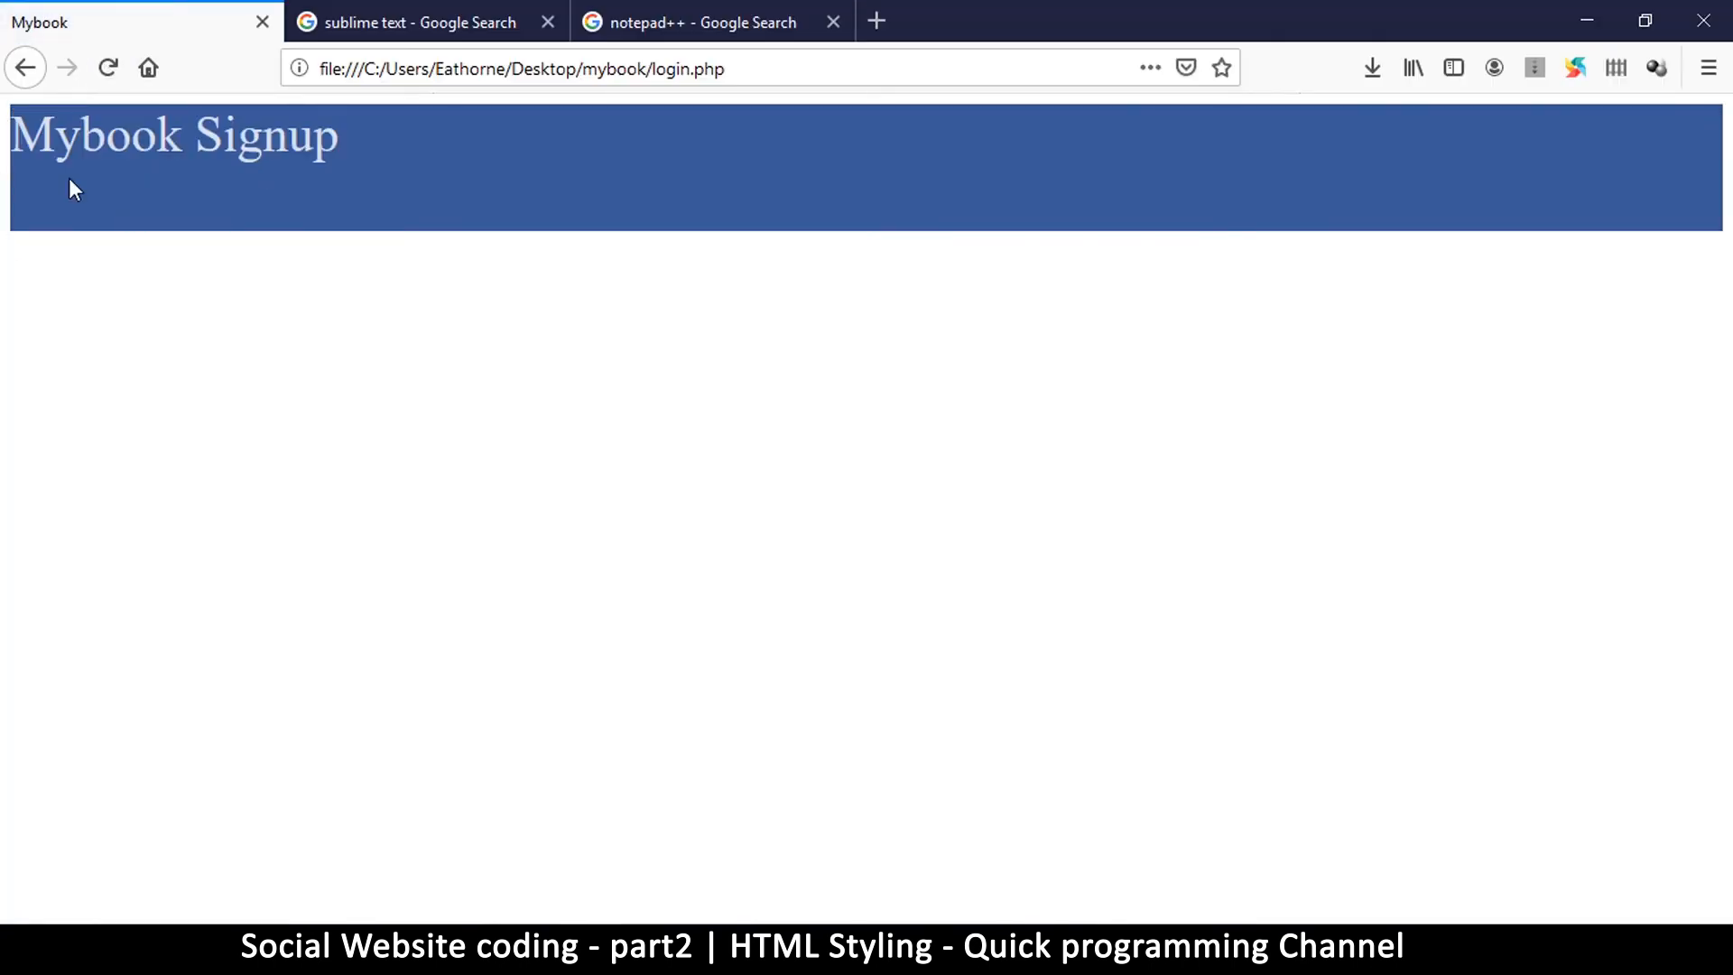
mouse_move(804, 391)
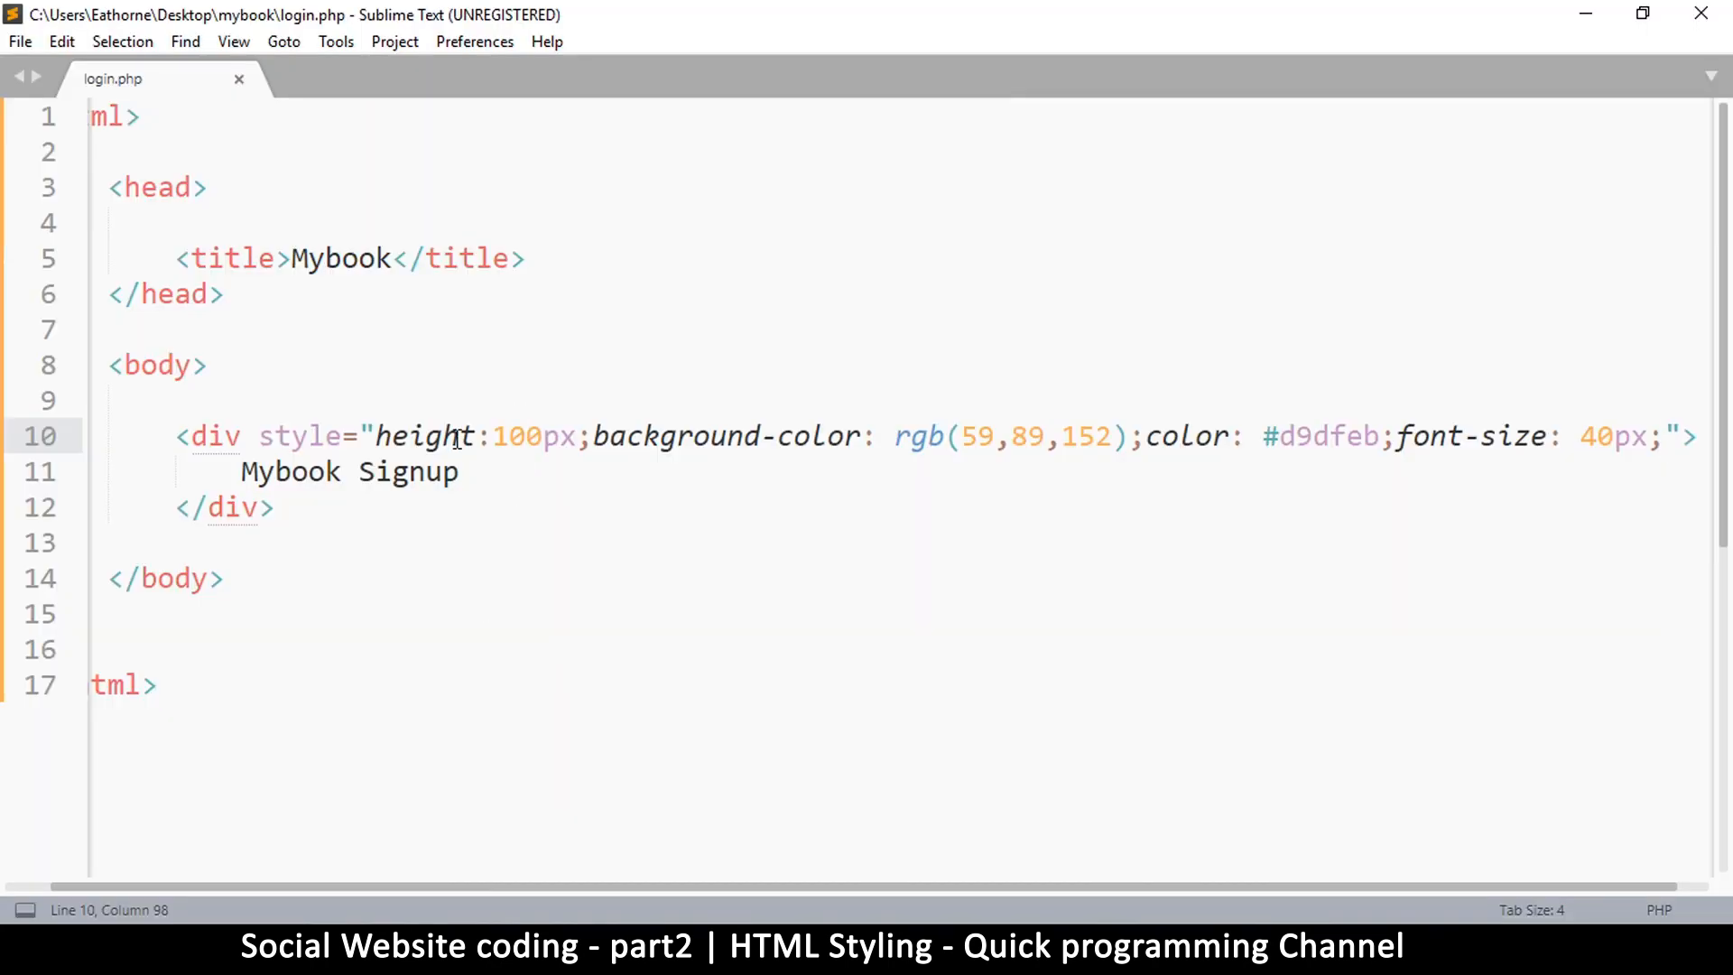
left_click_drag(376, 435, 1430, 435)
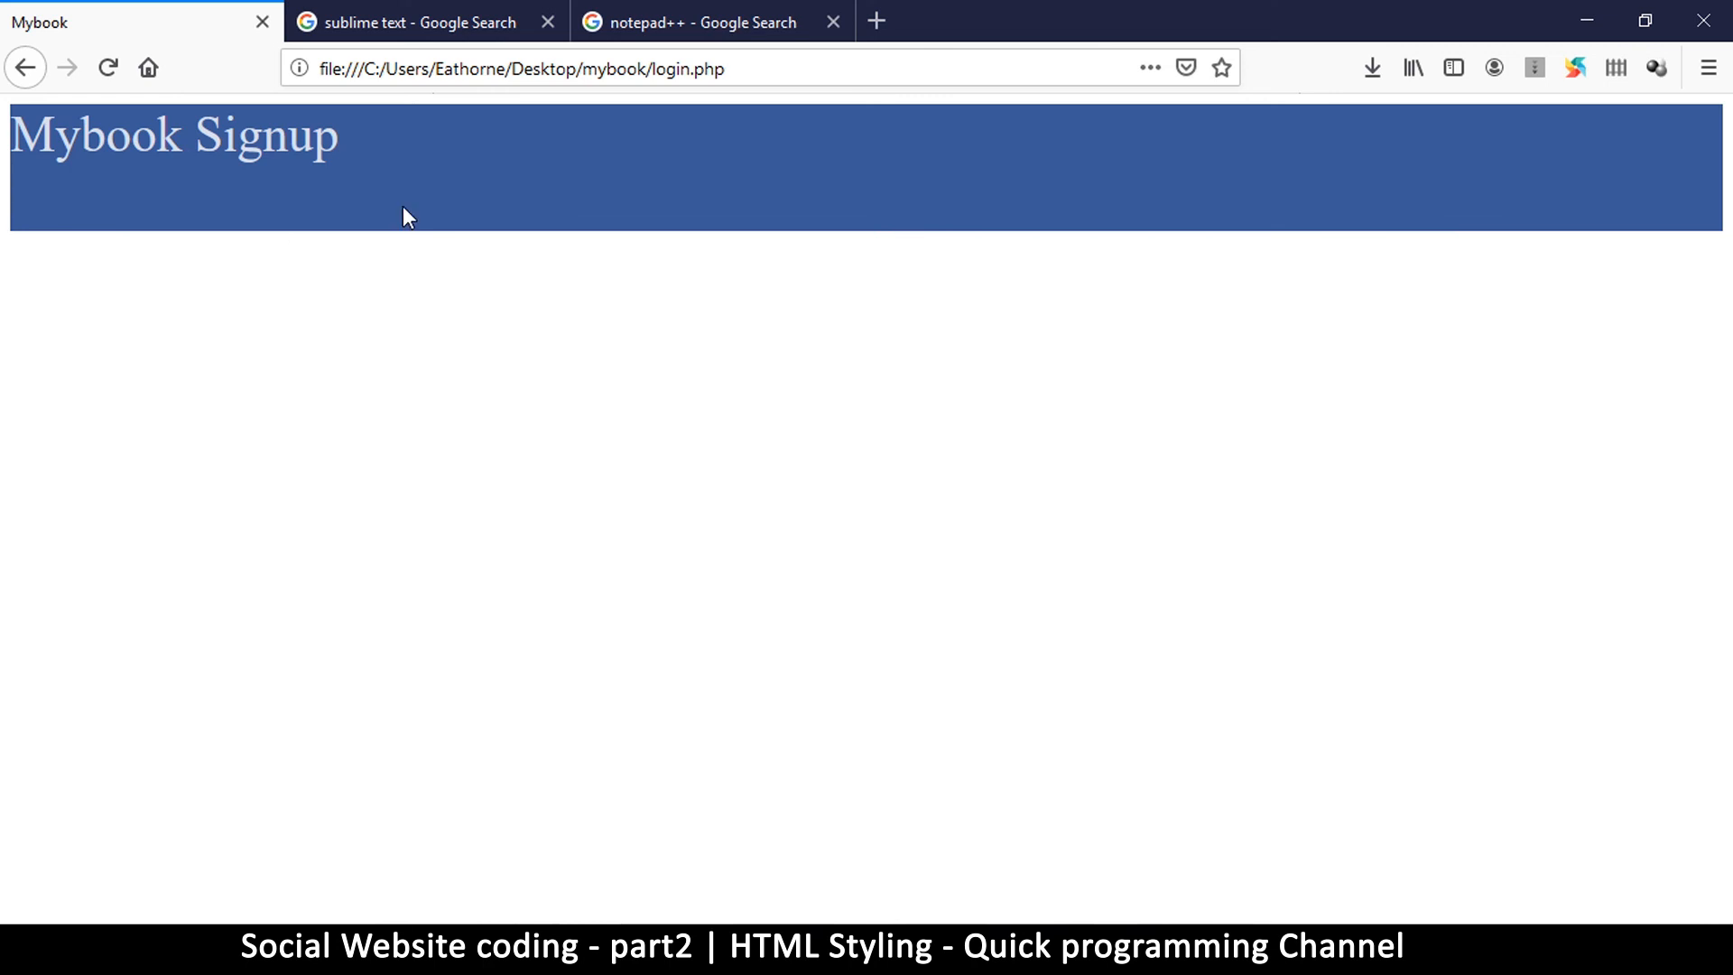
mouse_move(338, 264)
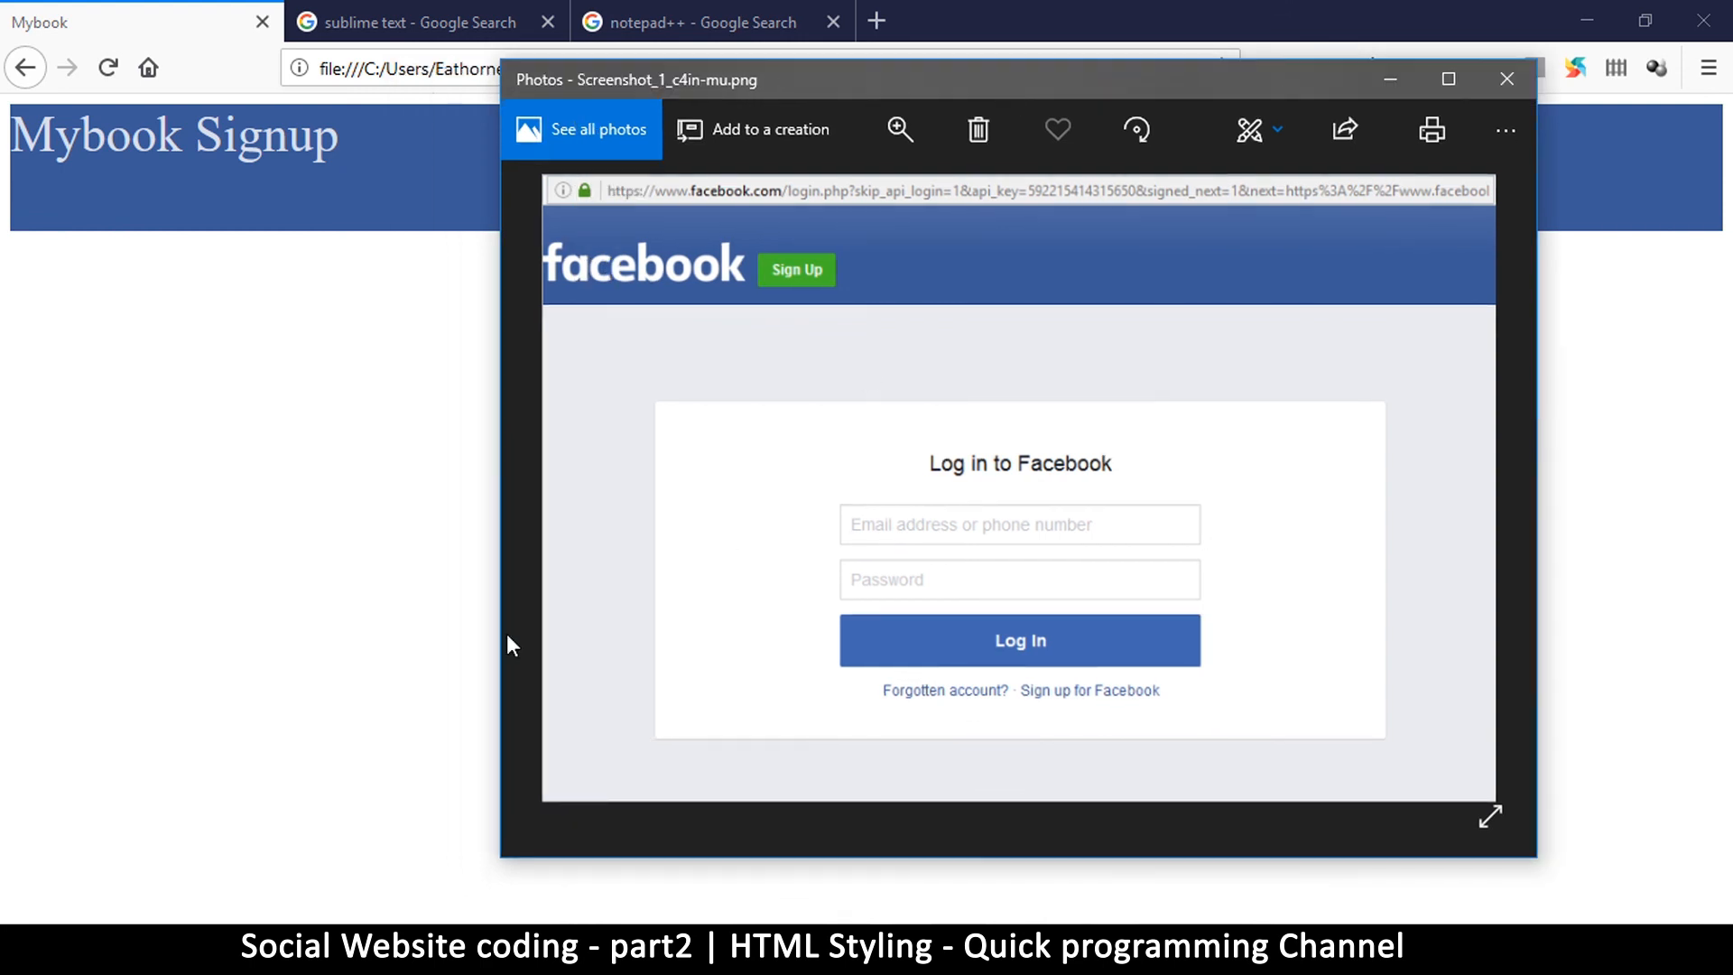
mouse_move(939, 302)
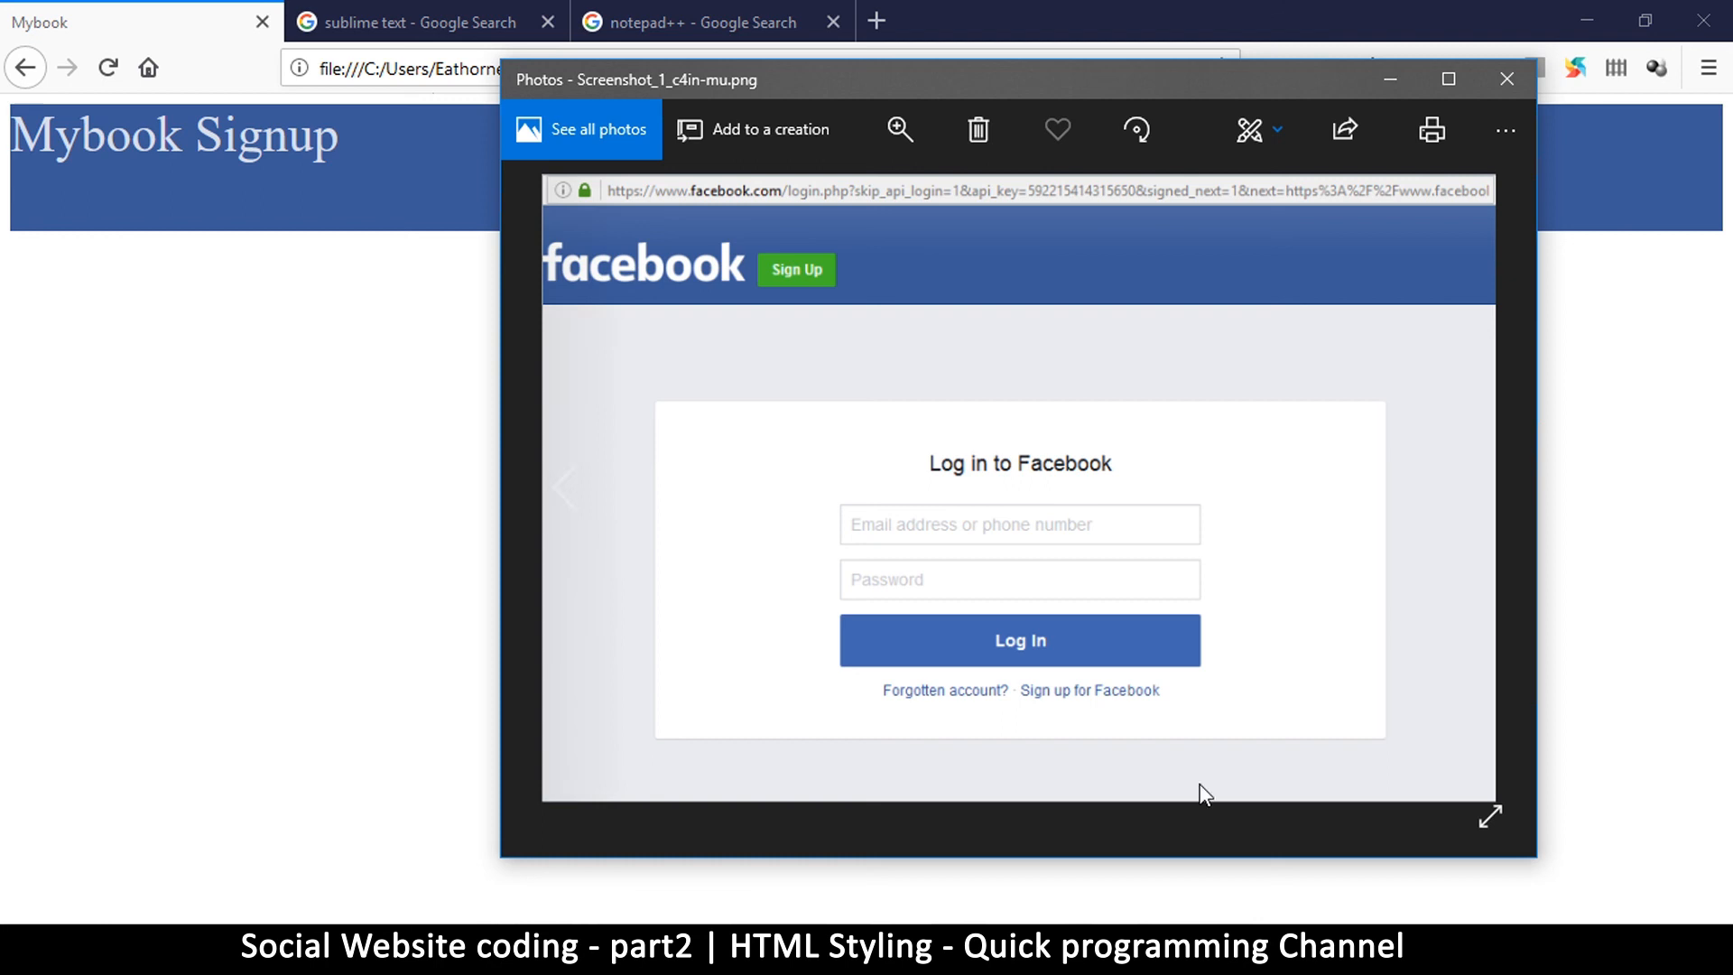
mouse_move(736, 825)
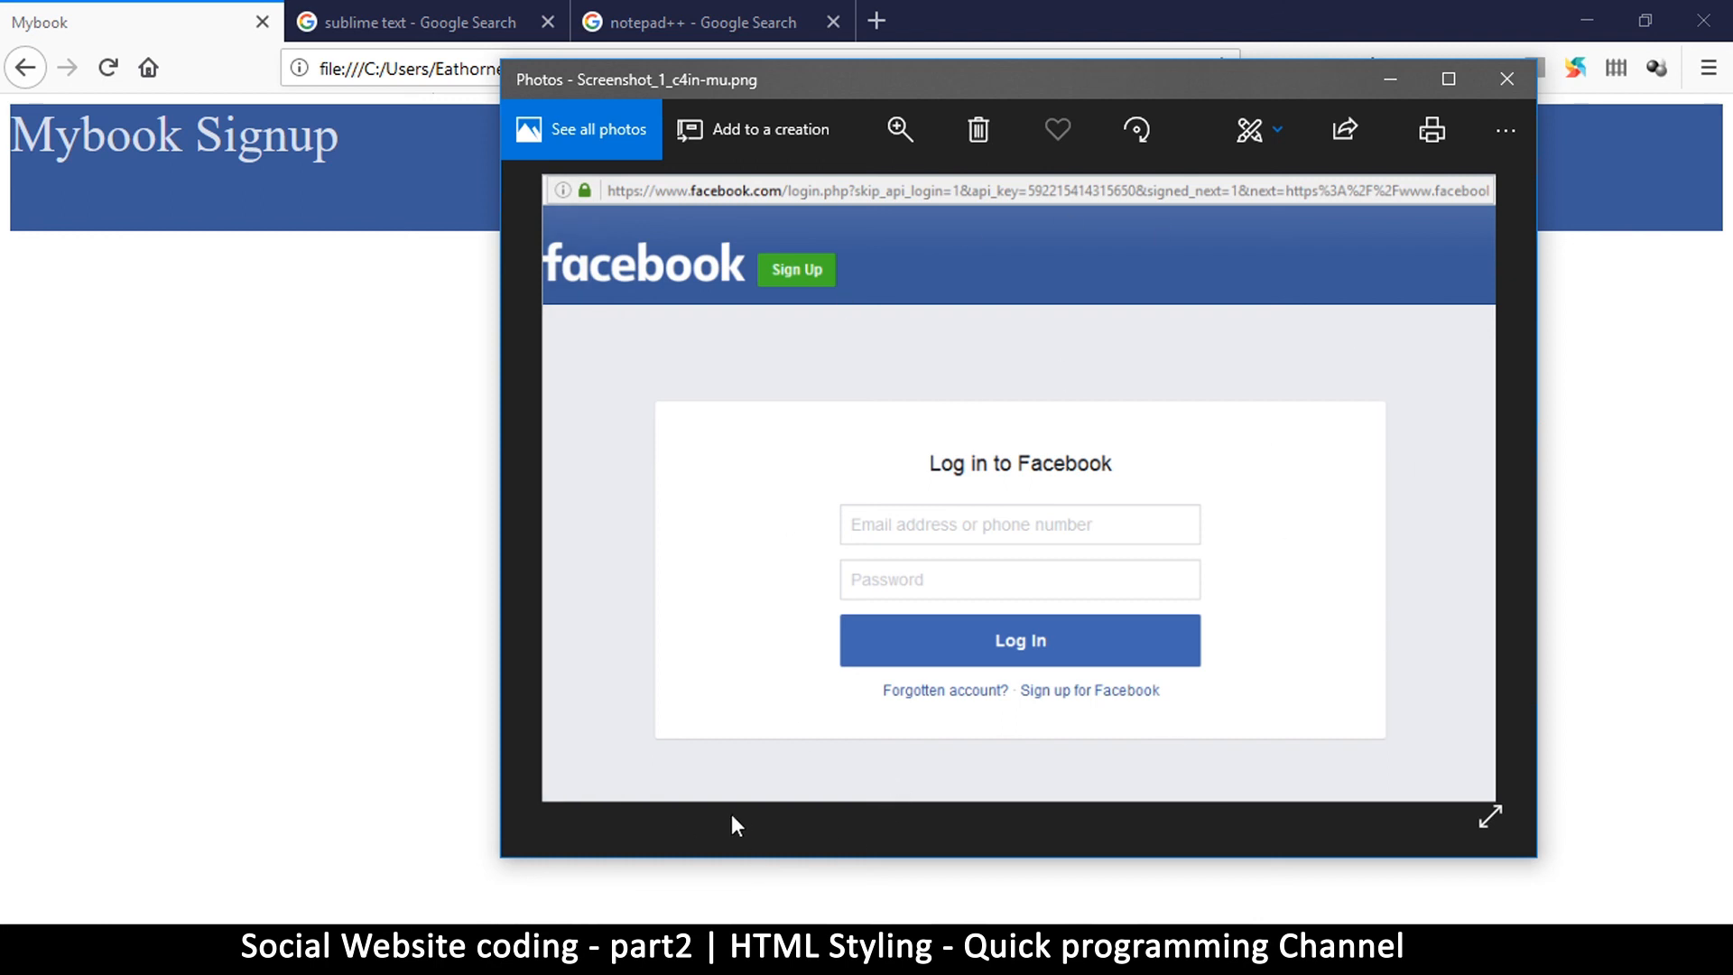